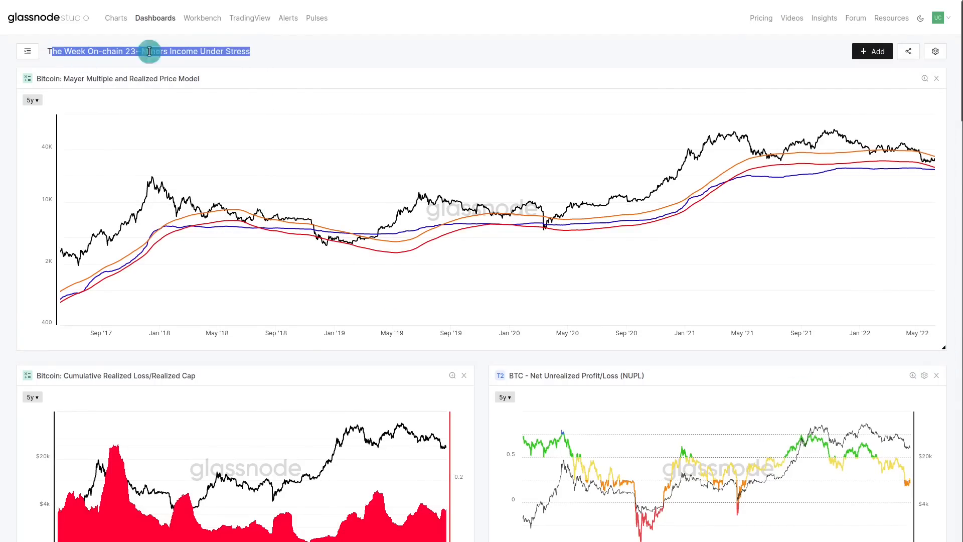
Switch the NUPL chart to show only the last two years of data.
left_click(314, 56)
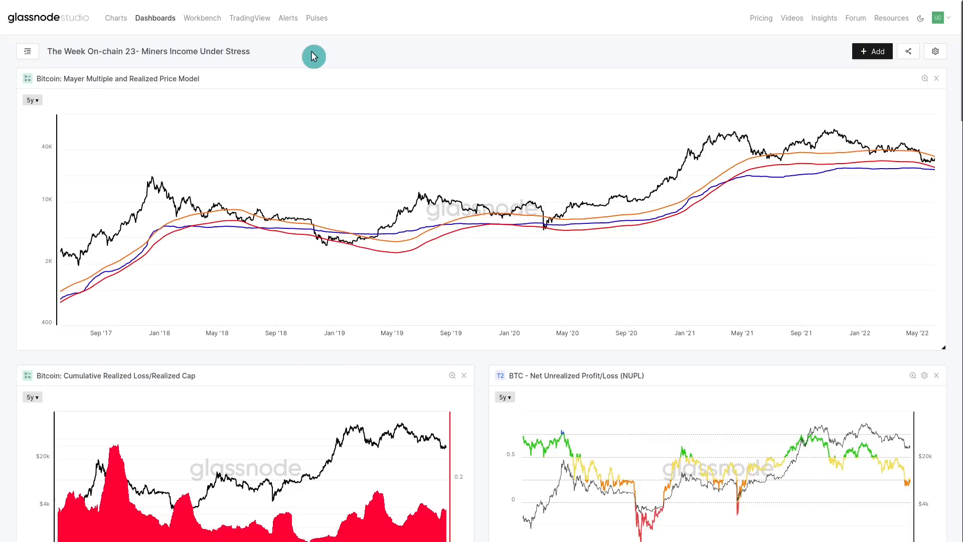
mouse_move(257, 66)
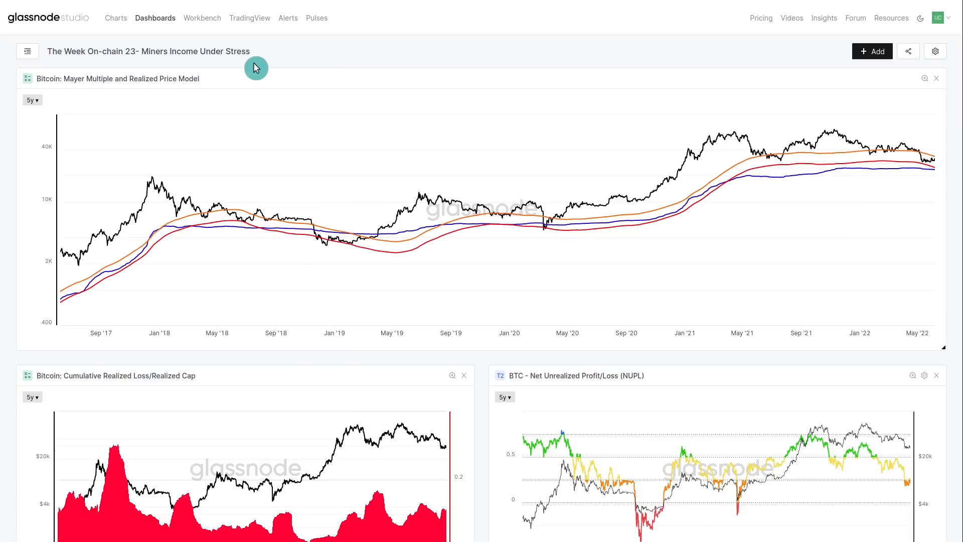
mouse_move(147, 181)
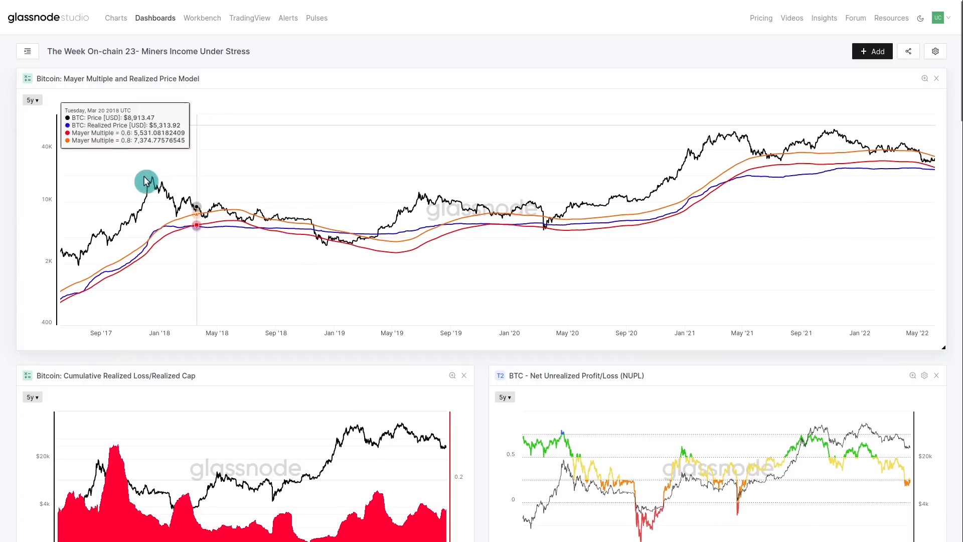
mouse_move(255, 228)
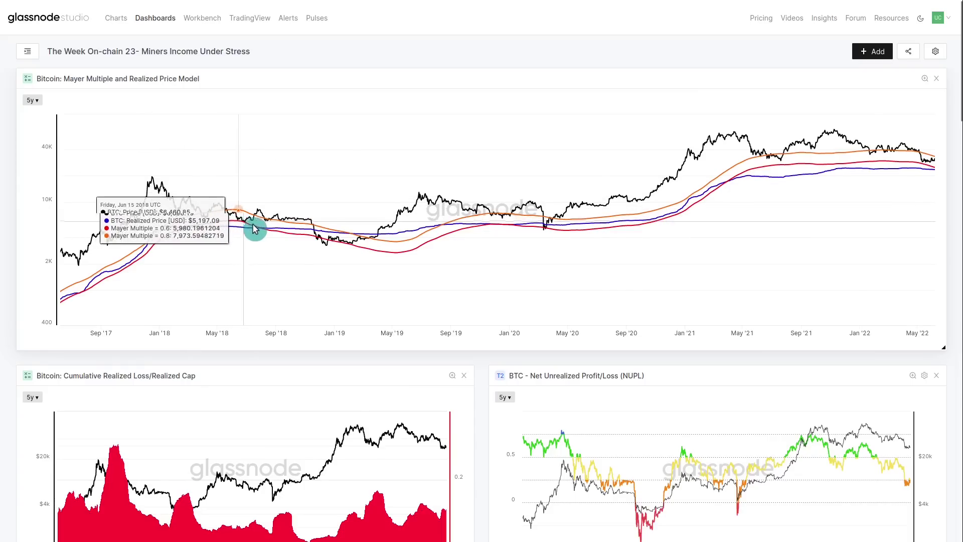
mouse_move(407, 211)
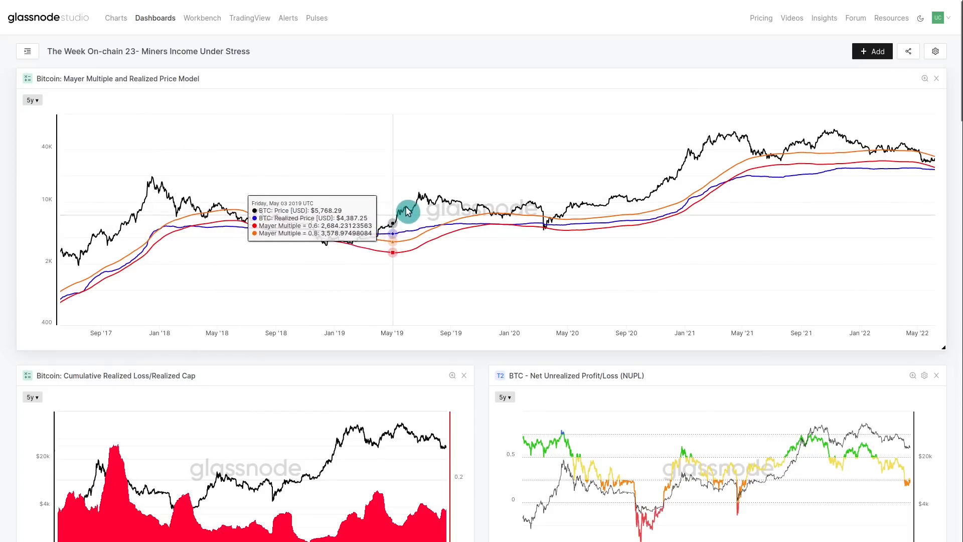
mouse_move(421, 198)
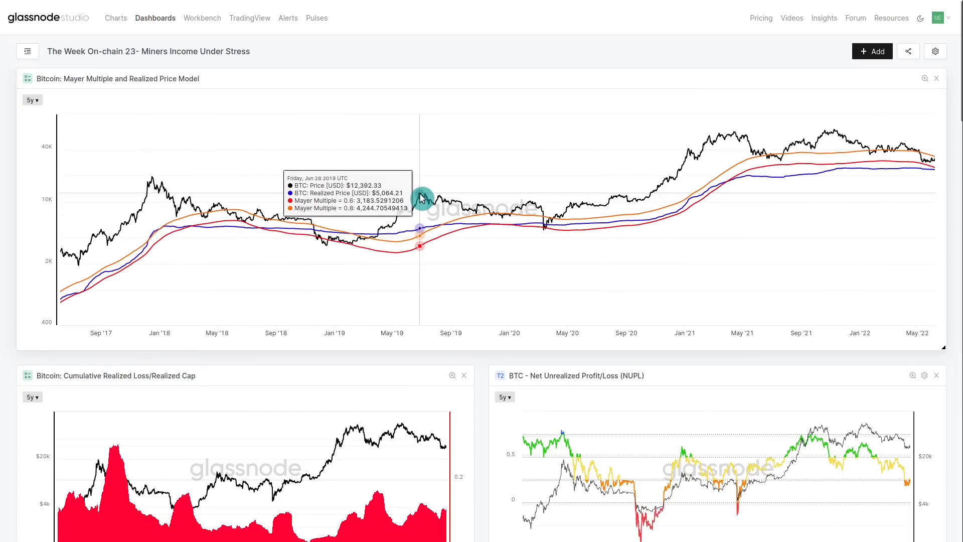
mouse_move(333, 212)
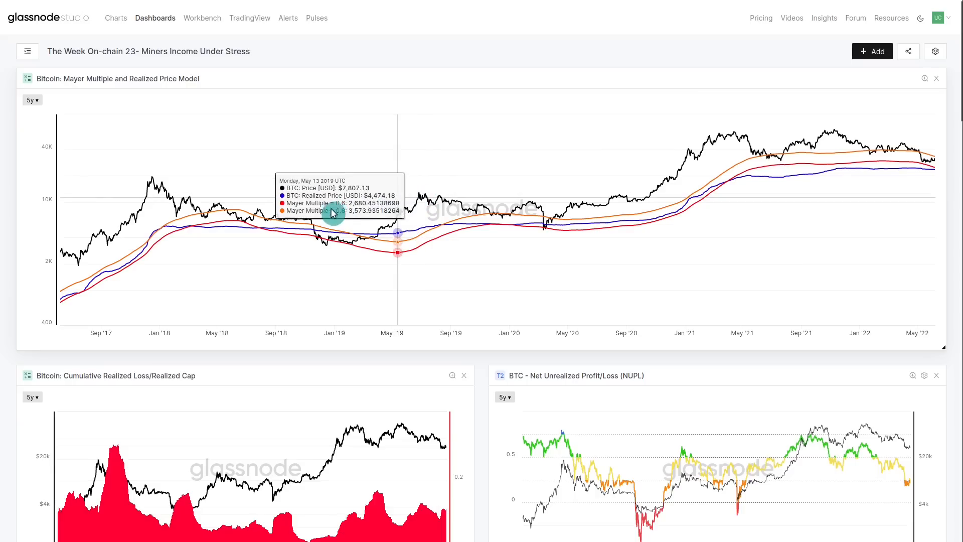
mouse_move(316, 242)
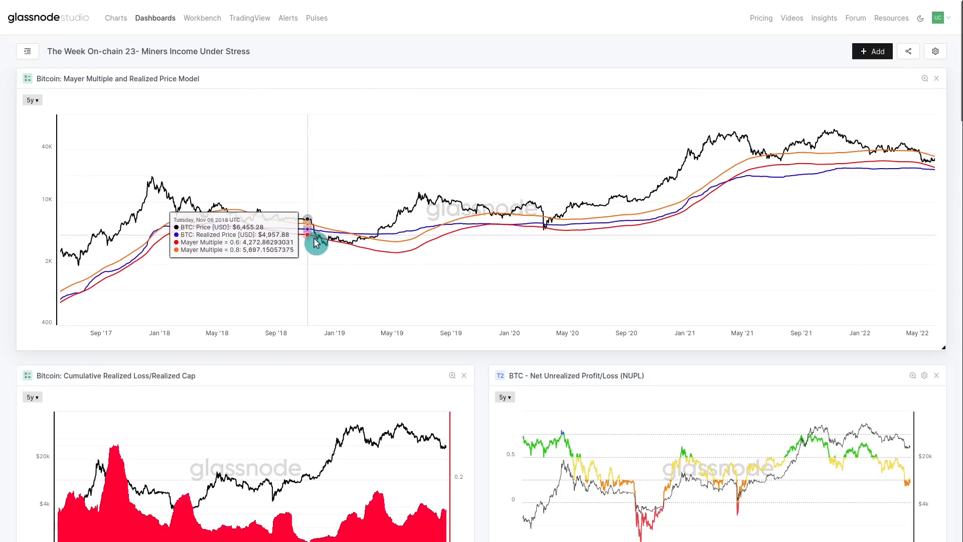
mouse_move(375, 257)
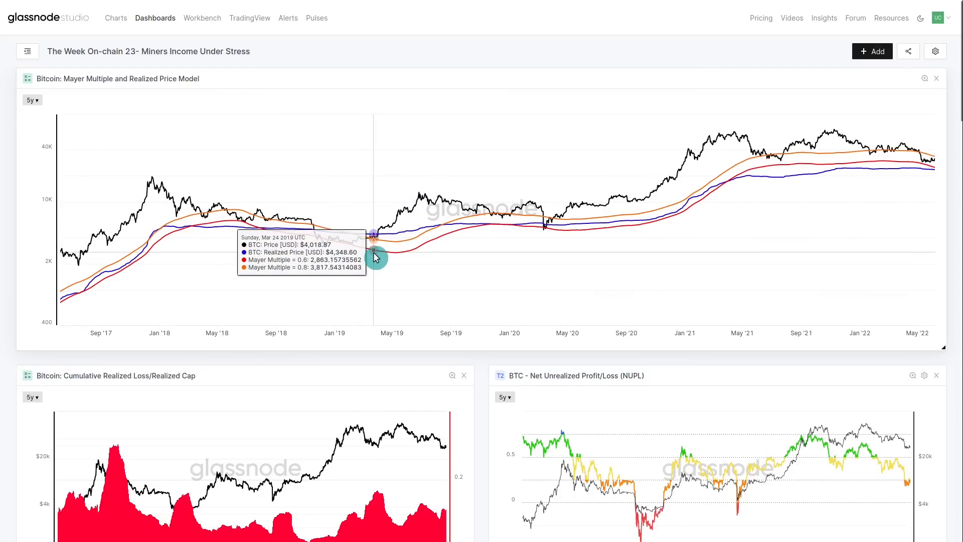
mouse_move(392, 254)
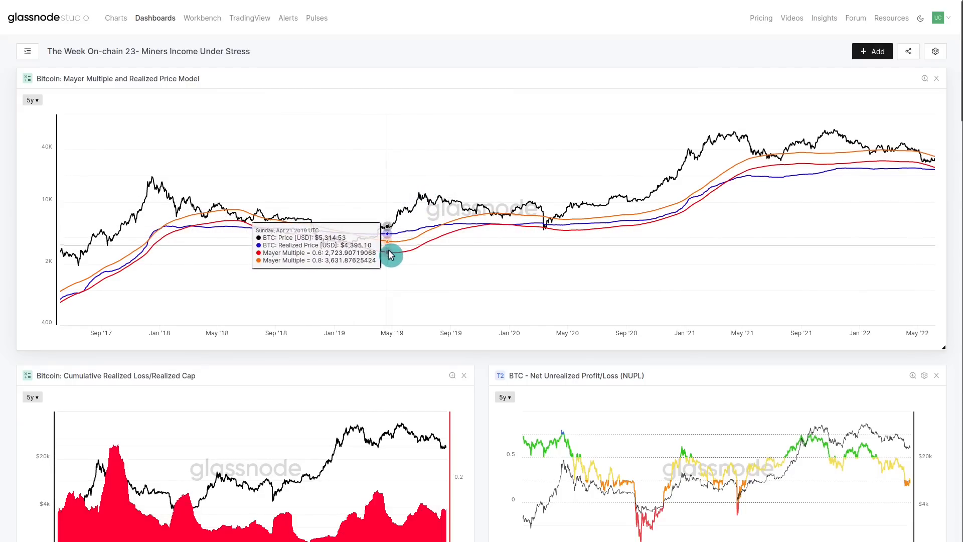
mouse_move(393, 247)
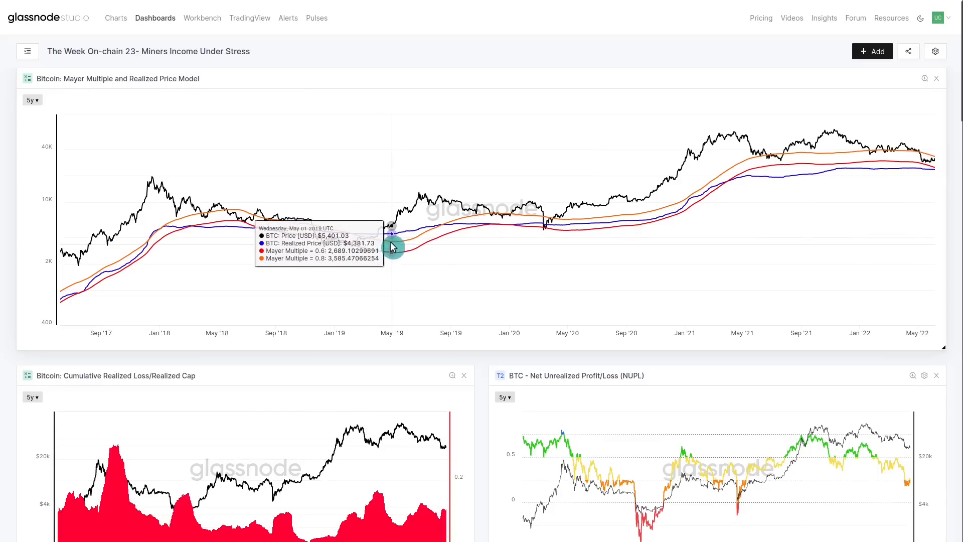
mouse_move(399, 257)
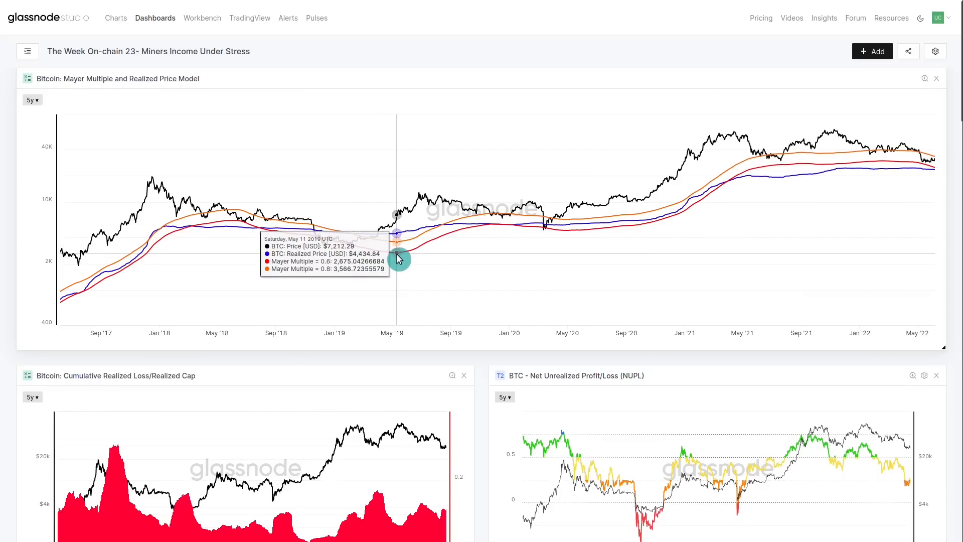
mouse_move(251, 232)
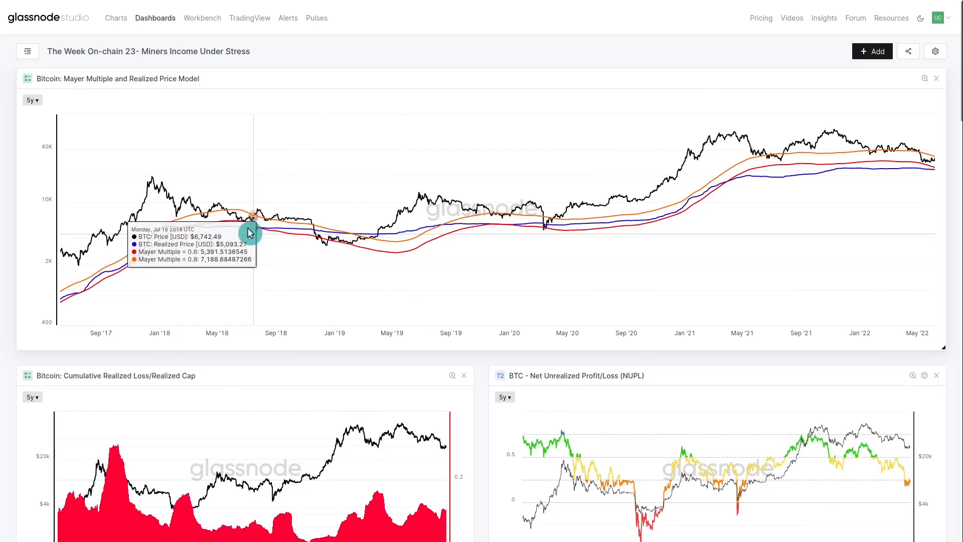
mouse_move(265, 232)
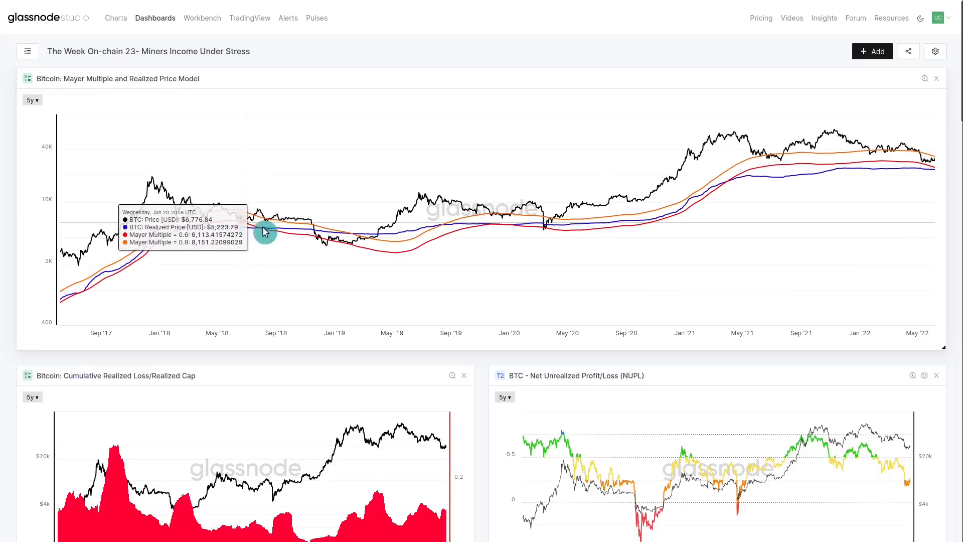
mouse_move(365, 256)
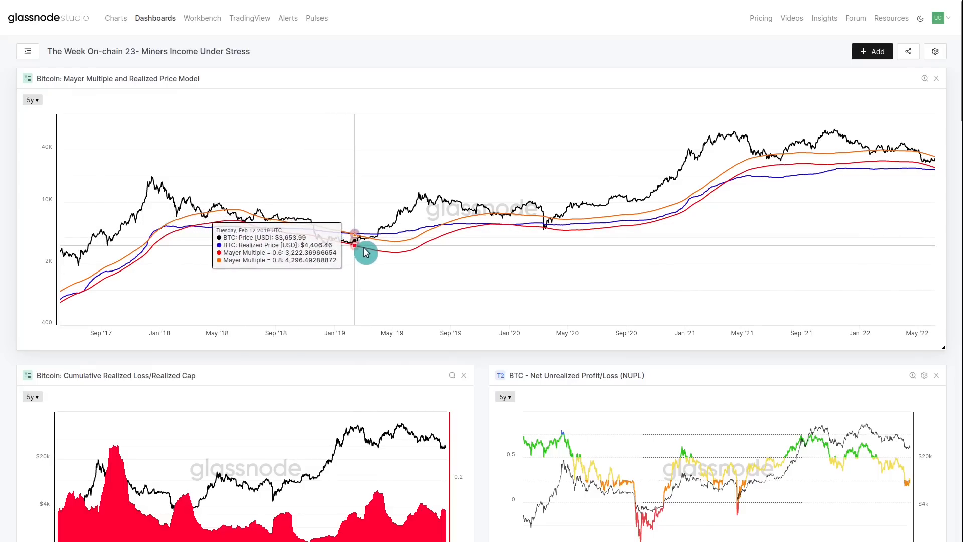
mouse_move(788, 162)
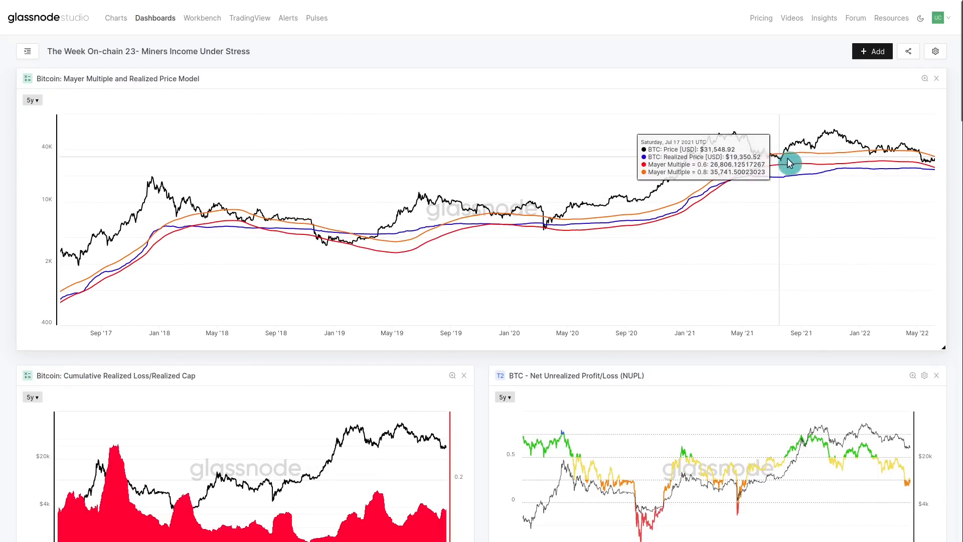
mouse_move(916, 165)
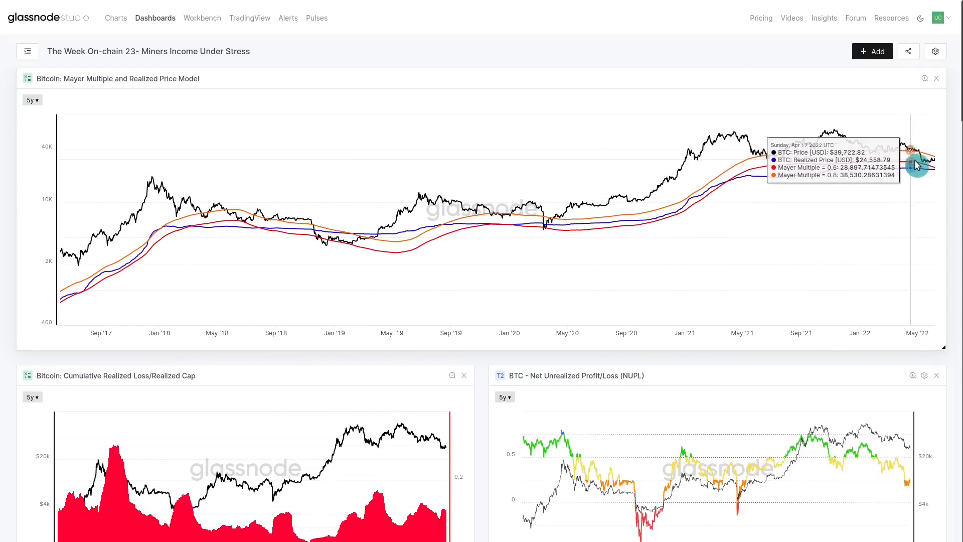
mouse_move(927, 168)
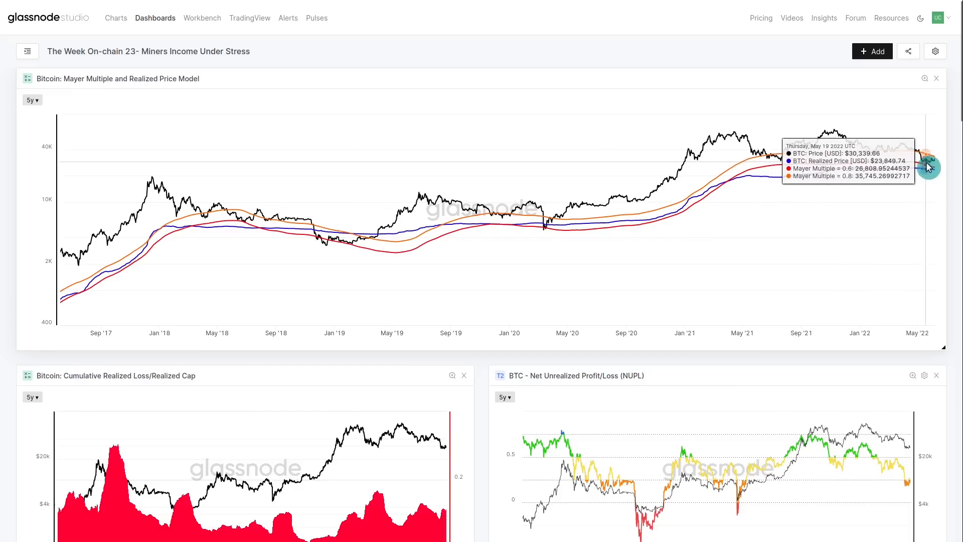
mouse_move(318, 241)
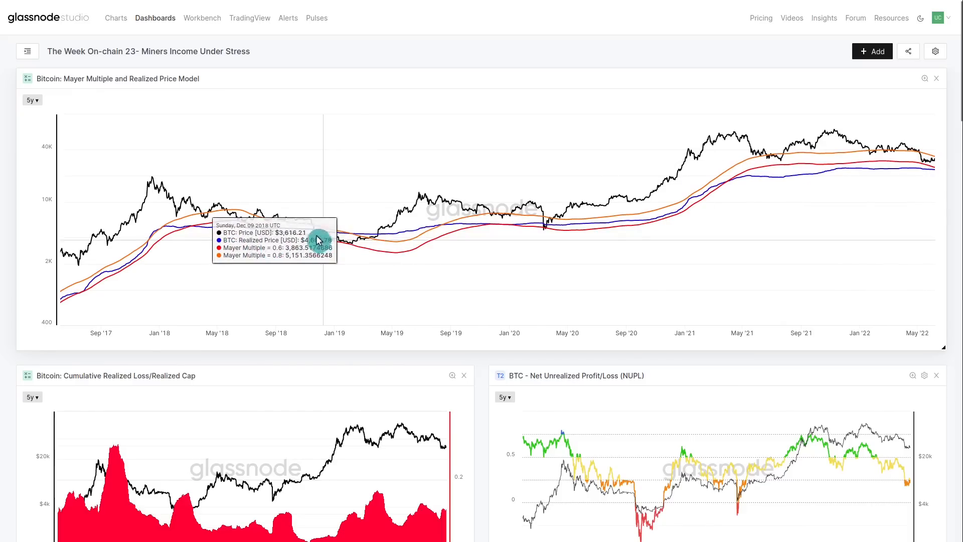
mouse_move(323, 254)
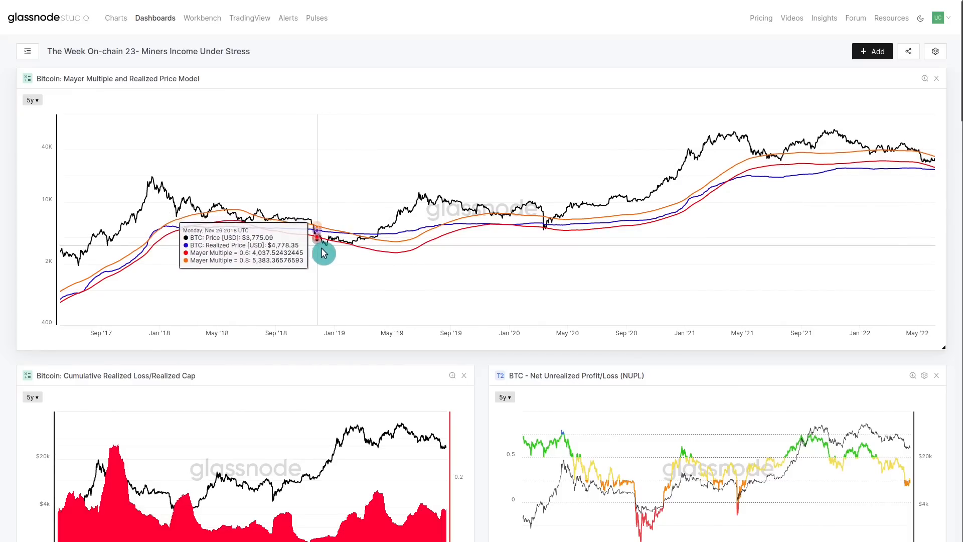
mouse_move(358, 234)
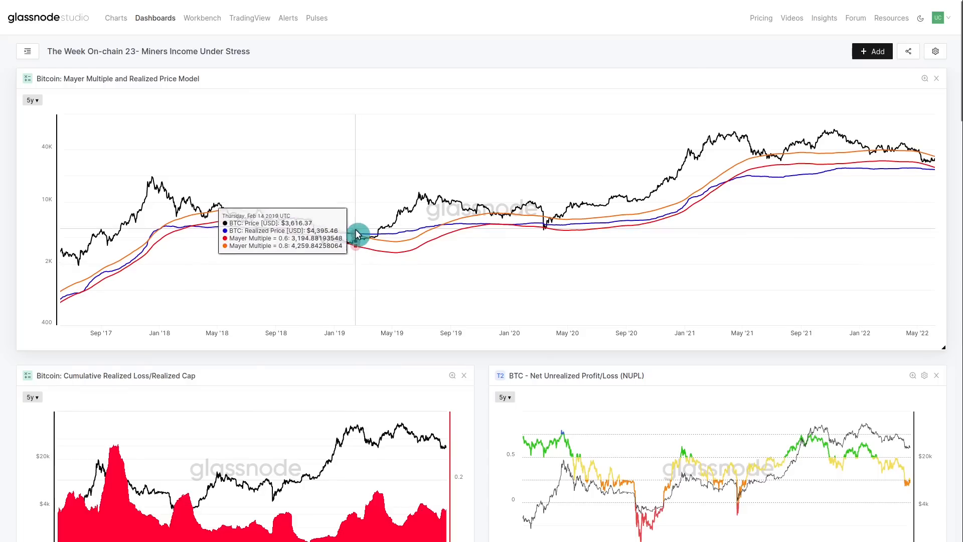
mouse_move(374, 260)
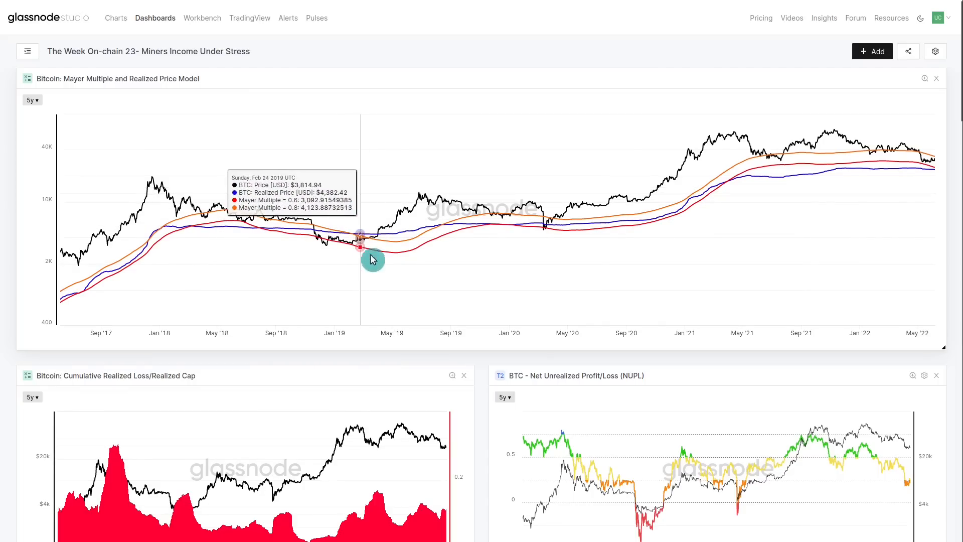
mouse_move(375, 275)
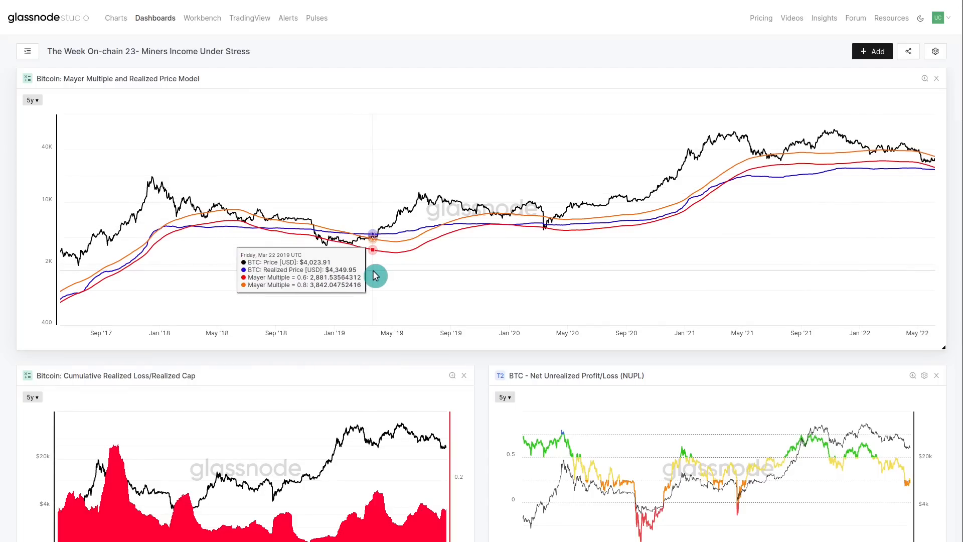
mouse_move(285, 239)
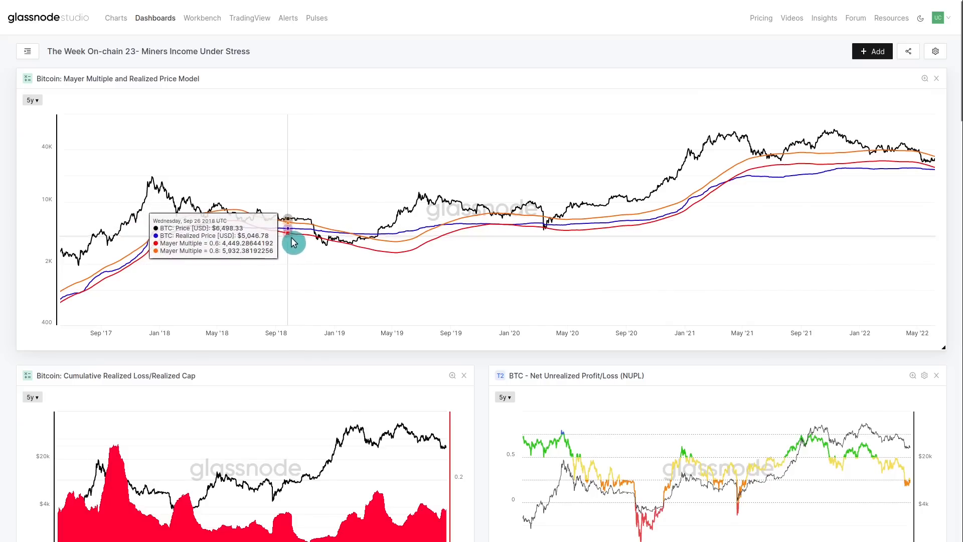
mouse_move(357, 259)
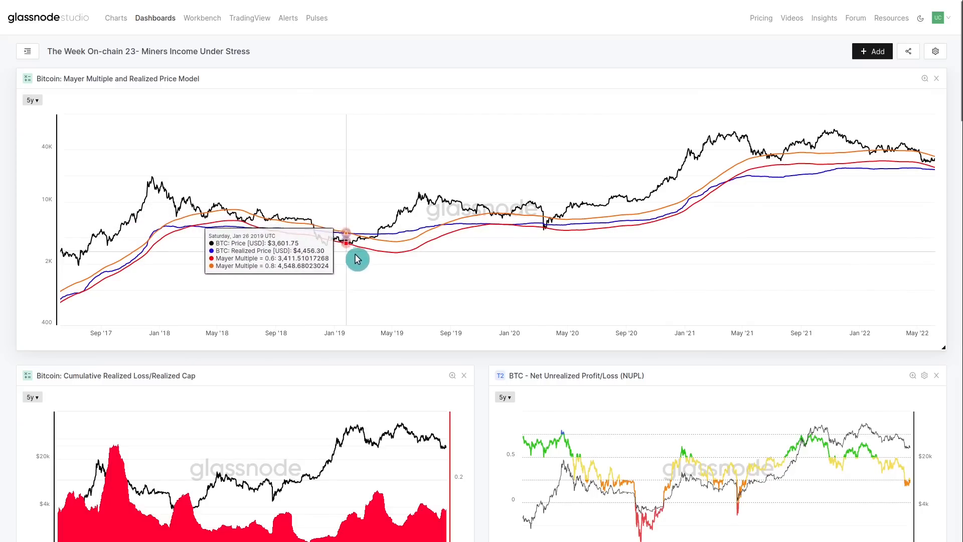
mouse_move(392, 275)
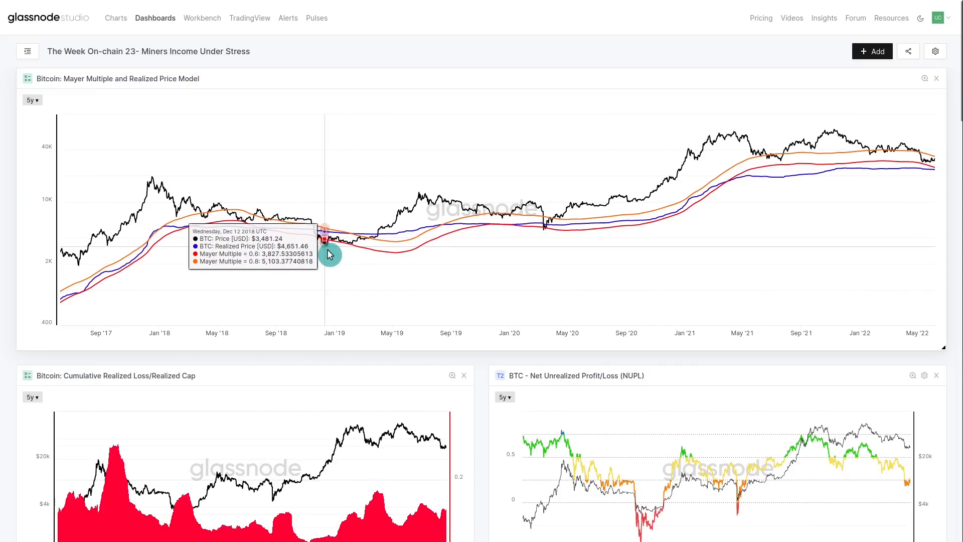
mouse_move(320, 245)
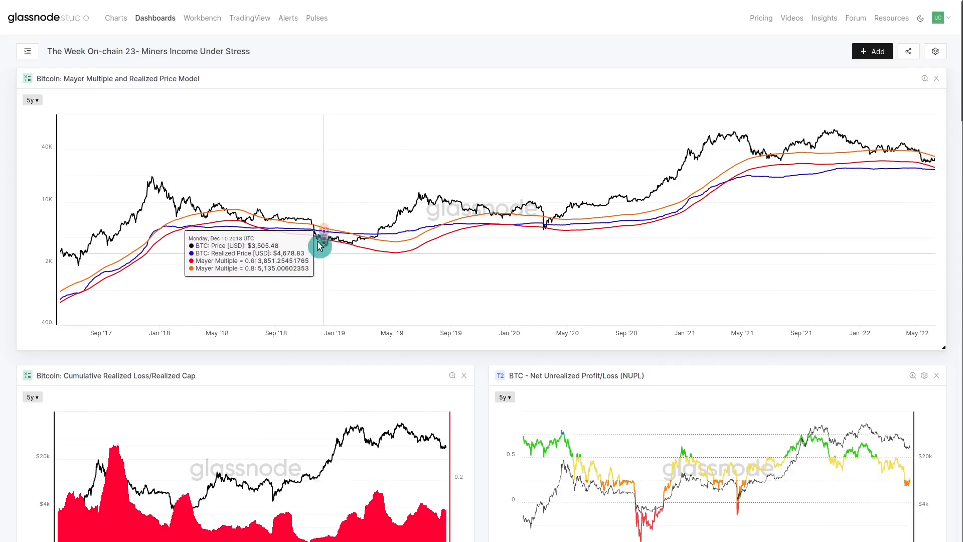
mouse_move(349, 302)
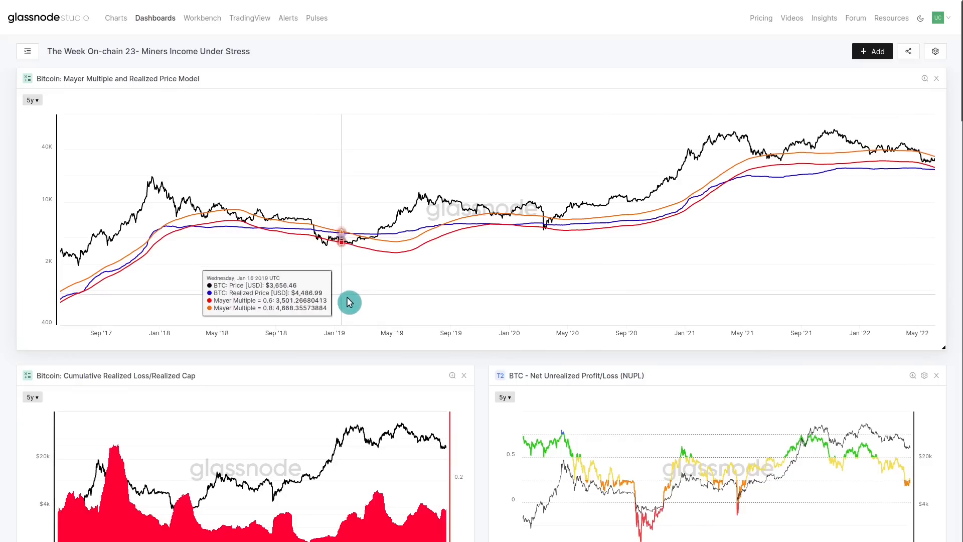
mouse_move(368, 241)
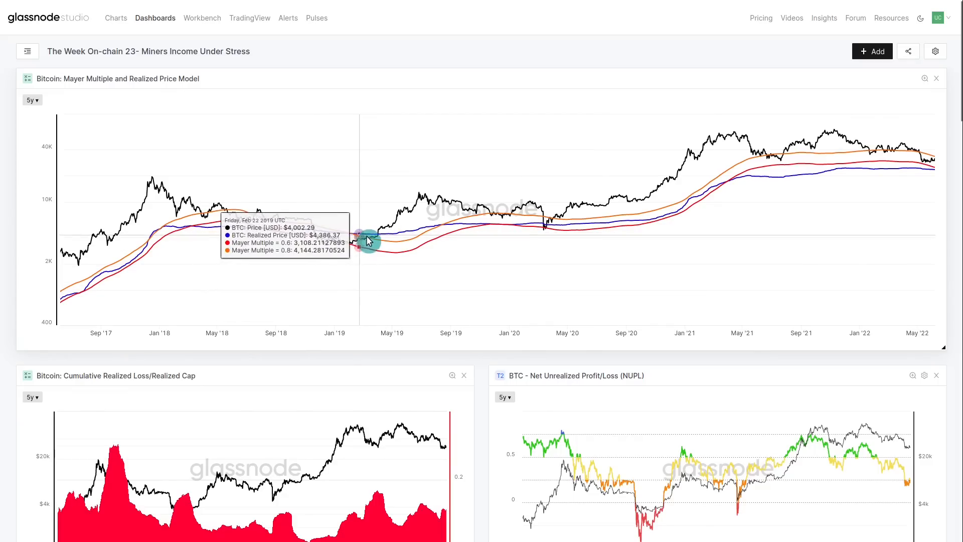
mouse_move(931, 162)
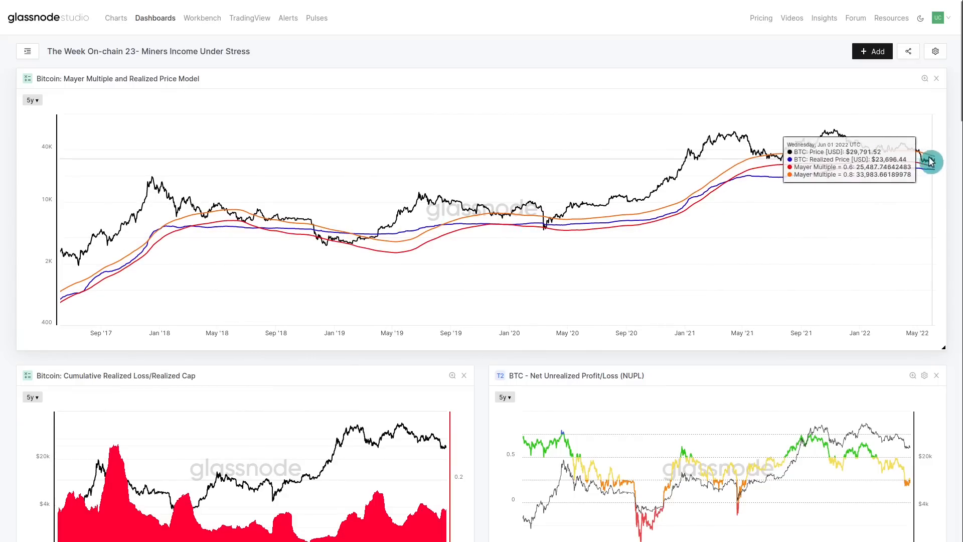
mouse_move(915, 158)
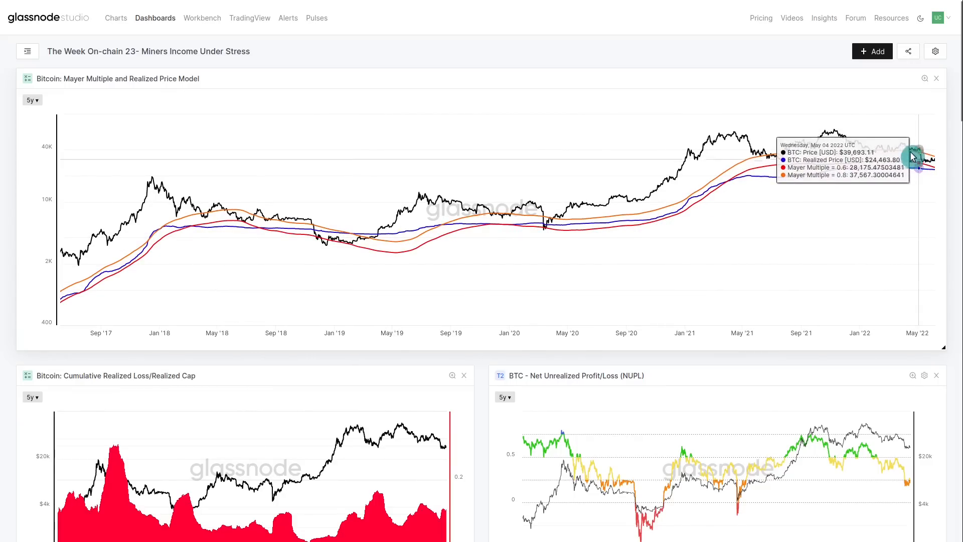
mouse_move(929, 165)
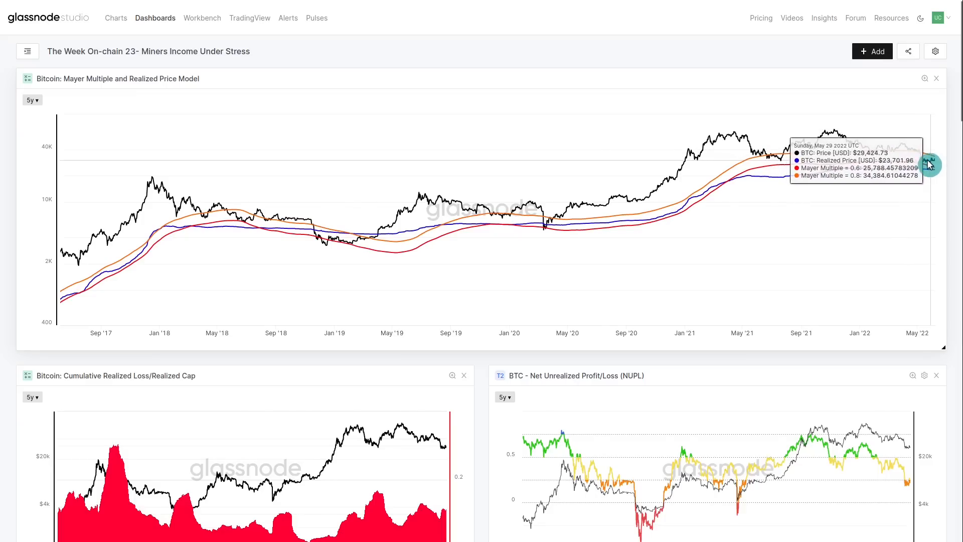
mouse_move(887, 172)
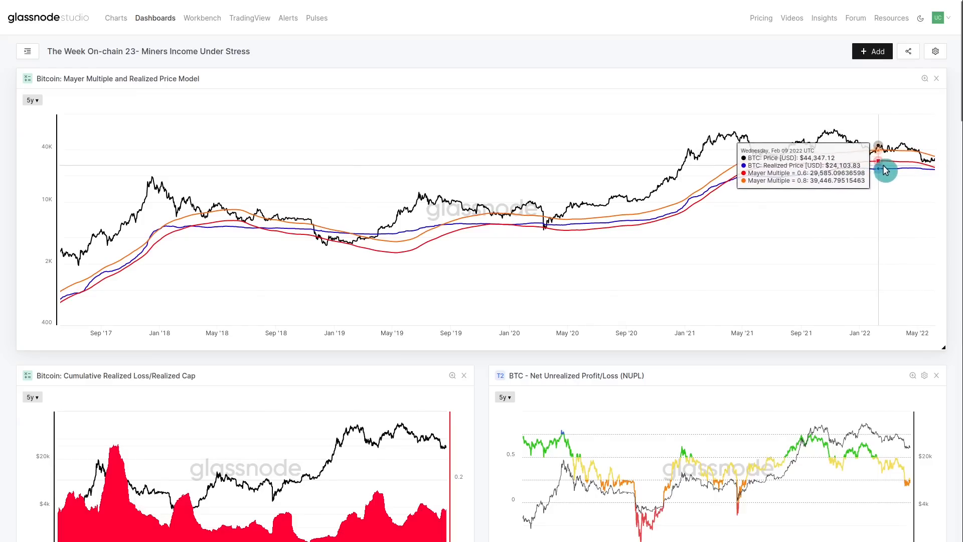
mouse_move(928, 177)
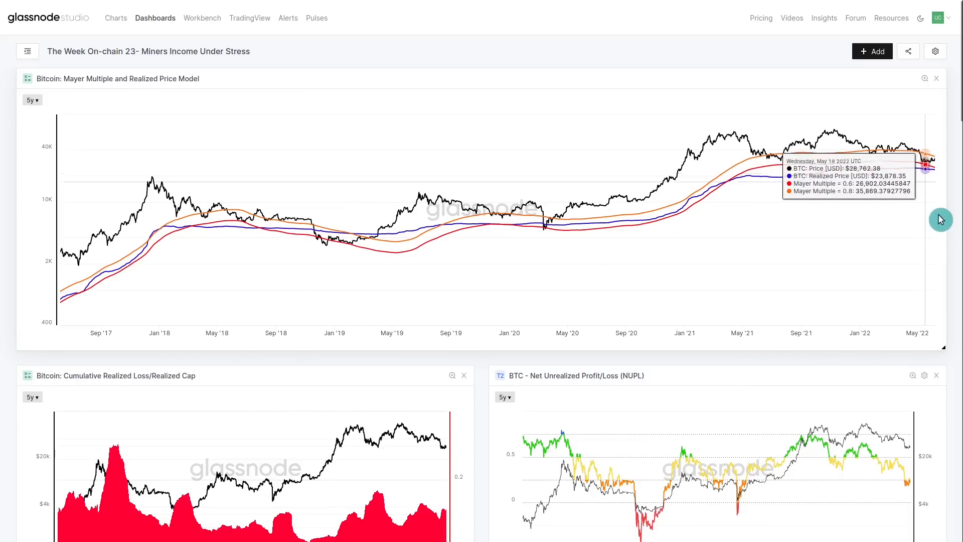
mouse_move(951, 235)
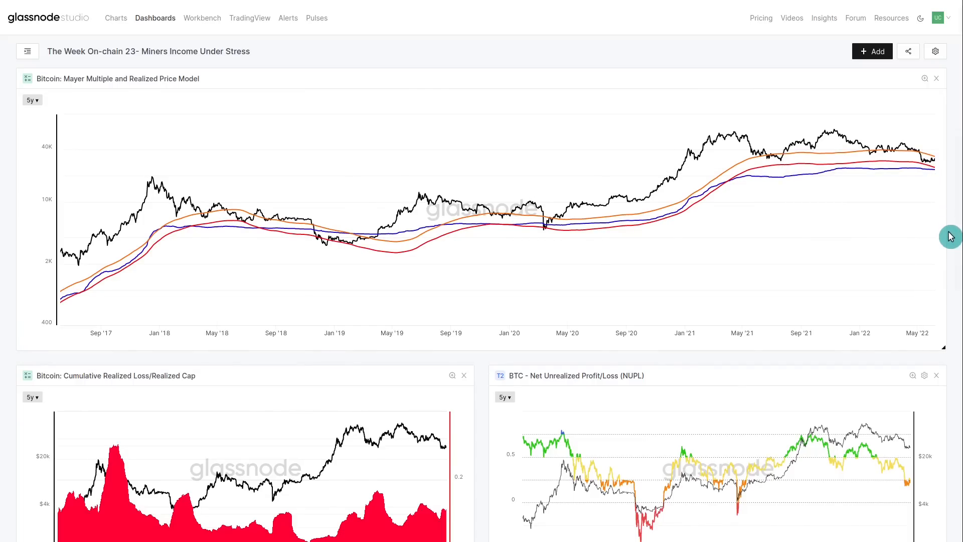
mouse_move(811, 182)
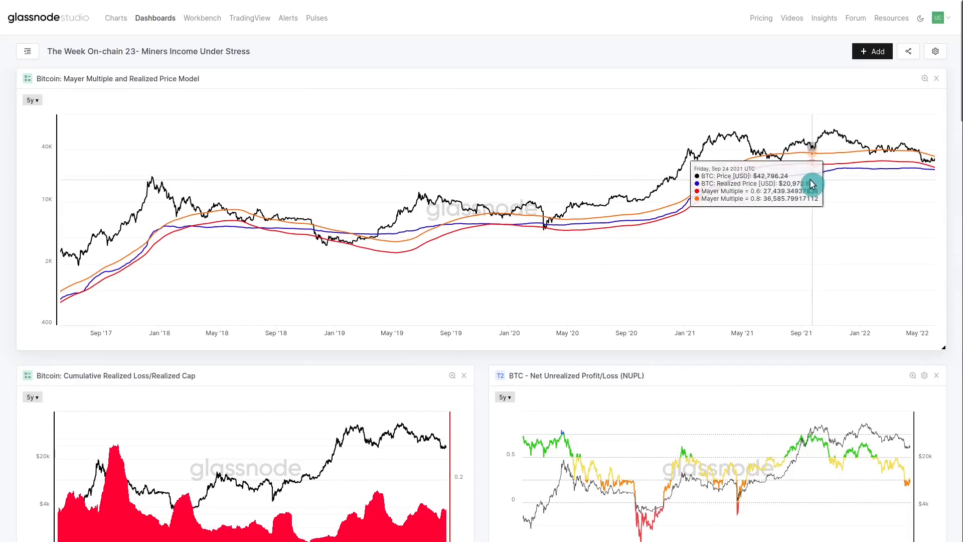
mouse_move(741, 190)
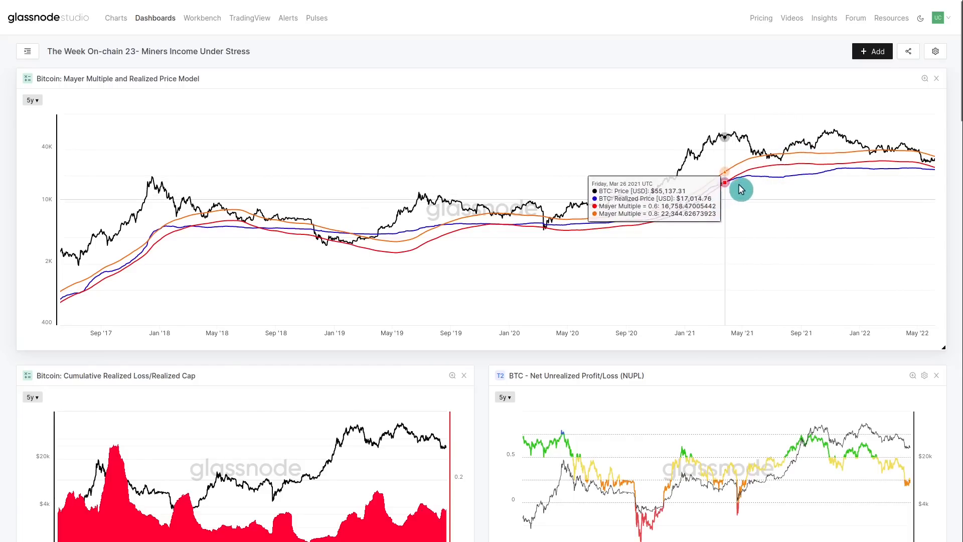
mouse_move(855, 173)
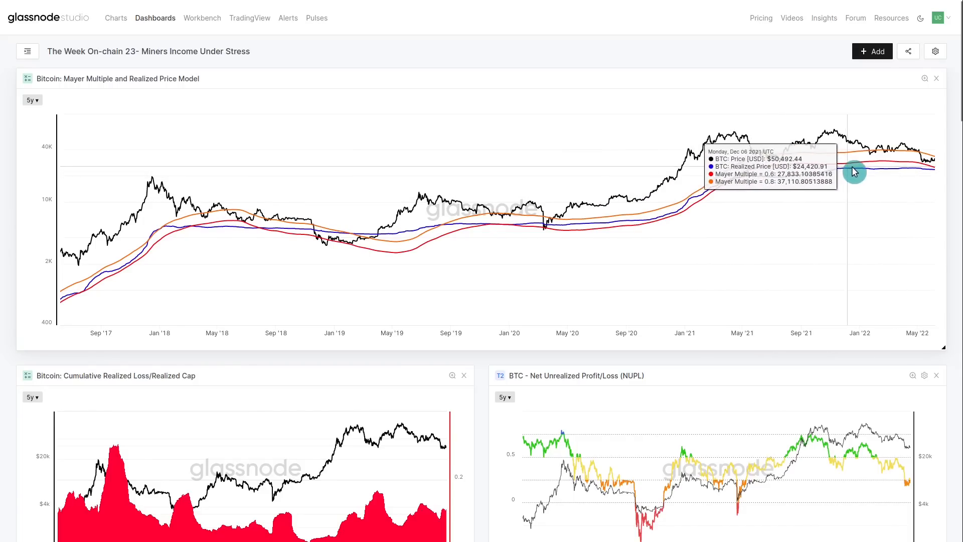
mouse_move(851, 174)
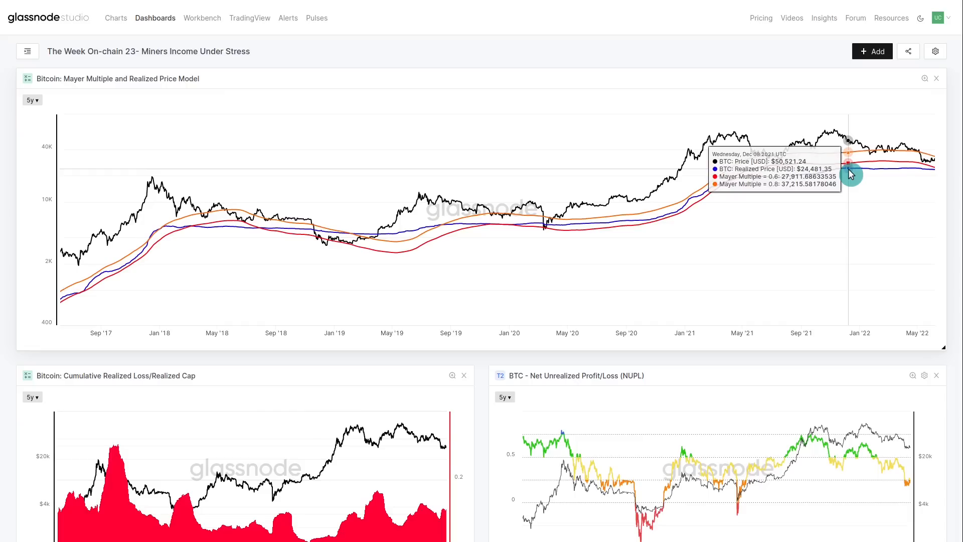
mouse_move(191, 236)
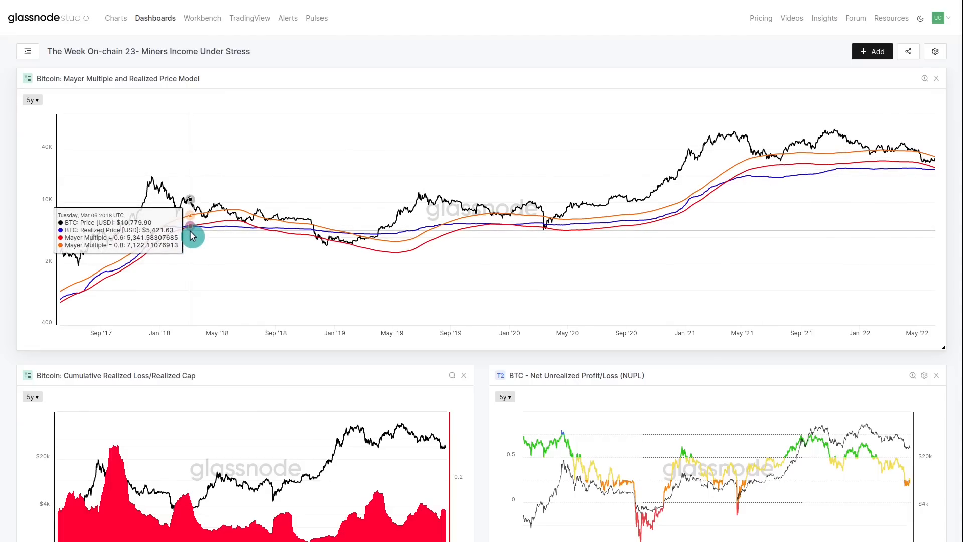
mouse_move(236, 234)
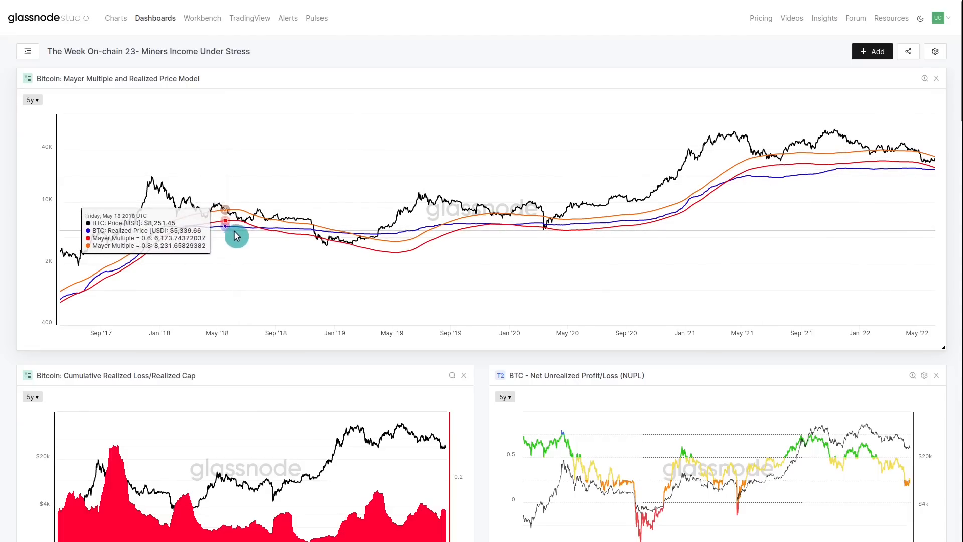
mouse_move(299, 239)
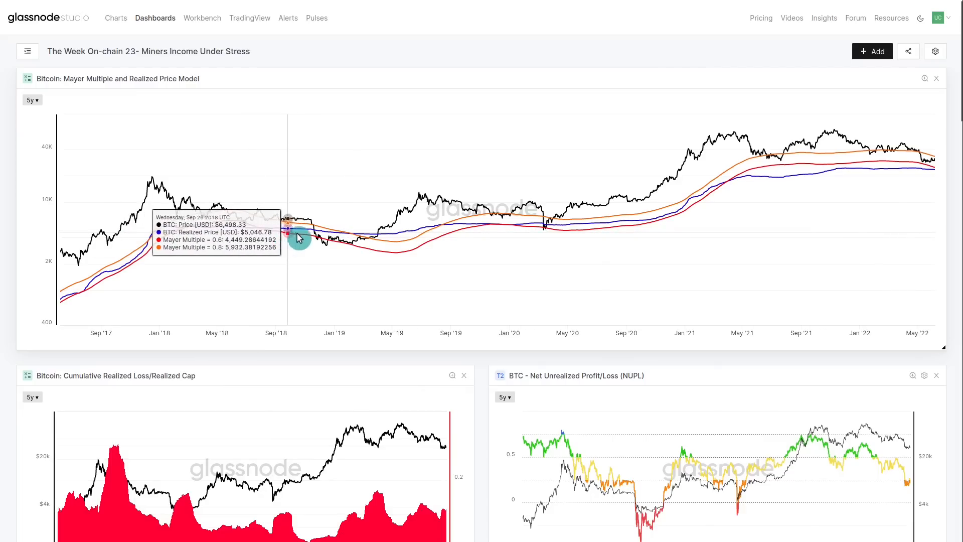
mouse_move(383, 242)
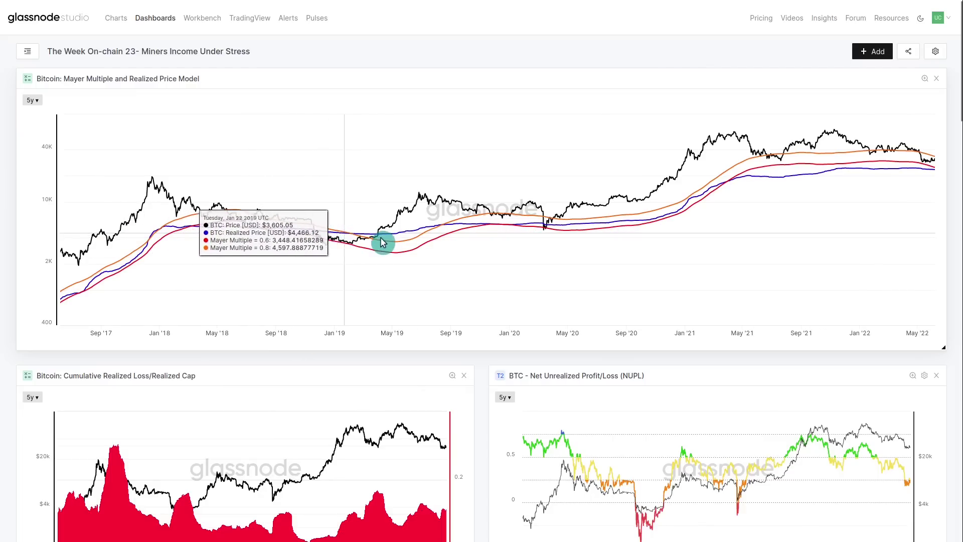
mouse_move(387, 226)
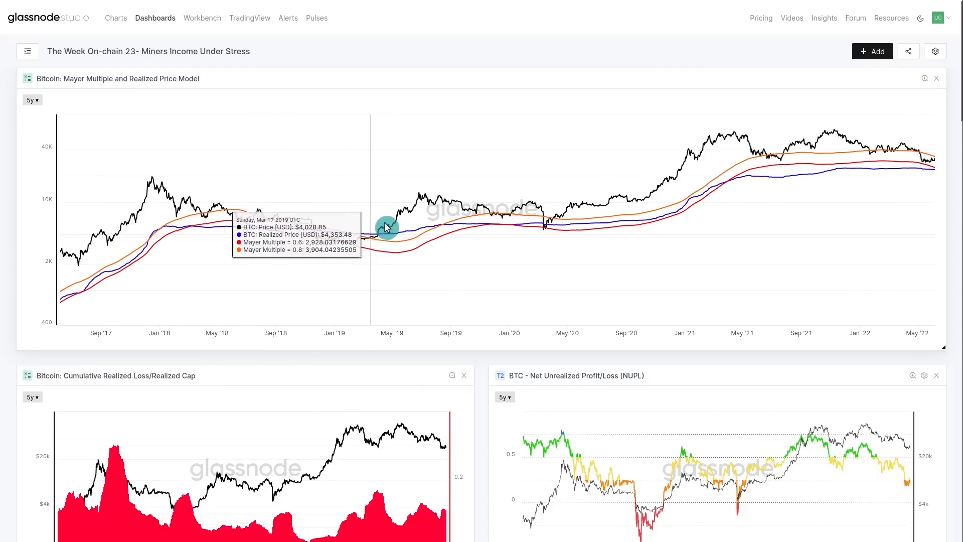
mouse_move(424, 194)
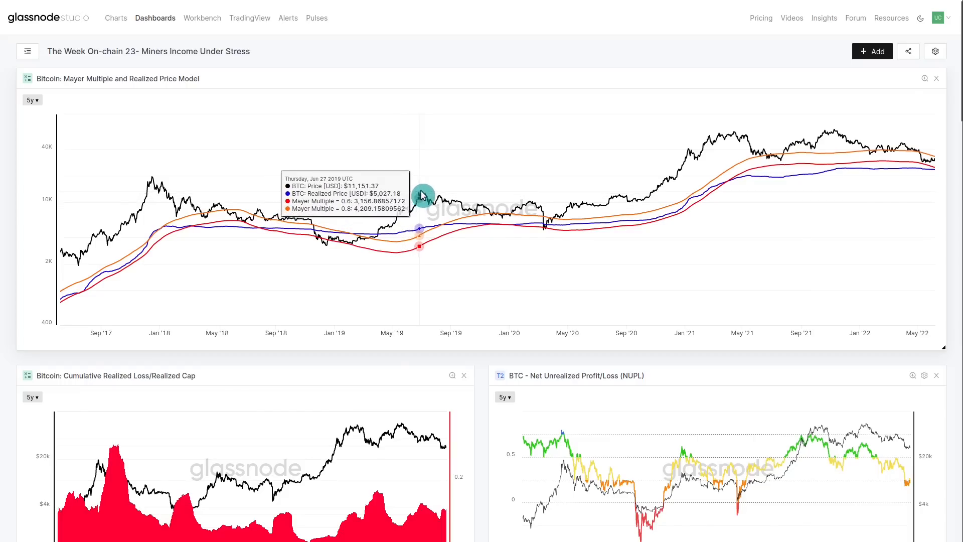
mouse_move(424, 200)
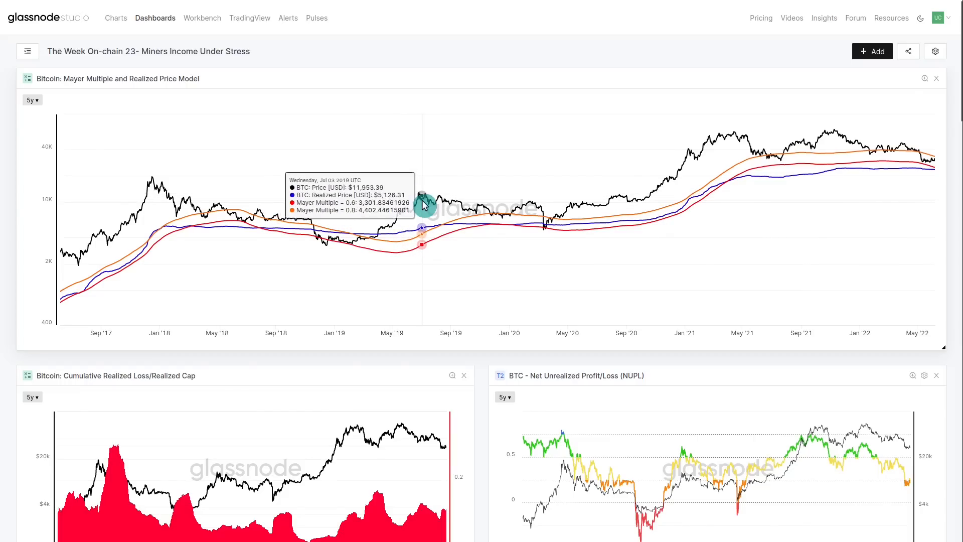
mouse_move(927, 172)
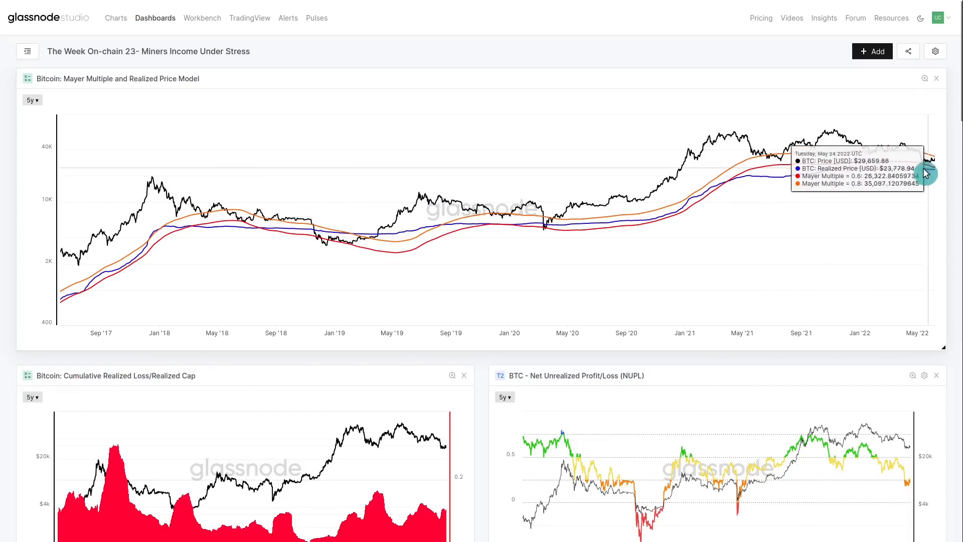
mouse_move(913, 146)
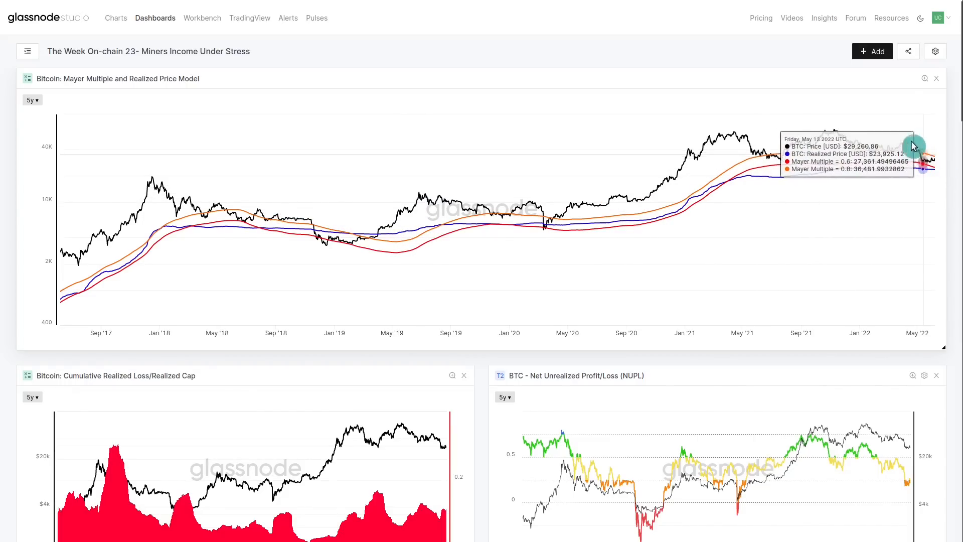
mouse_move(771, 179)
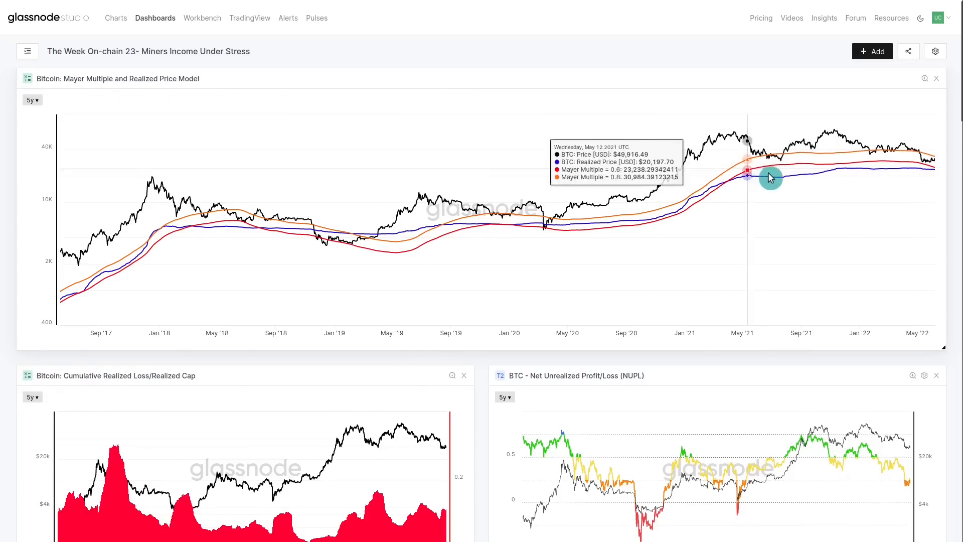
mouse_move(926, 173)
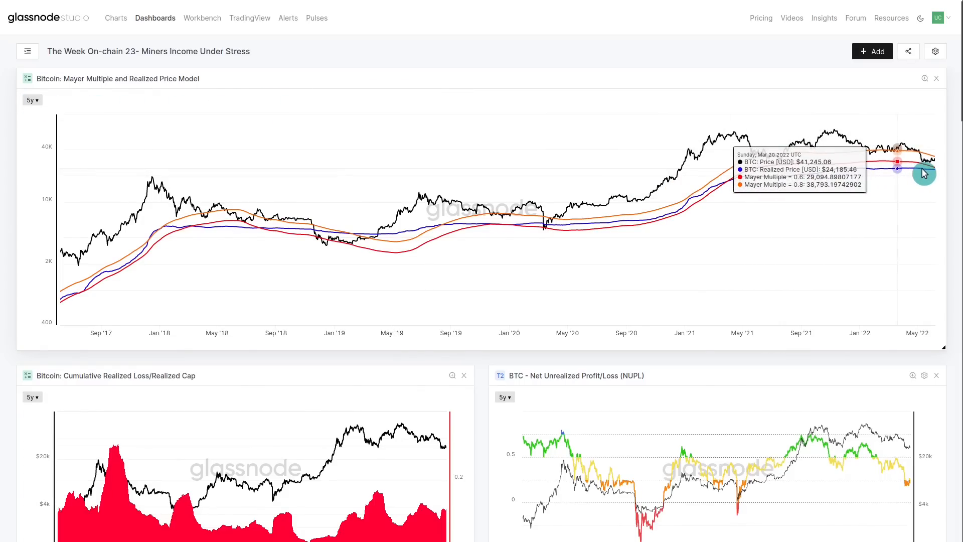
mouse_move(923, 172)
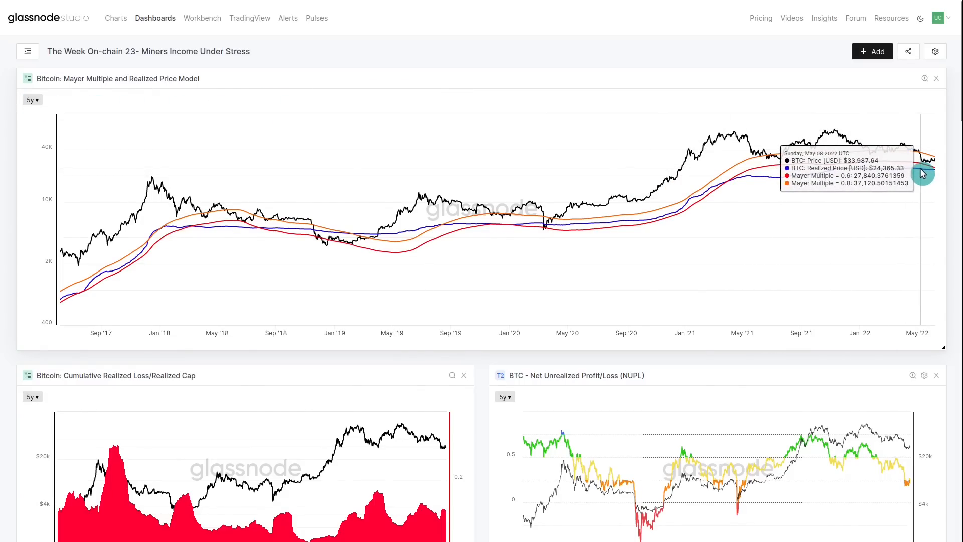
mouse_move(925, 171)
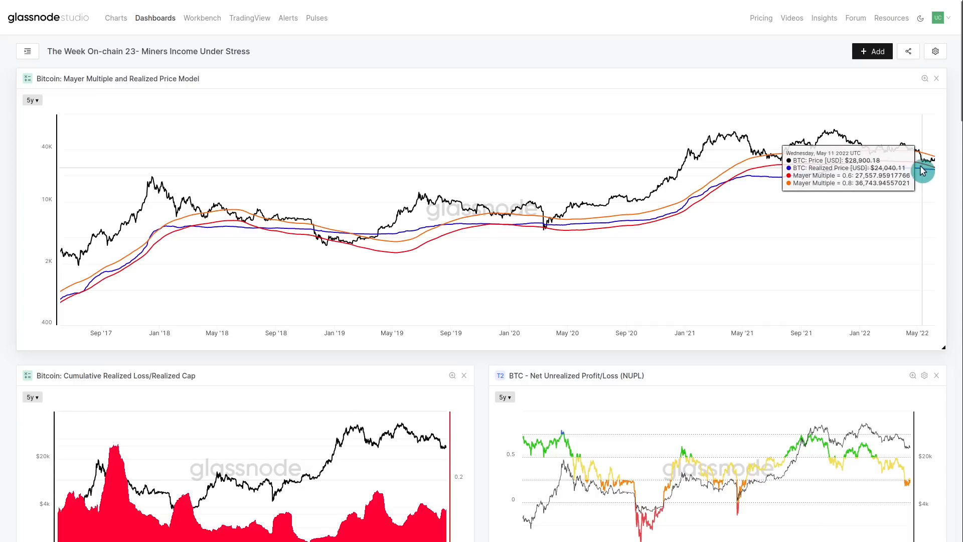
mouse_move(927, 174)
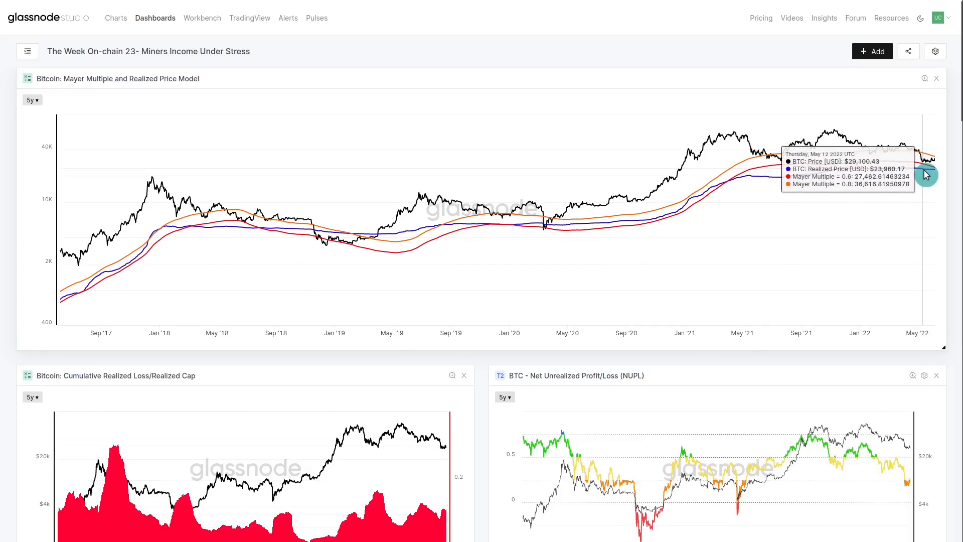
mouse_move(943, 191)
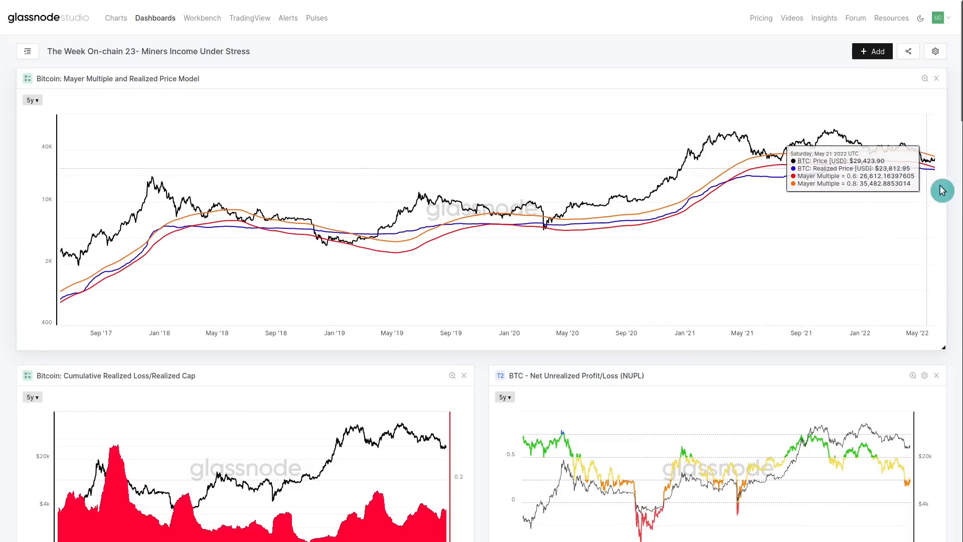
mouse_move(947, 199)
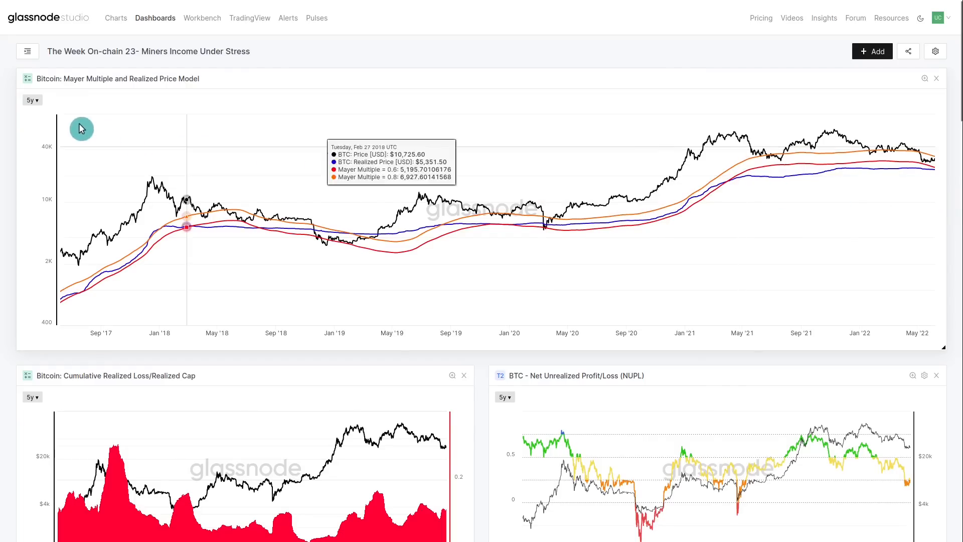
left_click(31, 99)
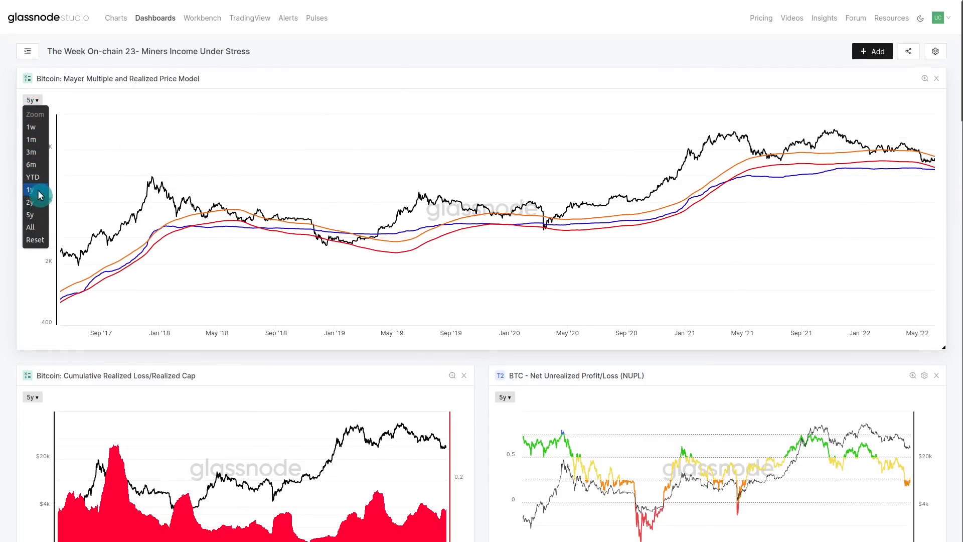
left_click(29, 202)
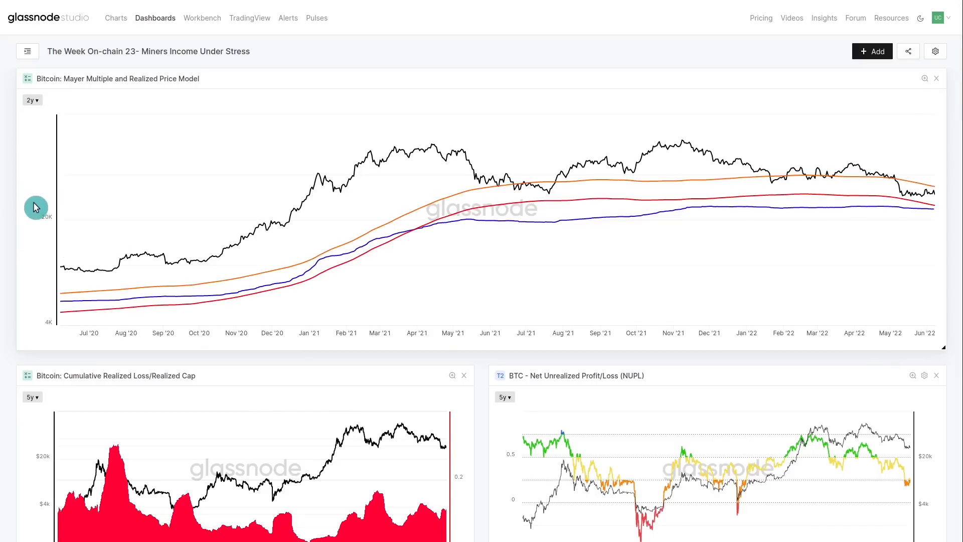
mouse_move(901, 215)
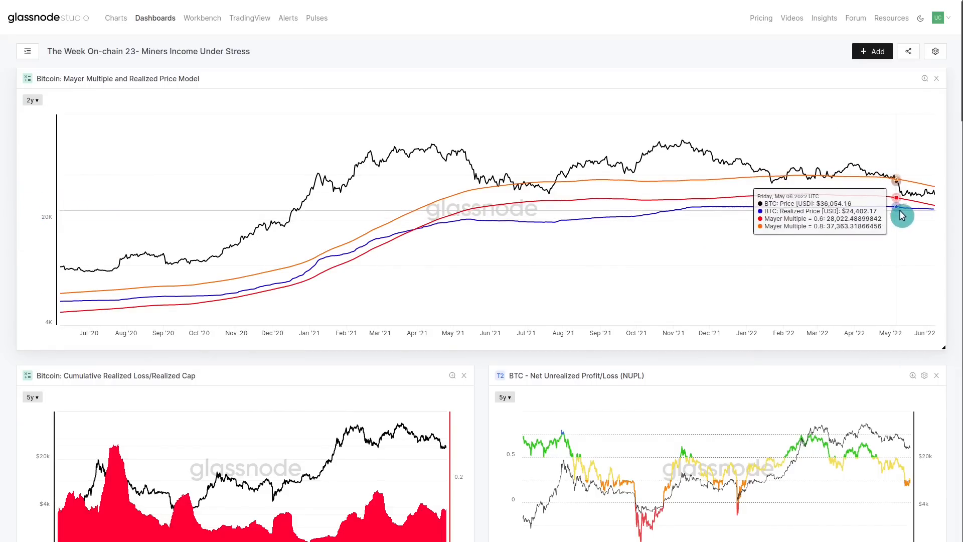
mouse_move(932, 211)
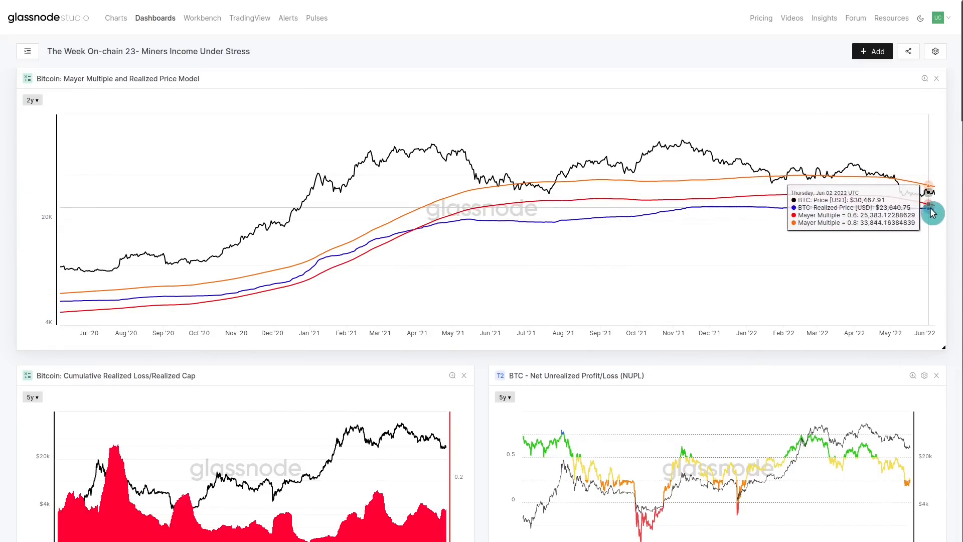
mouse_move(903, 205)
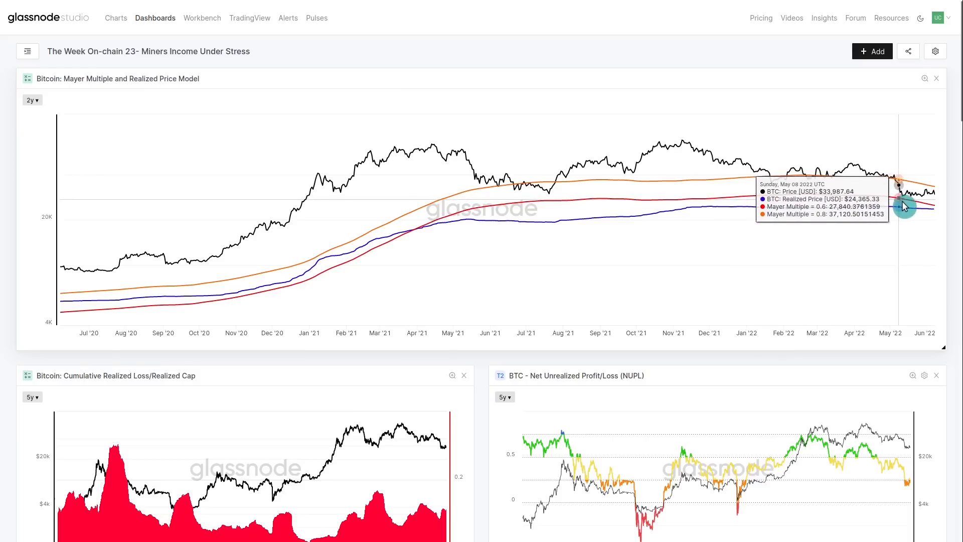
mouse_move(911, 207)
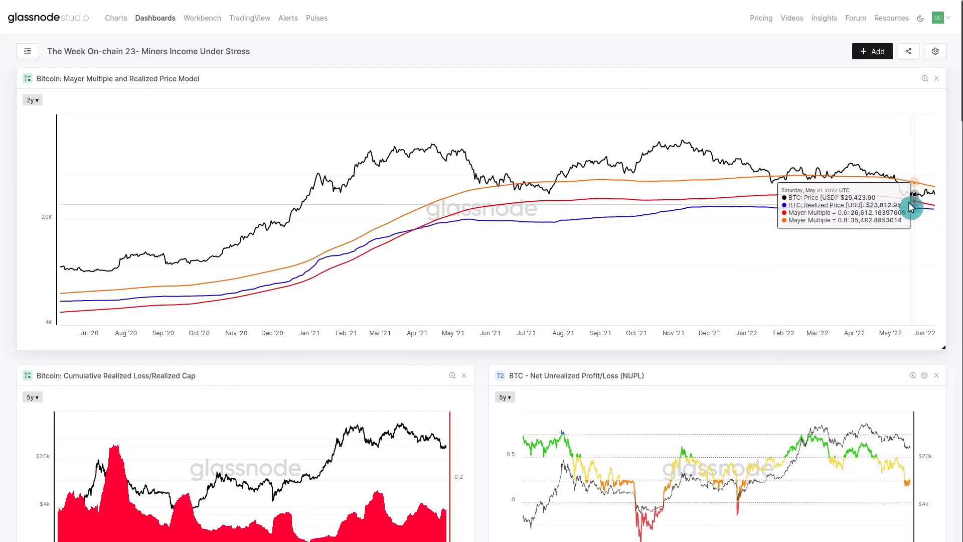
mouse_move(921, 194)
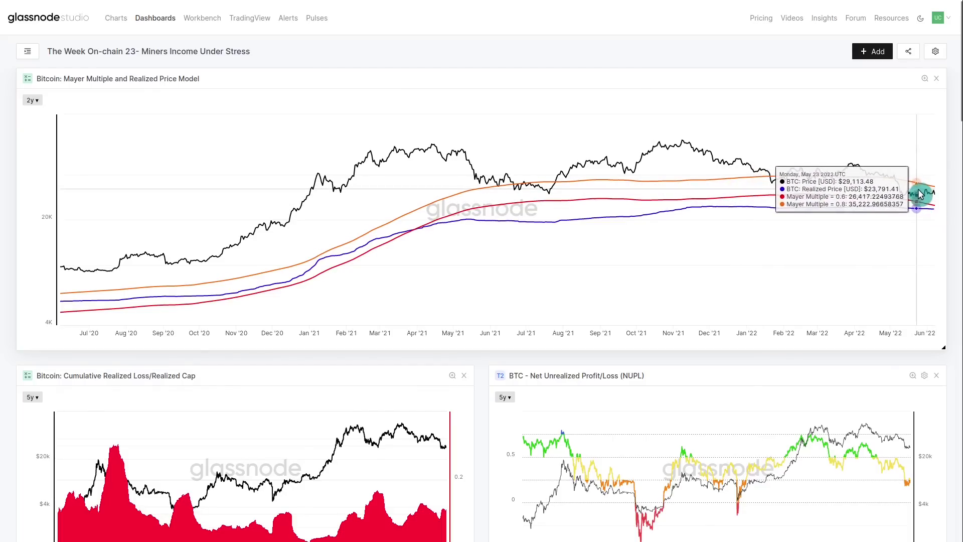
mouse_move(908, 212)
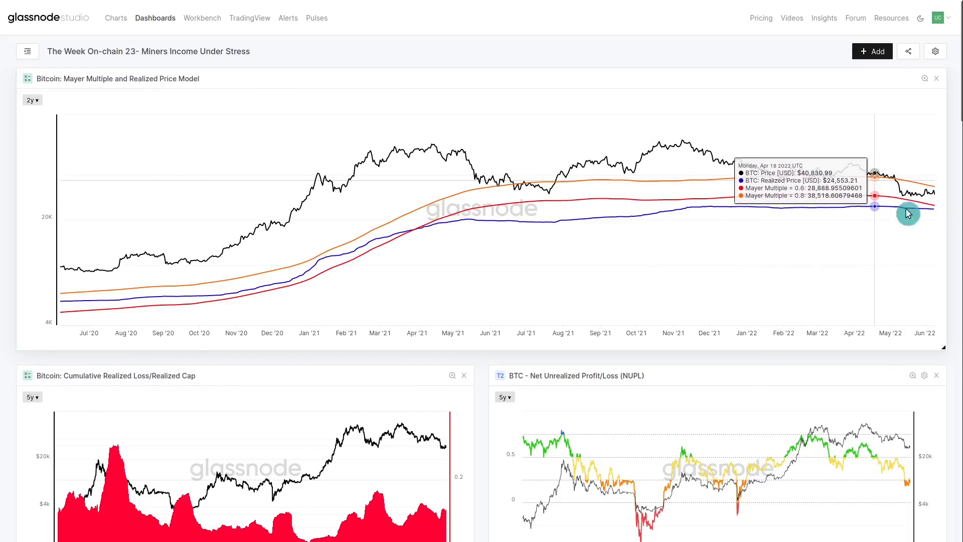
mouse_move(956, 290)
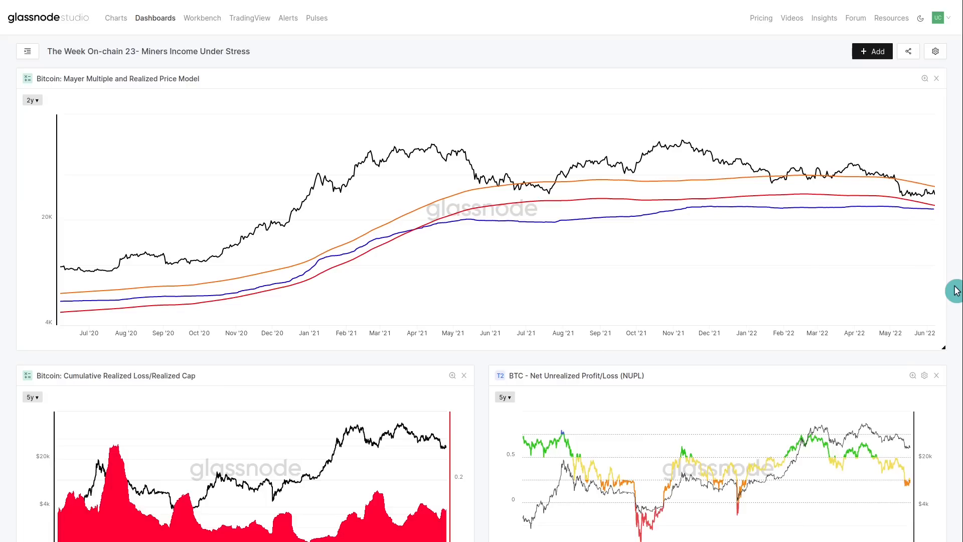
Restore the NUPL chart to its entire history to read the 2015–2022 values.
scroll("down", 3)
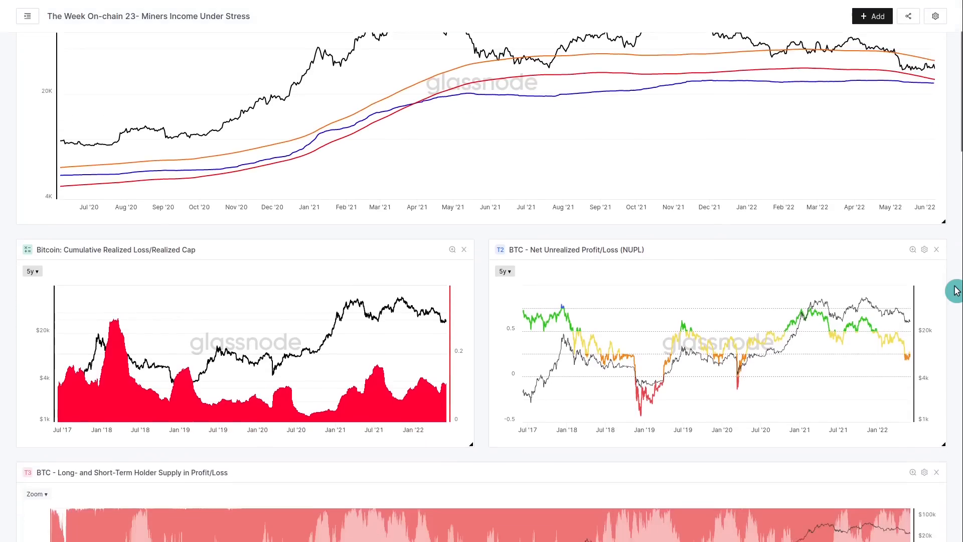
scroll("down", 3)
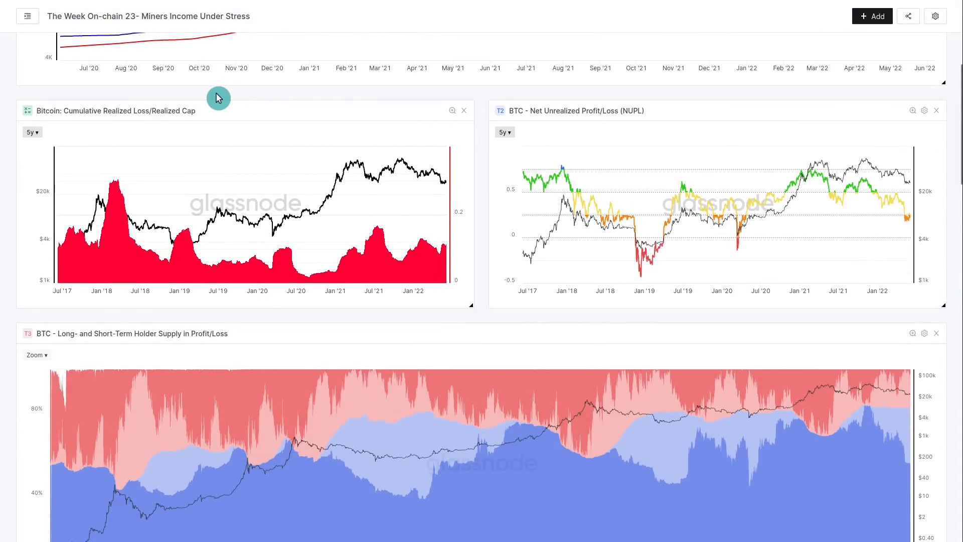
mouse_move(103, 112)
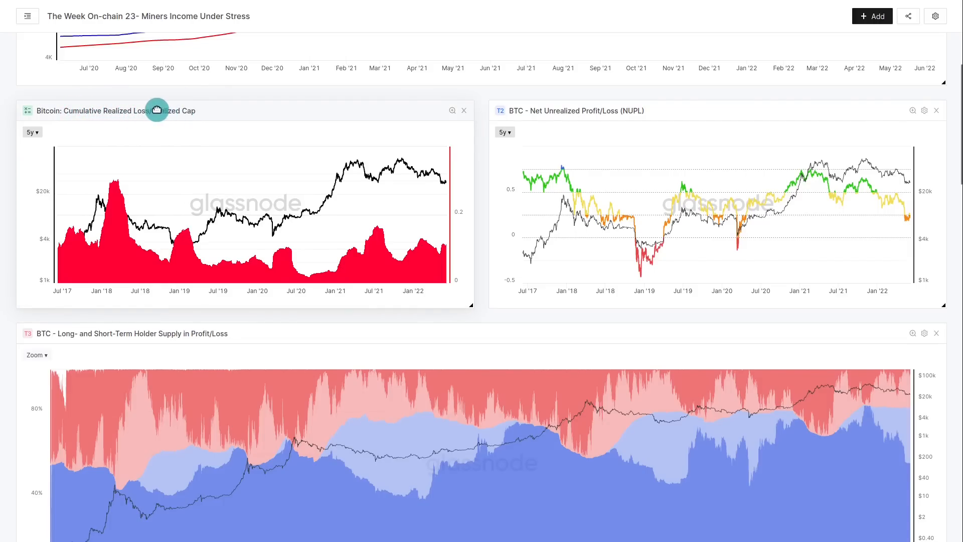
mouse_move(271, 103)
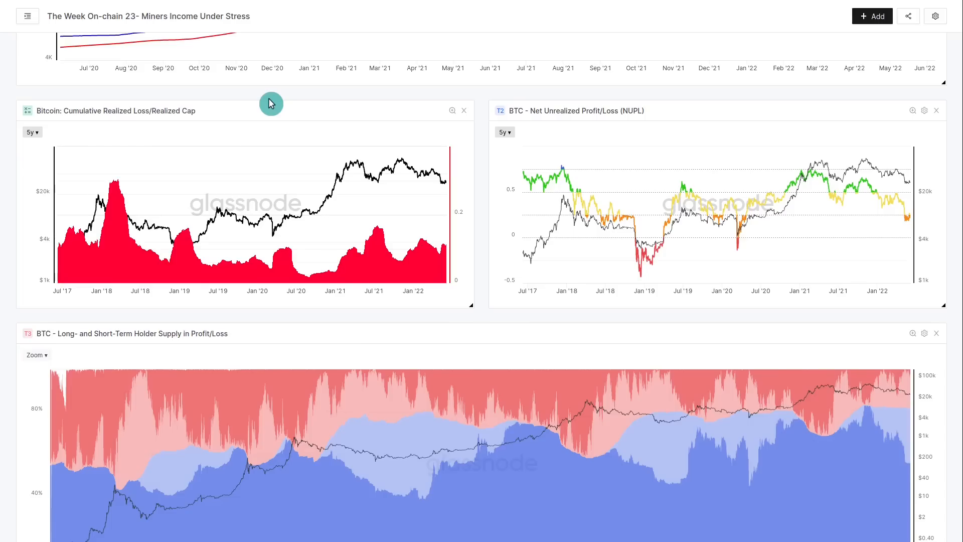
mouse_move(120, 240)
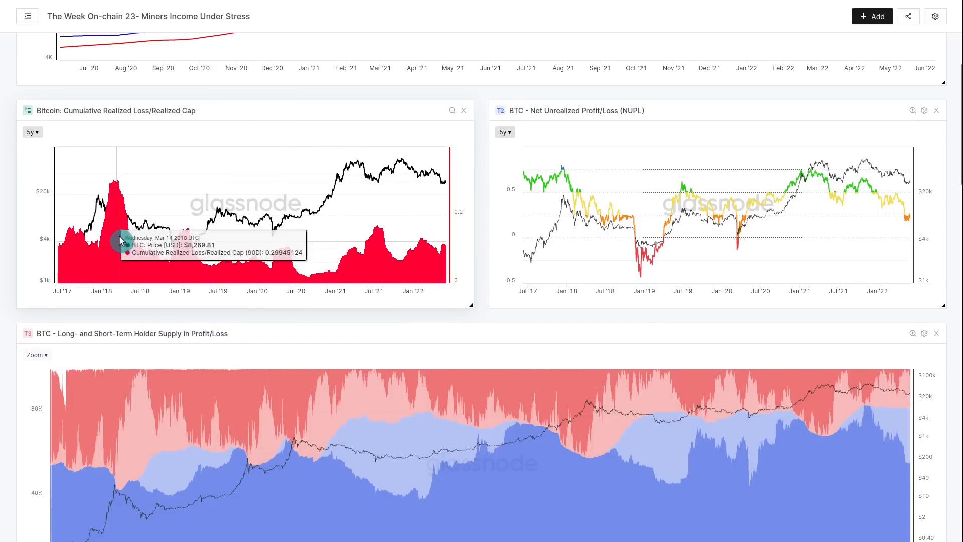
mouse_move(188, 237)
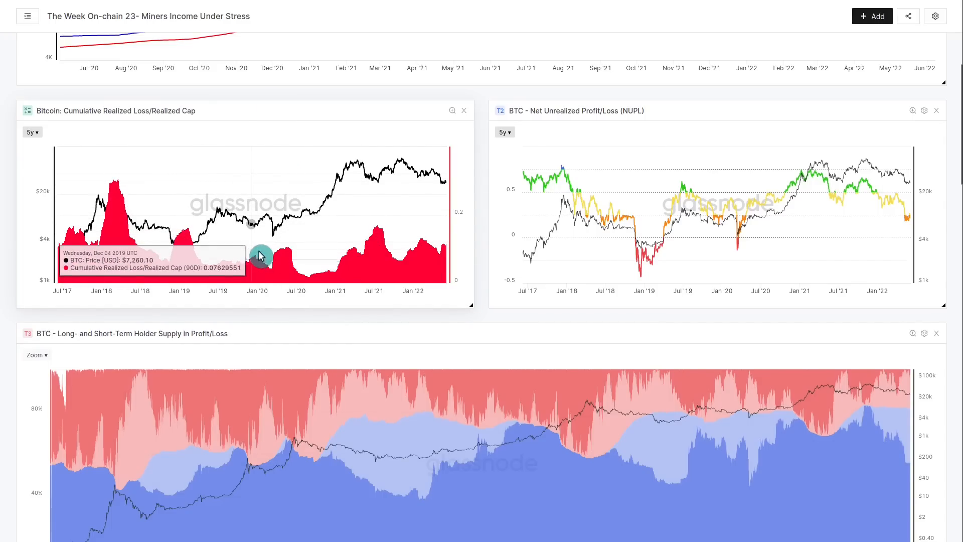
mouse_move(317, 280)
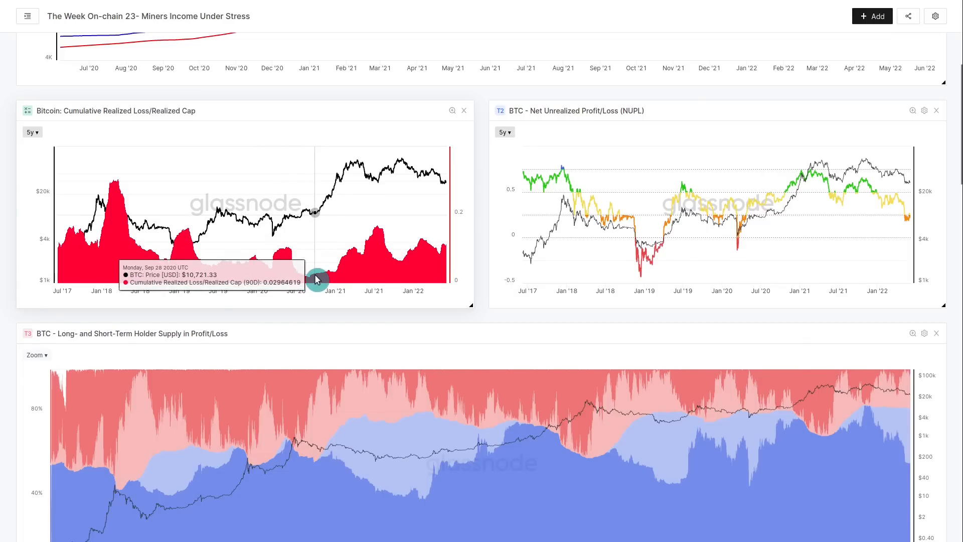
mouse_move(377, 239)
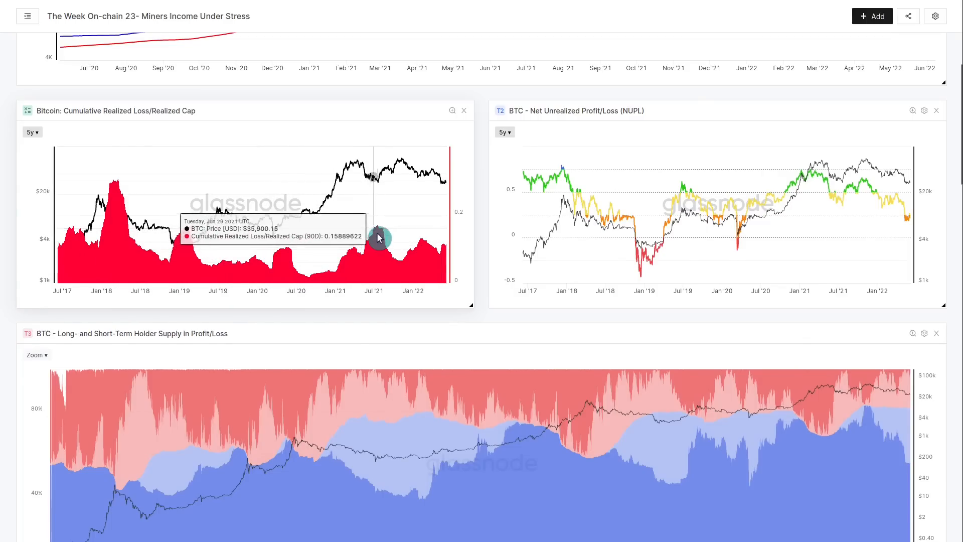
mouse_move(156, 235)
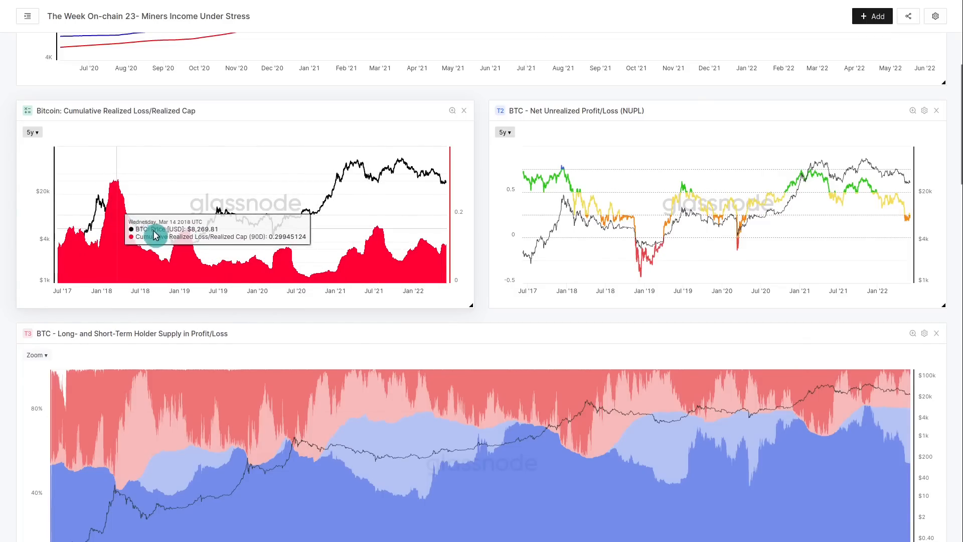
mouse_move(385, 239)
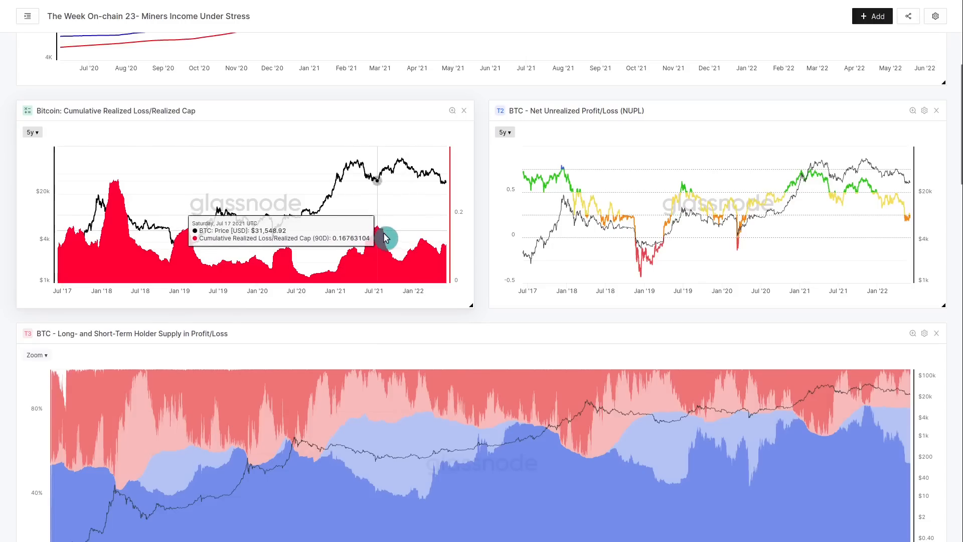
mouse_move(391, 251)
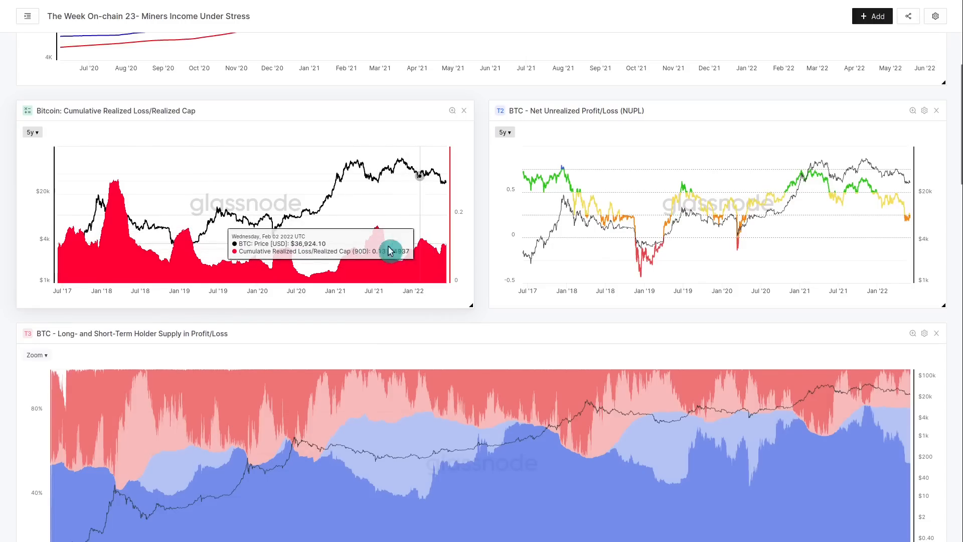
mouse_move(381, 247)
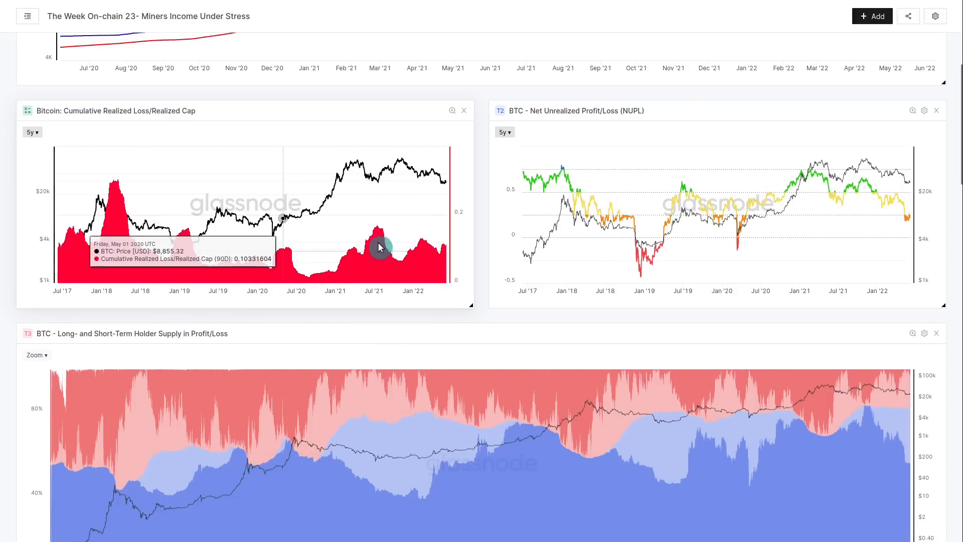
mouse_move(464, 266)
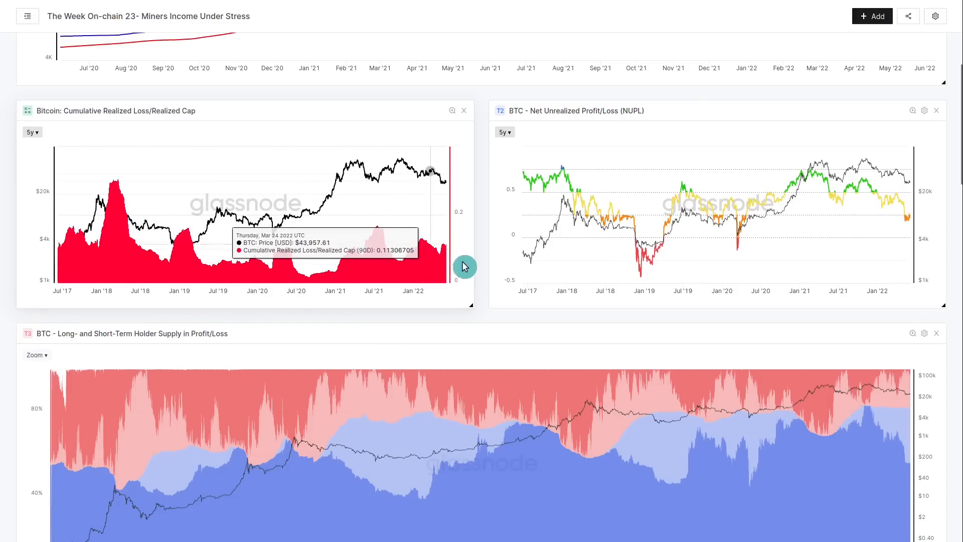
mouse_move(484, 287)
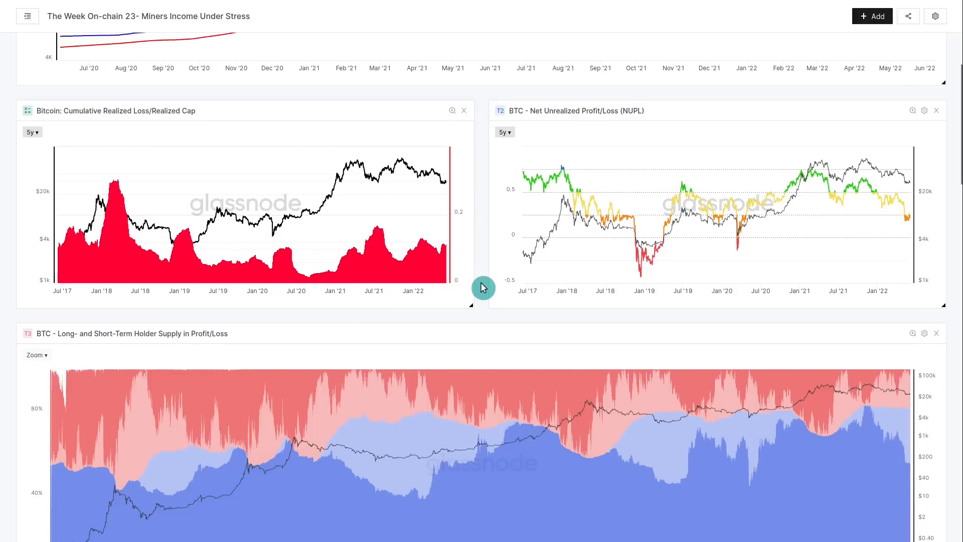
mouse_move(100, 239)
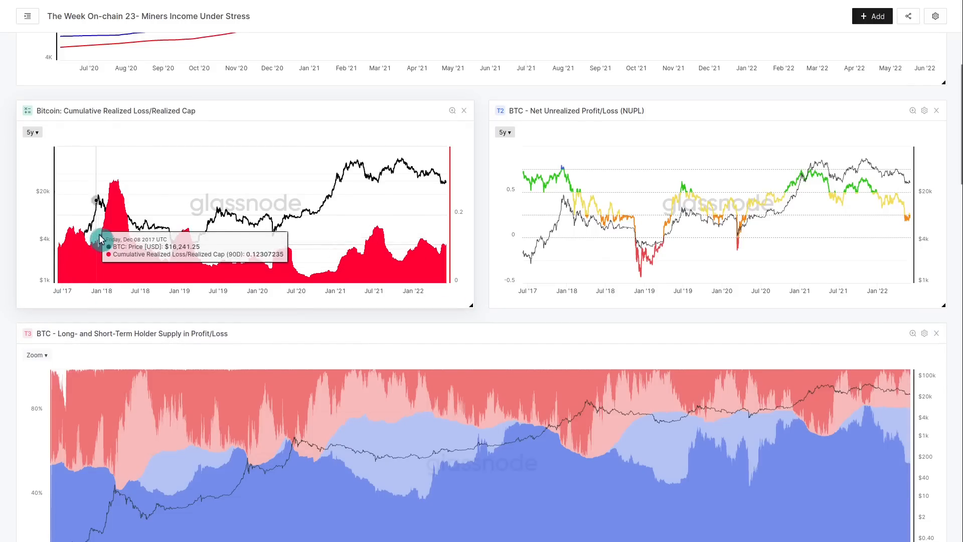
mouse_move(125, 193)
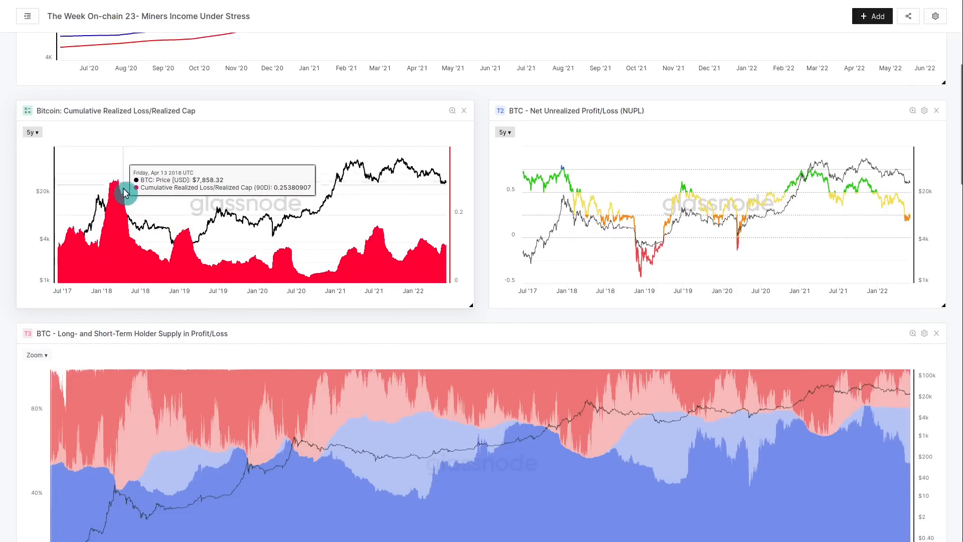
mouse_move(97, 255)
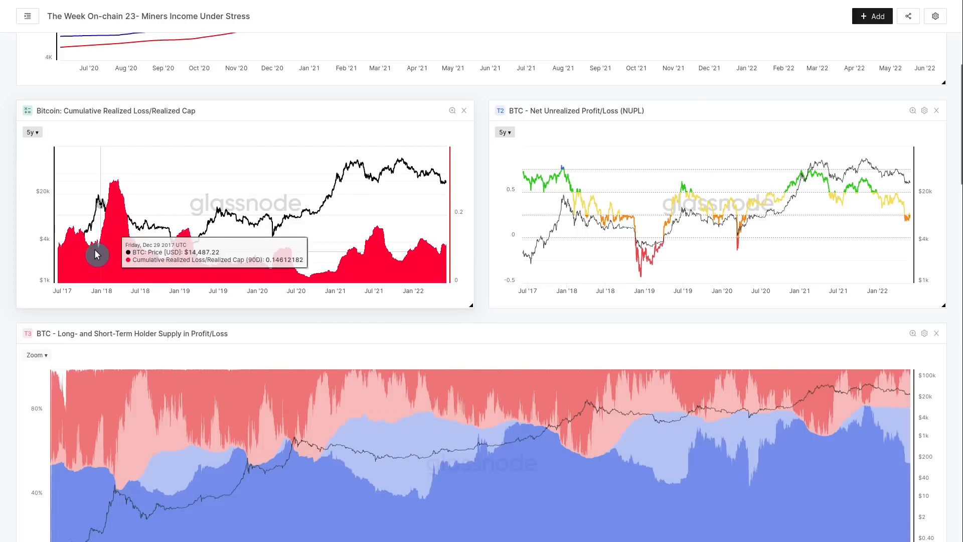
mouse_move(136, 243)
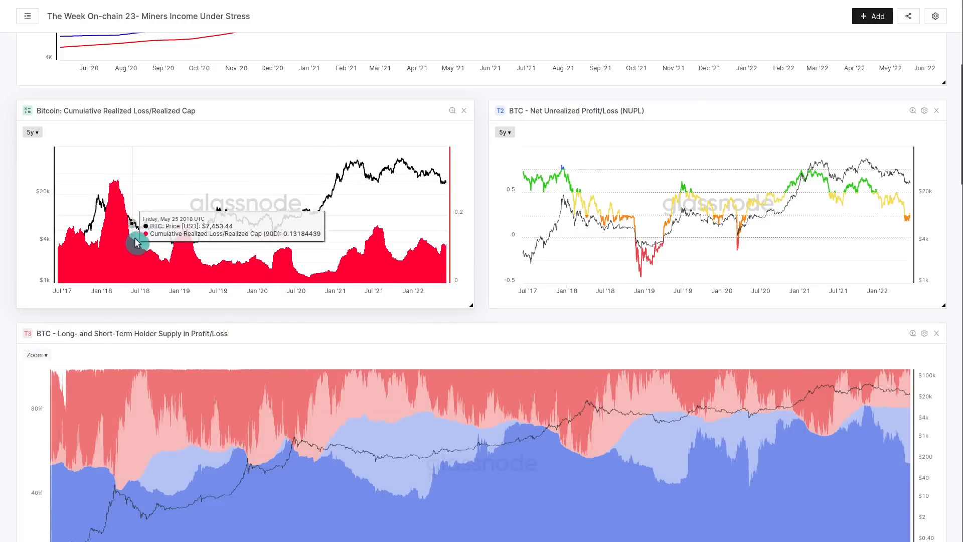
mouse_move(142, 252)
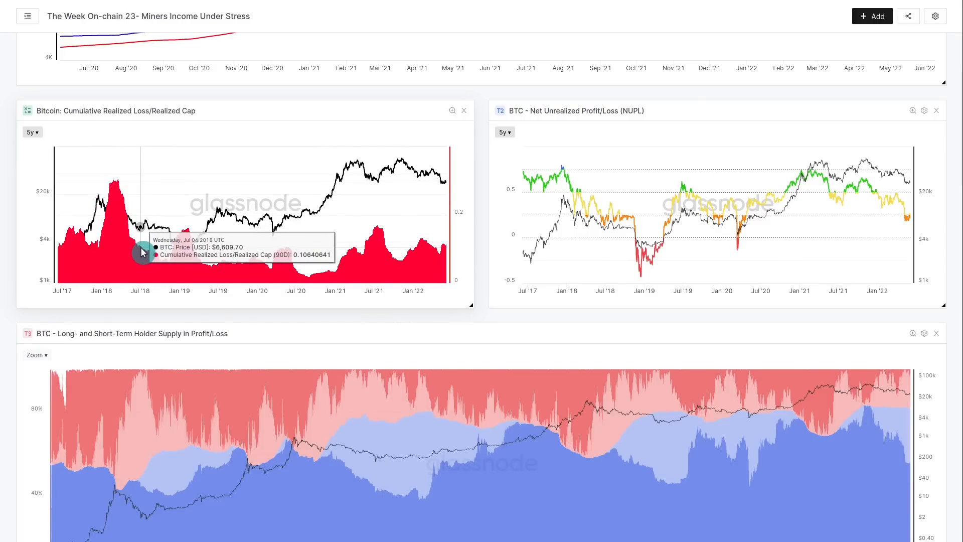
mouse_move(151, 258)
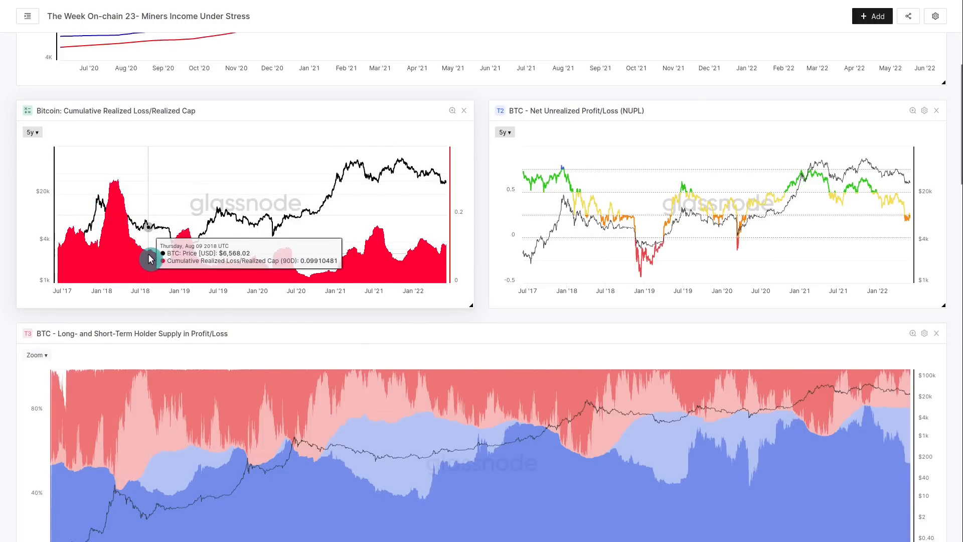
mouse_move(352, 249)
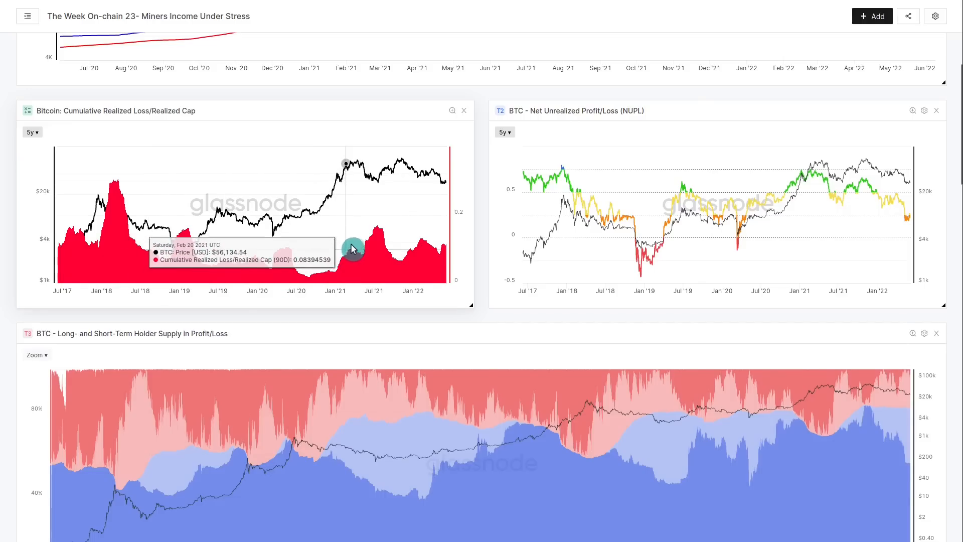
mouse_move(394, 265)
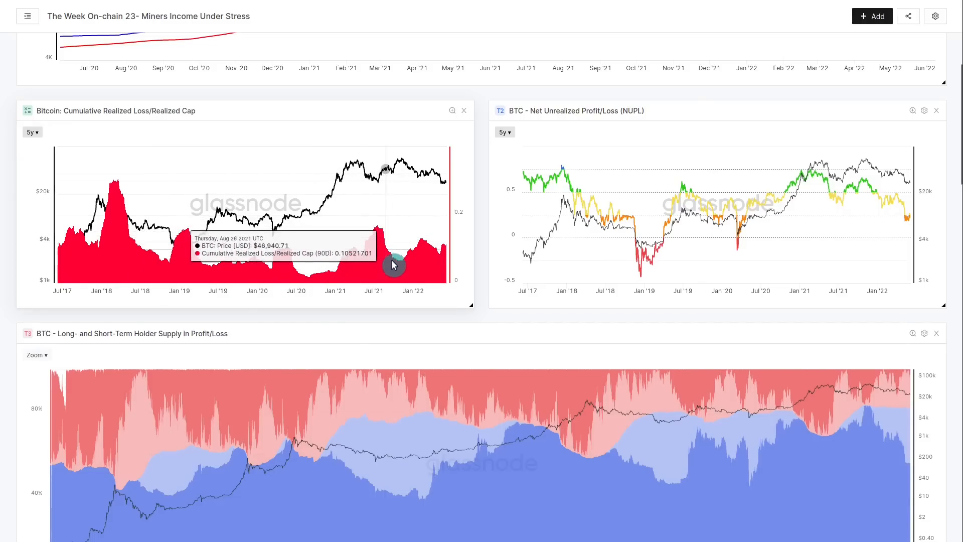
mouse_move(371, 174)
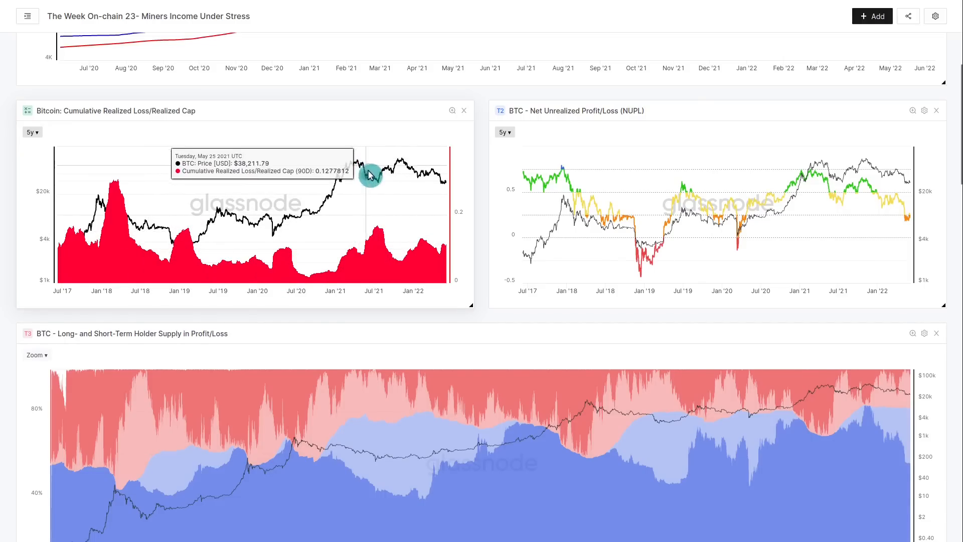
mouse_move(351, 267)
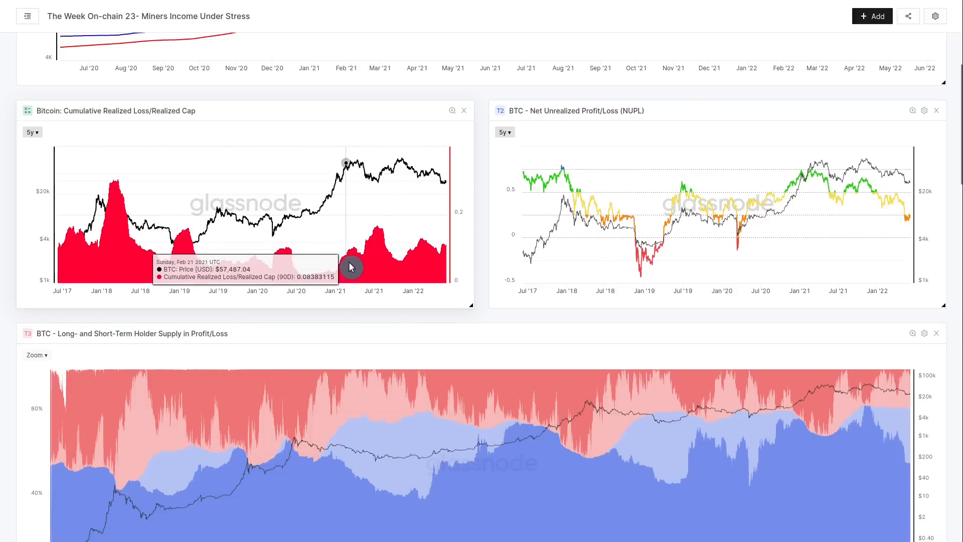
mouse_move(386, 255)
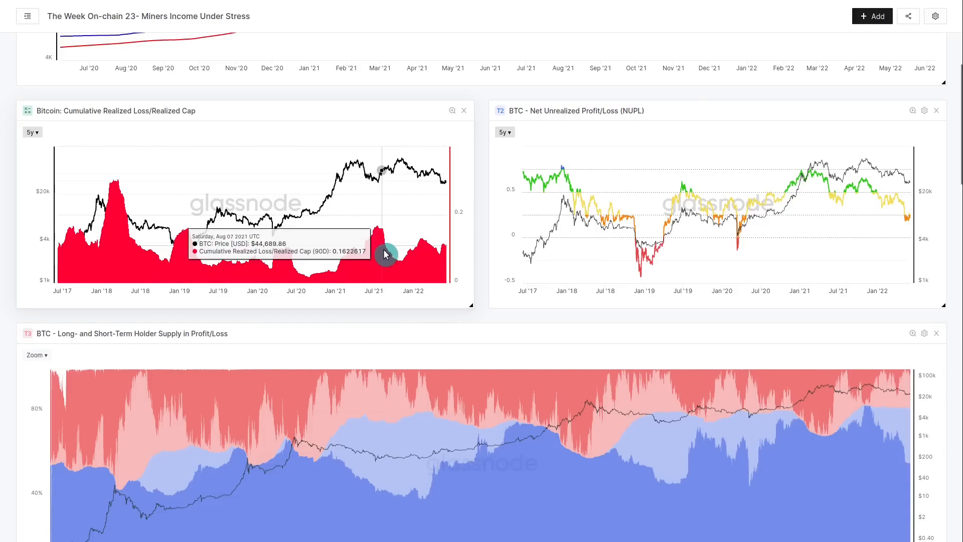
mouse_move(382, 232)
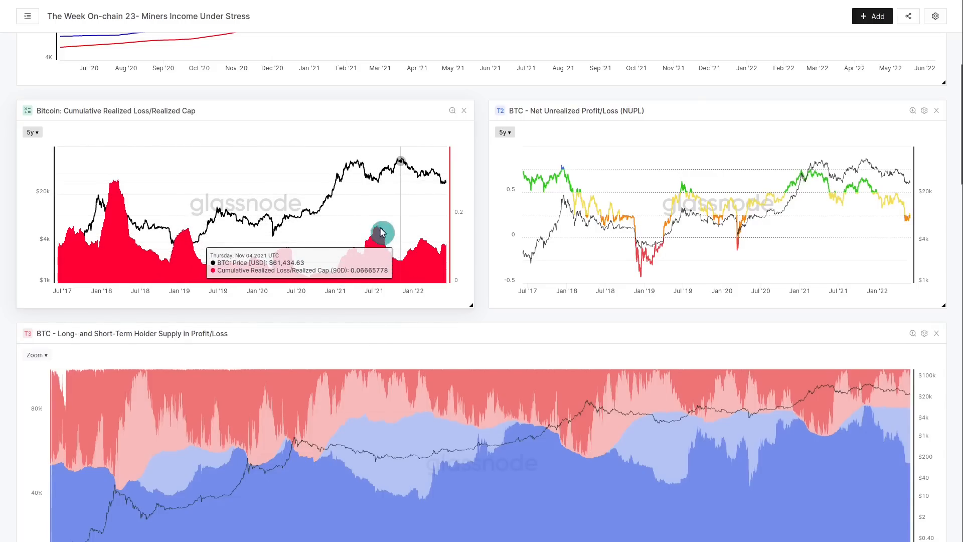
mouse_move(115, 226)
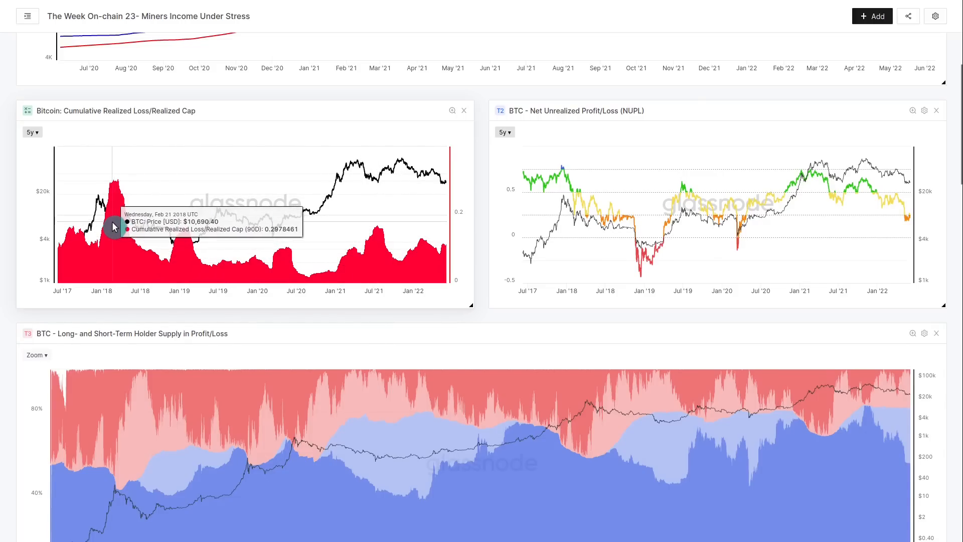
mouse_move(375, 227)
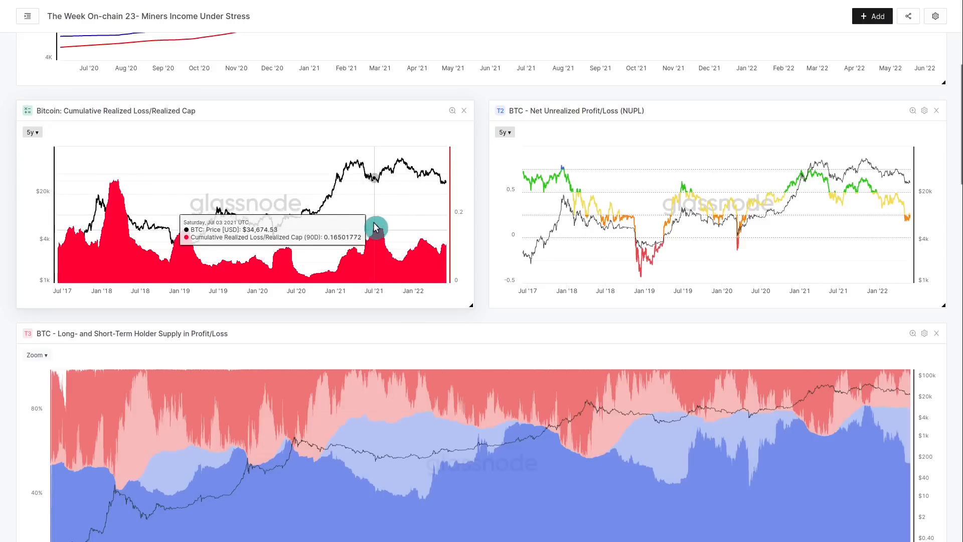
mouse_move(415, 326)
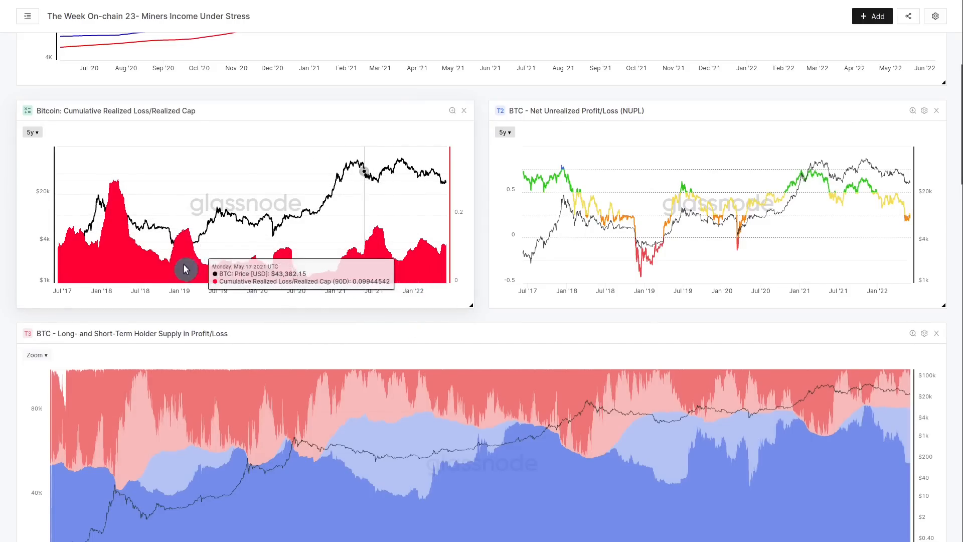
mouse_move(191, 238)
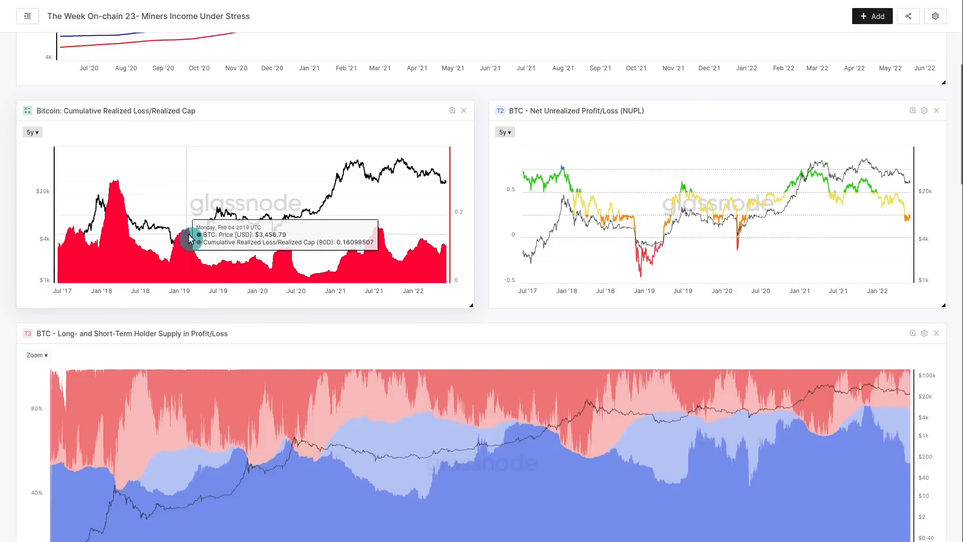
mouse_move(156, 271)
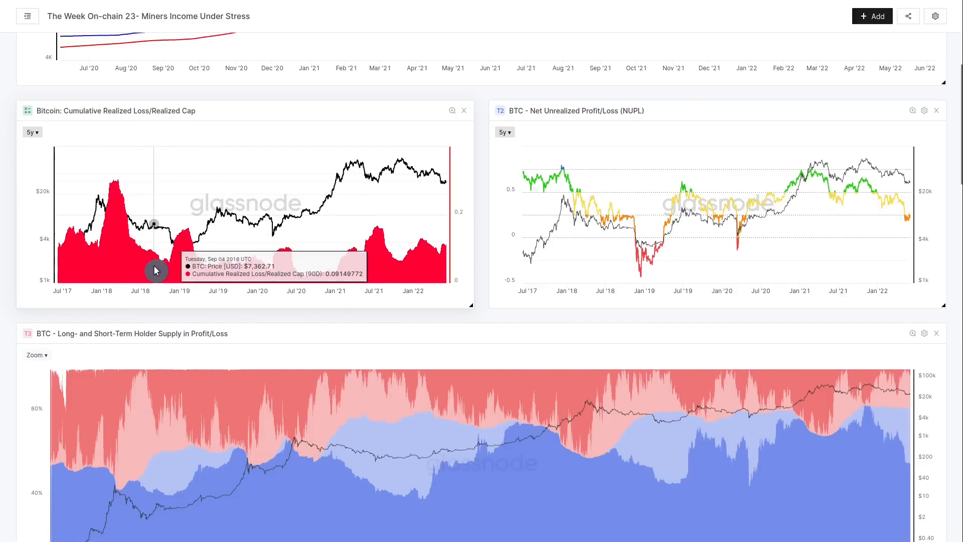
mouse_move(194, 246)
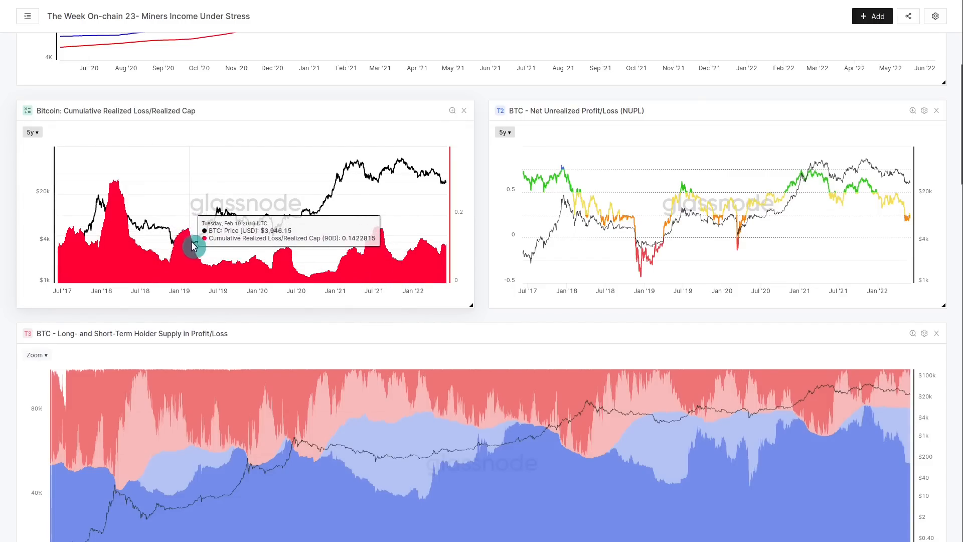
mouse_move(207, 270)
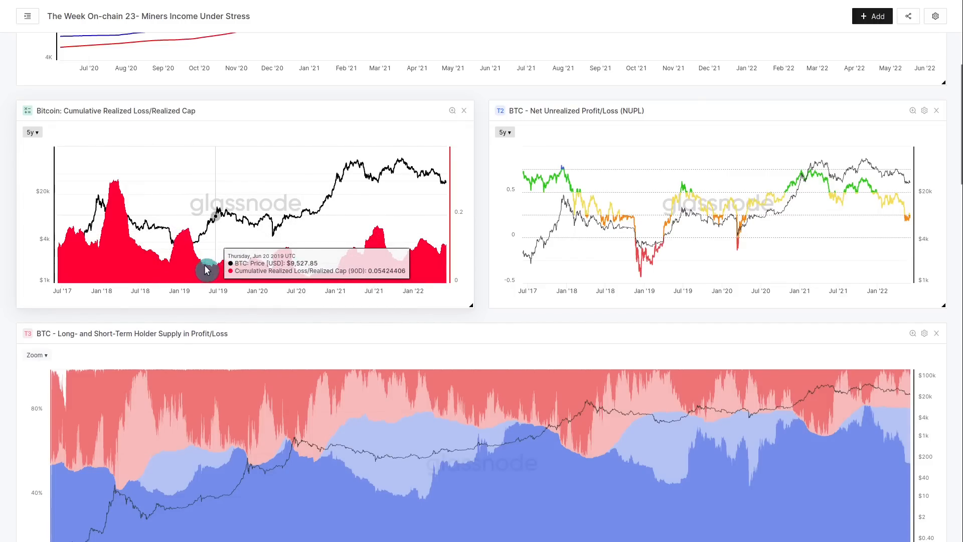
mouse_move(227, 277)
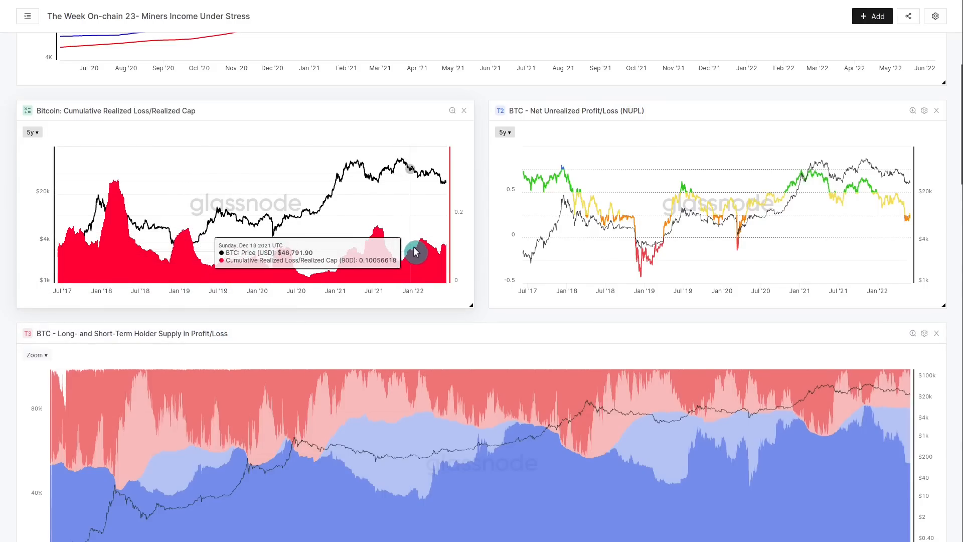
mouse_move(454, 256)
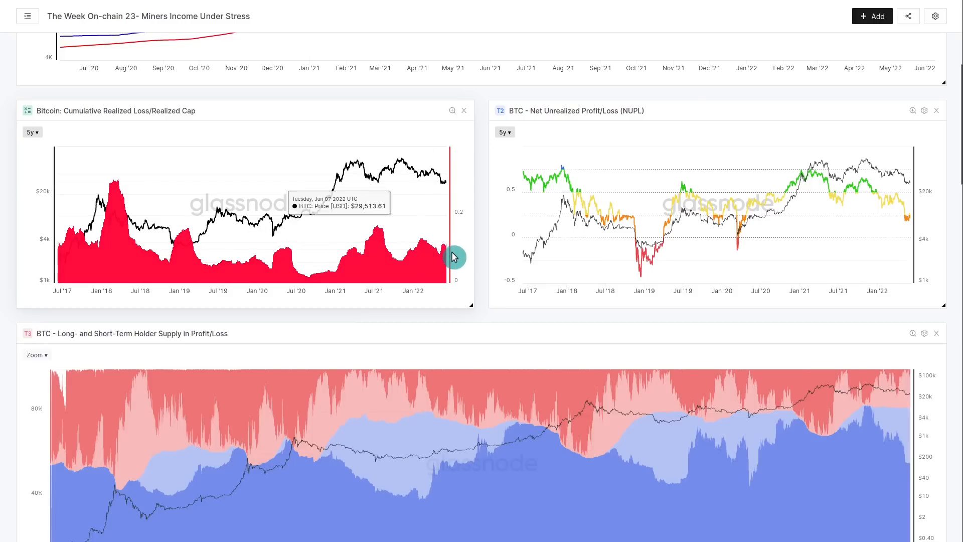
mouse_move(443, 181)
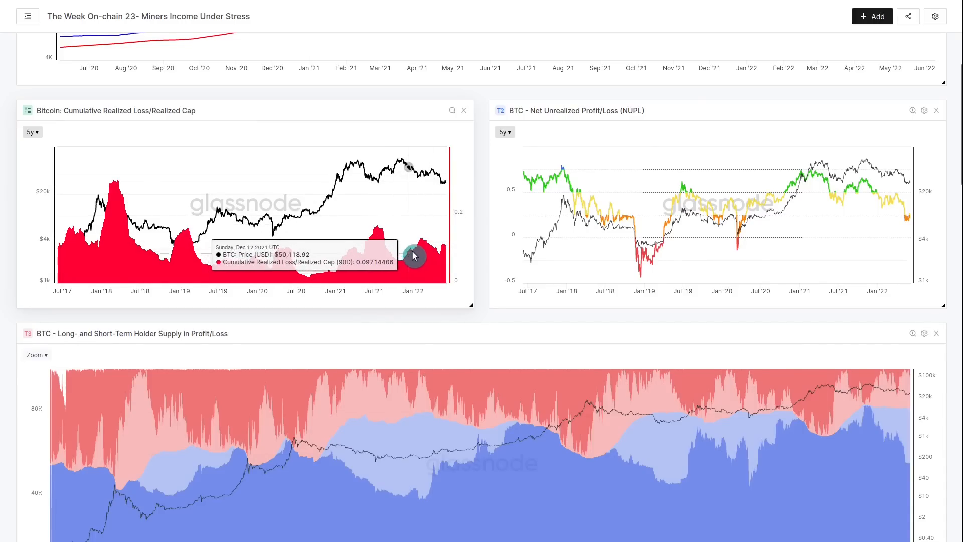
mouse_move(397, 165)
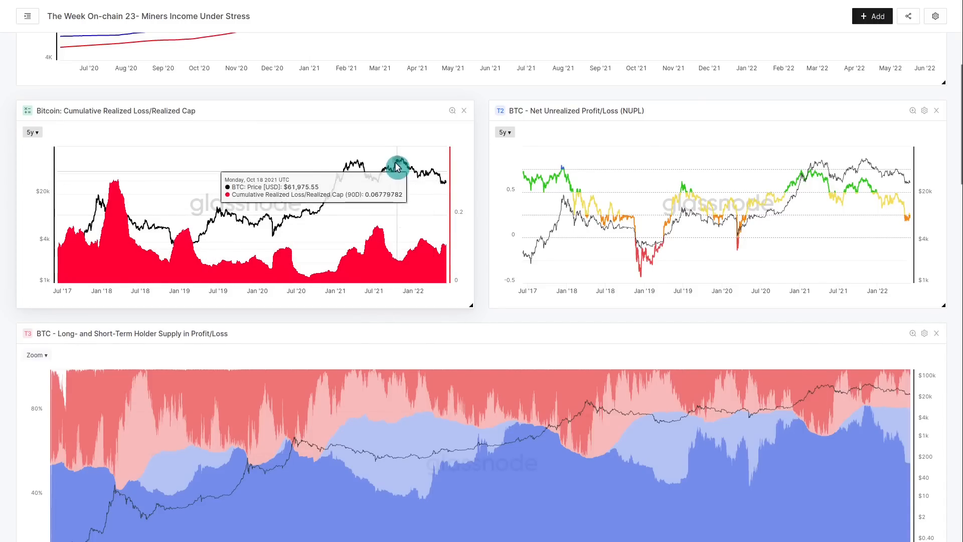
mouse_move(419, 184)
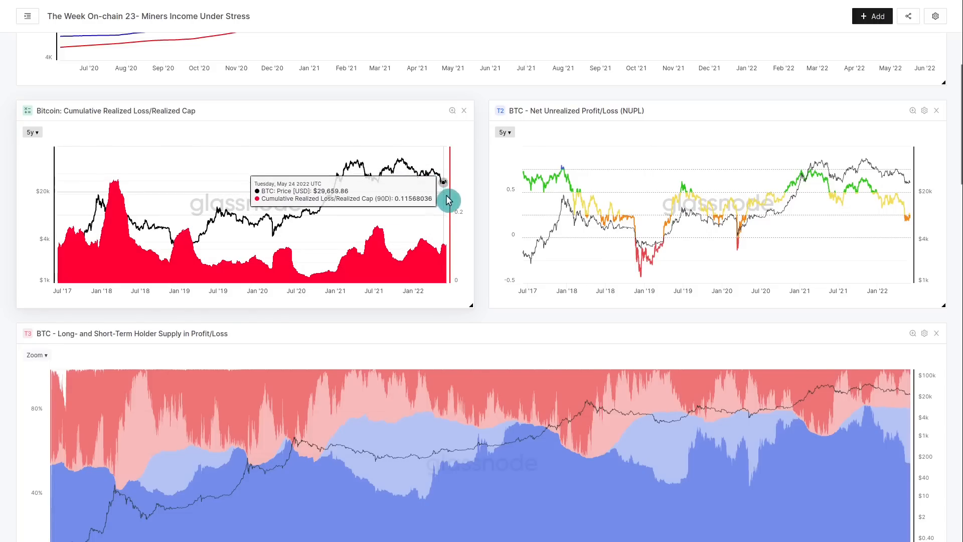
mouse_move(421, 245)
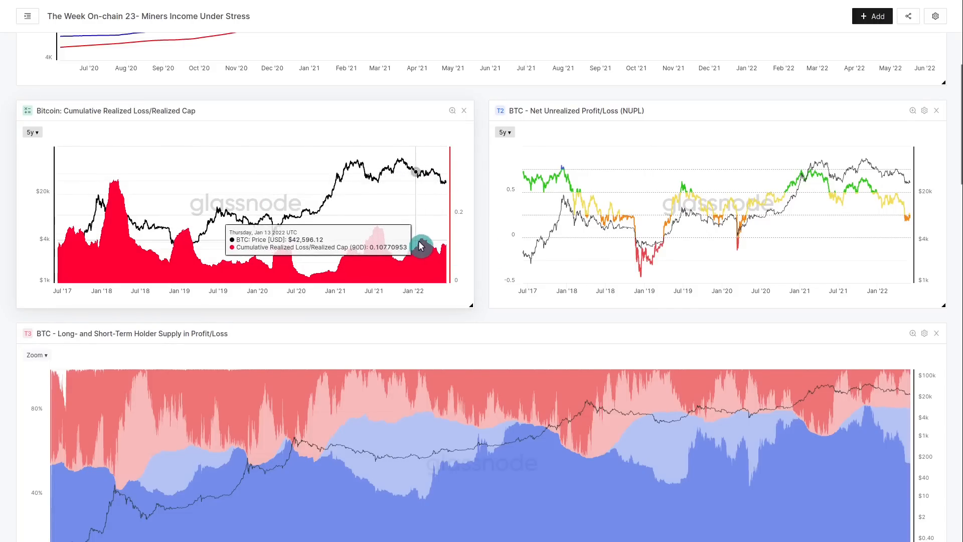
mouse_move(284, 255)
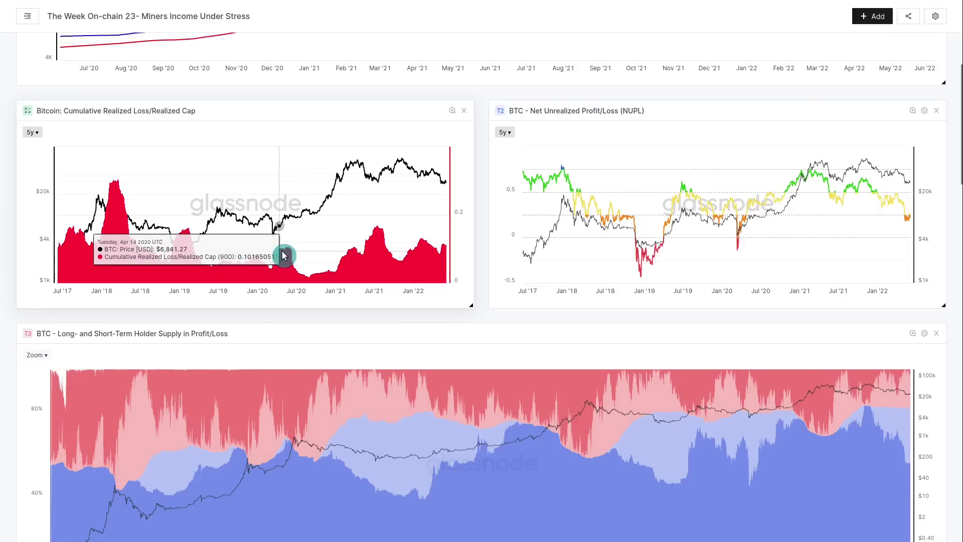
mouse_move(193, 241)
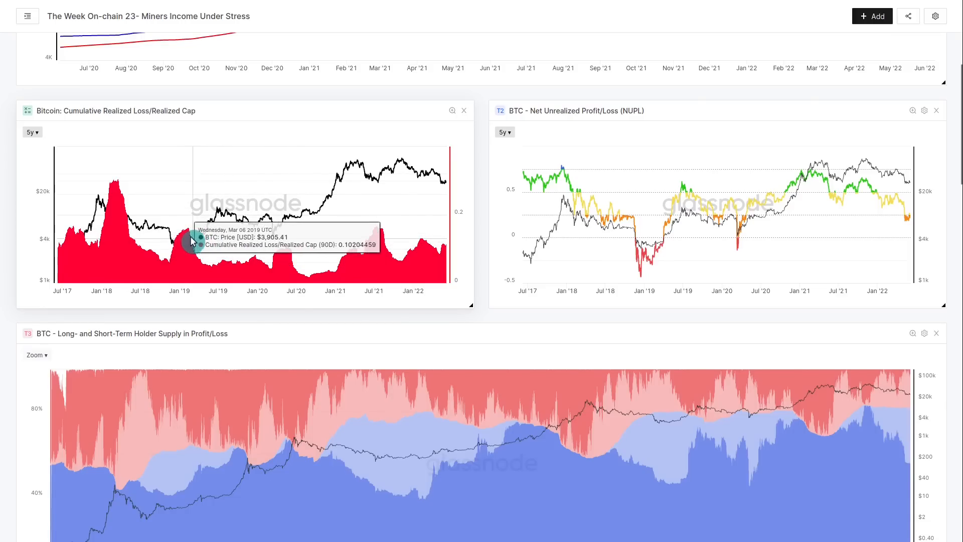
mouse_move(258, 316)
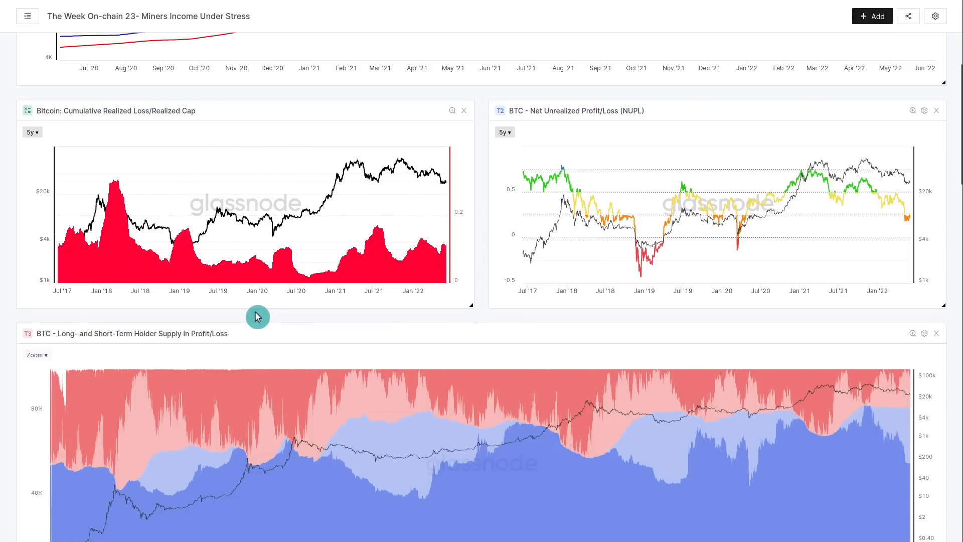
mouse_move(292, 319)
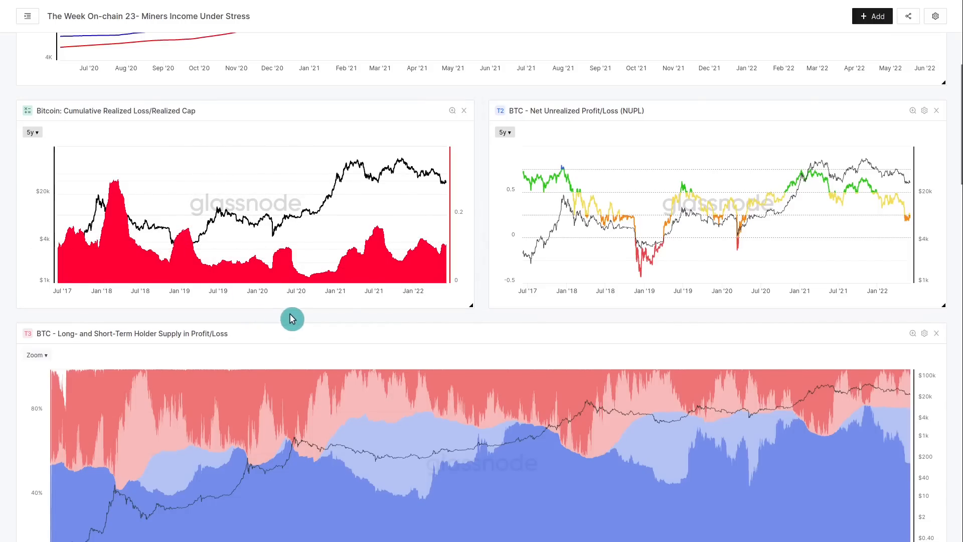
mouse_move(492, 249)
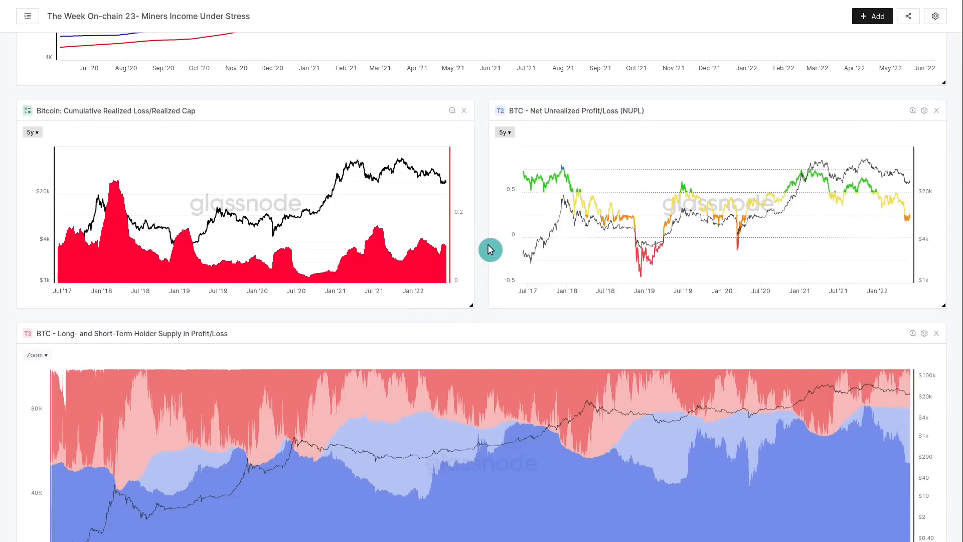
mouse_move(564, 184)
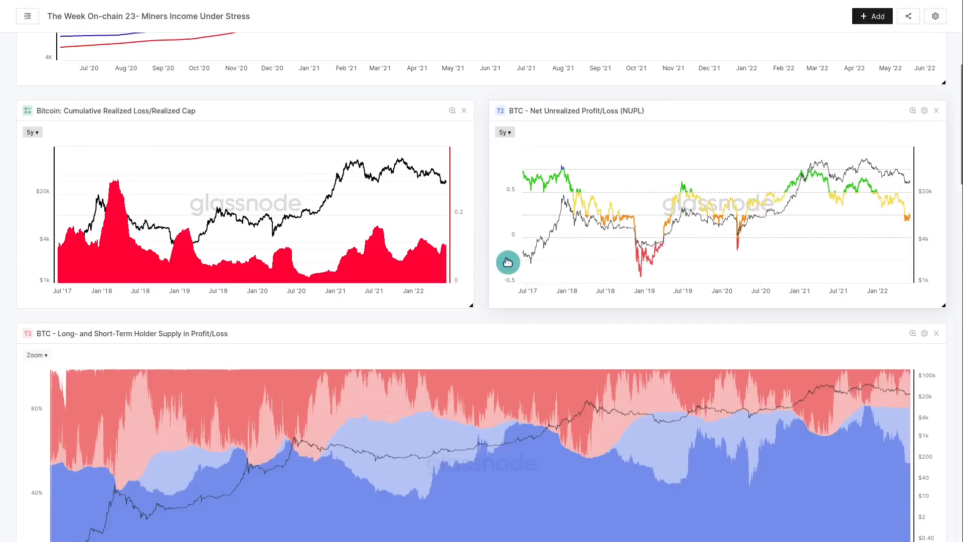
left_click(505, 132)
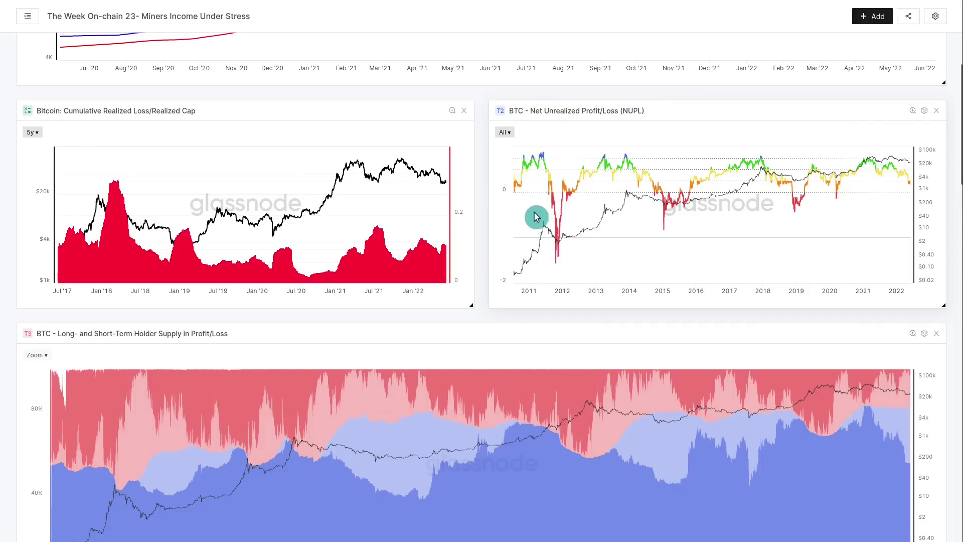
mouse_move(608, 111)
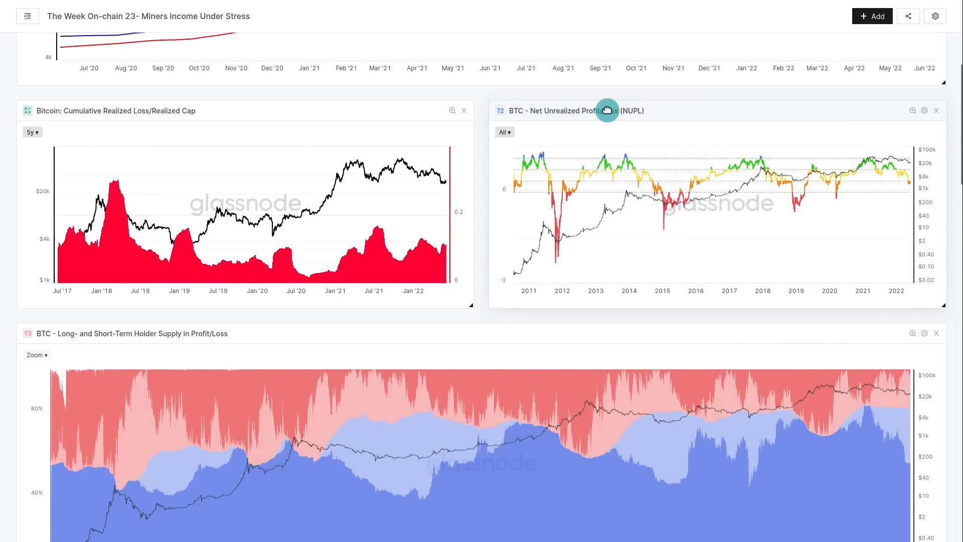
mouse_move(636, 152)
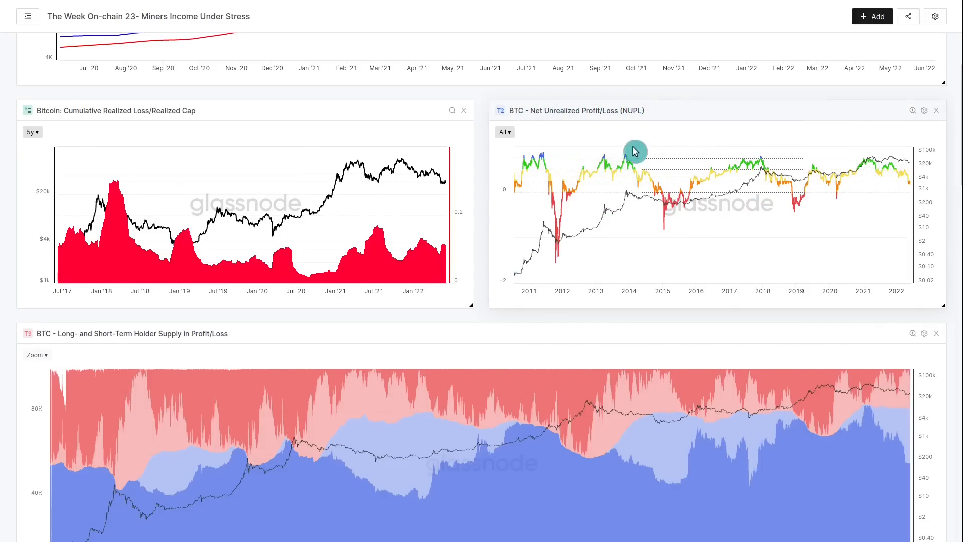
mouse_move(550, 166)
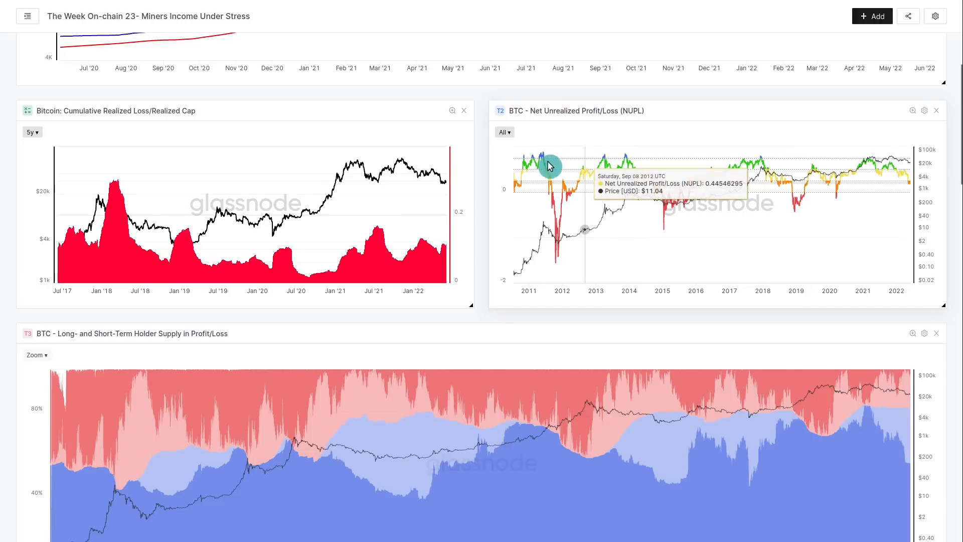
mouse_move(554, 202)
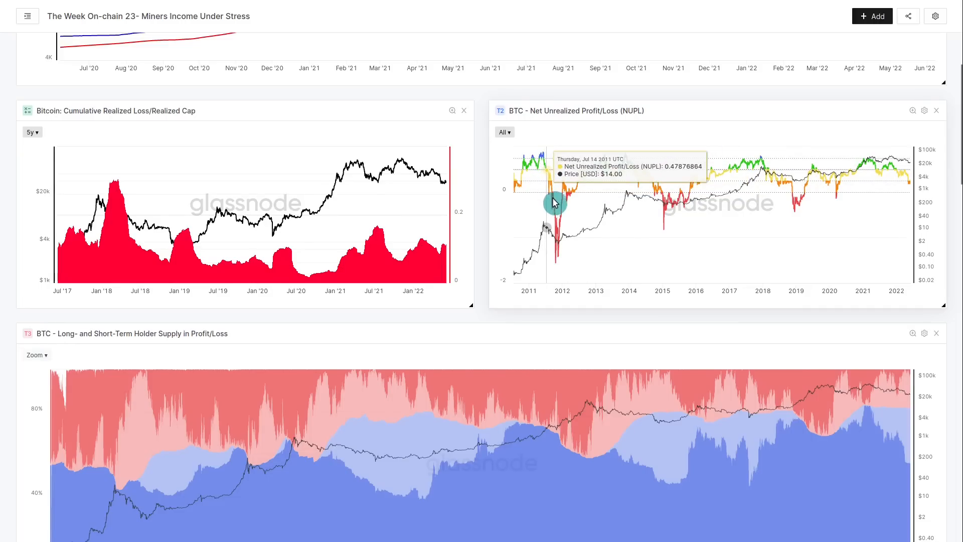
mouse_move(632, 163)
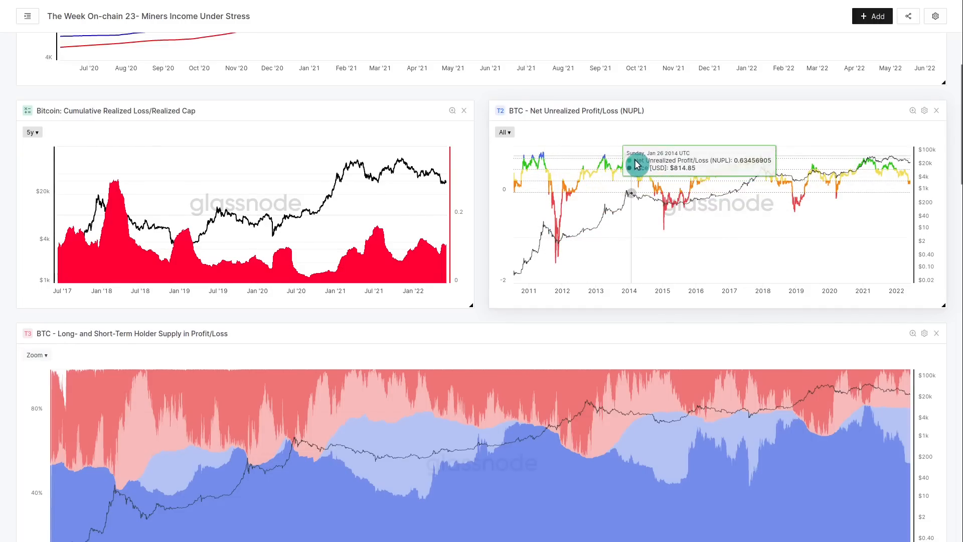
mouse_move(699, 201)
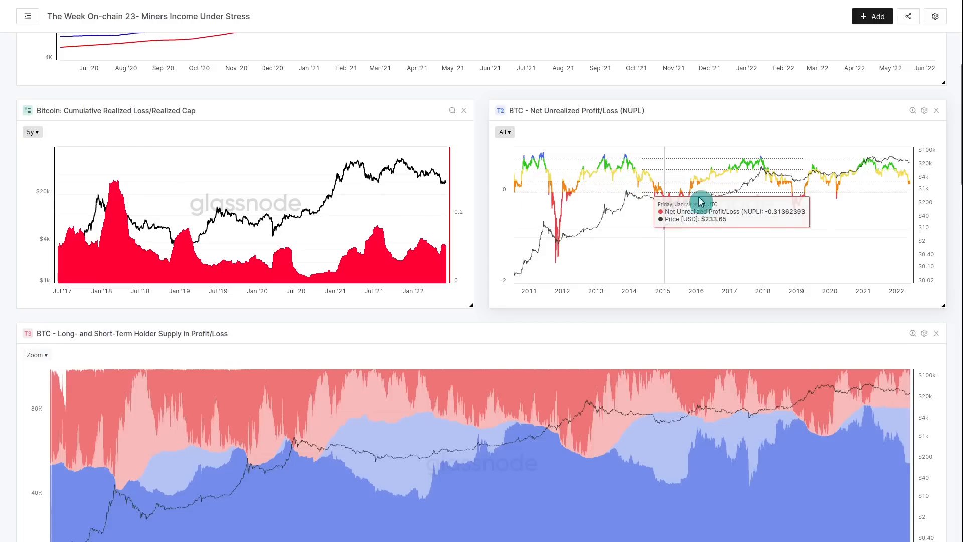
mouse_move(793, 204)
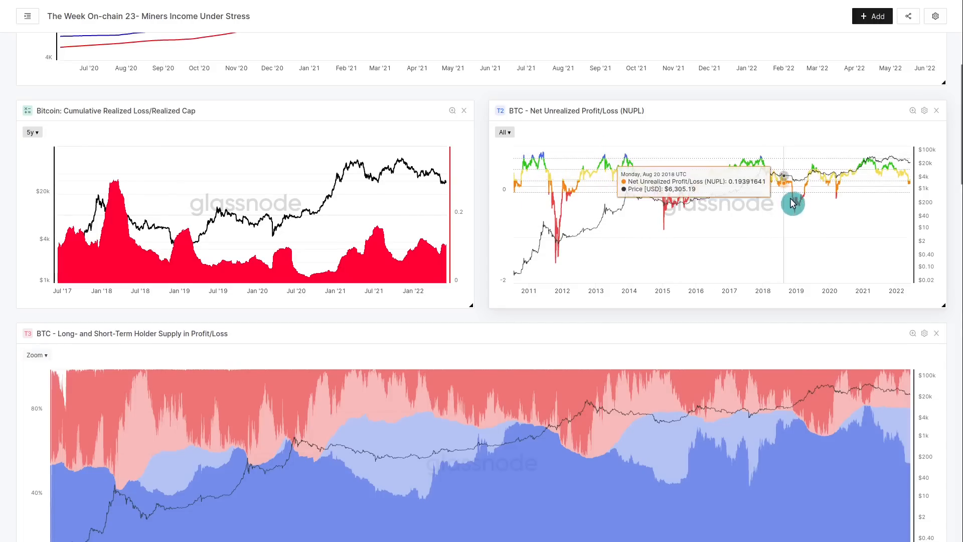
mouse_move(825, 176)
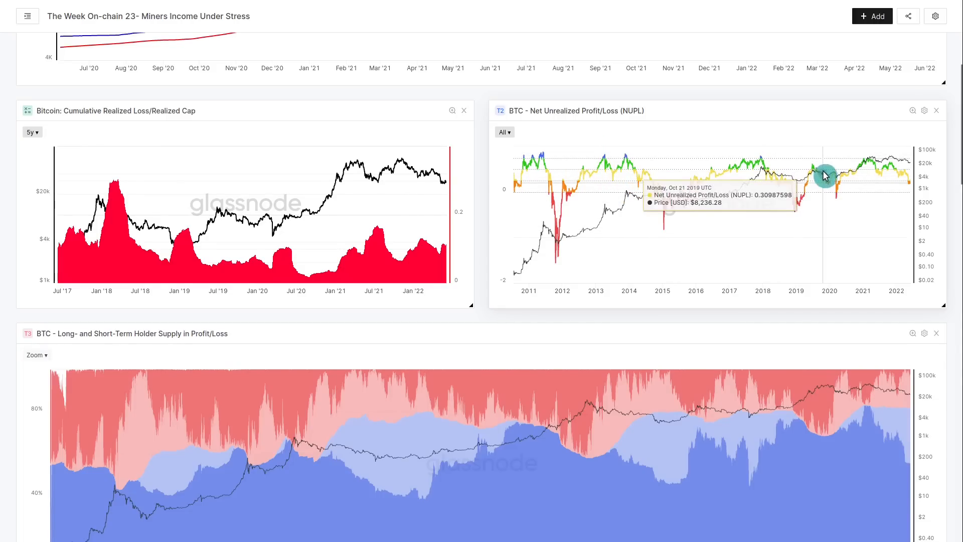
mouse_move(841, 212)
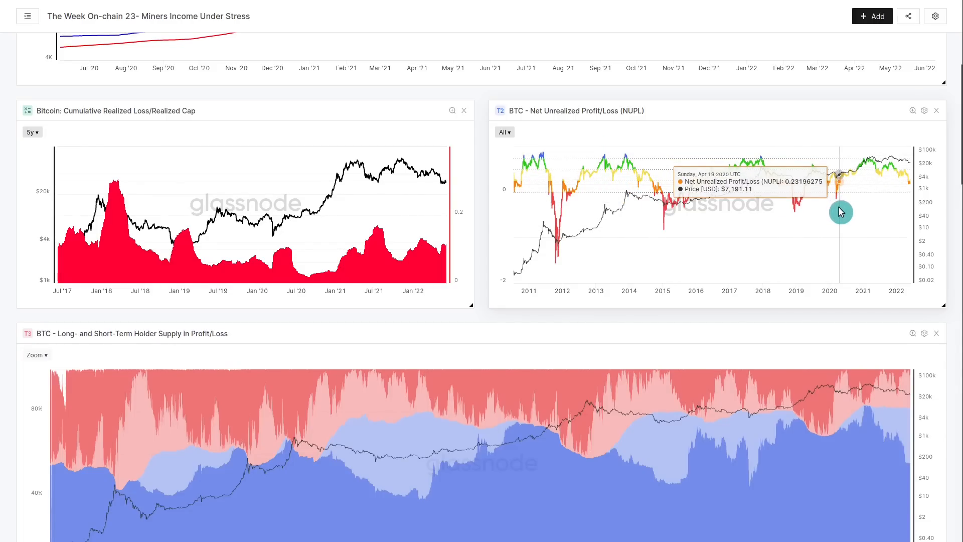
mouse_move(613, 253)
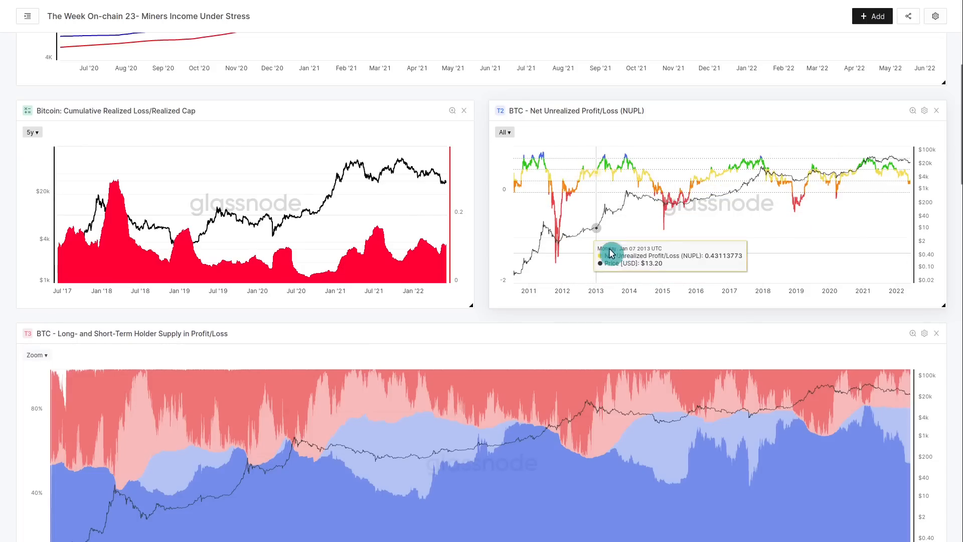
mouse_move(756, 220)
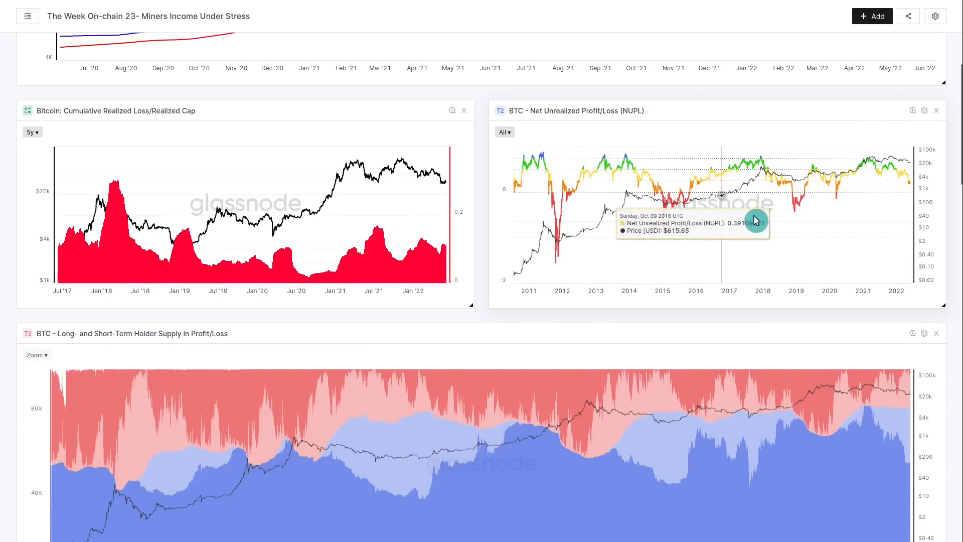
mouse_move(895, 188)
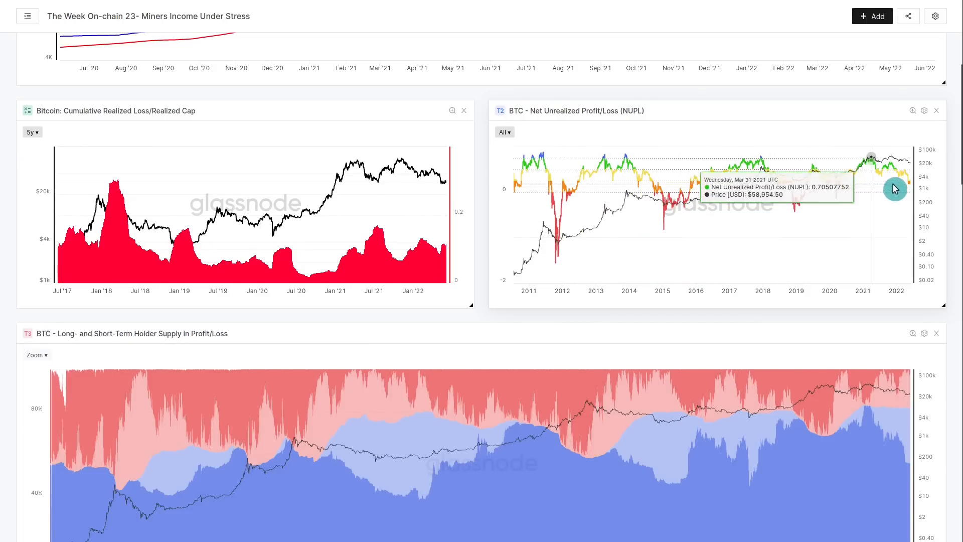
mouse_move(631, 242)
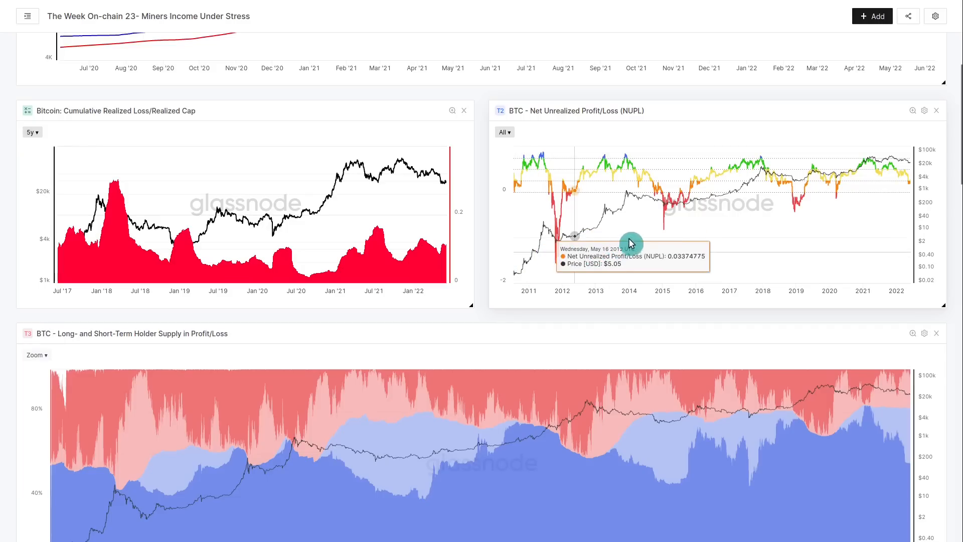
mouse_move(854, 193)
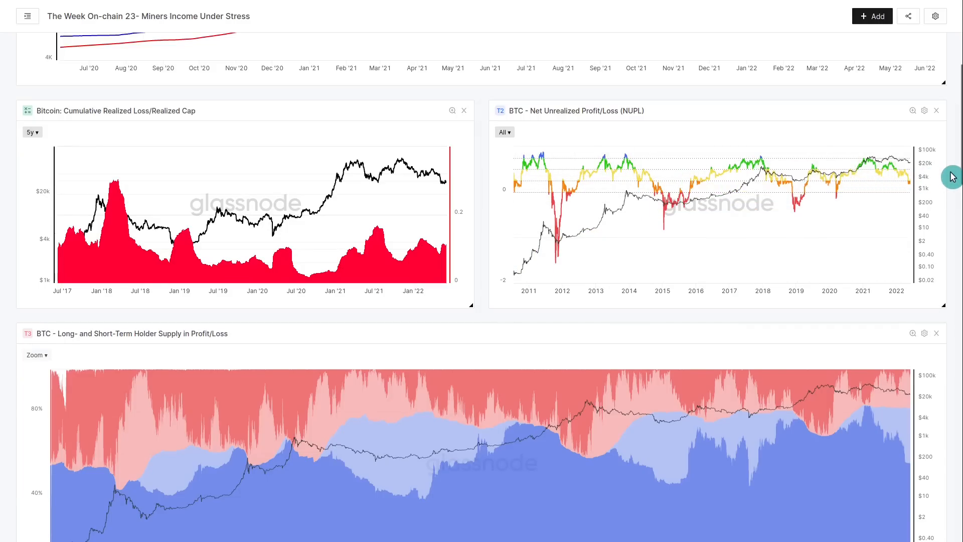
mouse_move(619, 188)
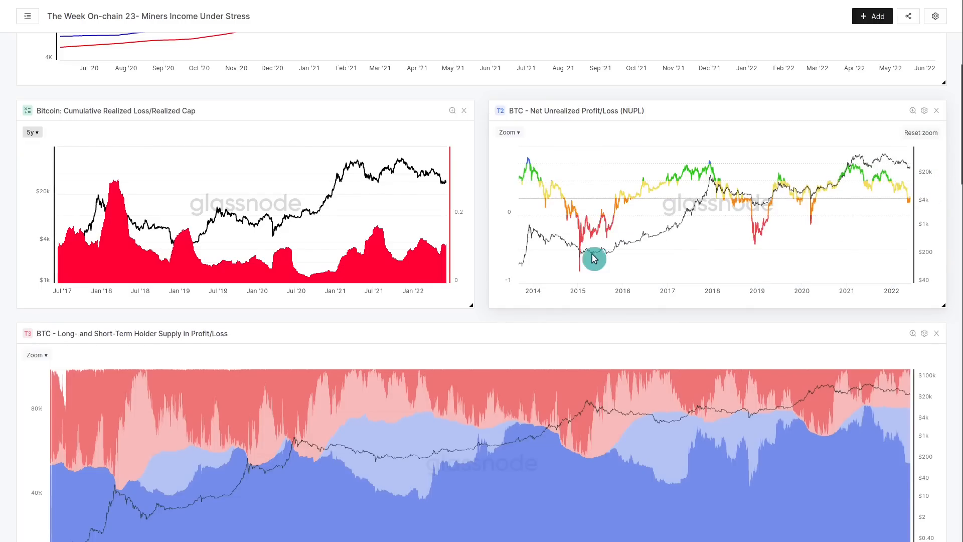
mouse_move(821, 220)
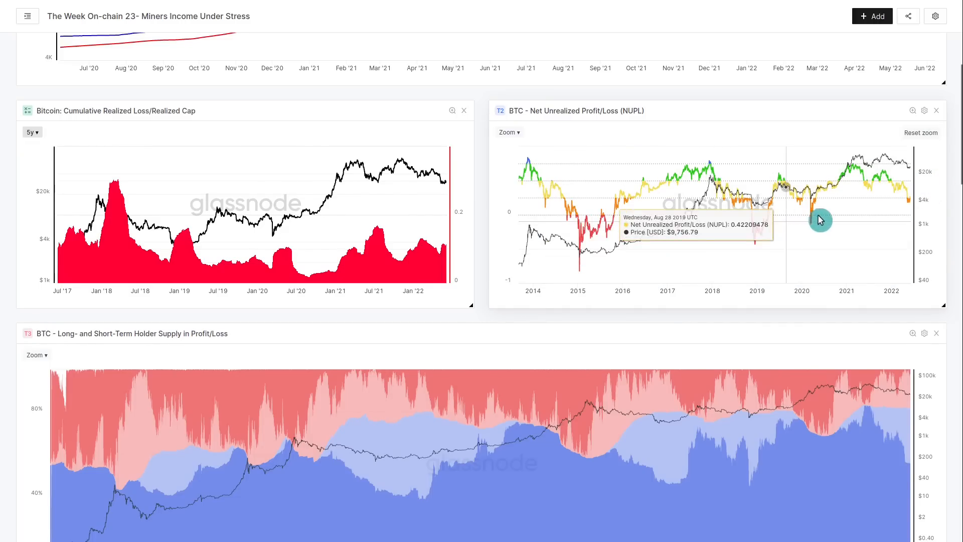
mouse_move(955, 199)
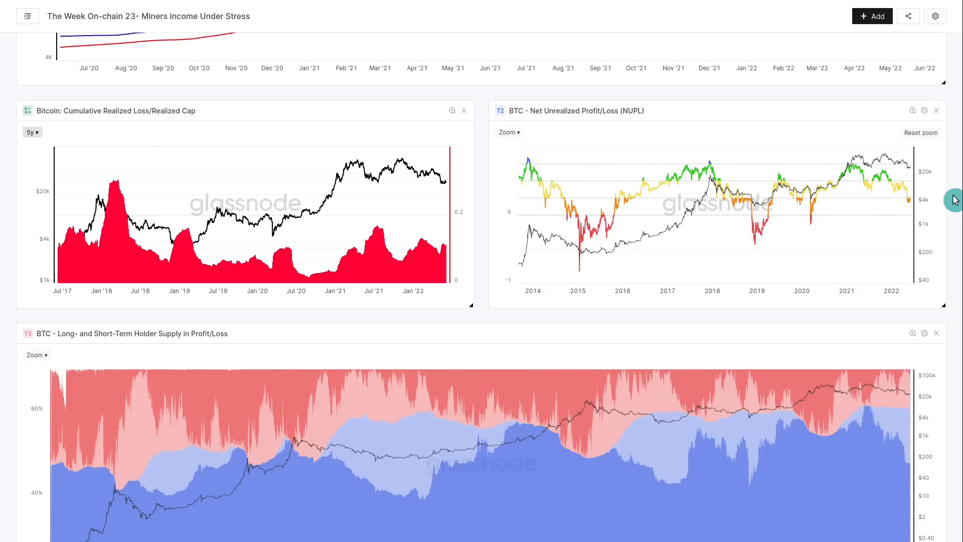
mouse_move(911, 207)
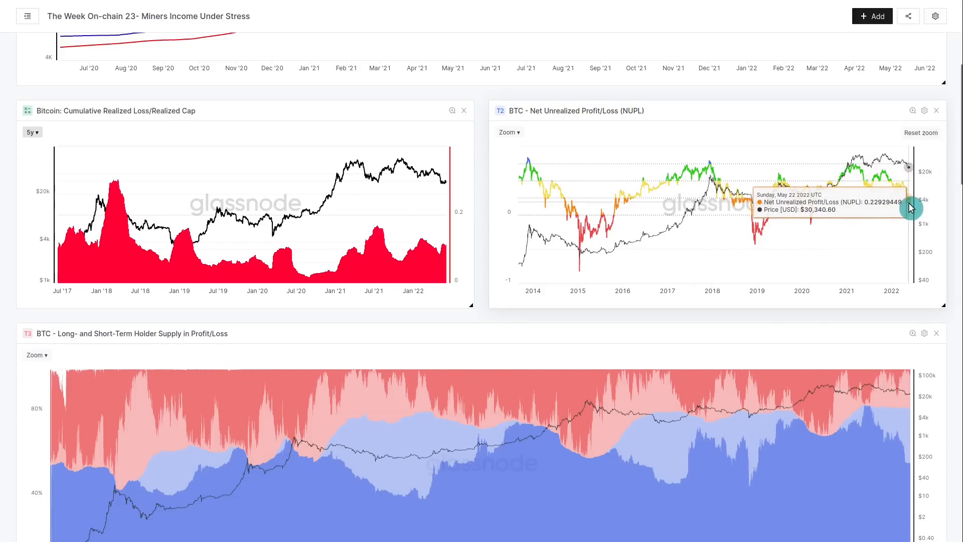
mouse_move(569, 211)
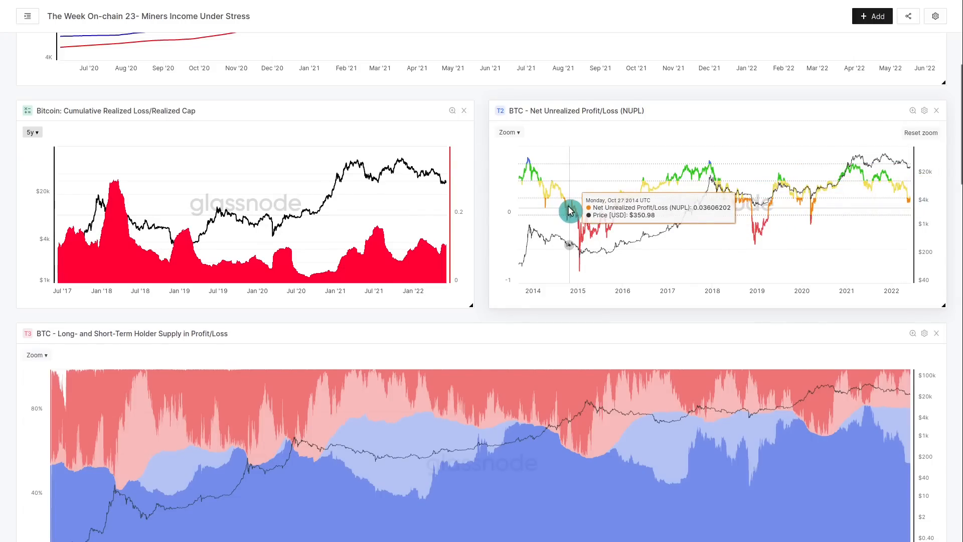
mouse_move(748, 207)
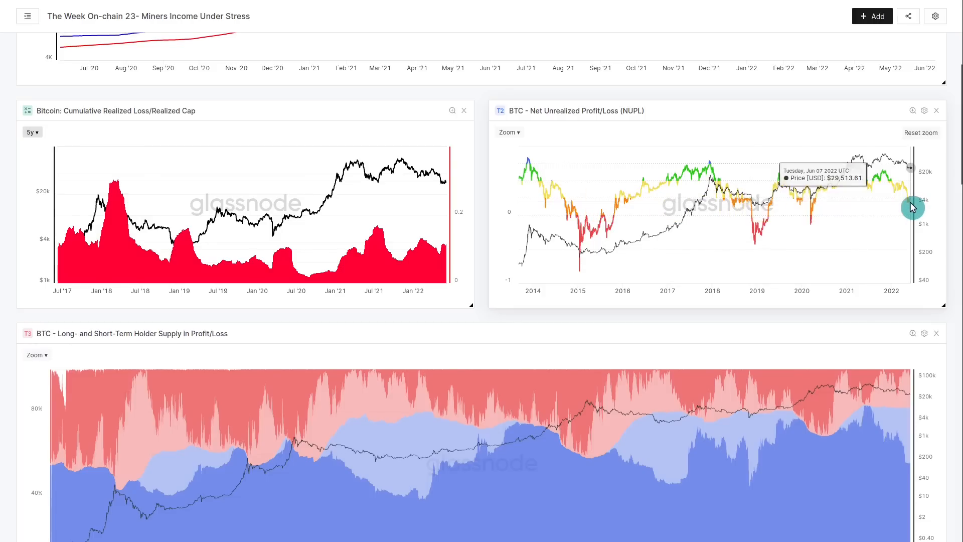
mouse_move(823, 235)
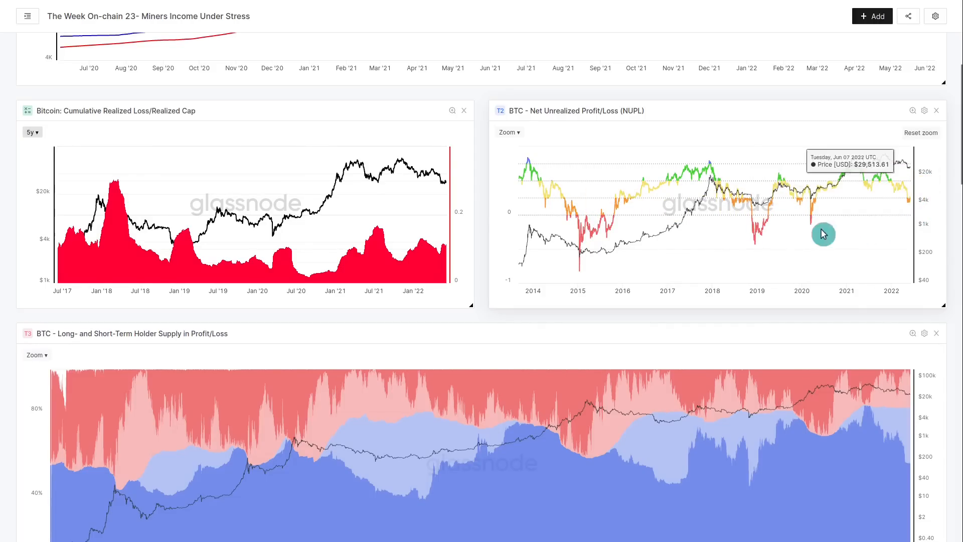
mouse_move(590, 223)
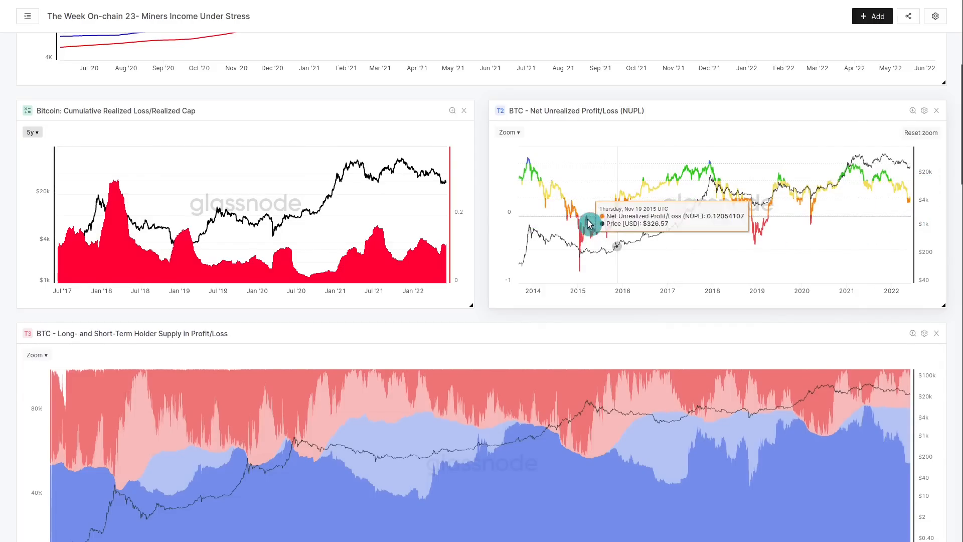
mouse_move(753, 216)
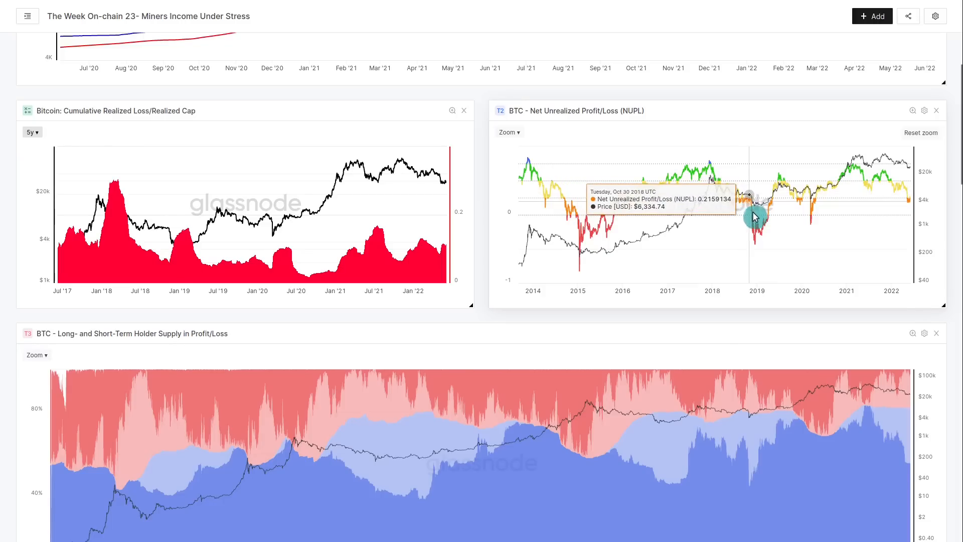
mouse_move(756, 259)
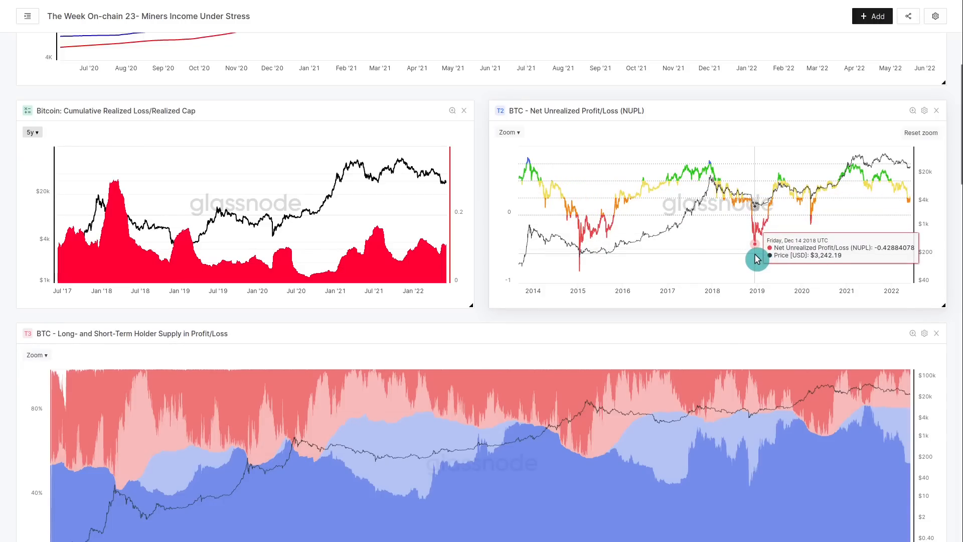
mouse_move(580, 277)
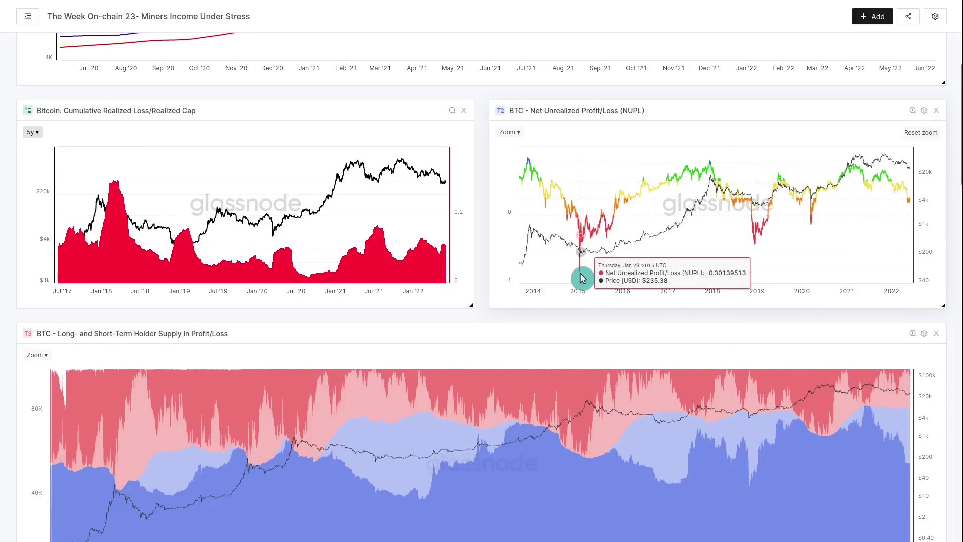
mouse_move(907, 249)
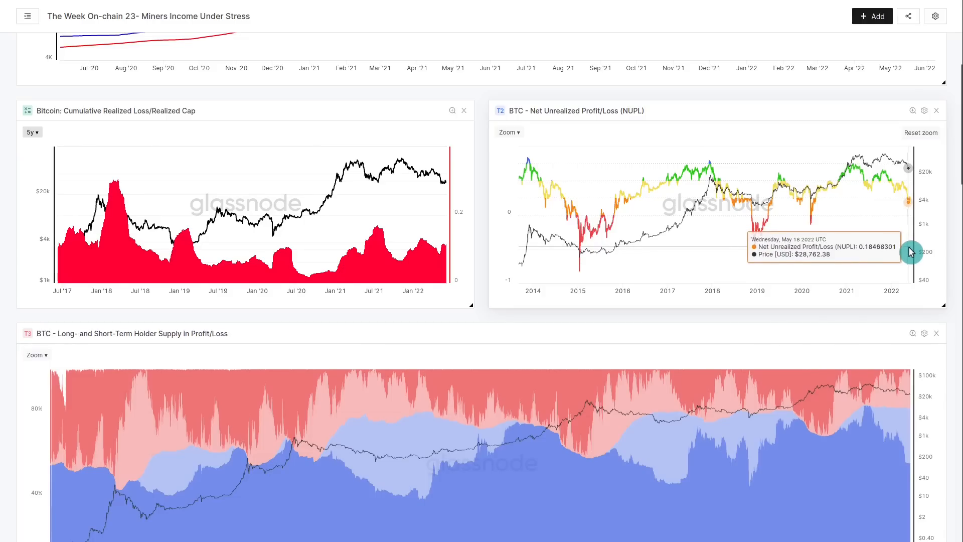
mouse_move(924, 253)
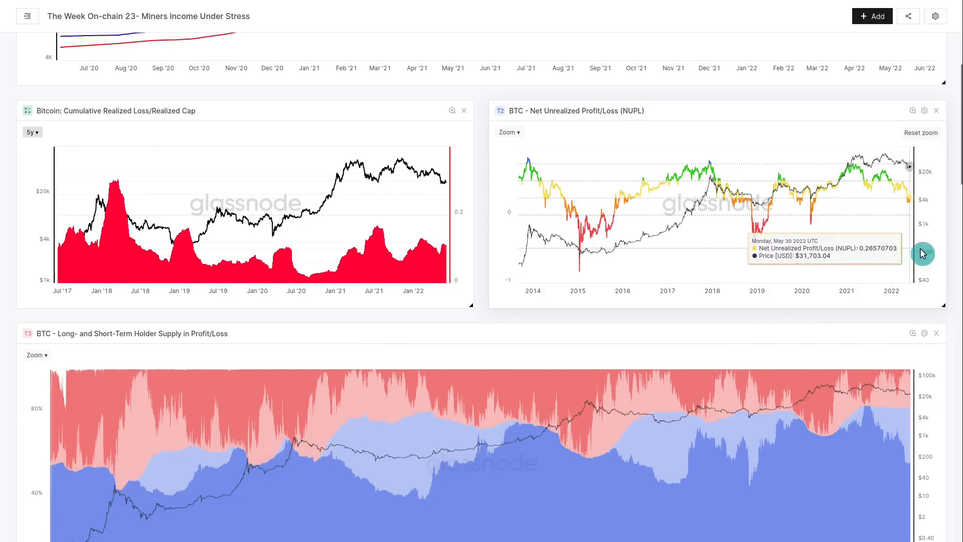
mouse_move(950, 246)
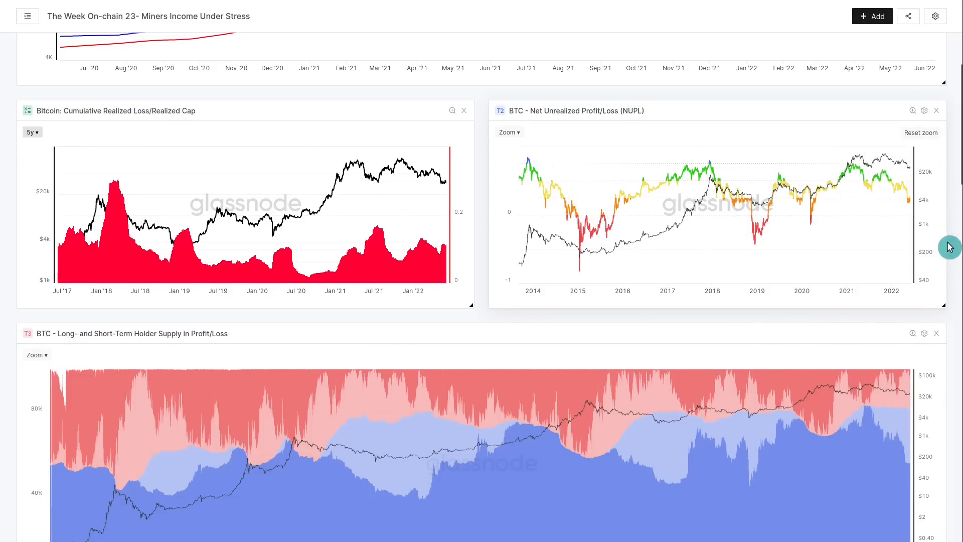
mouse_move(741, 208)
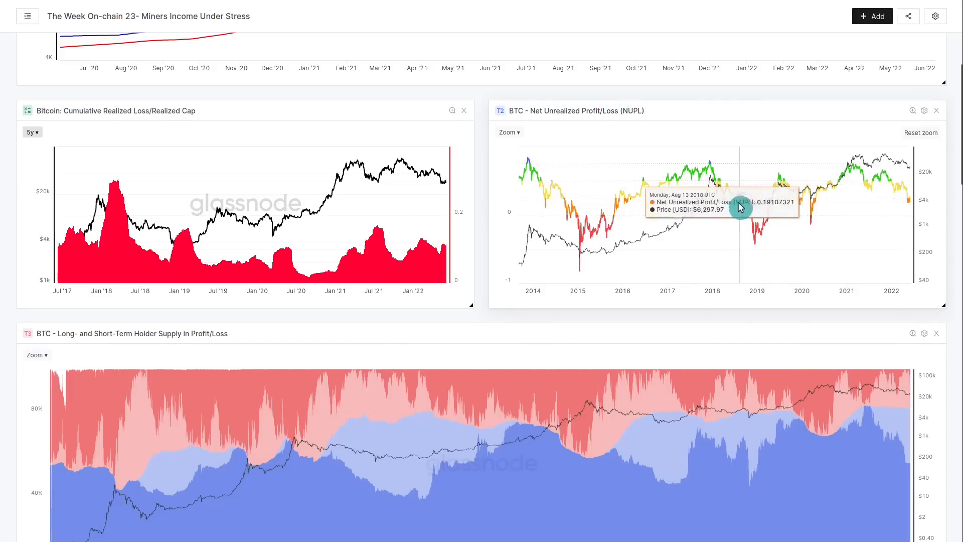
mouse_move(759, 241)
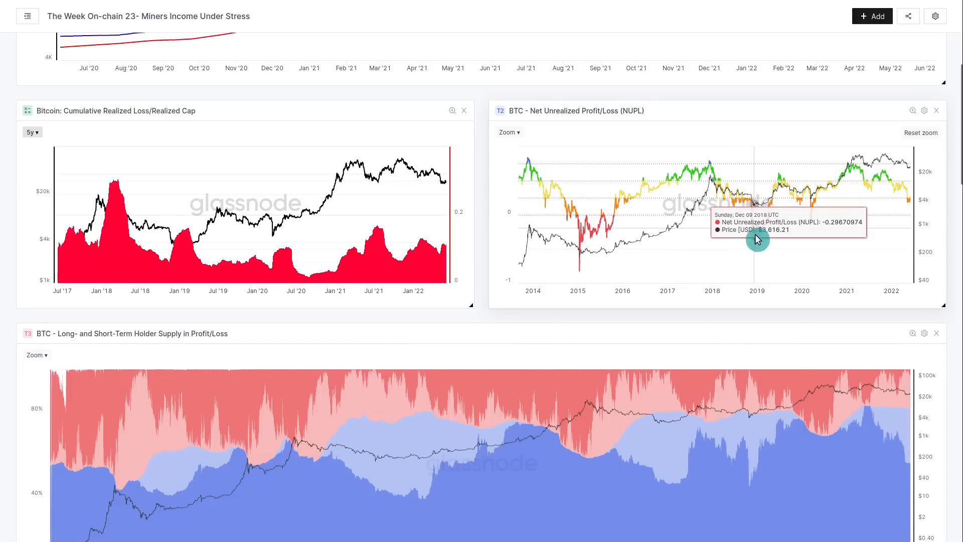
mouse_move(574, 218)
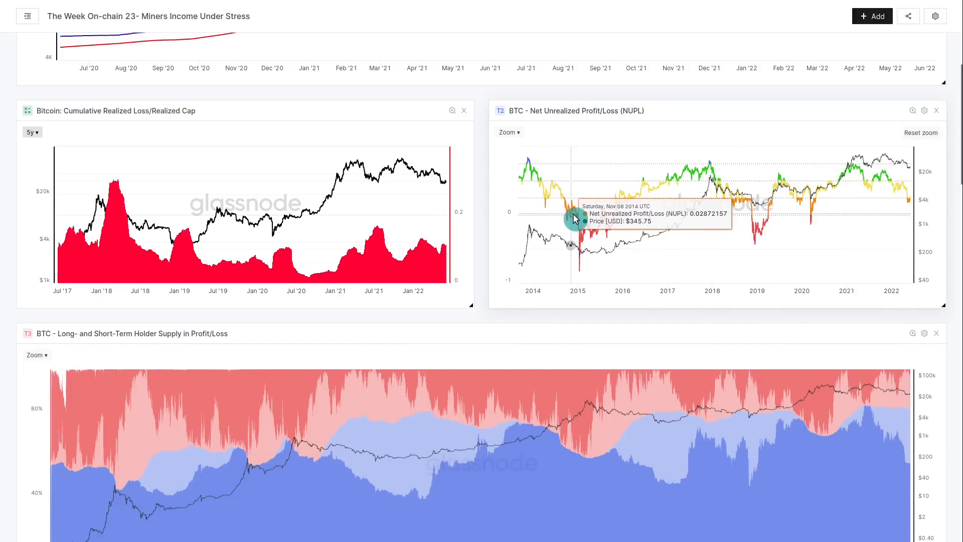
mouse_move(583, 269)
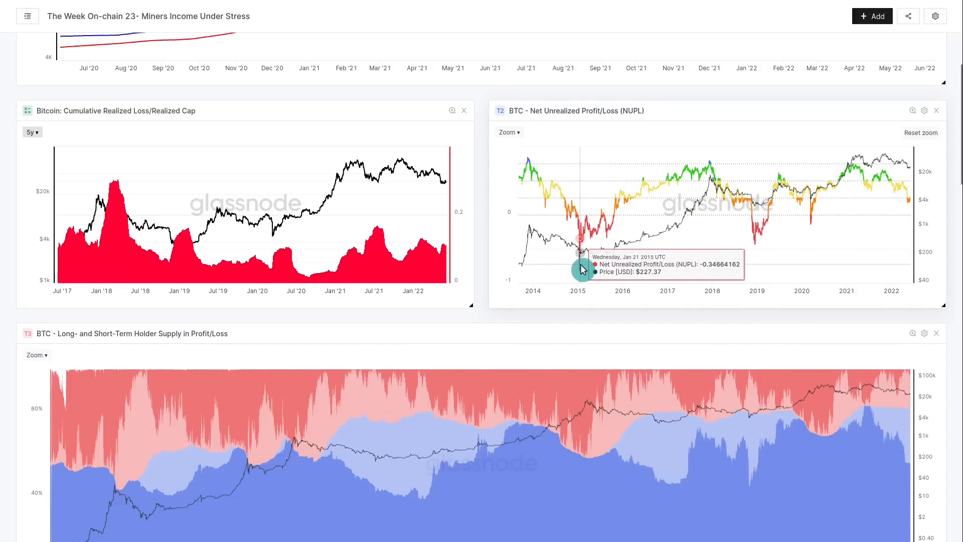
mouse_move(910, 209)
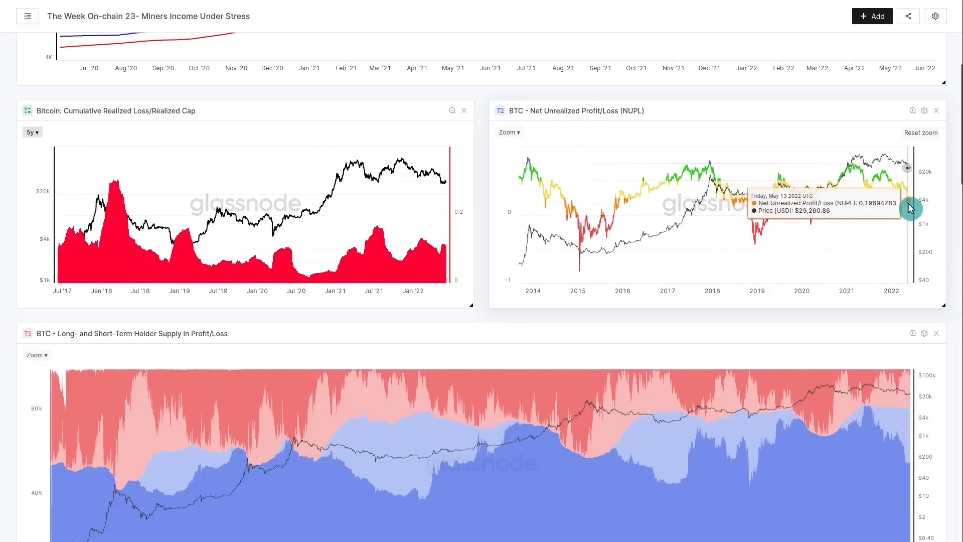
mouse_move(913, 211)
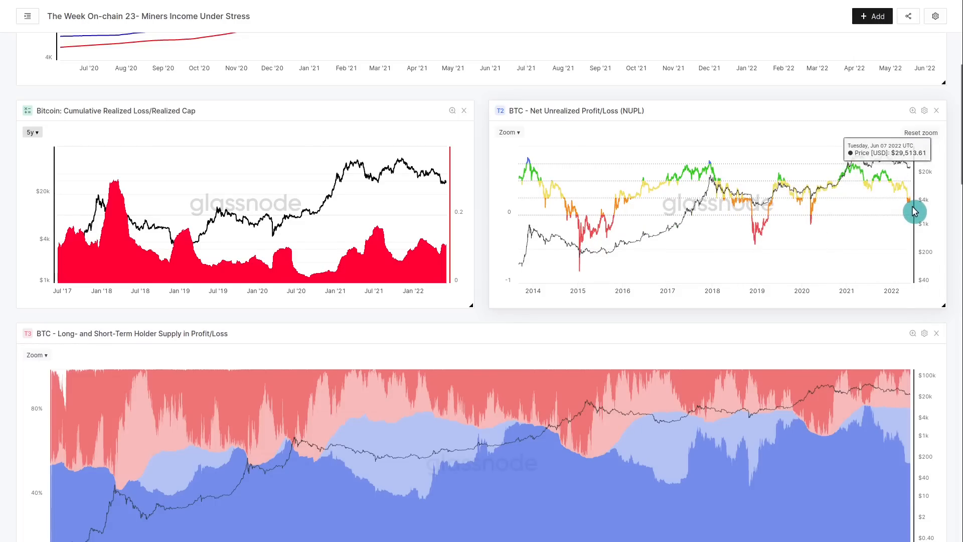
mouse_move(955, 241)
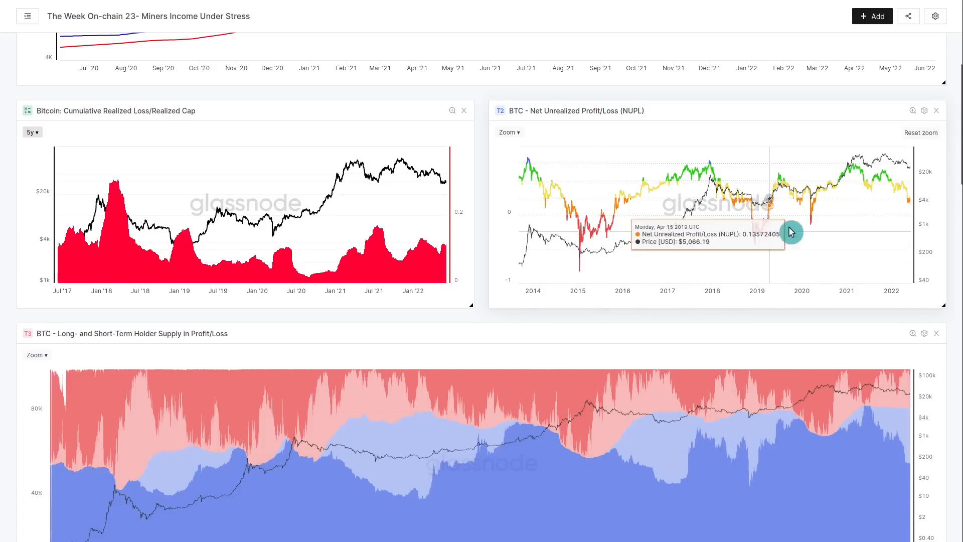
mouse_move(912, 208)
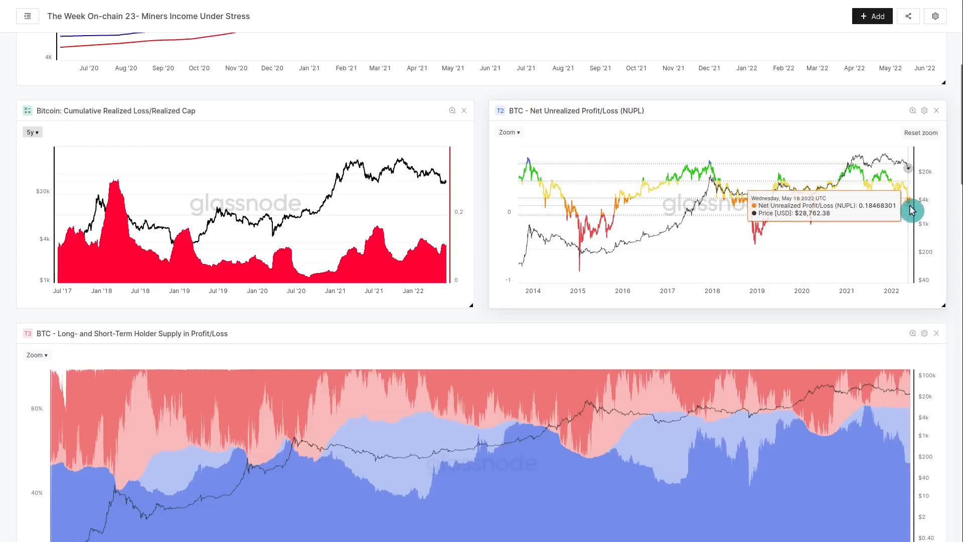
mouse_move(953, 214)
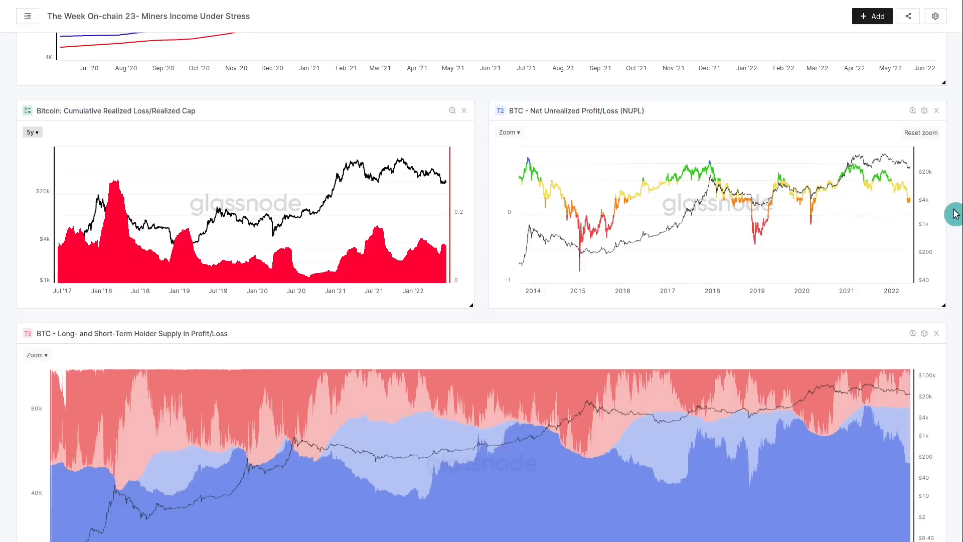
scroll("down", 3)
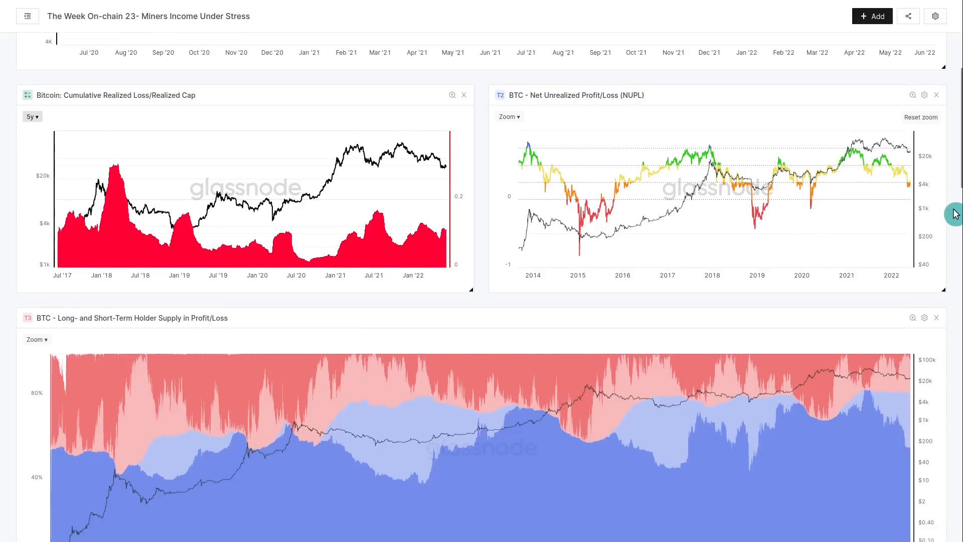
scroll("down", 3)
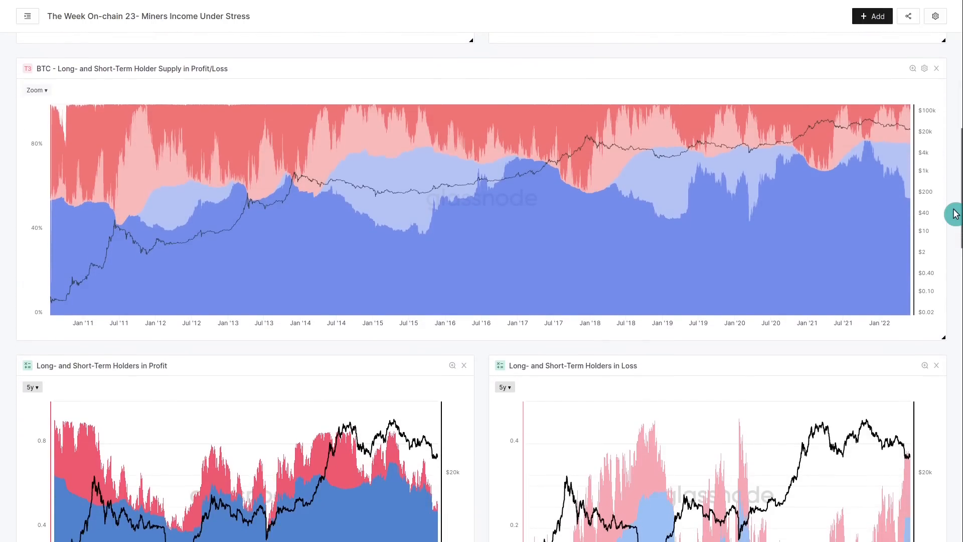
scroll("down", 3)
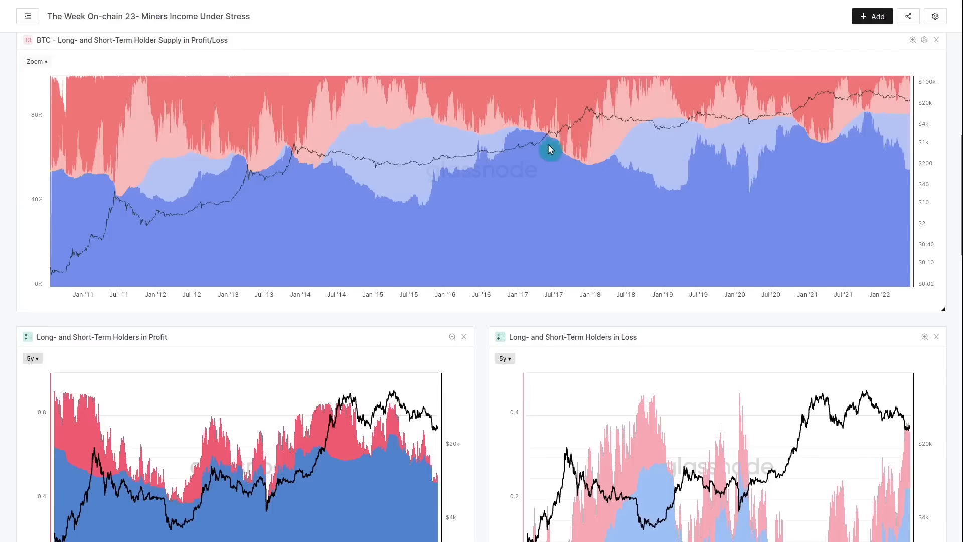
mouse_move(532, 140)
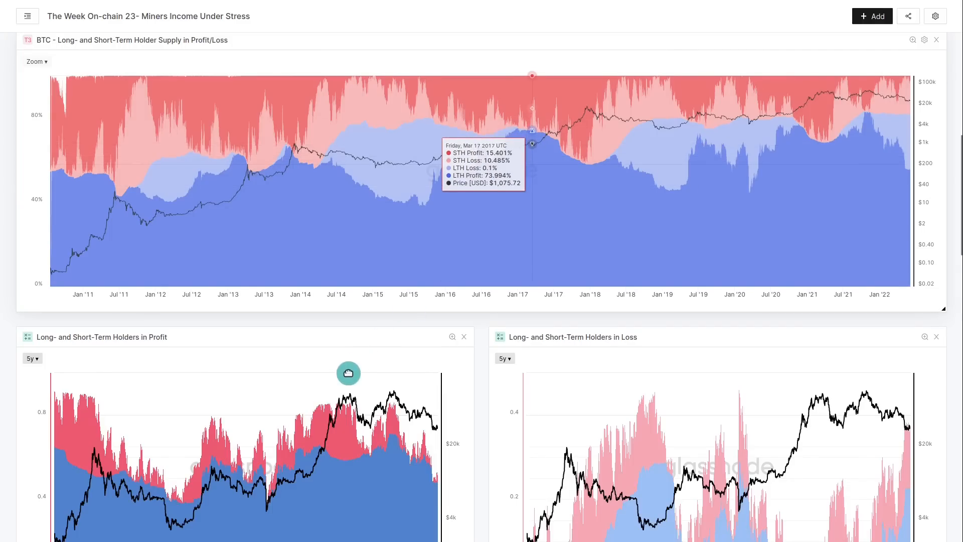
mouse_move(559, 202)
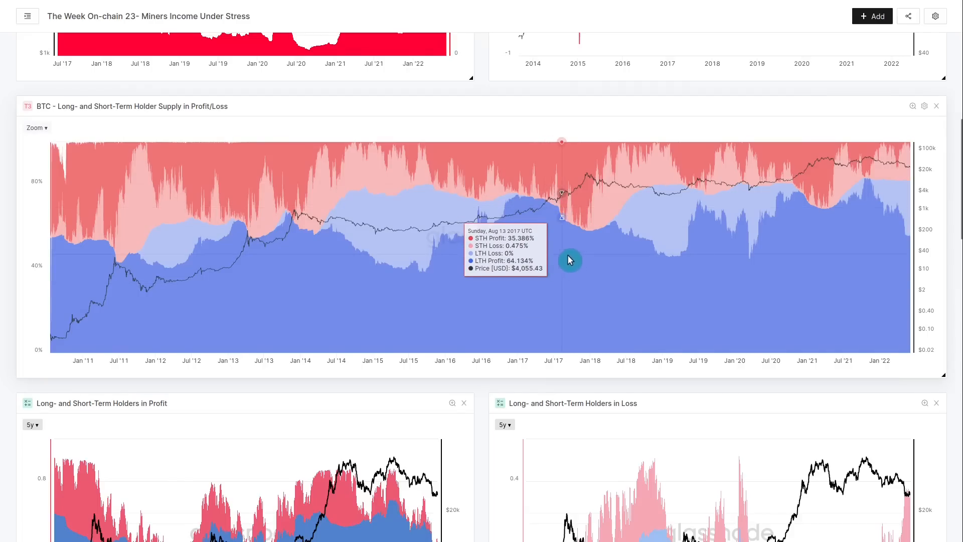
mouse_move(574, 162)
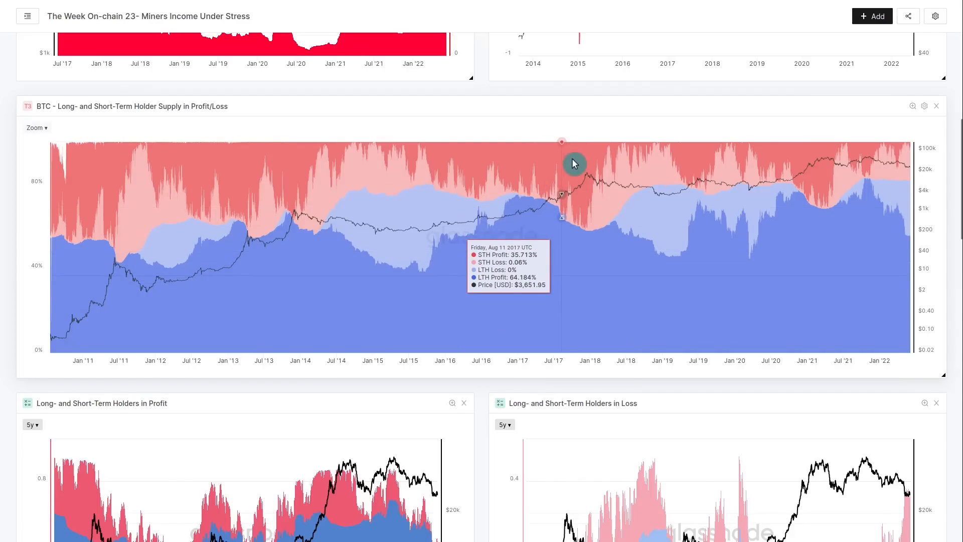
mouse_move(586, 268)
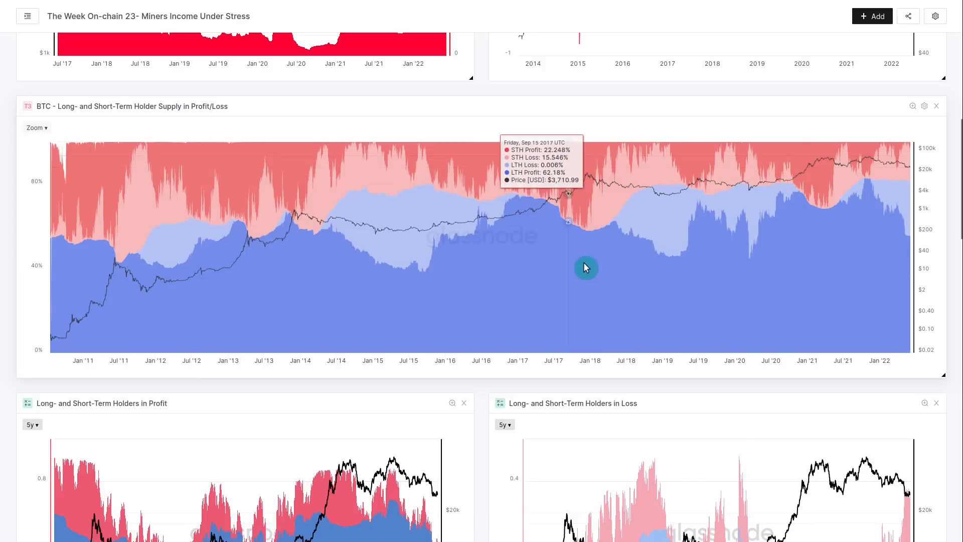
mouse_move(662, 179)
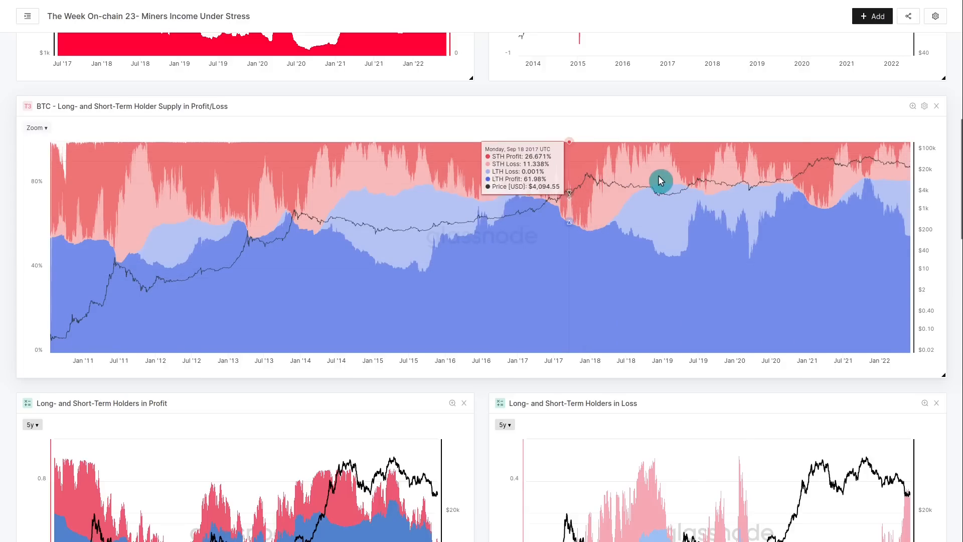
mouse_move(665, 179)
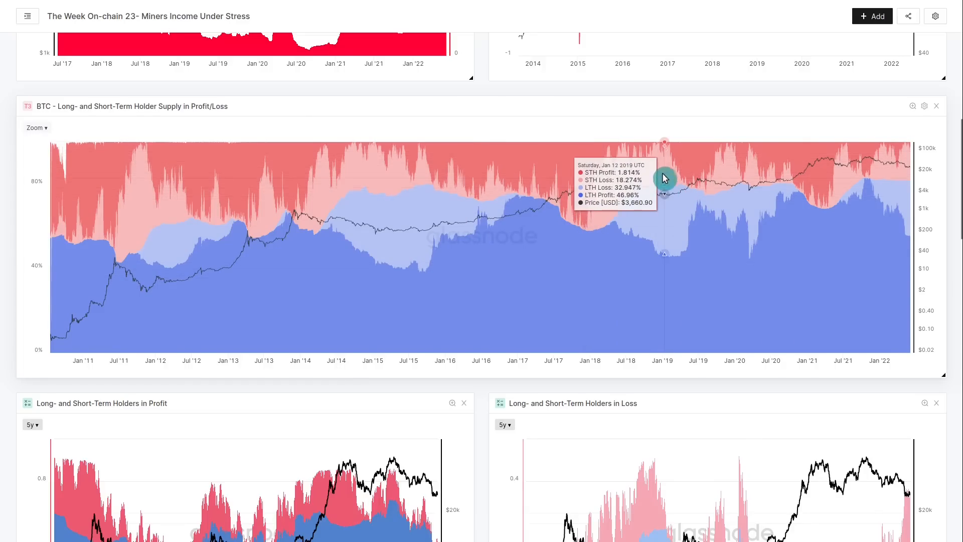
scroll("down", 3)
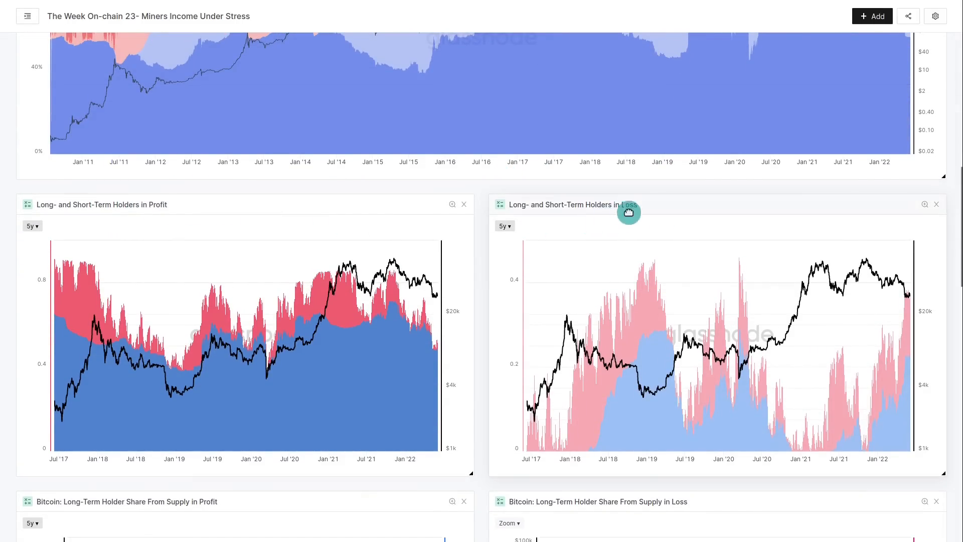
mouse_move(485, 209)
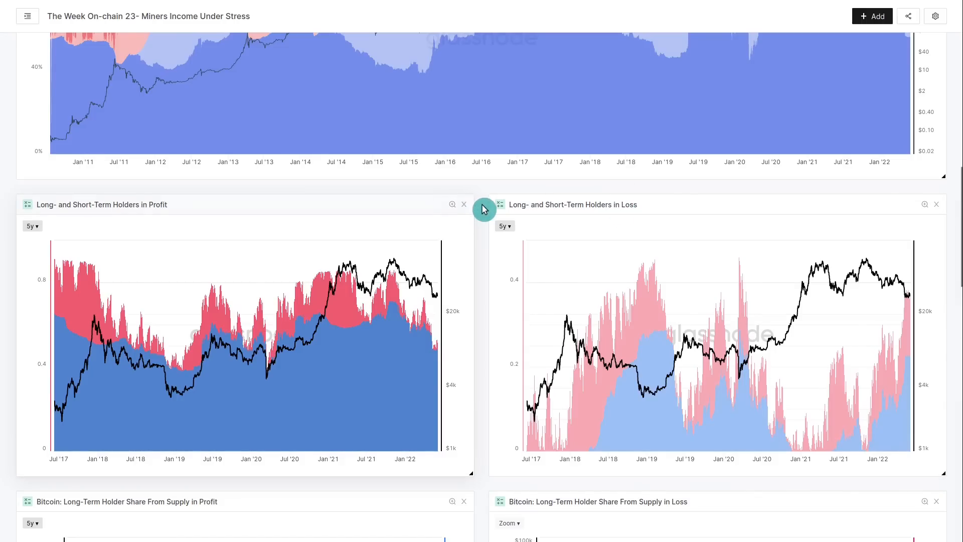
mouse_move(194, 261)
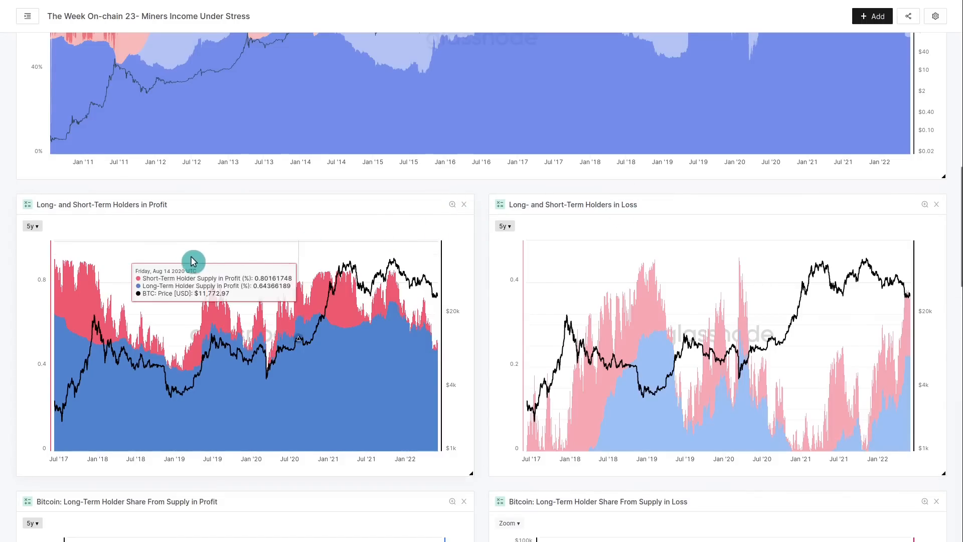
mouse_move(66, 354)
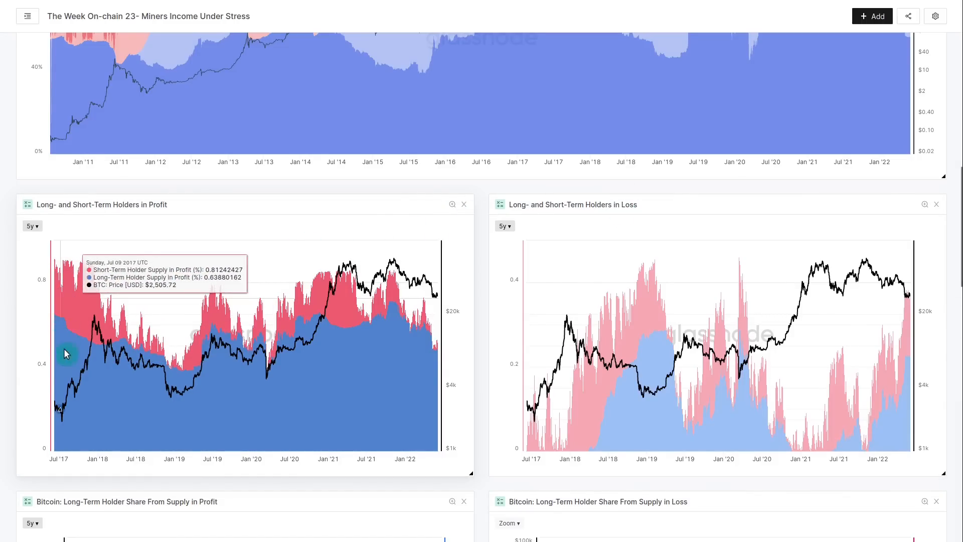
mouse_move(88, 355)
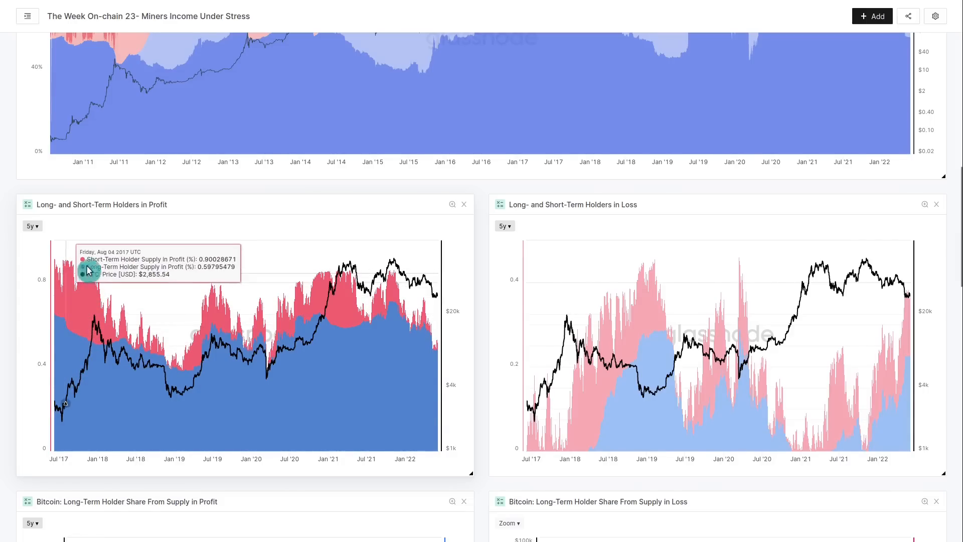
mouse_move(319, 241)
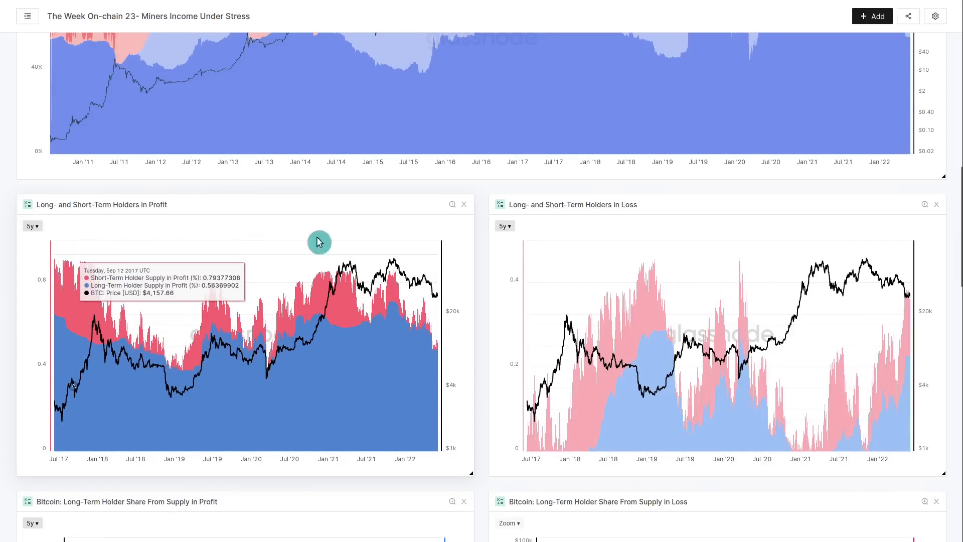
mouse_move(347, 264)
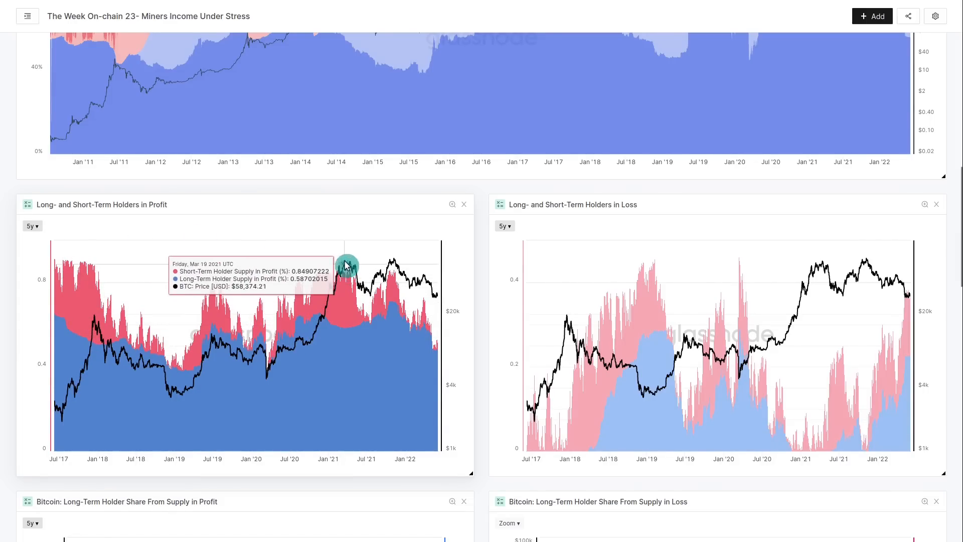
mouse_move(326, 285)
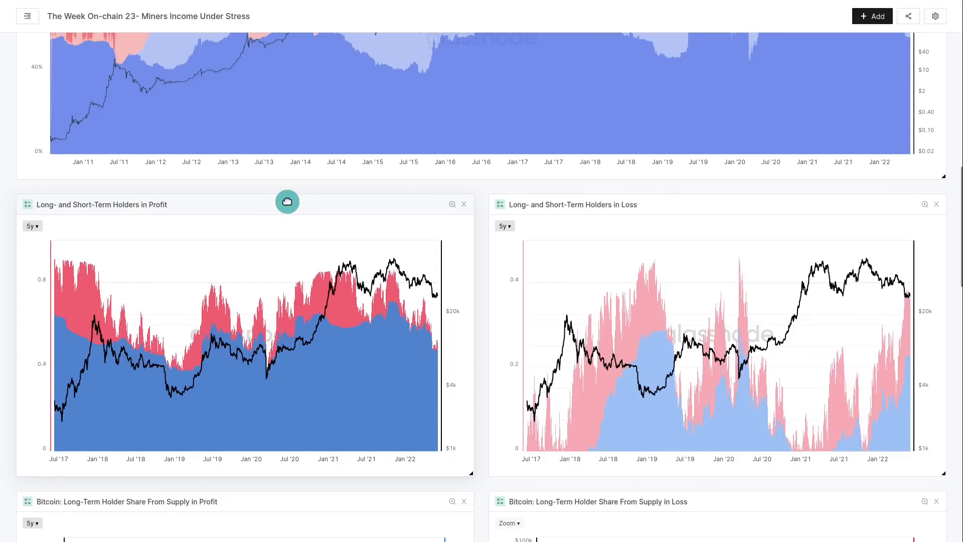
mouse_move(98, 259)
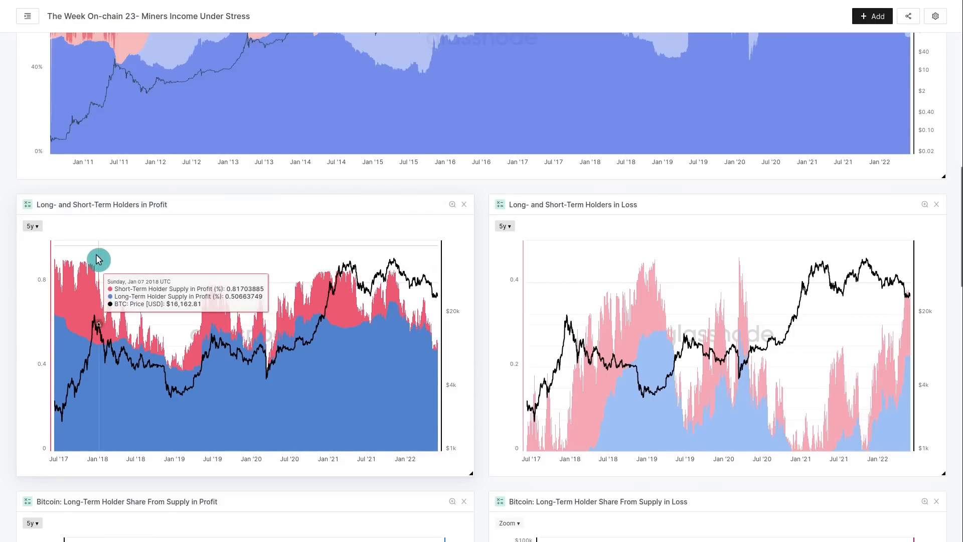
mouse_move(74, 334)
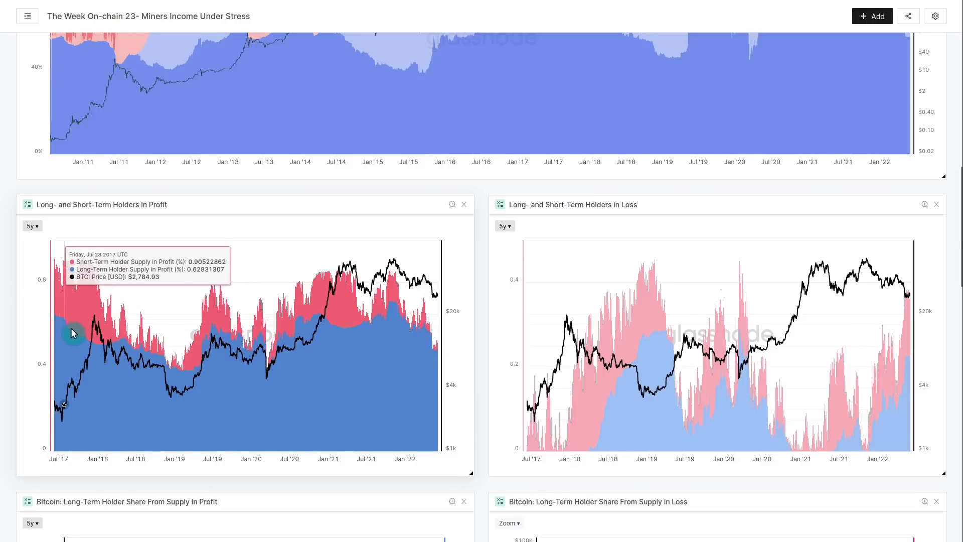
mouse_move(153, 359)
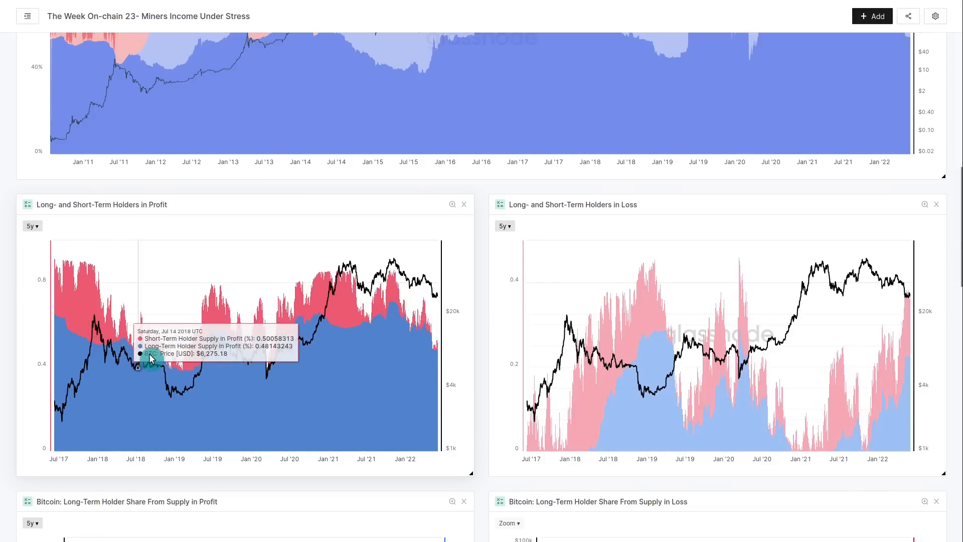
mouse_move(333, 329)
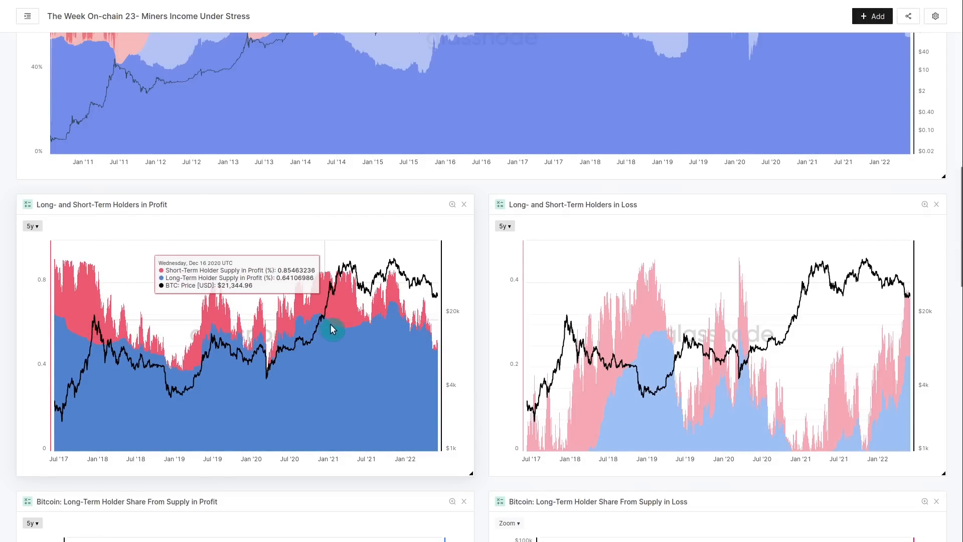
mouse_move(321, 323)
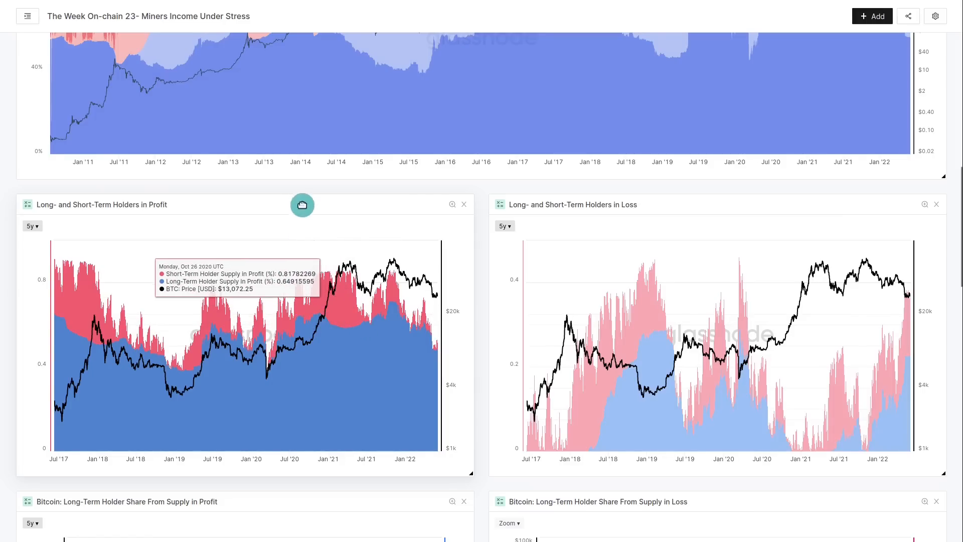
mouse_move(305, 198)
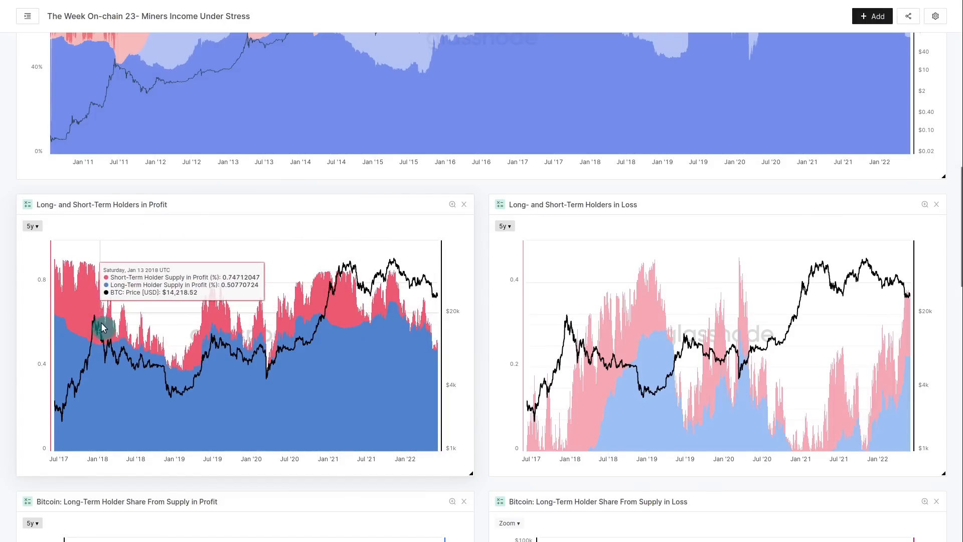
mouse_move(124, 331)
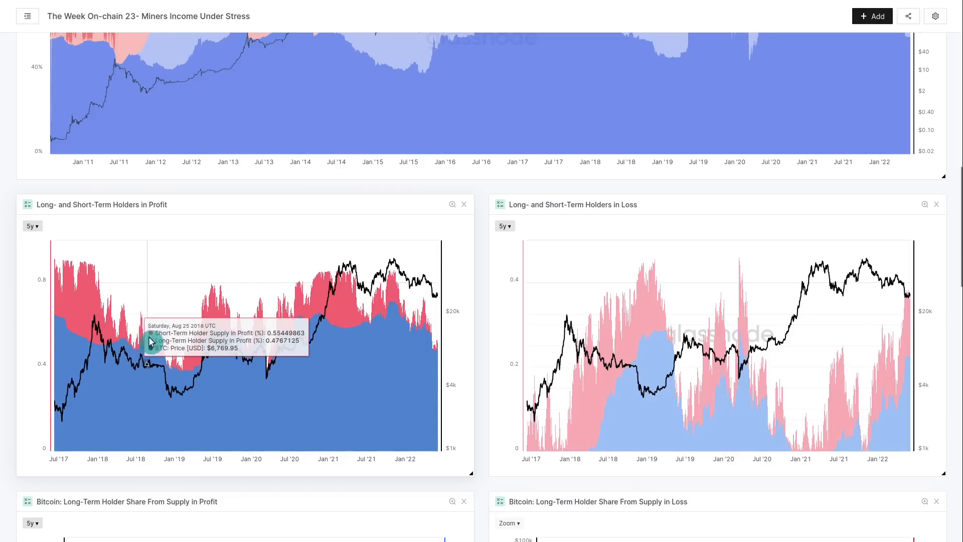
mouse_move(178, 369)
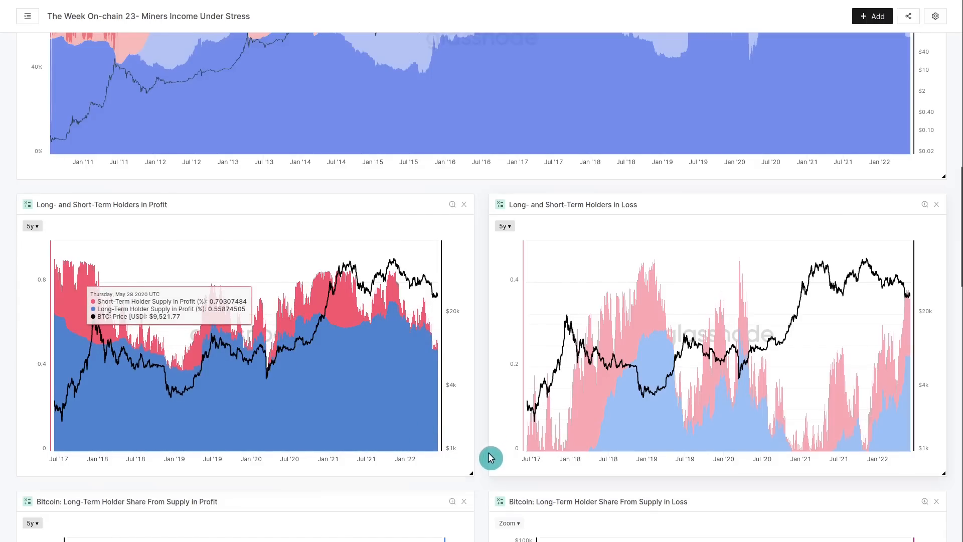
mouse_move(148, 368)
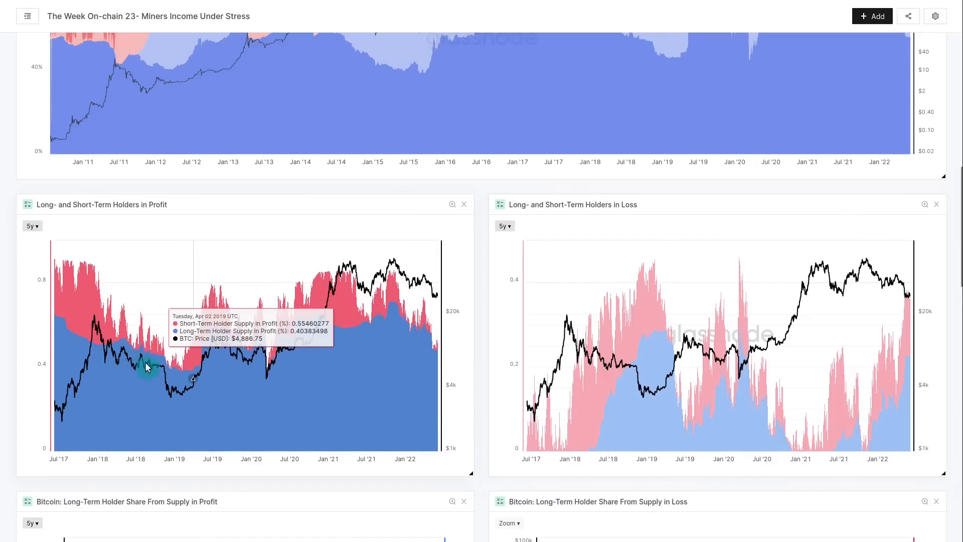
mouse_move(180, 378)
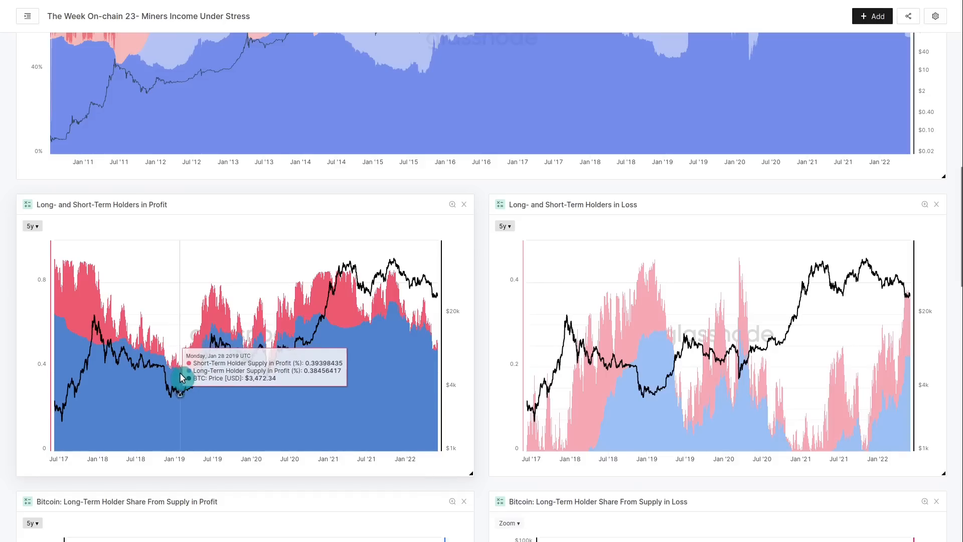
mouse_move(170, 377)
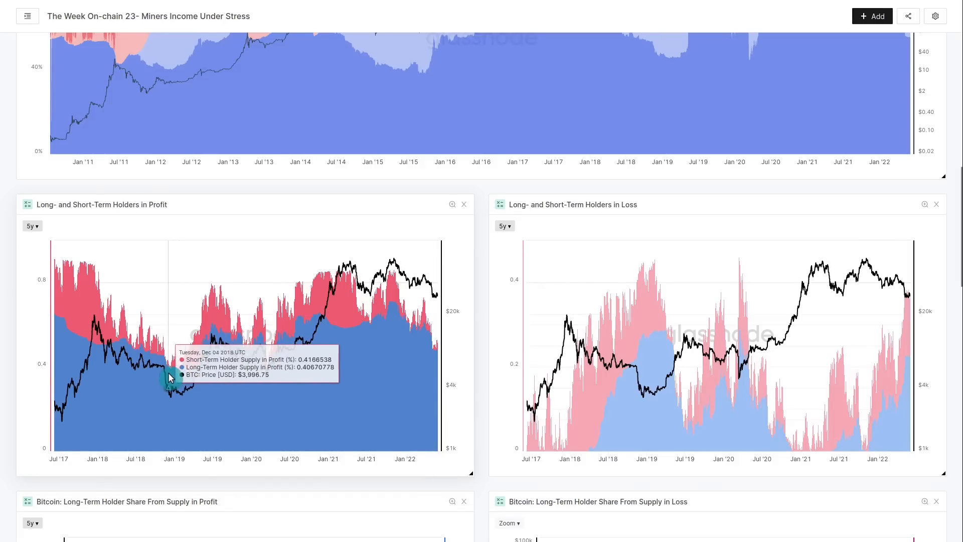
mouse_move(485, 398)
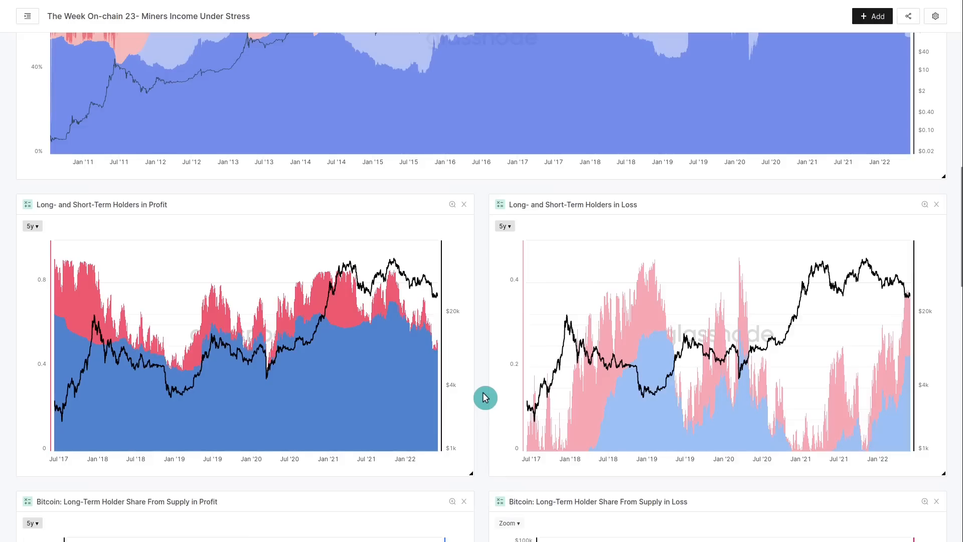
mouse_move(154, 373)
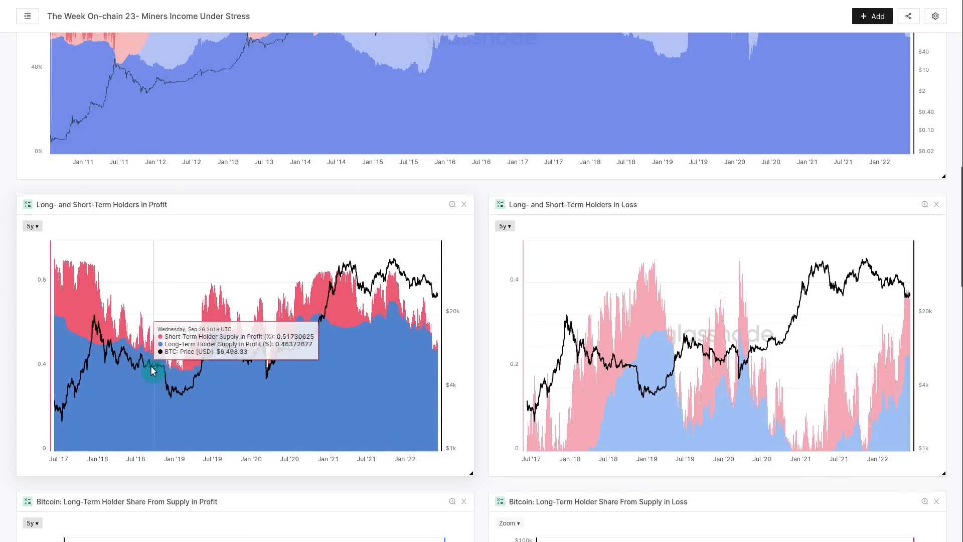
mouse_move(121, 320)
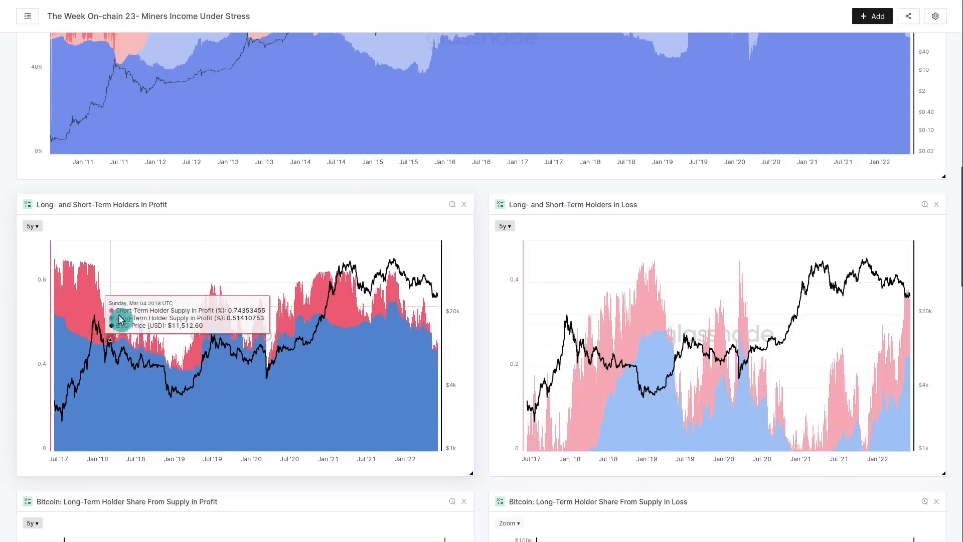
mouse_move(171, 374)
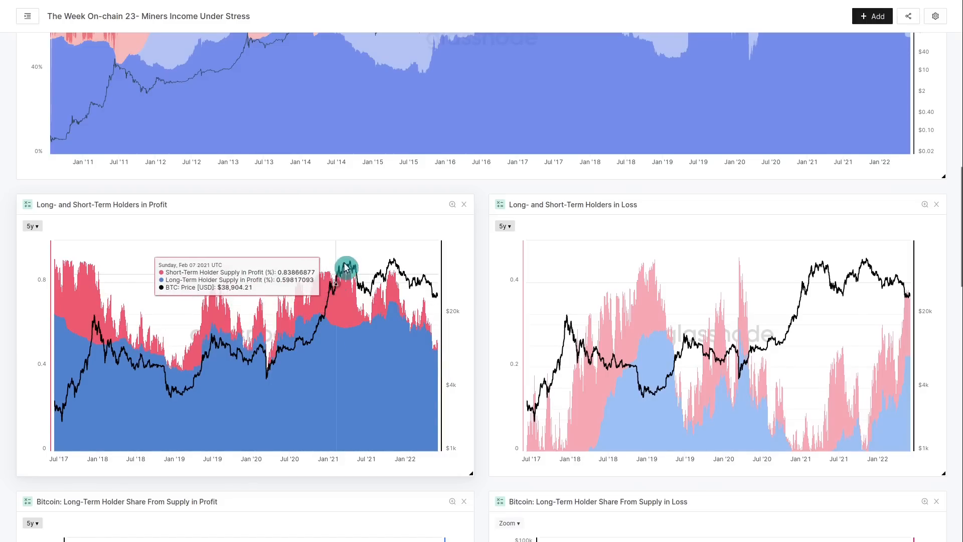
mouse_move(347, 276)
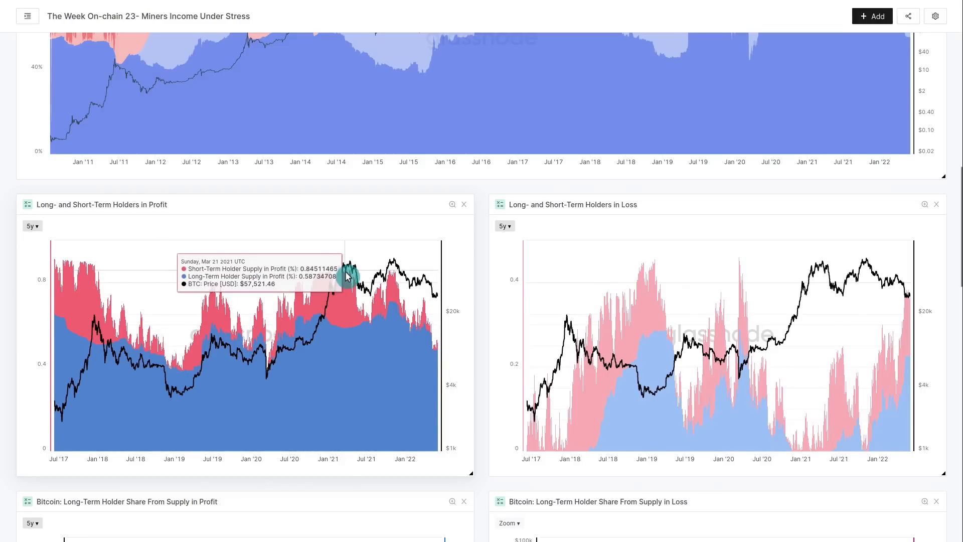
mouse_move(373, 330)
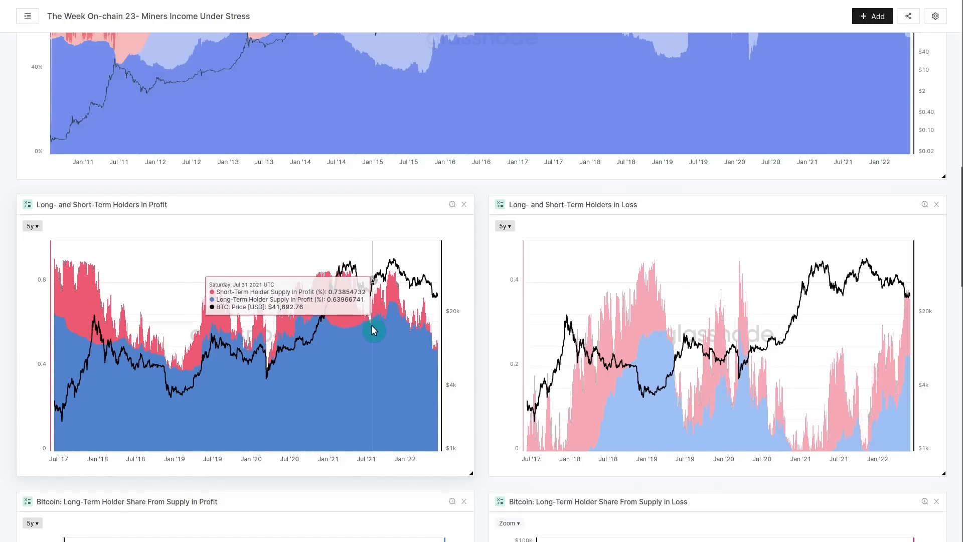
mouse_move(372, 324)
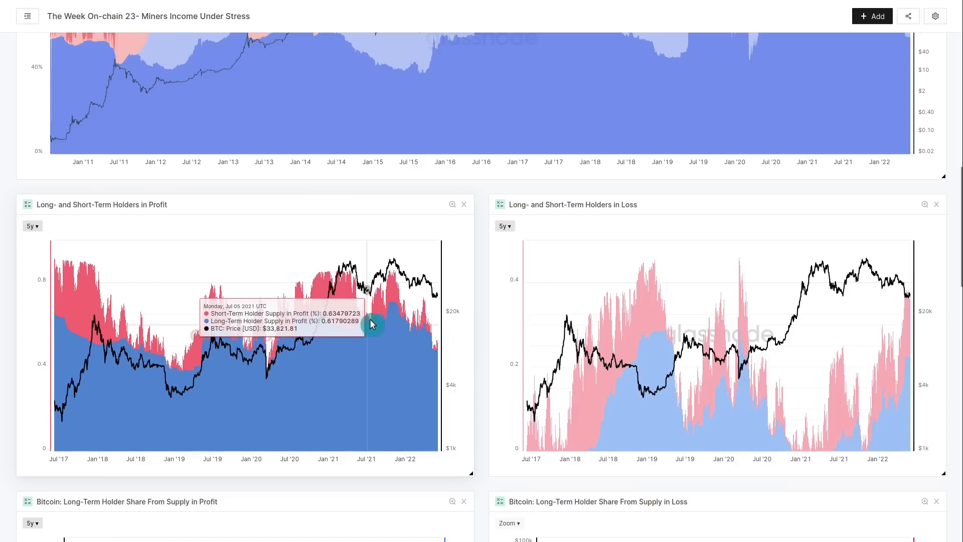
mouse_move(393, 321)
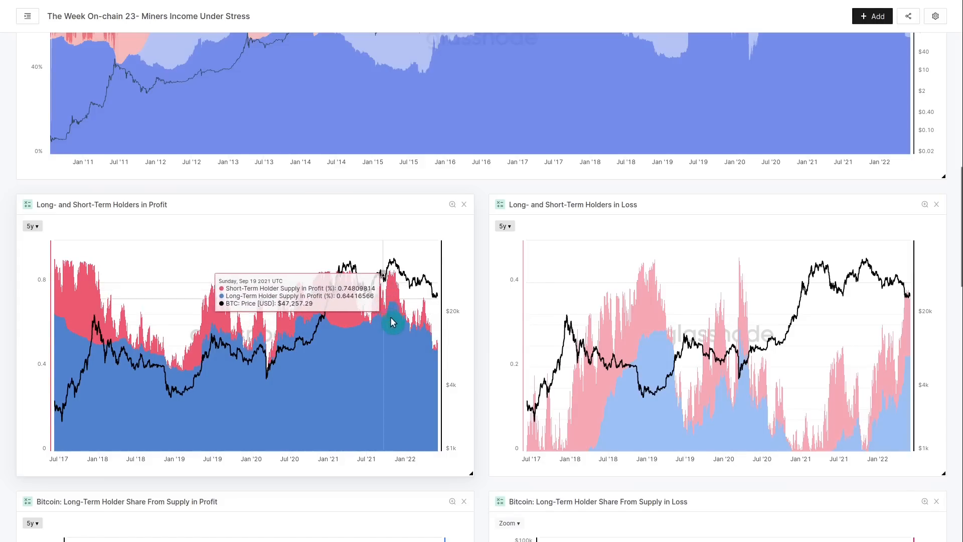
mouse_move(412, 311)
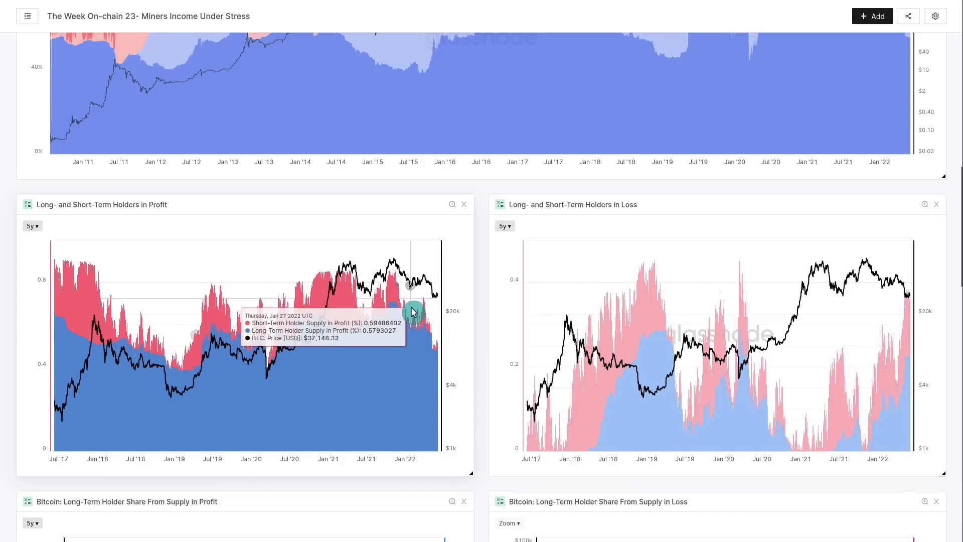
mouse_move(425, 296)
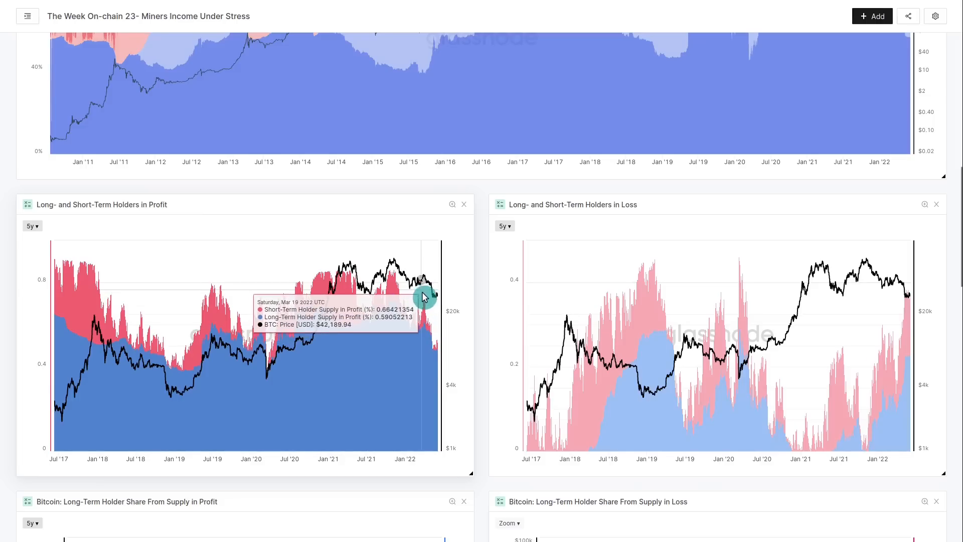
mouse_move(430, 331)
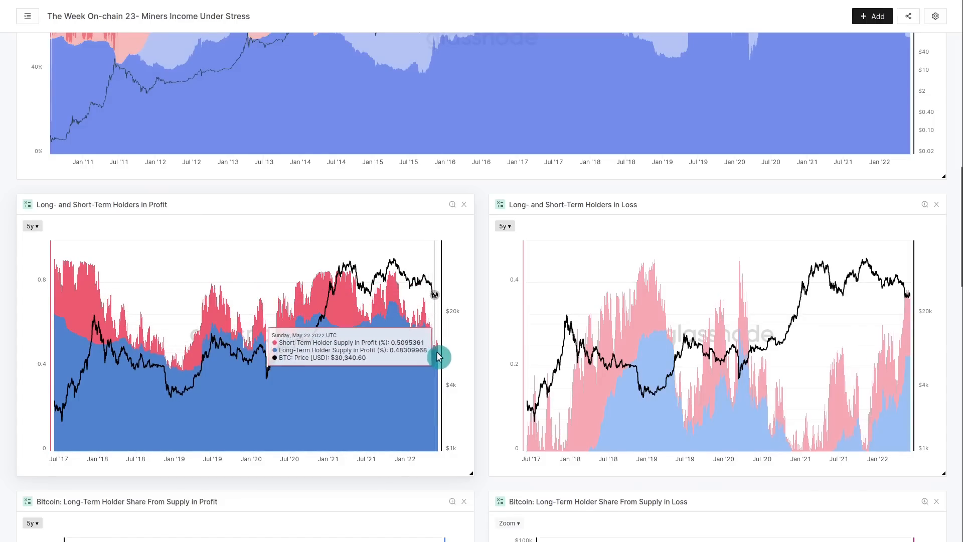
mouse_move(289, 355)
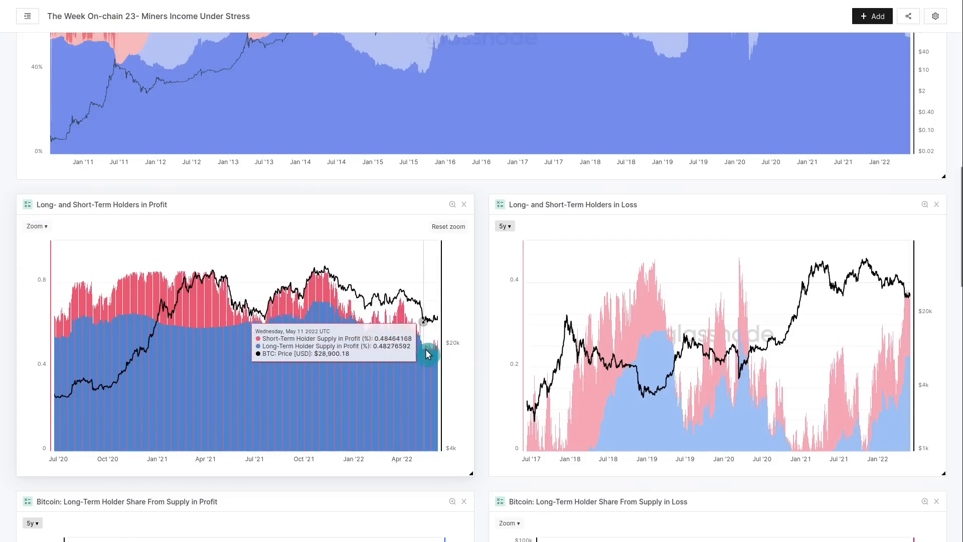
mouse_move(436, 353)
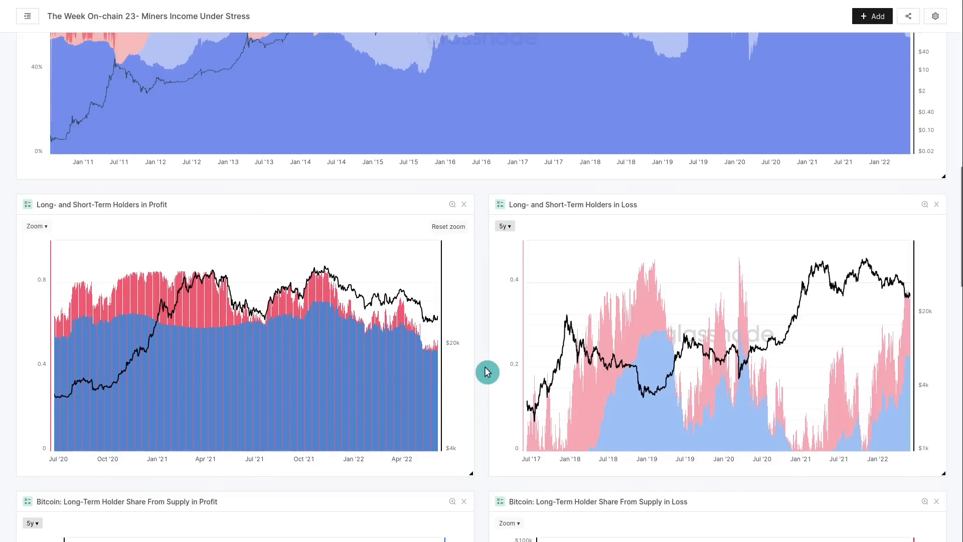
mouse_move(452, 361)
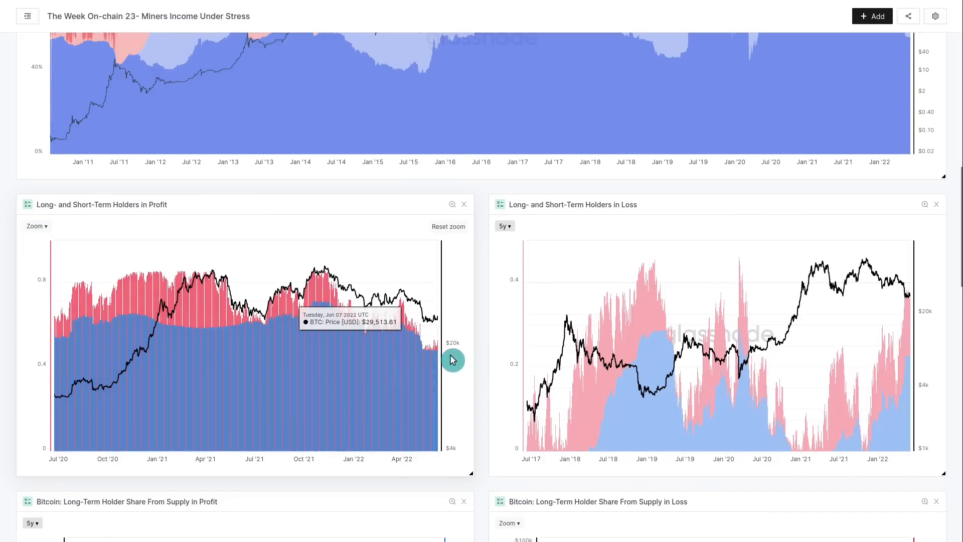
Scroll down to the Long-Term Holder Share From Supply in Profit chart.
scroll("down", 3)
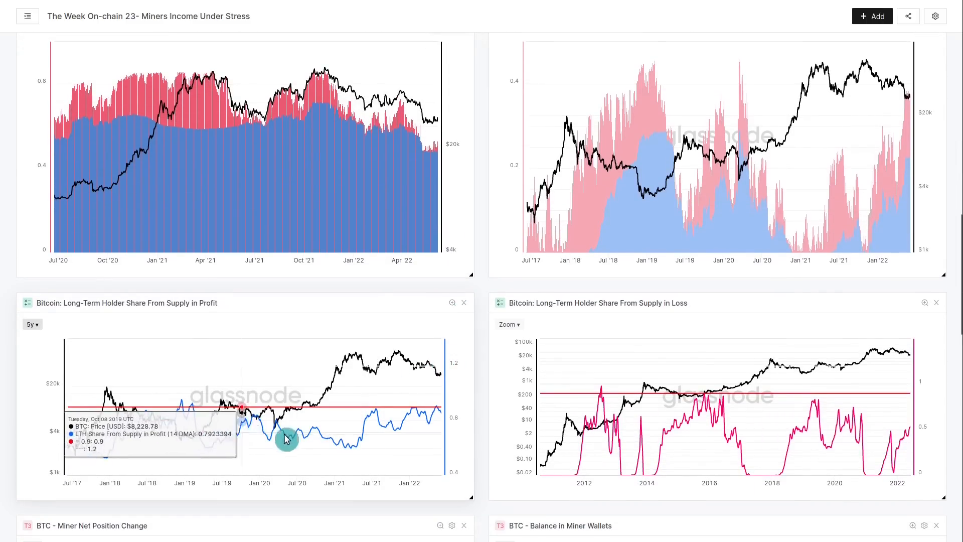
mouse_move(405, 420)
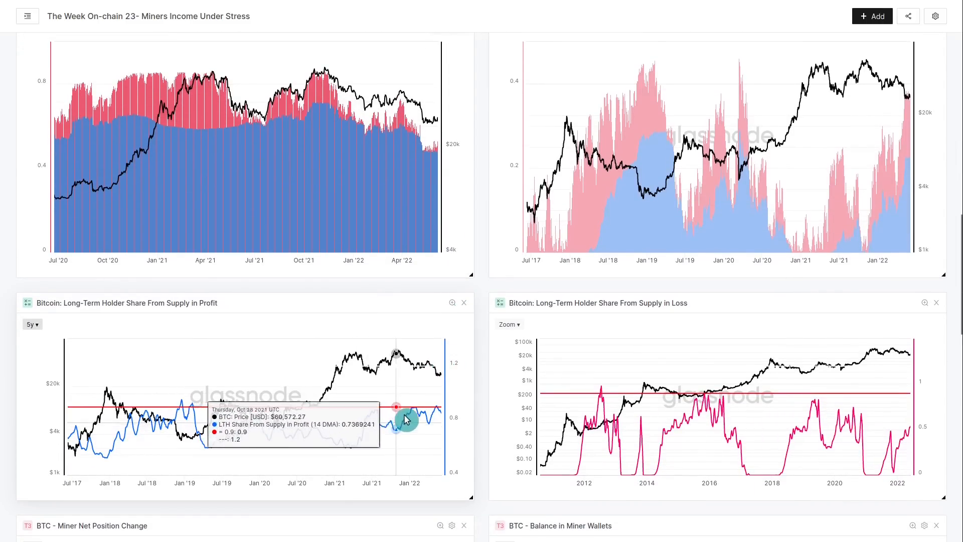
mouse_move(438, 411)
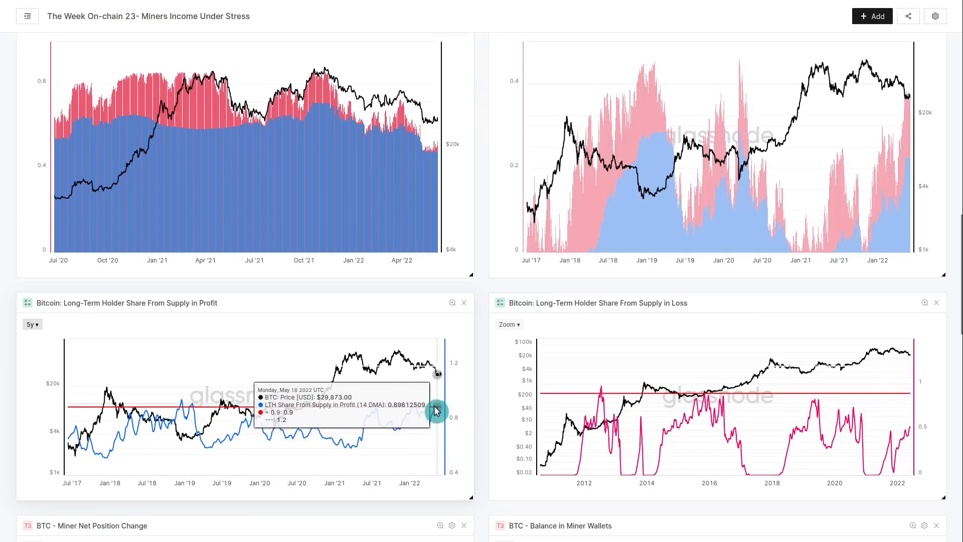
mouse_move(478, 418)
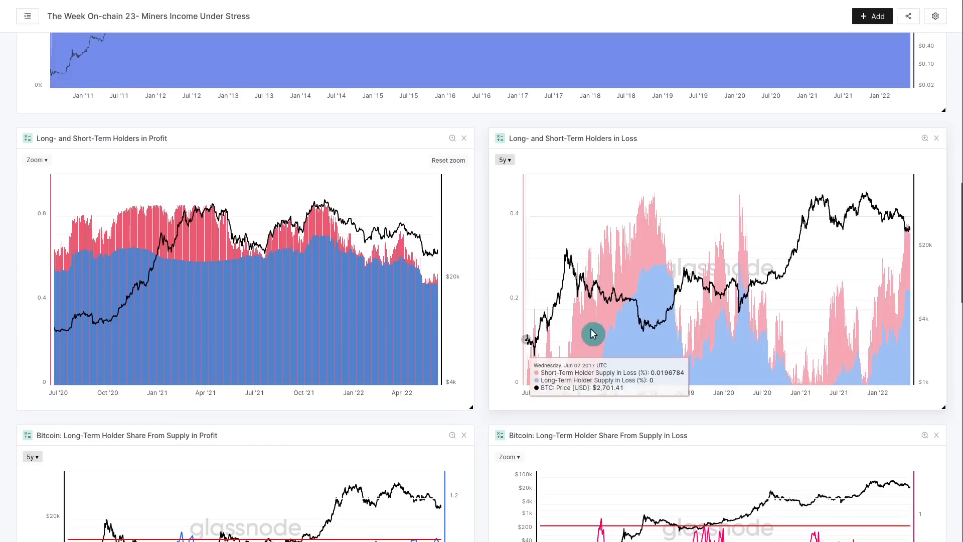
mouse_move(612, 197)
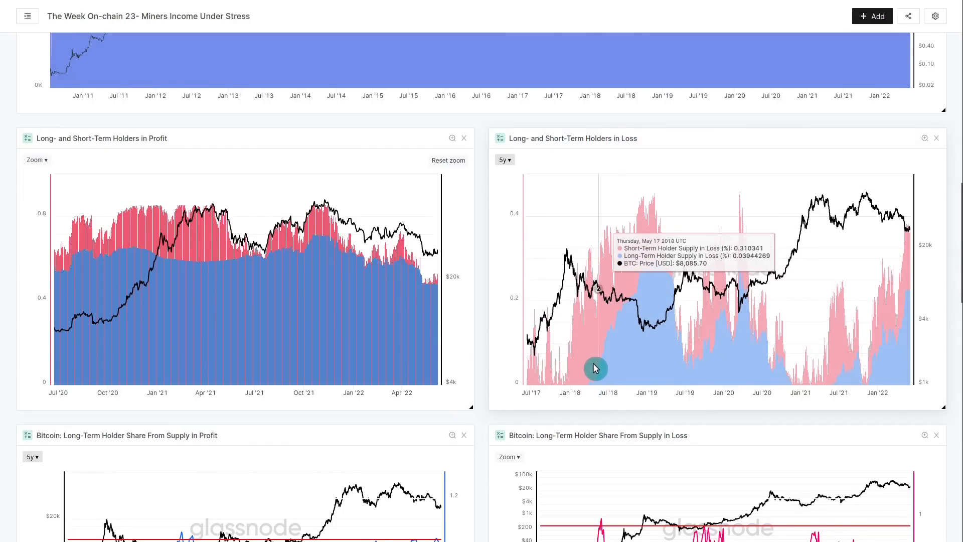
mouse_move(591, 380)
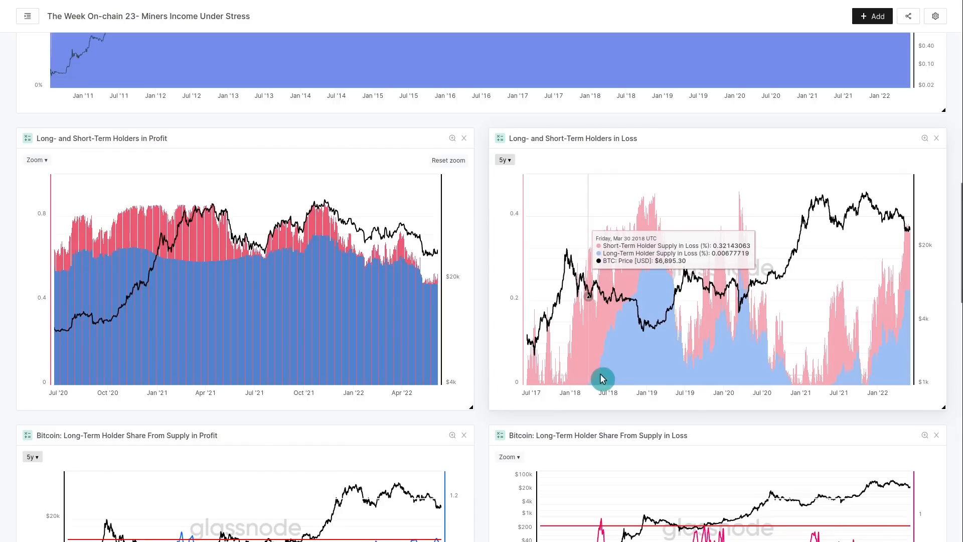
mouse_move(602, 295)
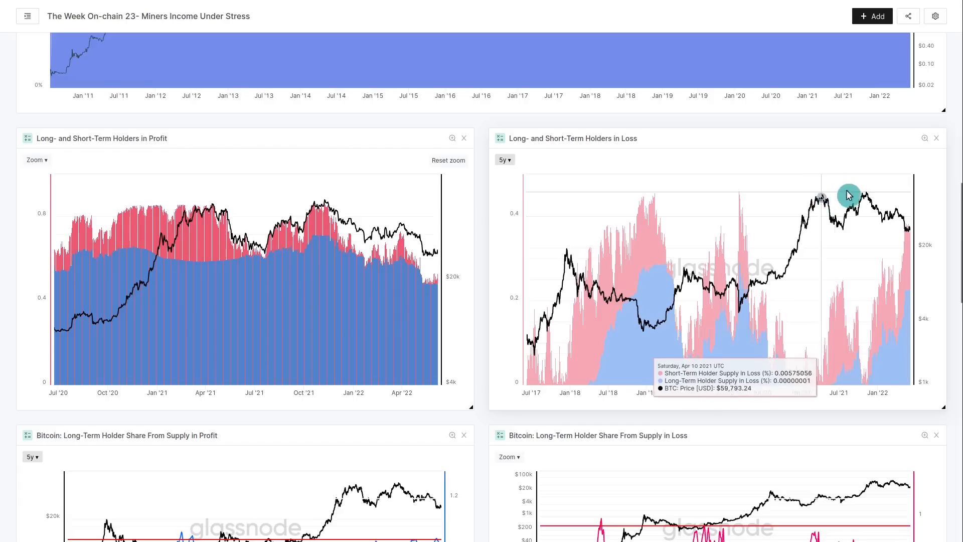
mouse_move(814, 207)
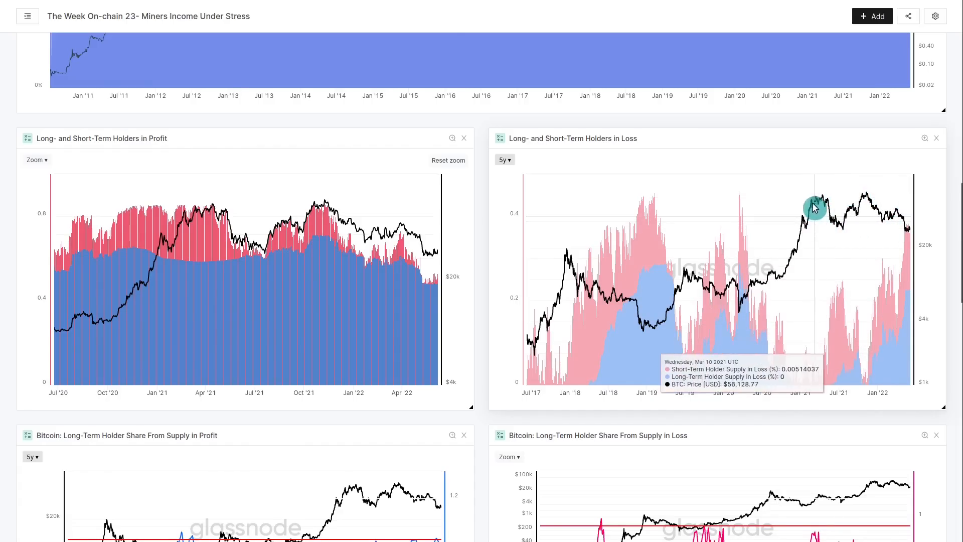
mouse_move(592, 383)
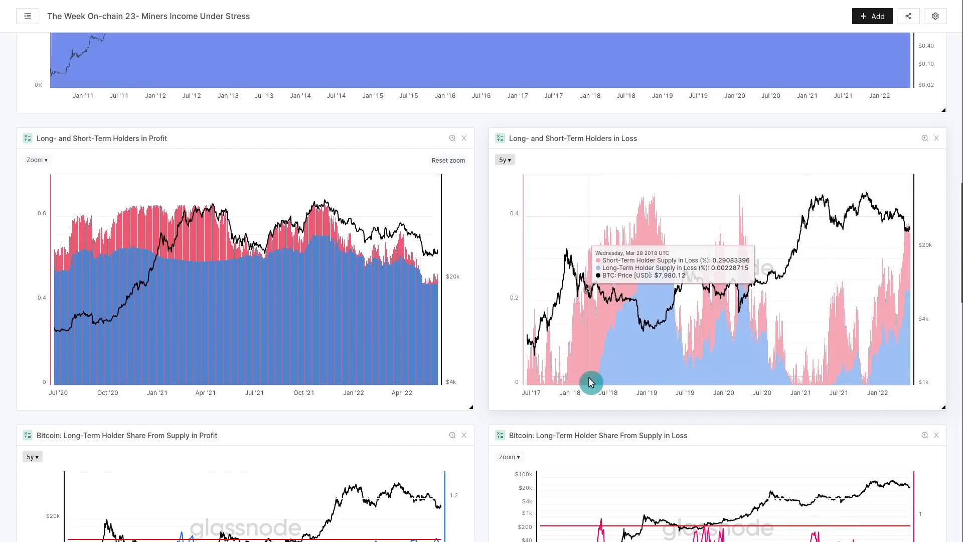
mouse_move(588, 295)
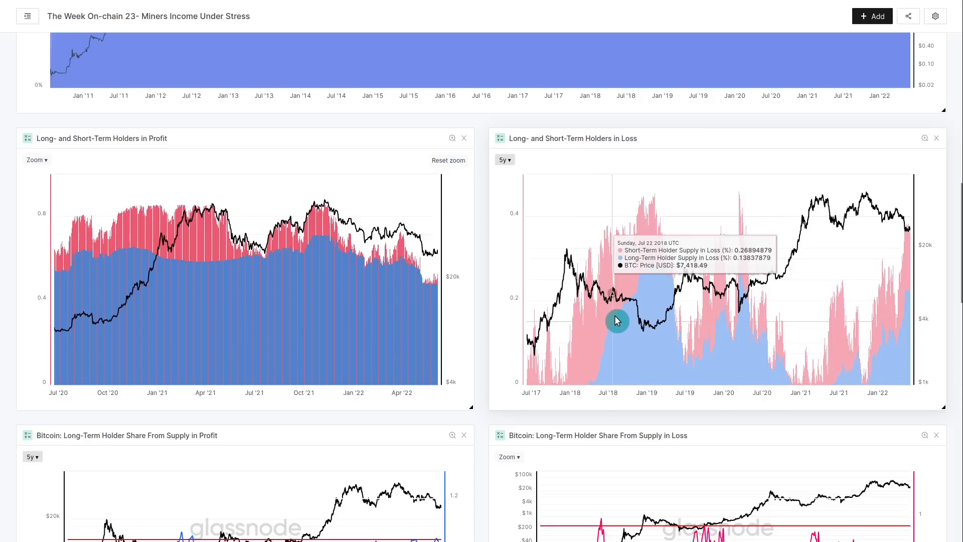
mouse_move(641, 286)
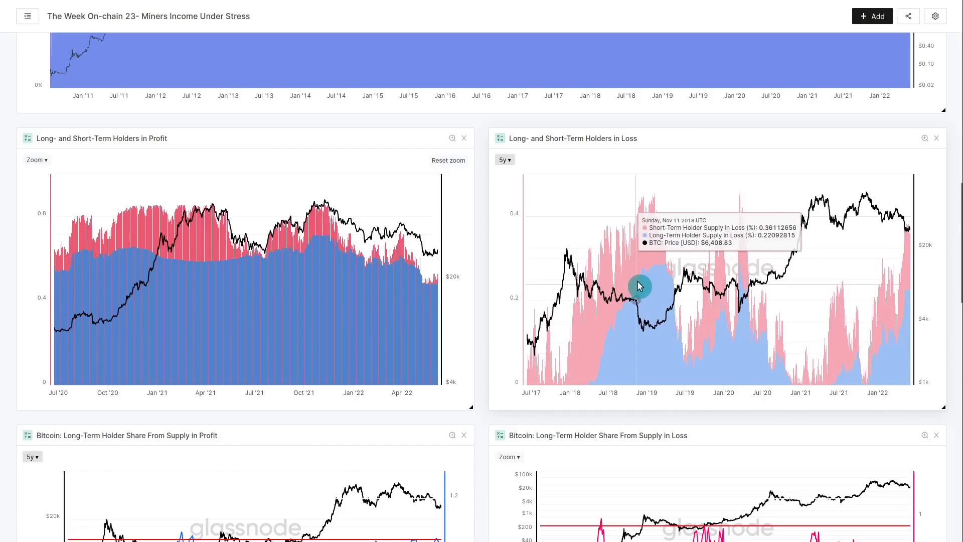
mouse_move(623, 337)
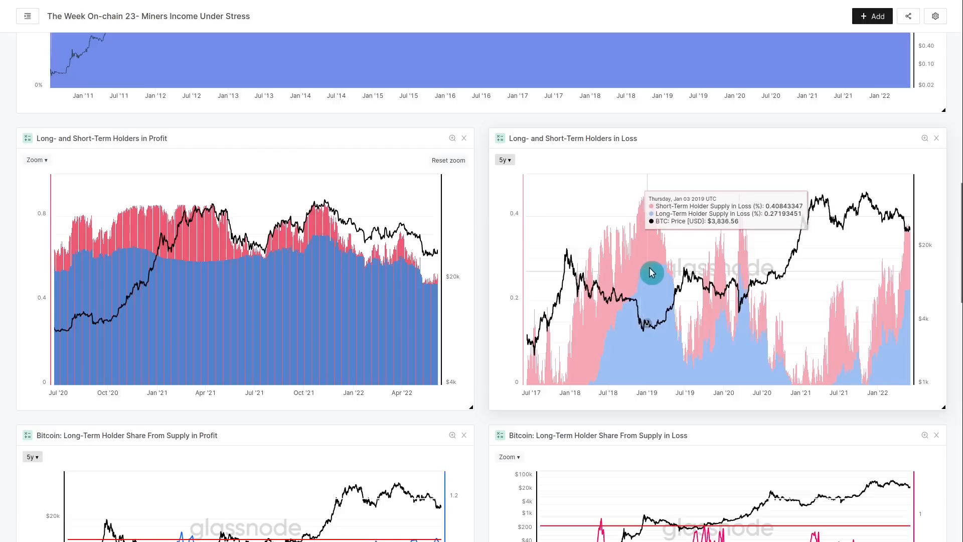
mouse_move(659, 270)
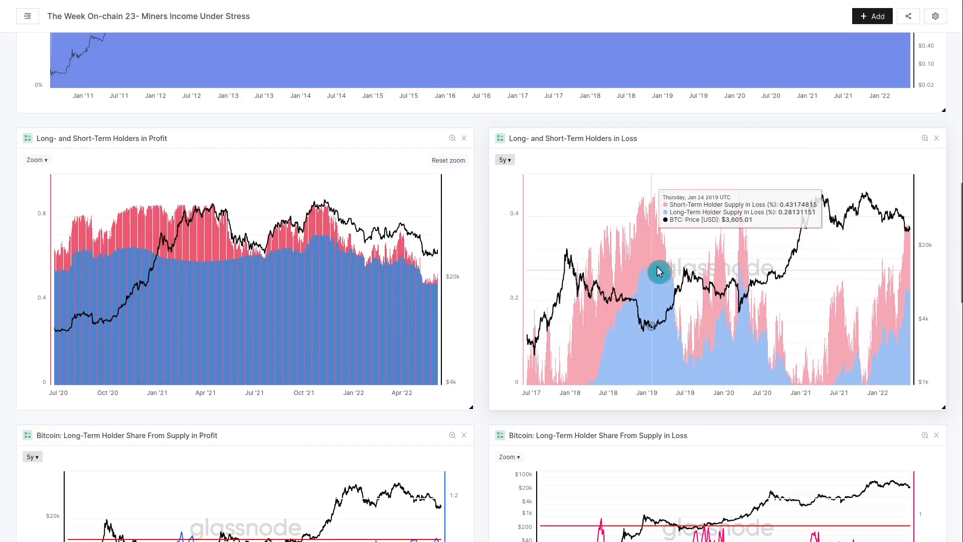
mouse_move(654, 272)
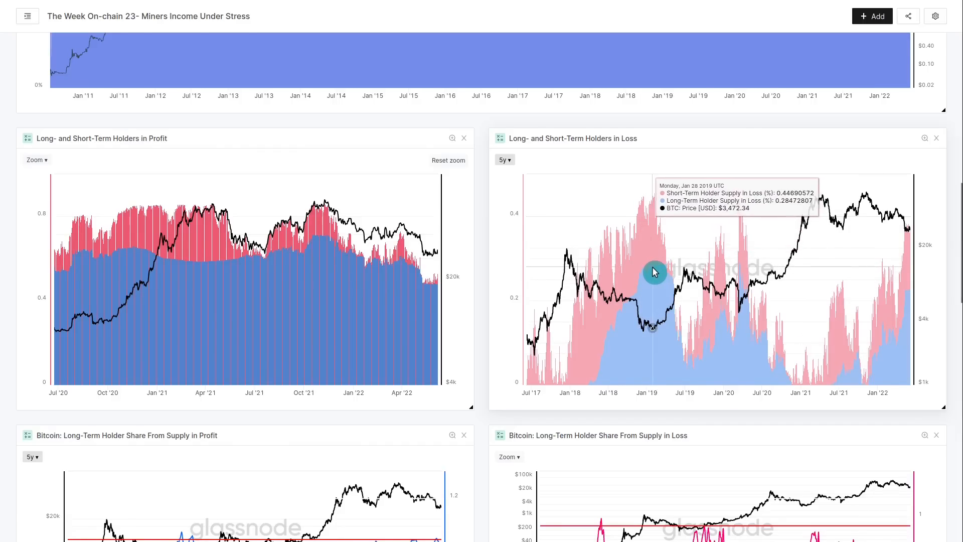
mouse_move(614, 355)
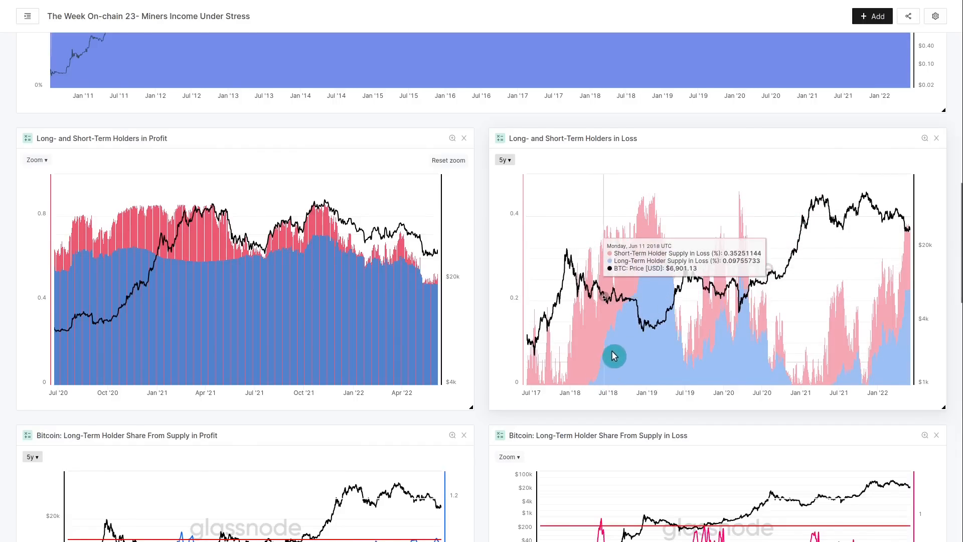
mouse_move(572, 303)
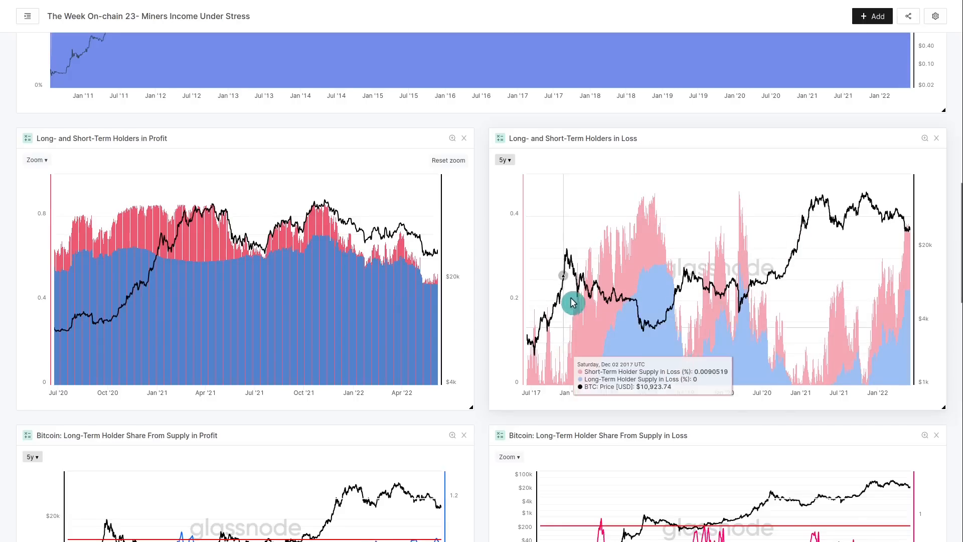
mouse_move(626, 251)
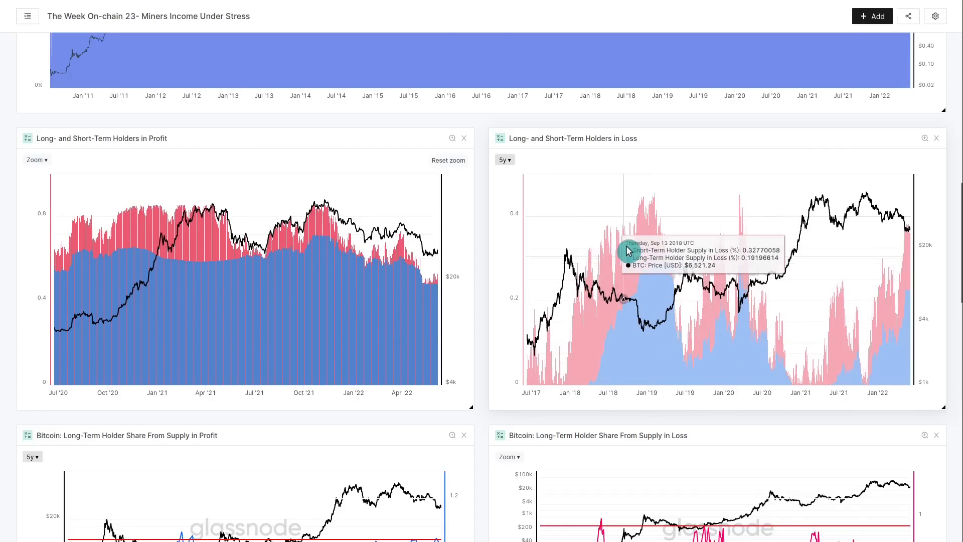
mouse_move(657, 215)
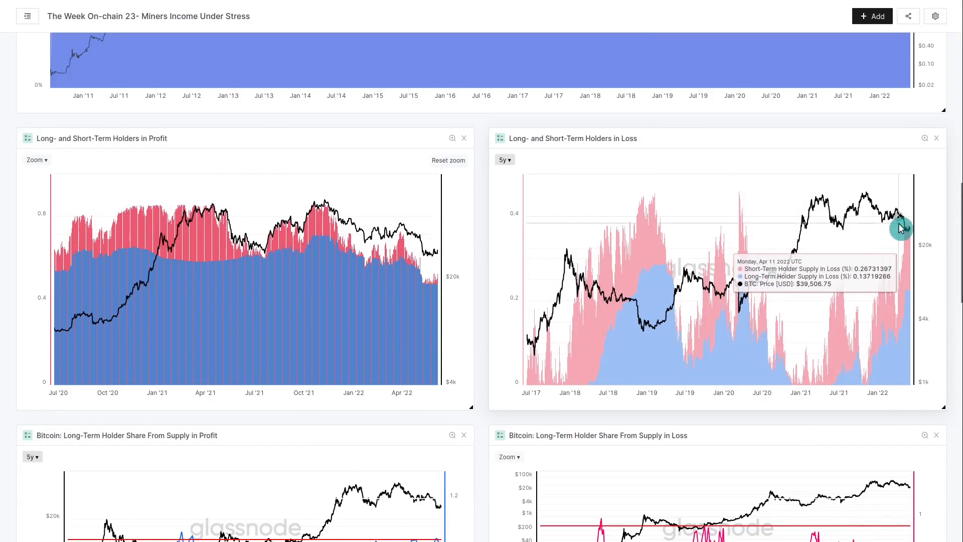
mouse_move(666, 241)
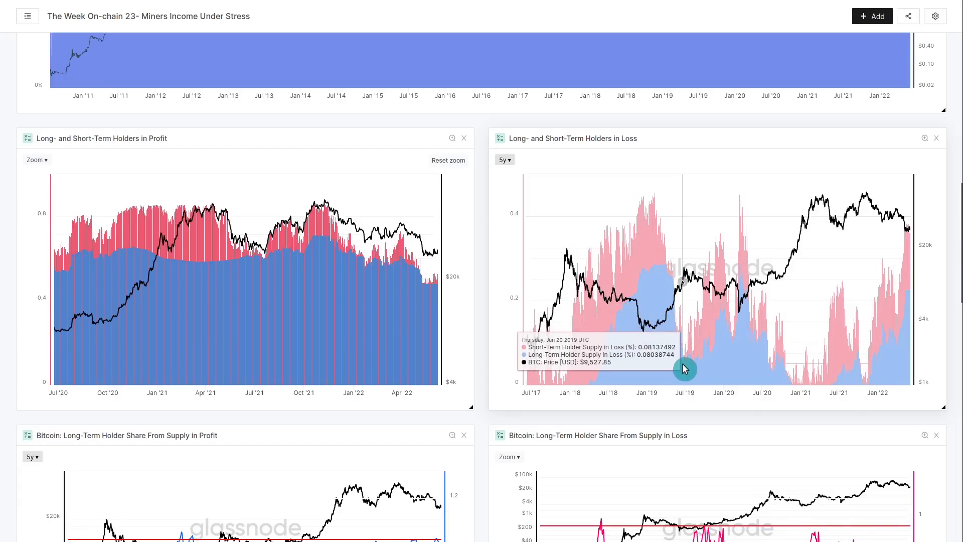
mouse_move(839, 389)
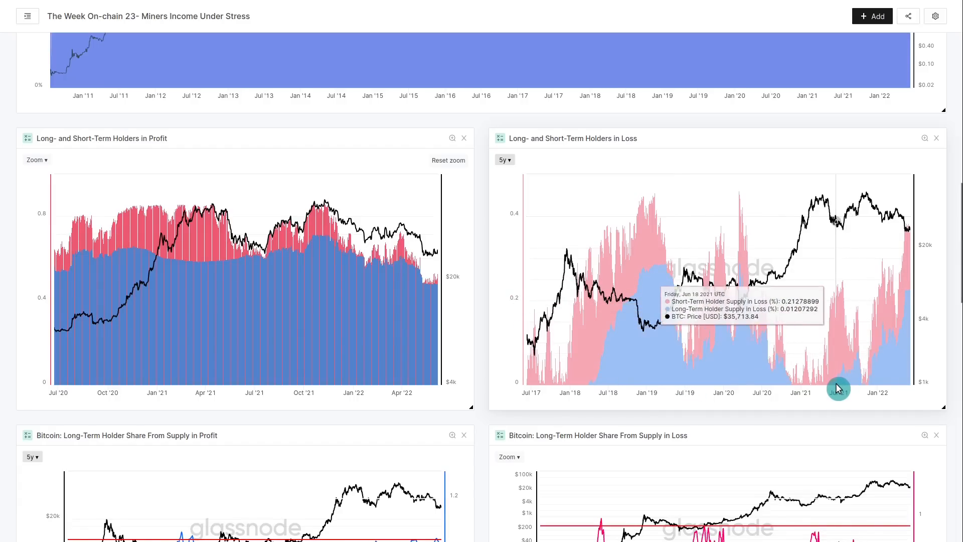
mouse_move(869, 376)
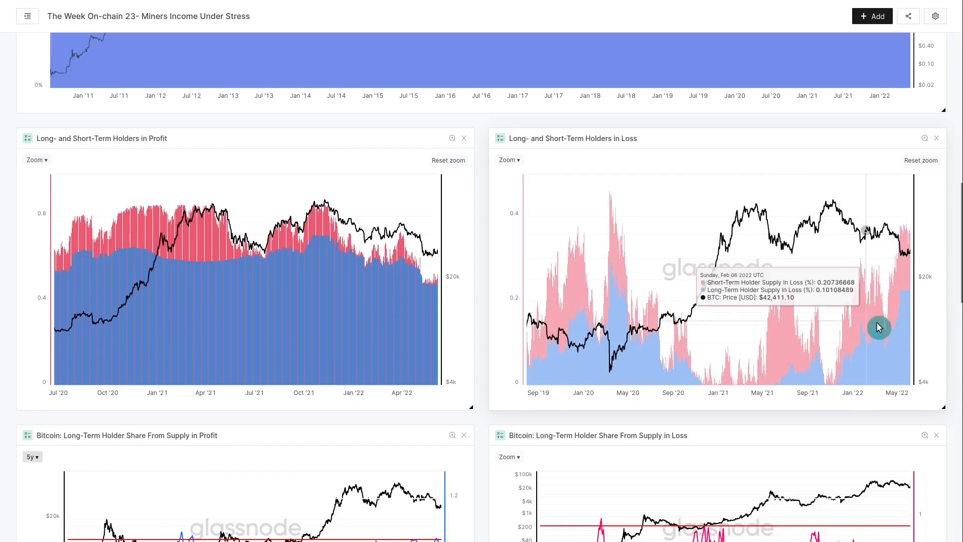
mouse_move(912, 291)
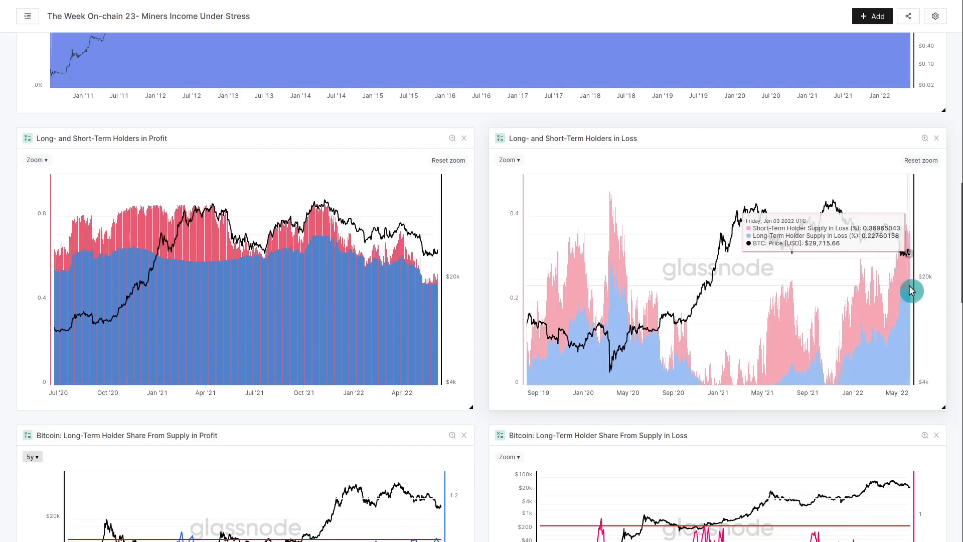
mouse_move(783, 382)
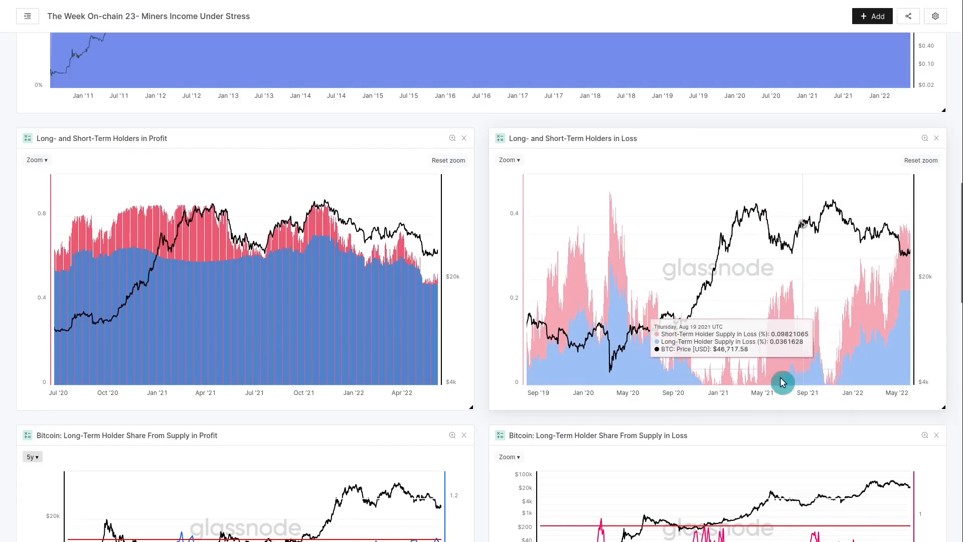
mouse_move(867, 335)
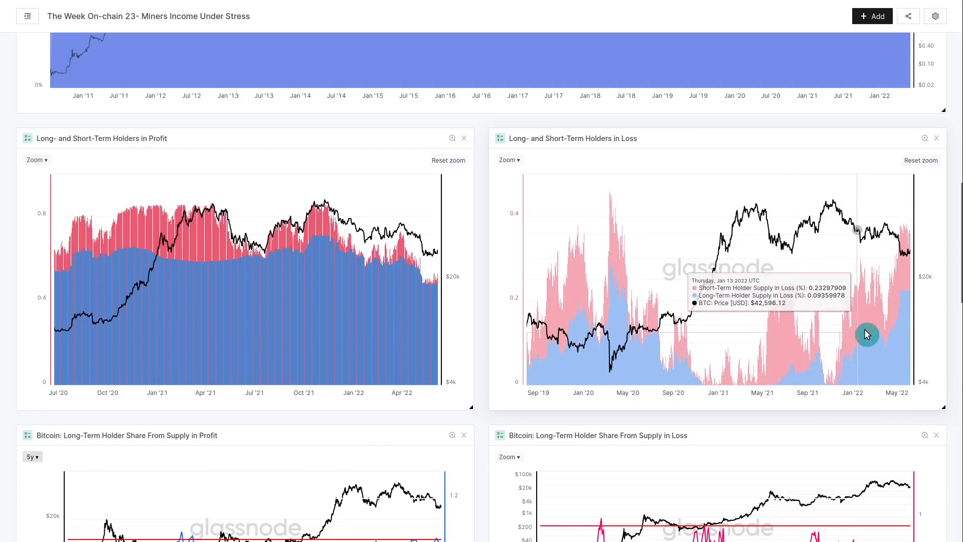
mouse_move(552, 390)
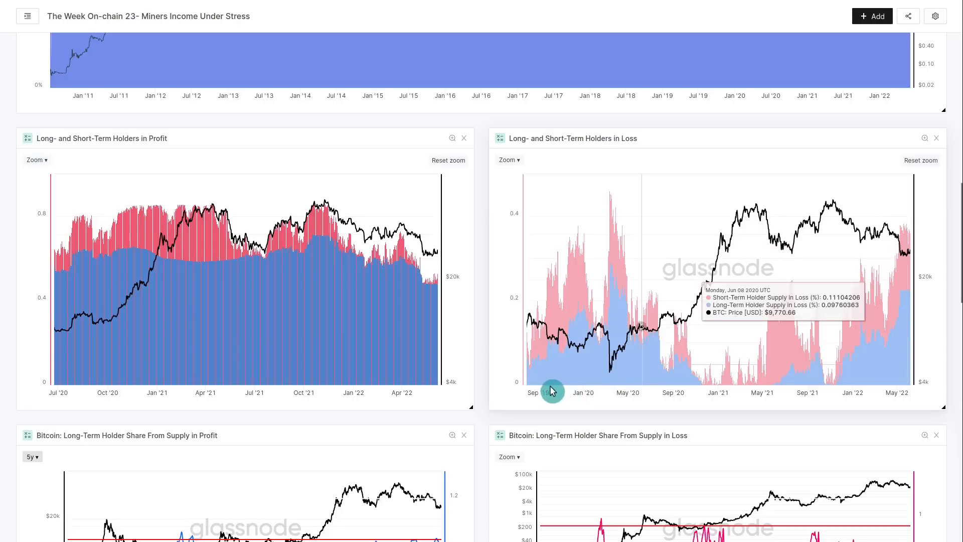
mouse_move(607, 291)
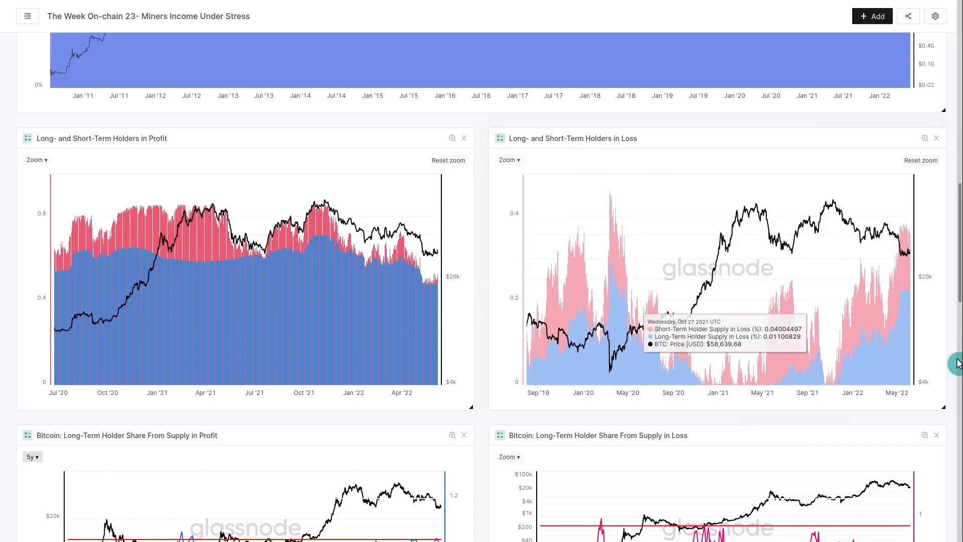
mouse_move(957, 371)
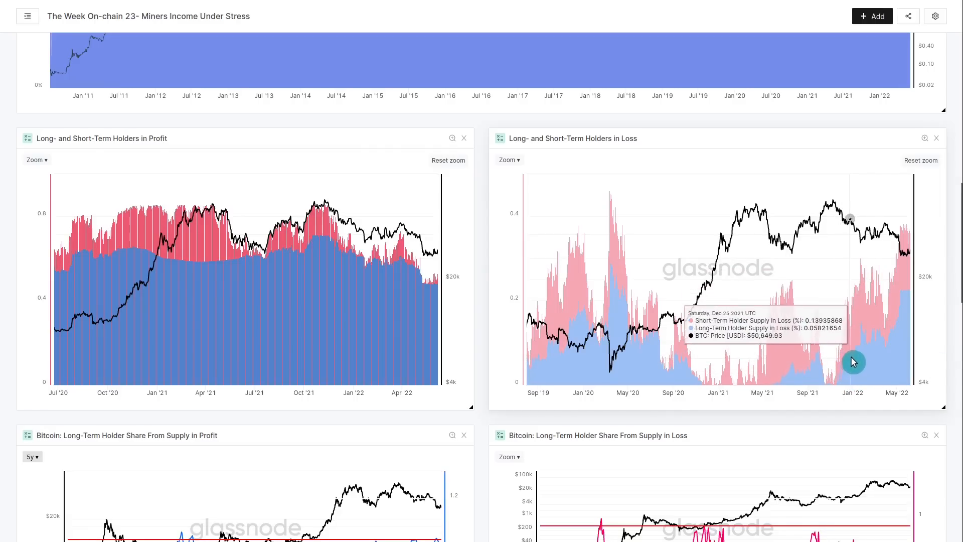
mouse_move(869, 343)
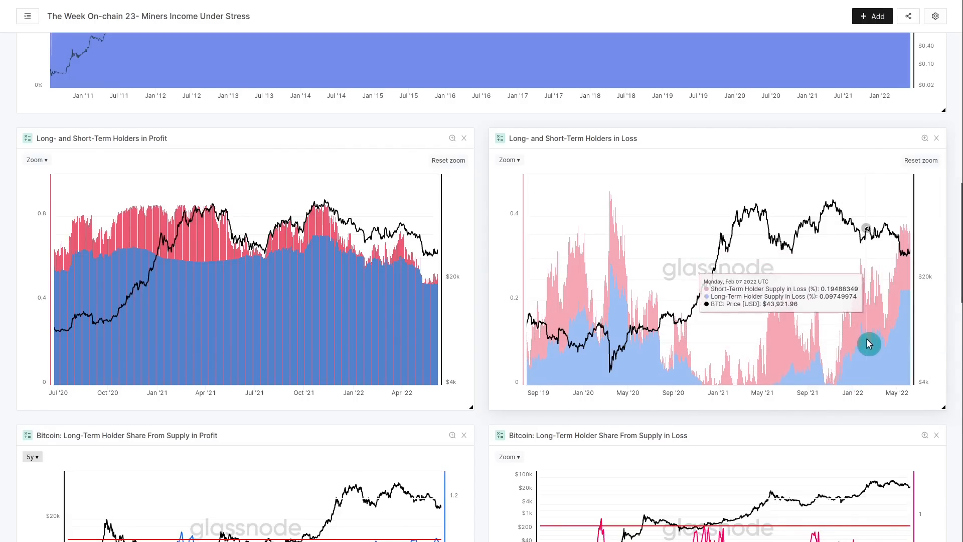
mouse_move(902, 324)
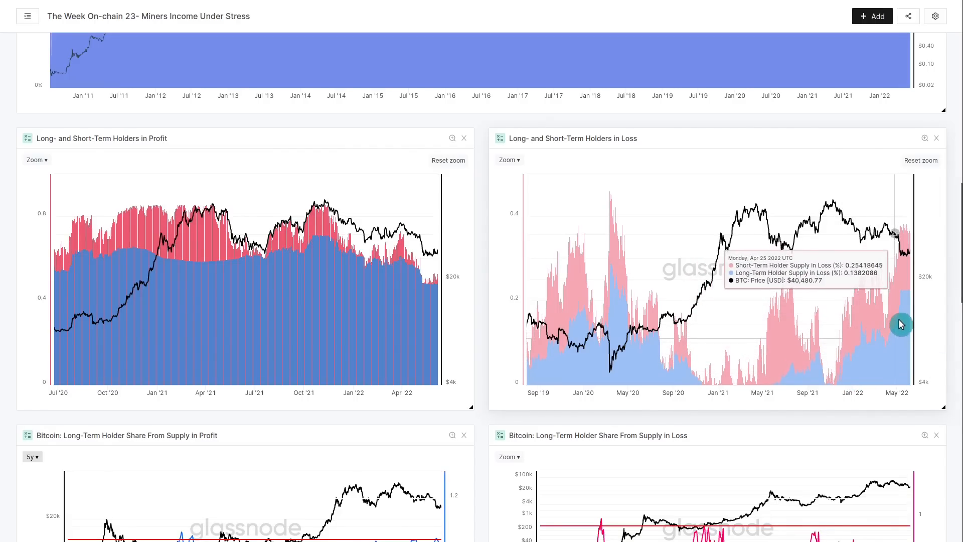
mouse_move(949, 289)
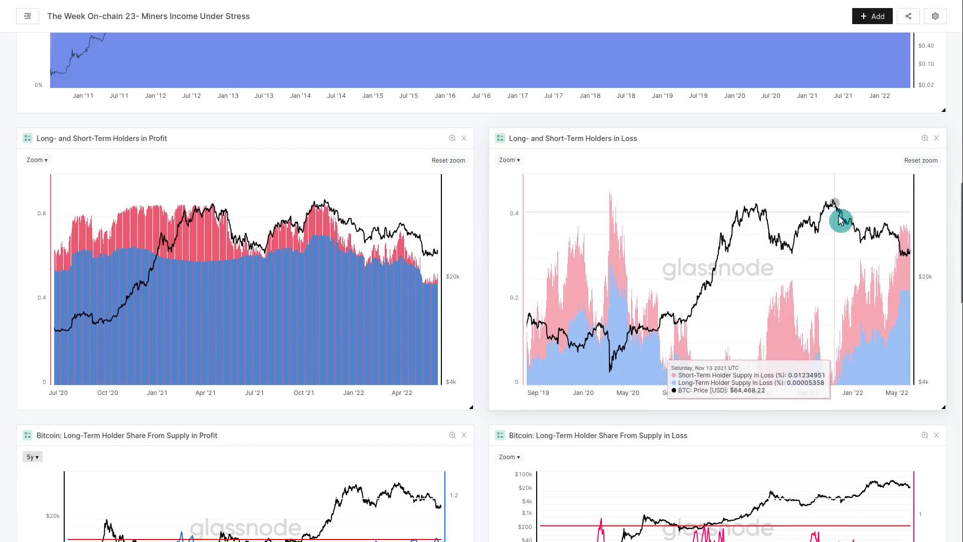
mouse_move(870, 240)
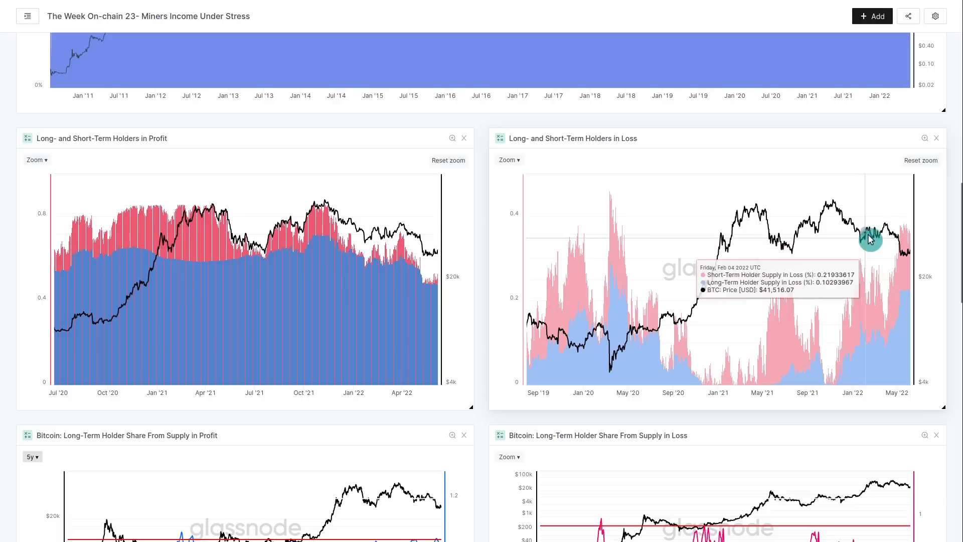
mouse_move(902, 248)
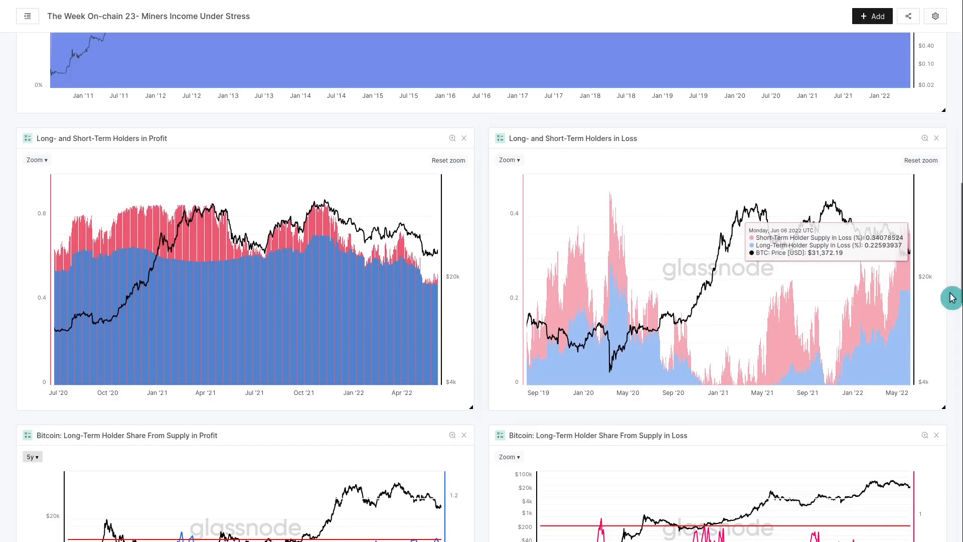
mouse_move(784, 373)
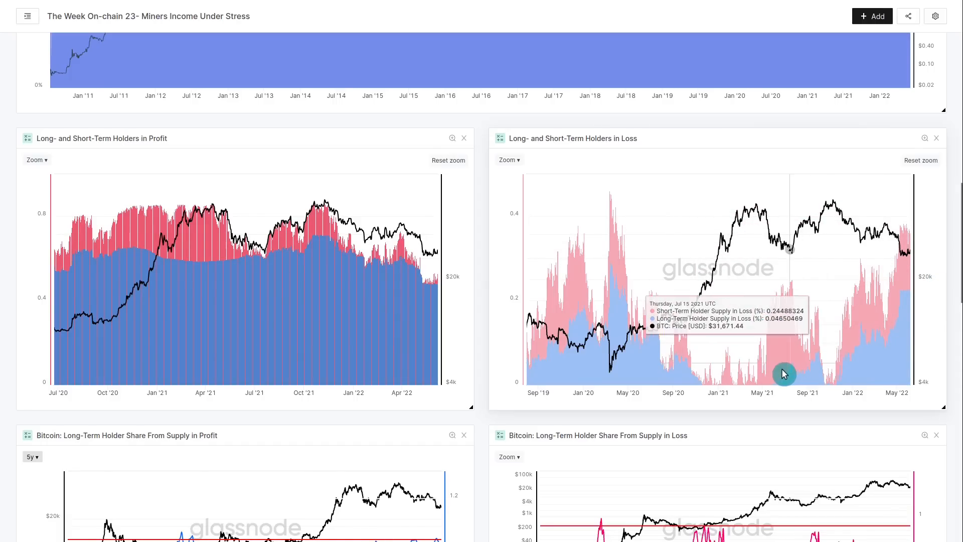
mouse_move(856, 331)
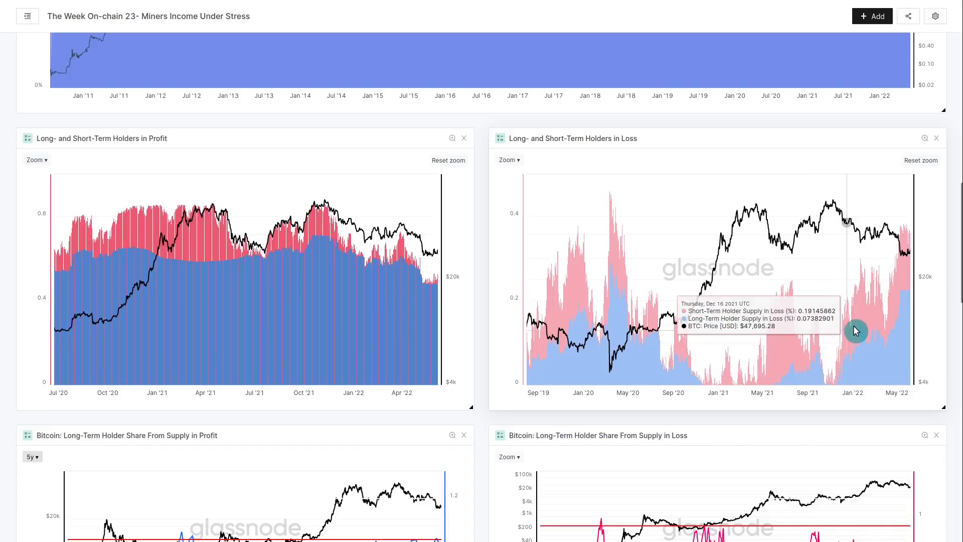
mouse_move(542, 348)
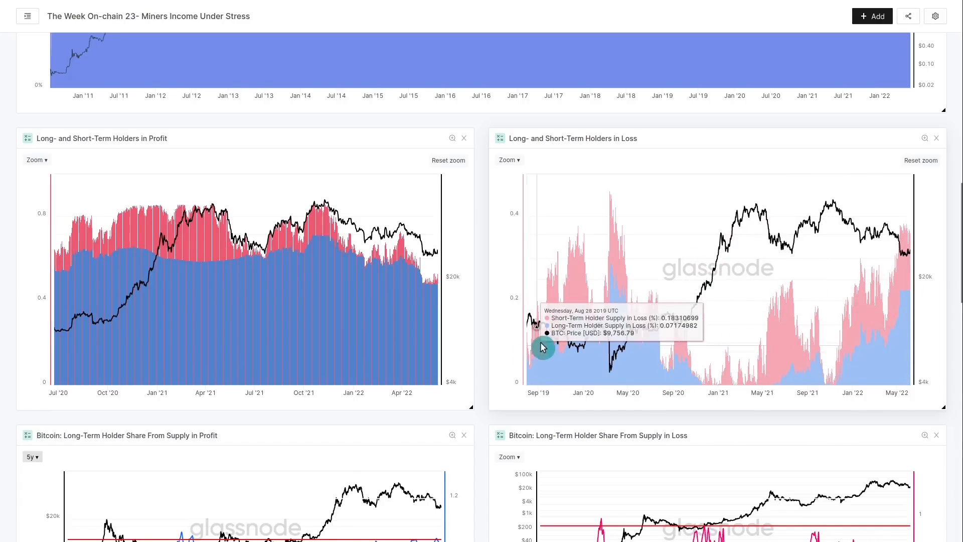
mouse_move(614, 281)
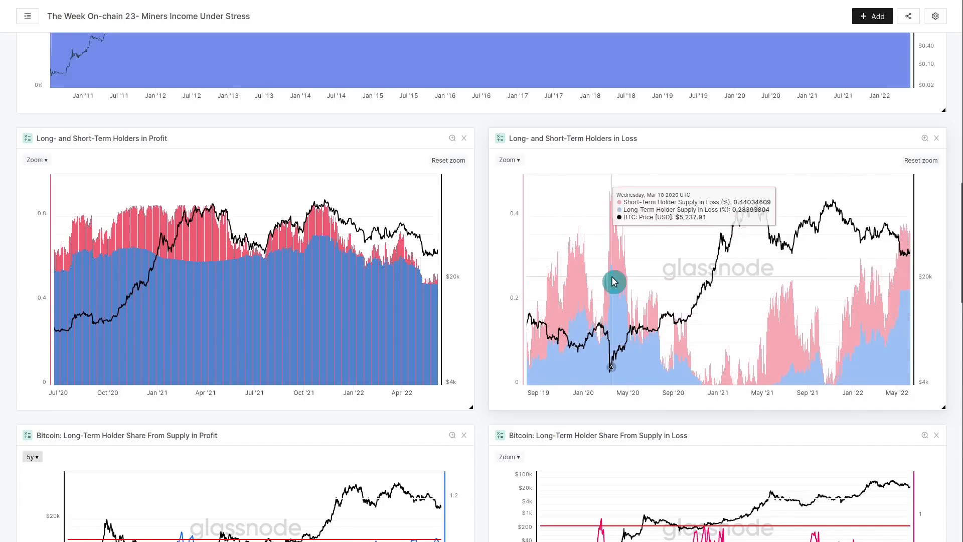
mouse_move(799, 319)
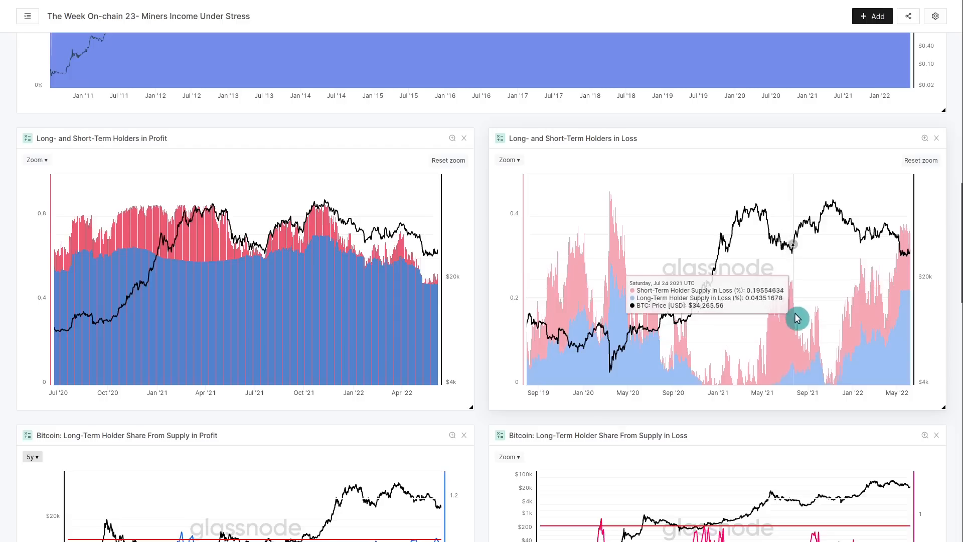
mouse_move(852, 321)
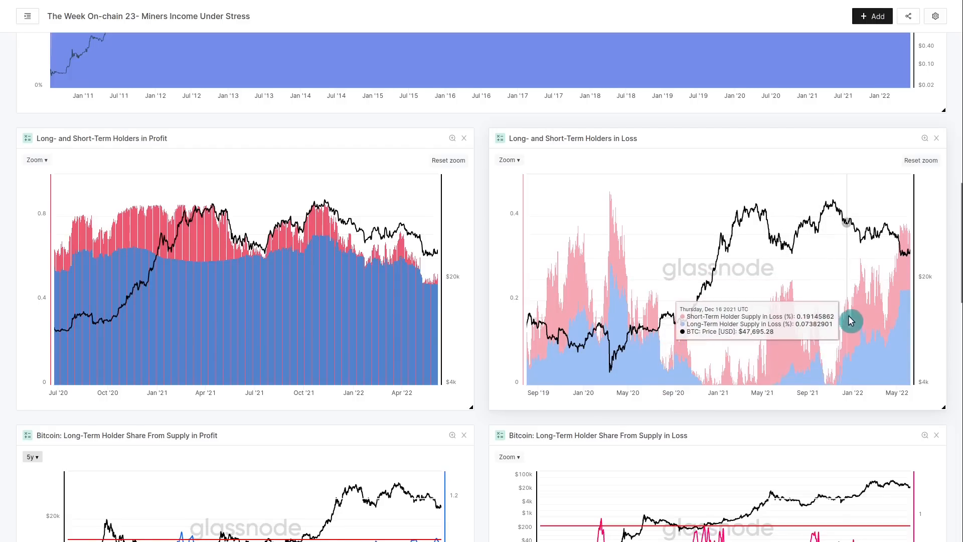
mouse_move(911, 340)
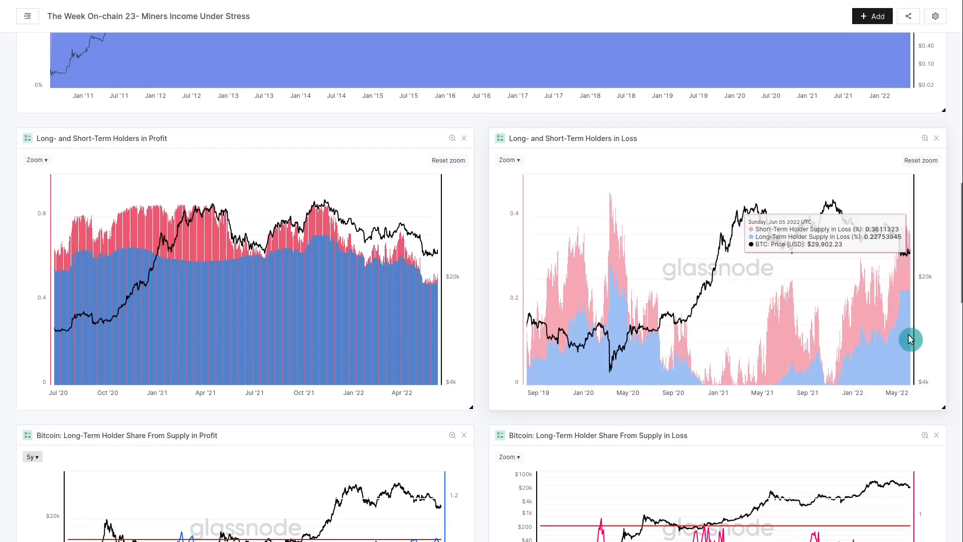
mouse_move(940, 378)
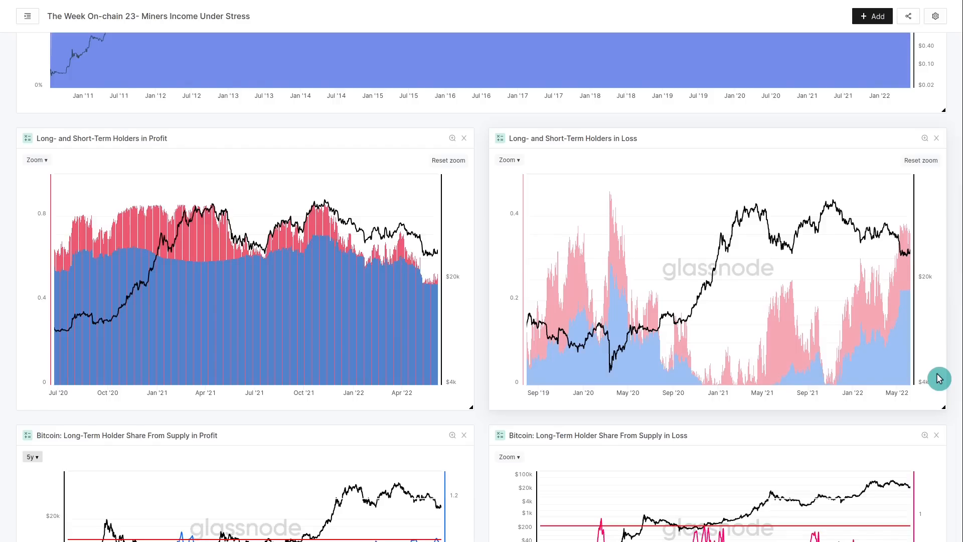
mouse_move(957, 407)
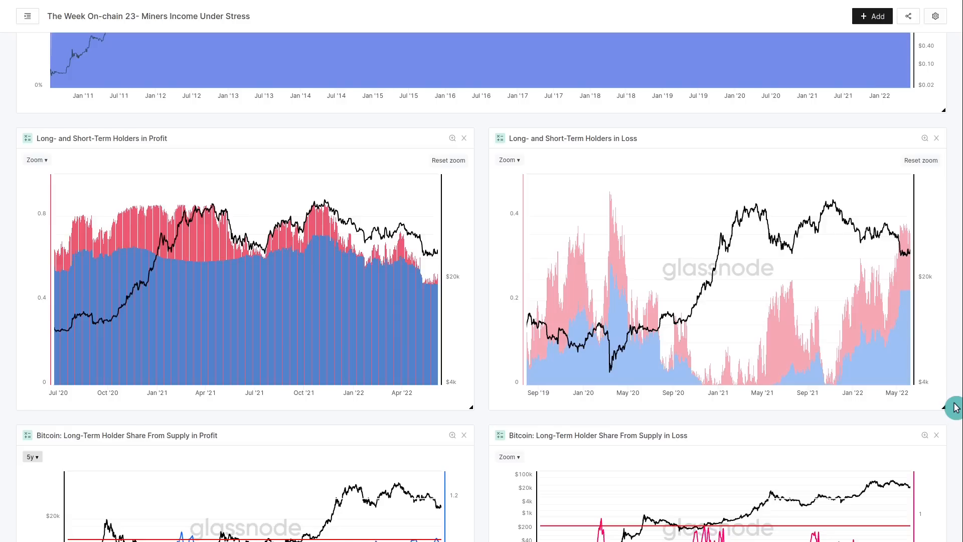
mouse_move(901, 248)
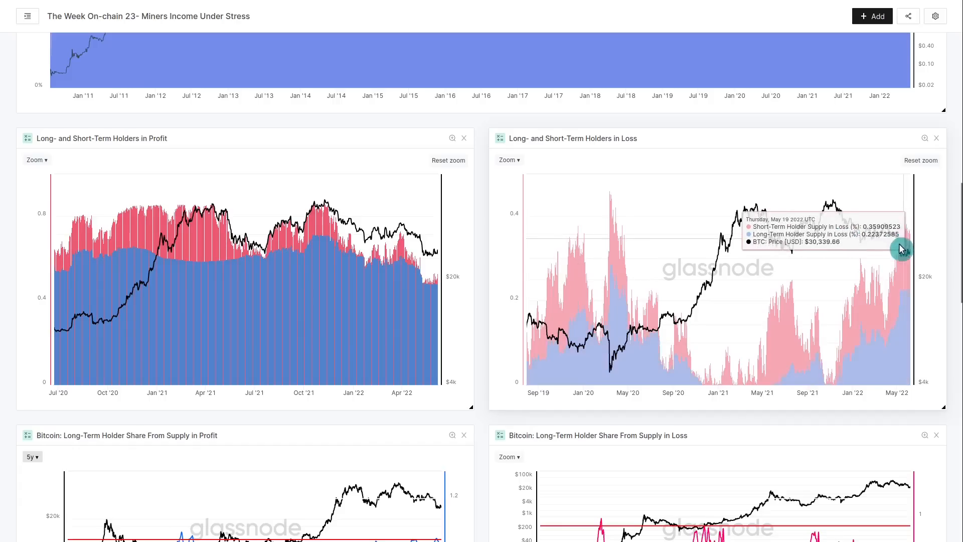
mouse_move(905, 235)
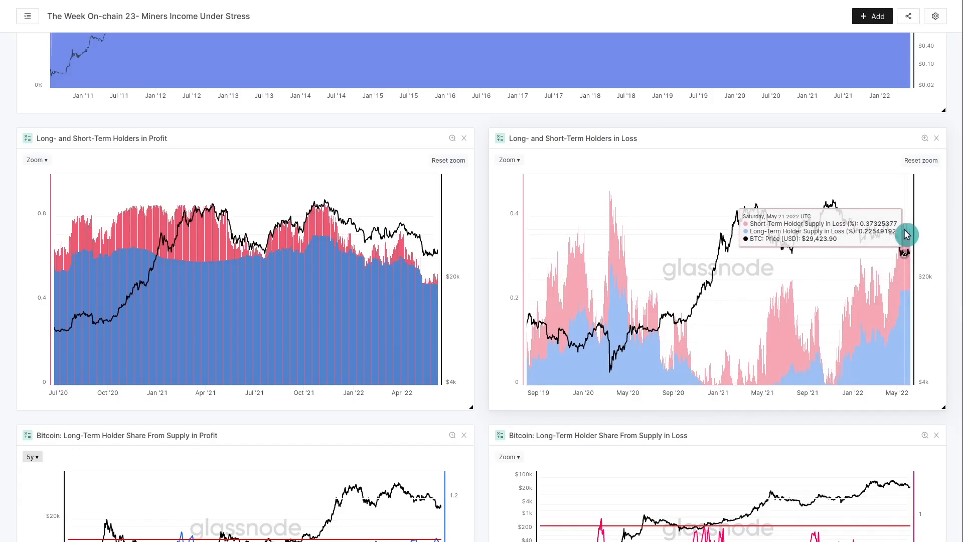
mouse_move(905, 243)
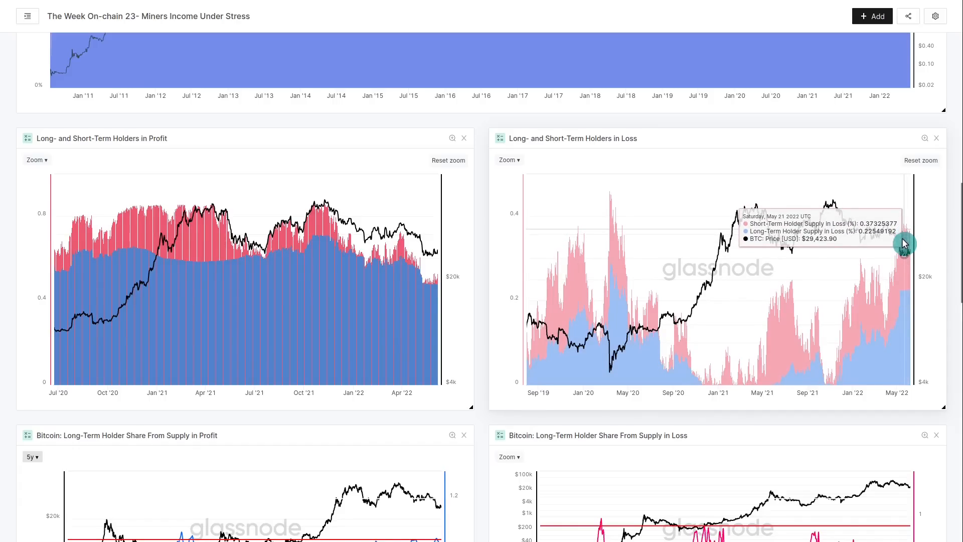
mouse_move(899, 242)
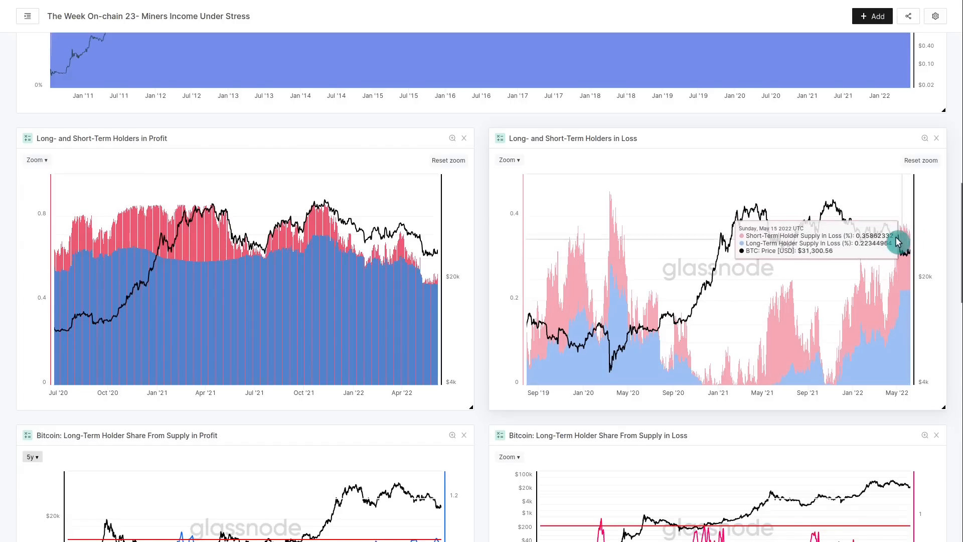
mouse_move(906, 243)
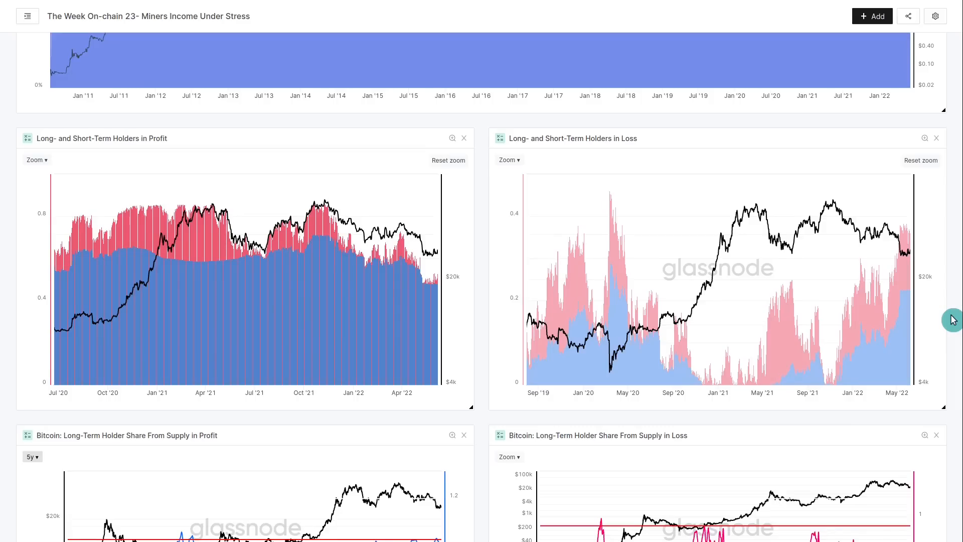
scroll("down", 3)
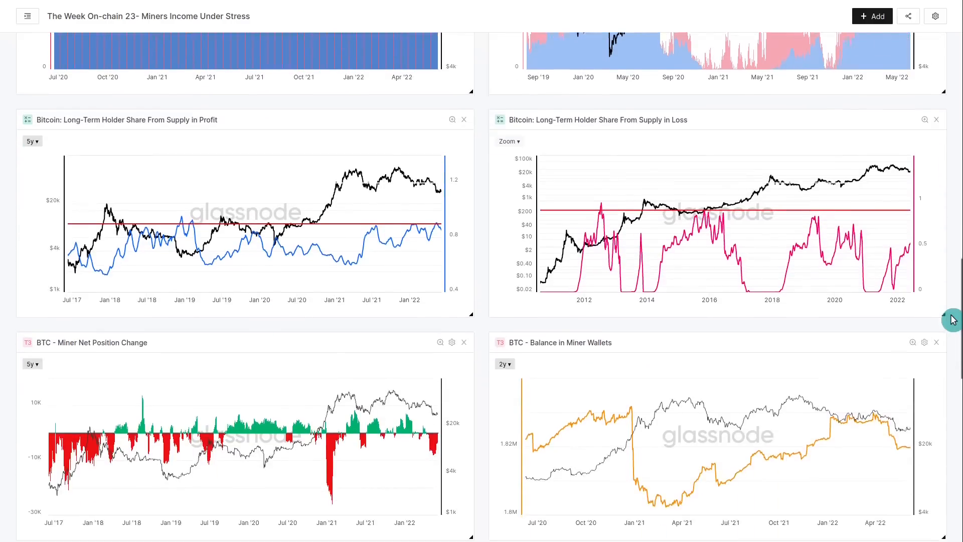
scroll("down", 3)
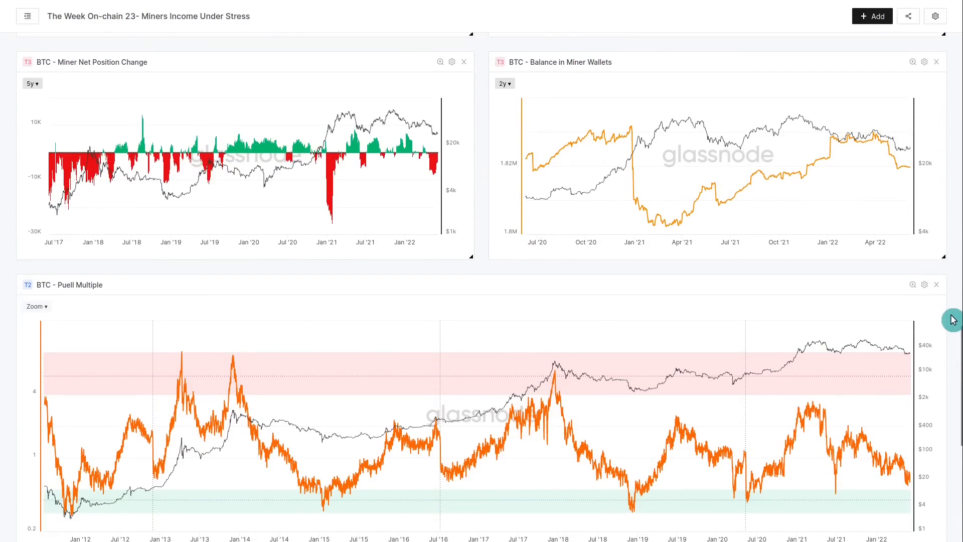
scroll("down", 3)
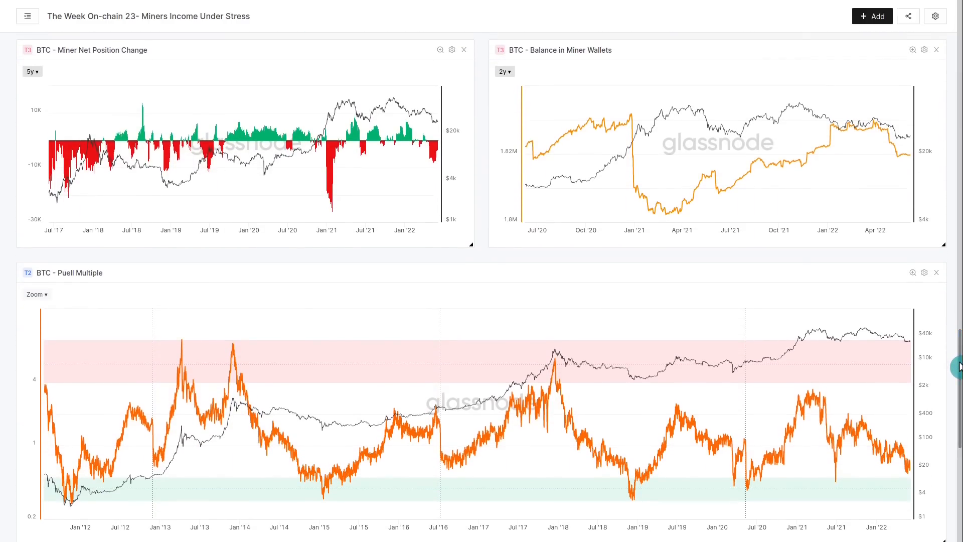
mouse_move(953, 354)
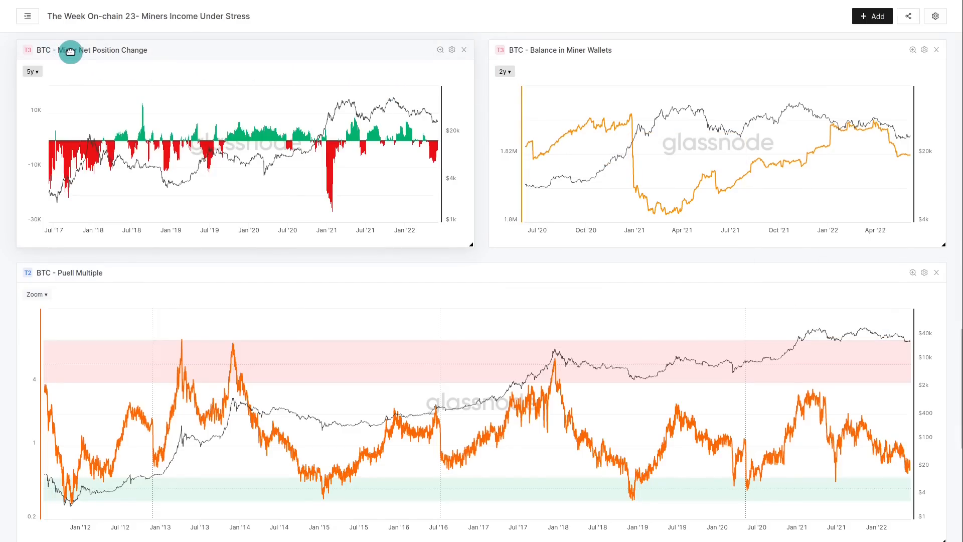
mouse_move(91, 62)
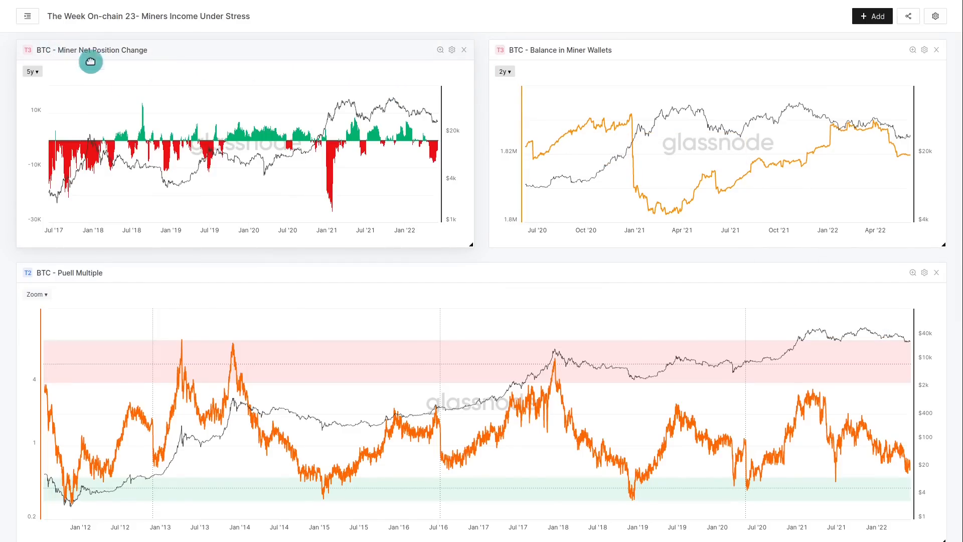
Scroll down to bring the Miner Difficulty vs Revenue chart into view below the Puell Multiple.
scroll("down", 3)
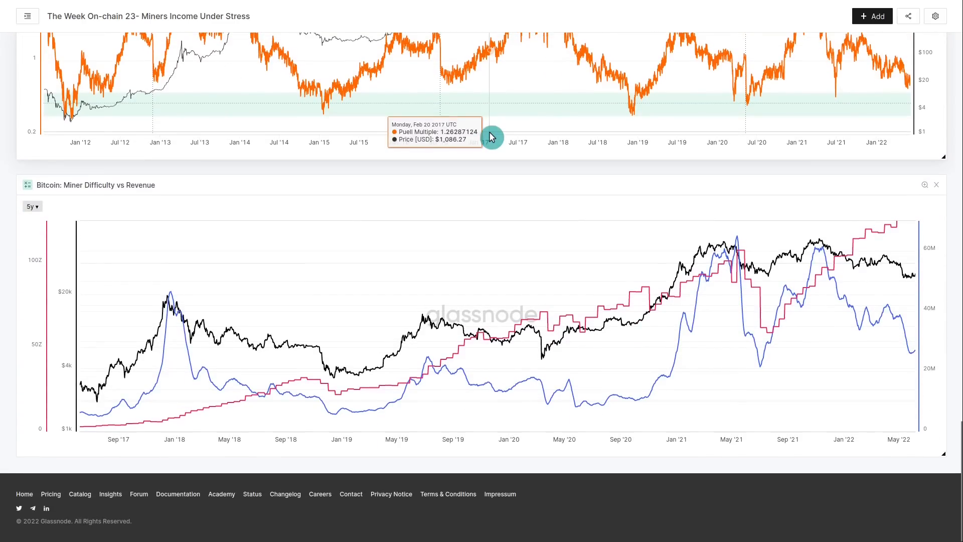
mouse_move(723, 266)
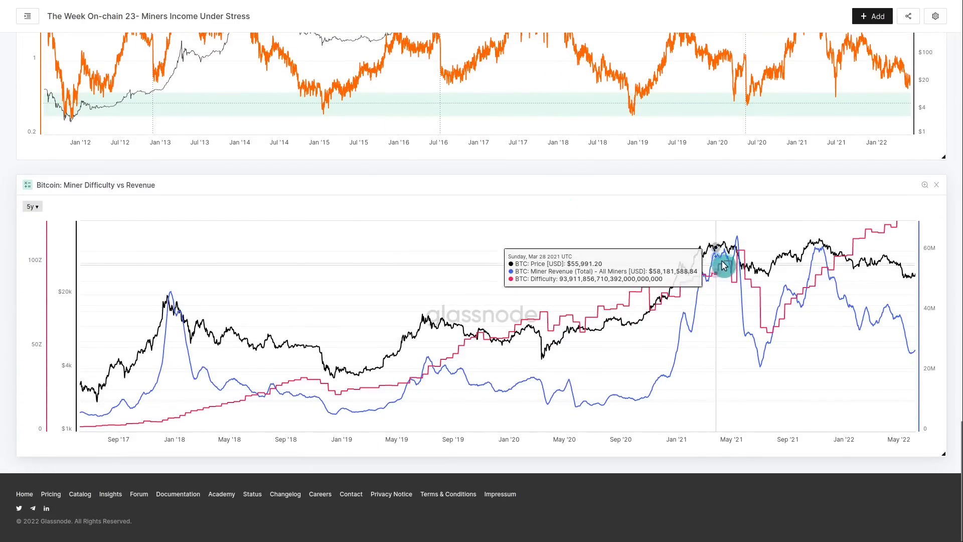
mouse_move(654, 300)
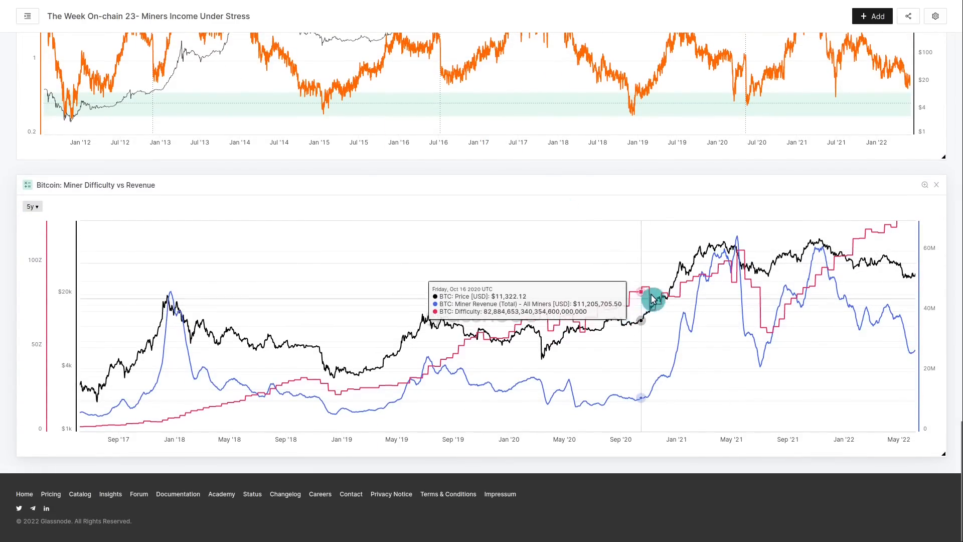
mouse_move(733, 245)
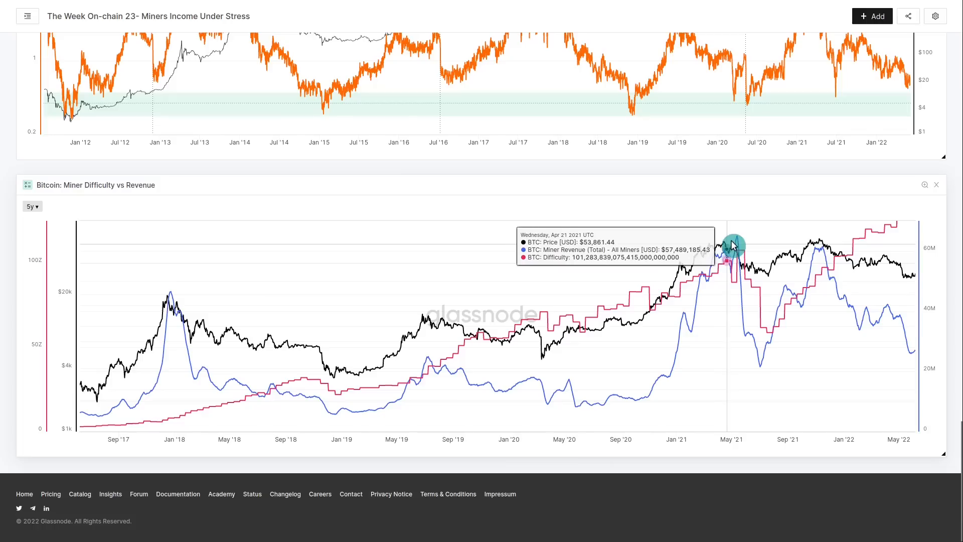
mouse_move(829, 276)
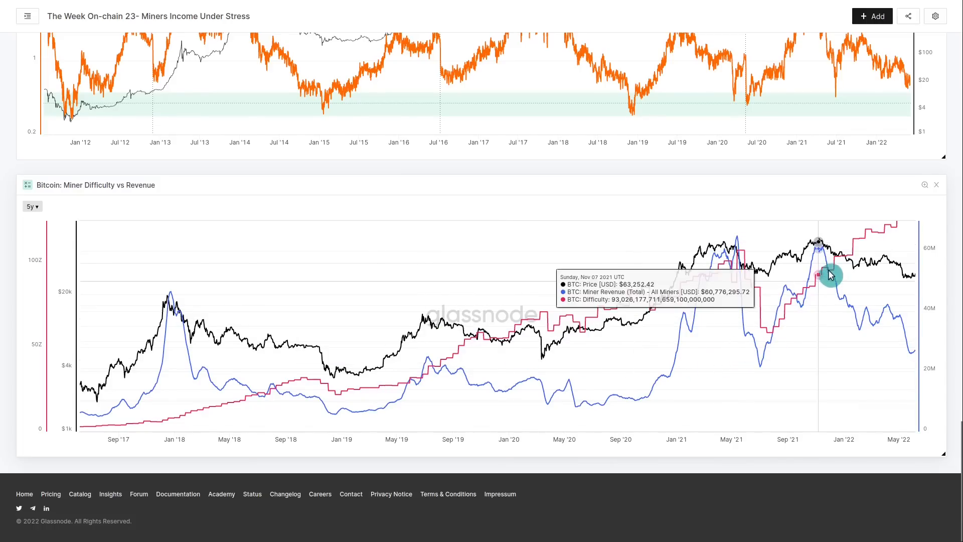
mouse_move(874, 229)
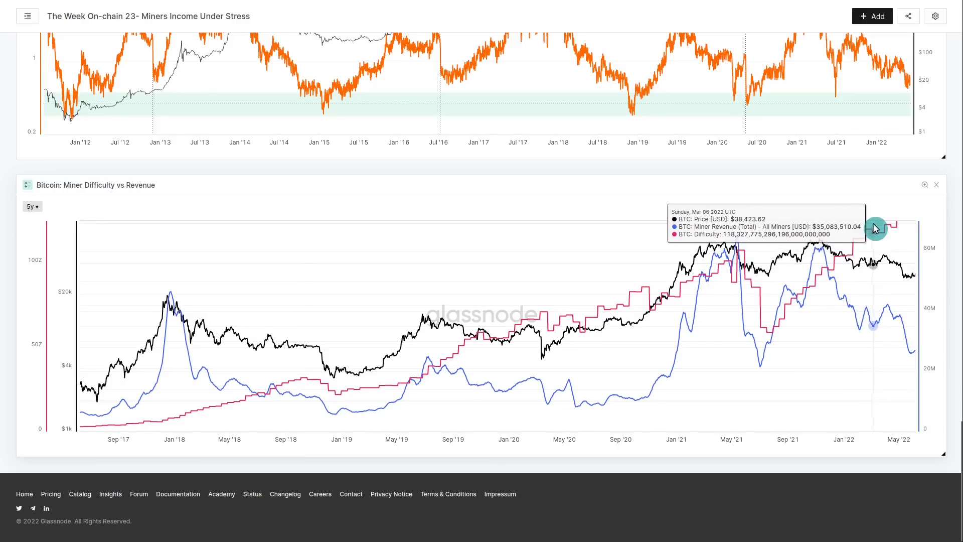
mouse_move(957, 230)
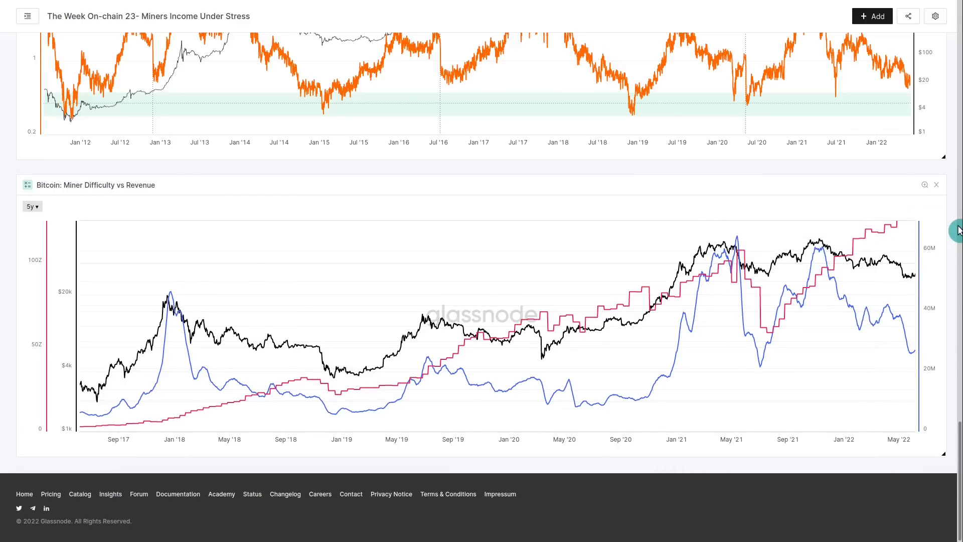
mouse_move(838, 254)
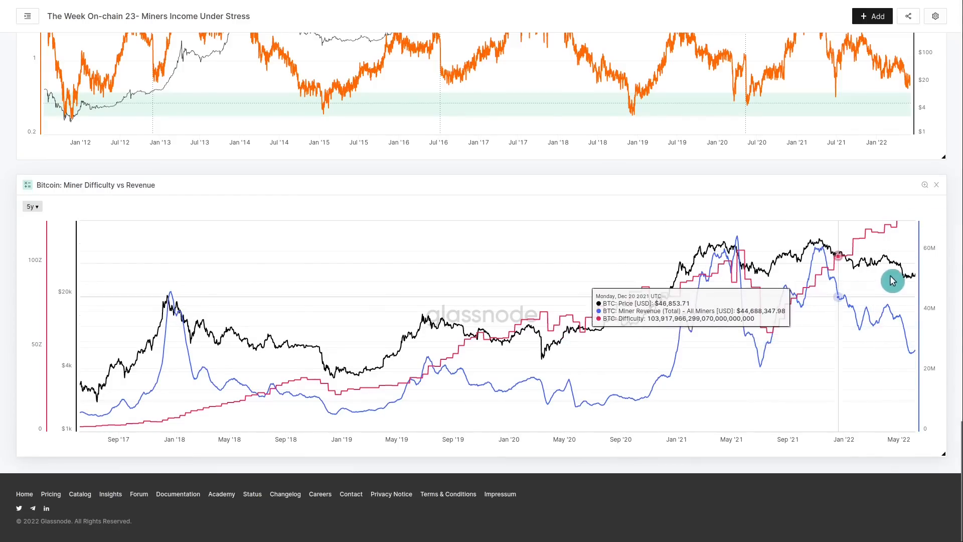
scroll("down", 3)
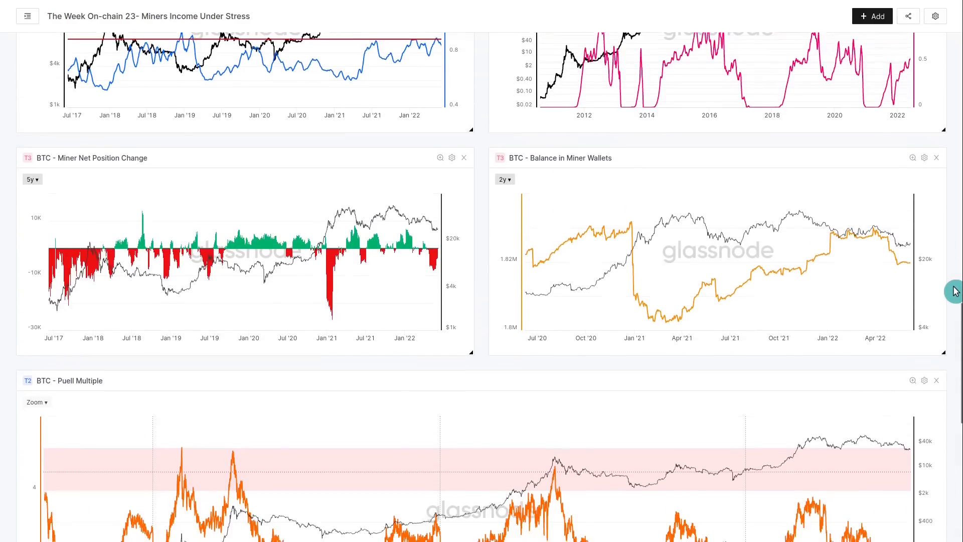
scroll("down", 3)
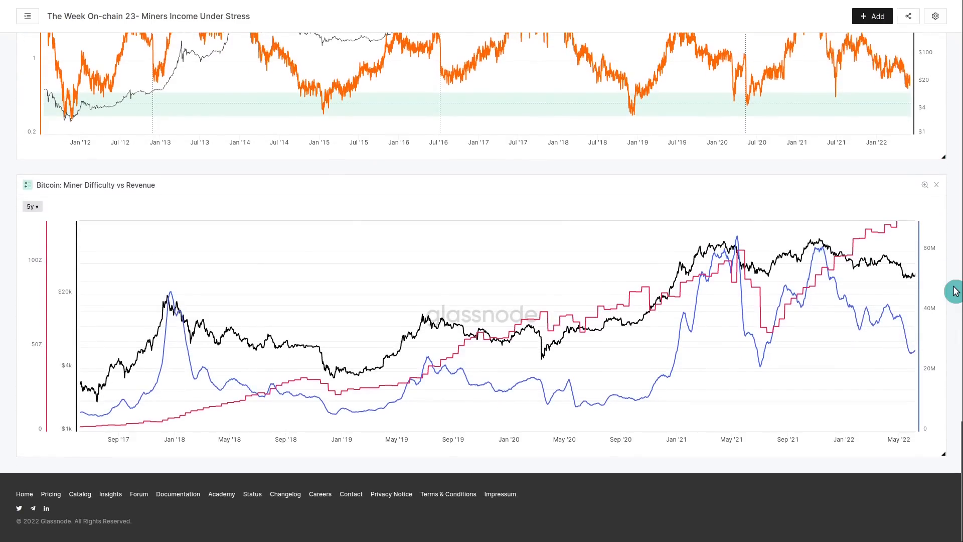
mouse_move(792, 302)
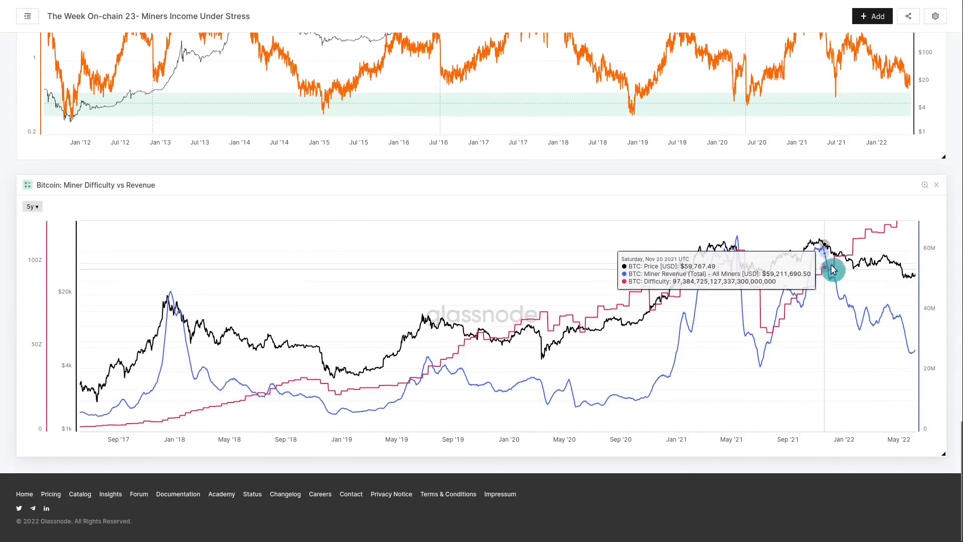
mouse_move(873, 244)
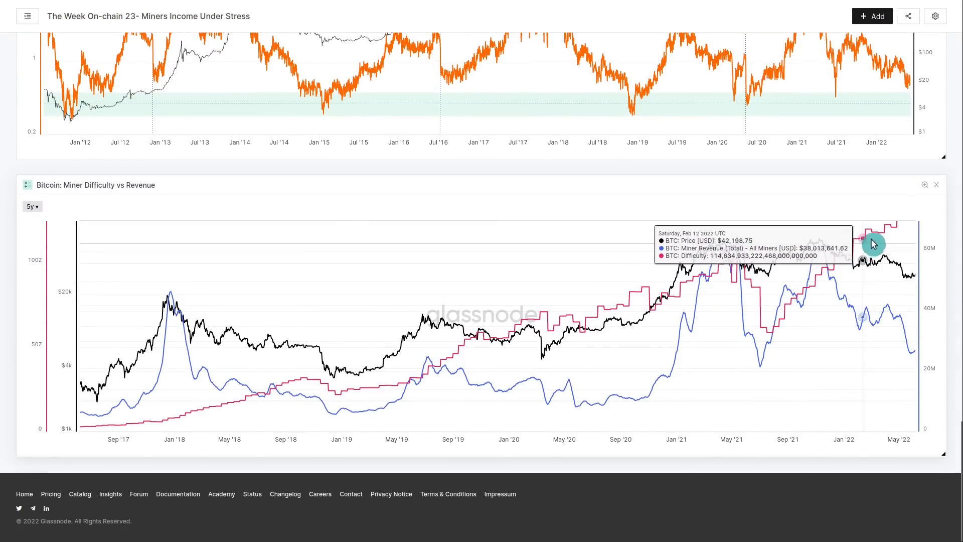
mouse_move(596, 334)
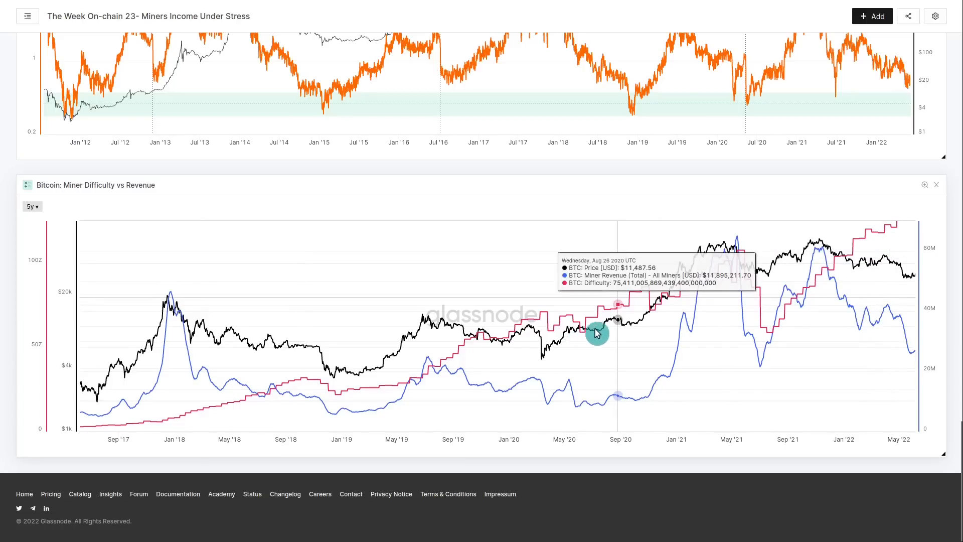
mouse_move(669, 307)
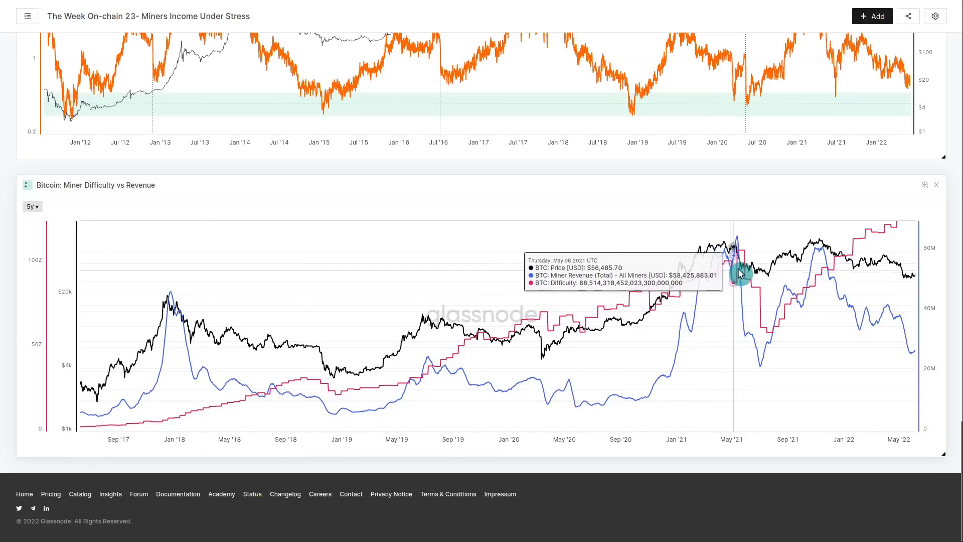
mouse_move(919, 288)
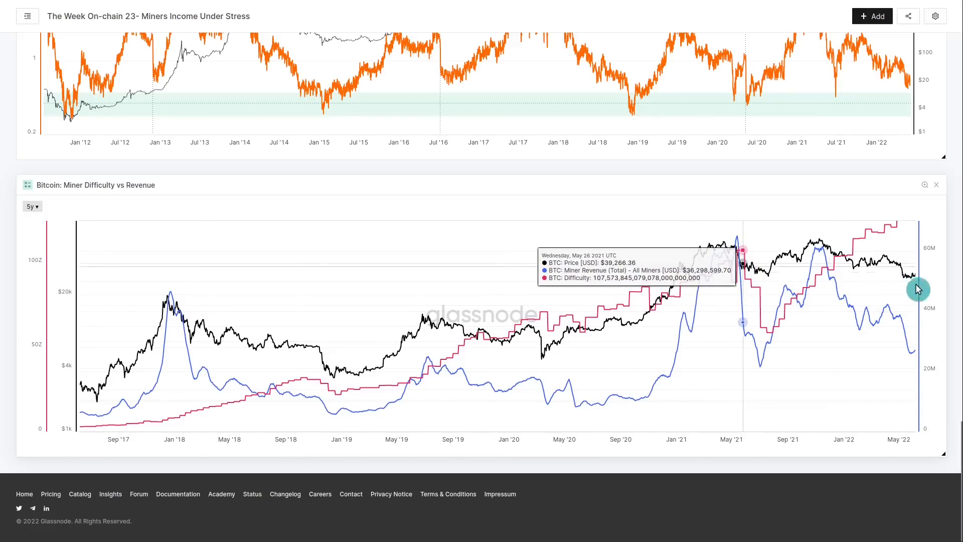
scroll("down", 3)
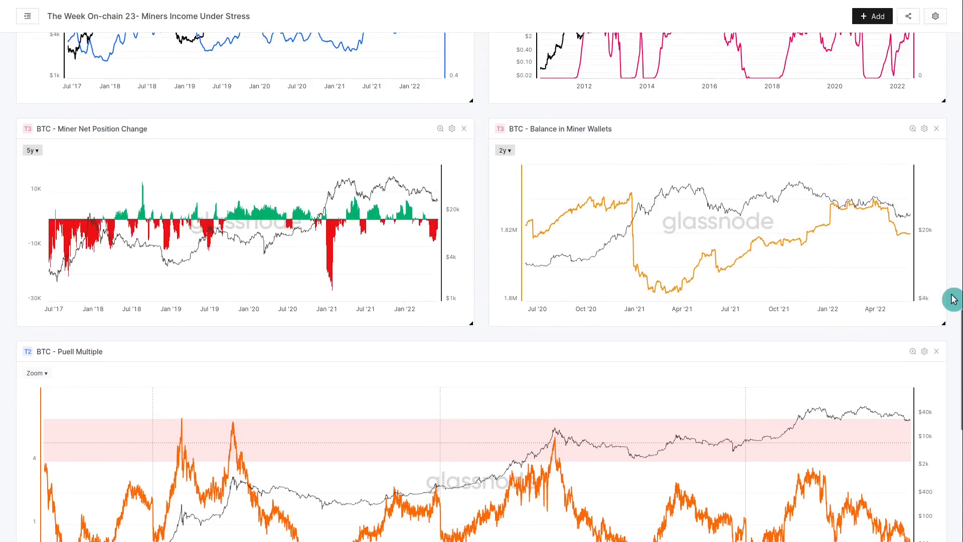
scroll("down", 3)
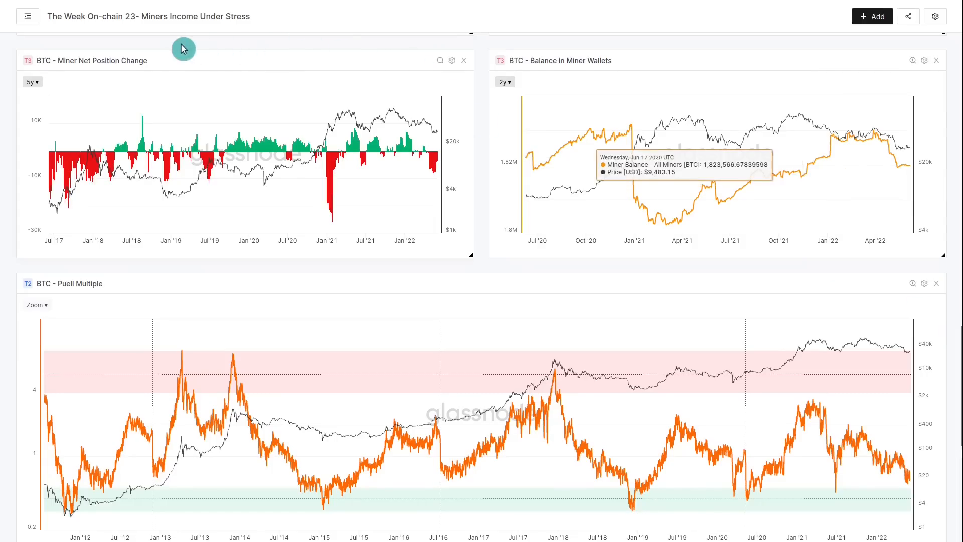
mouse_move(150, 64)
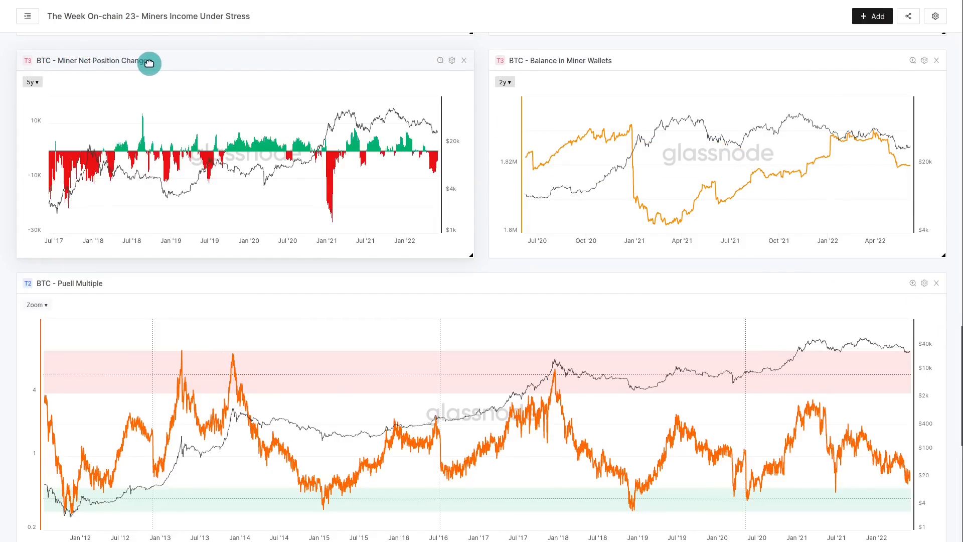
mouse_move(577, 70)
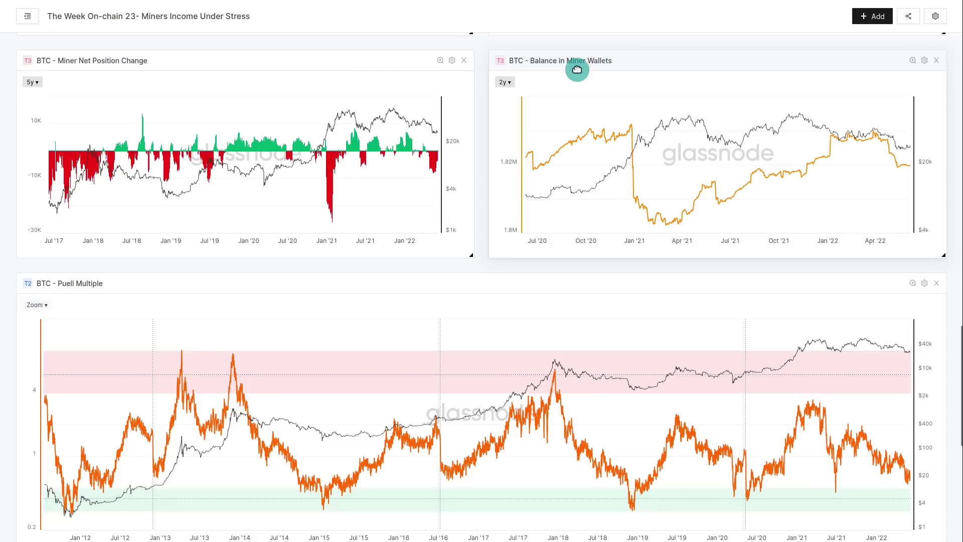
mouse_move(254, 145)
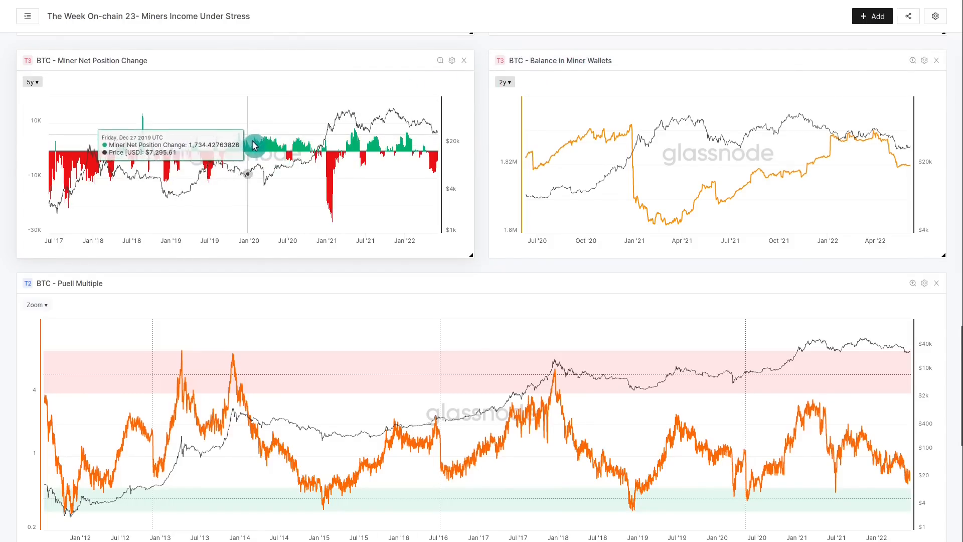
mouse_move(229, 153)
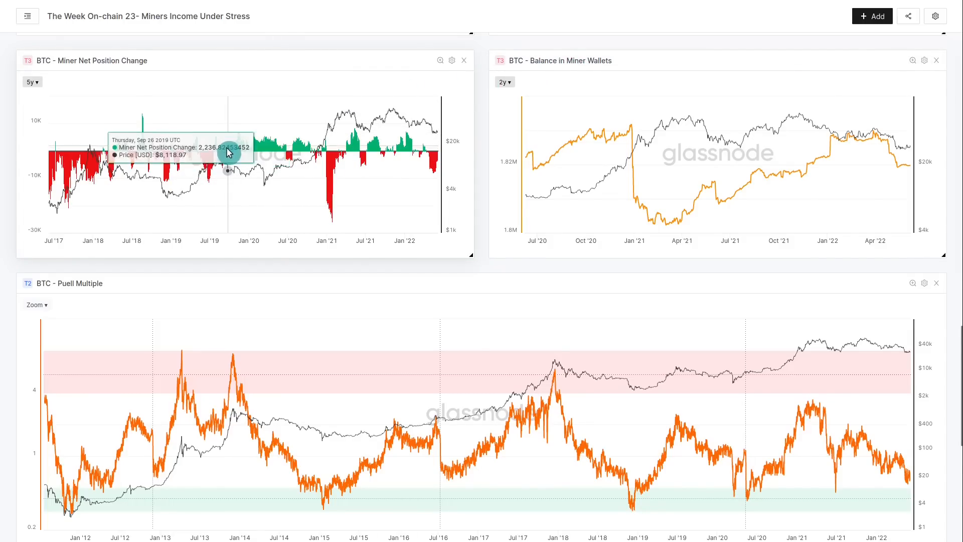
mouse_move(258, 139)
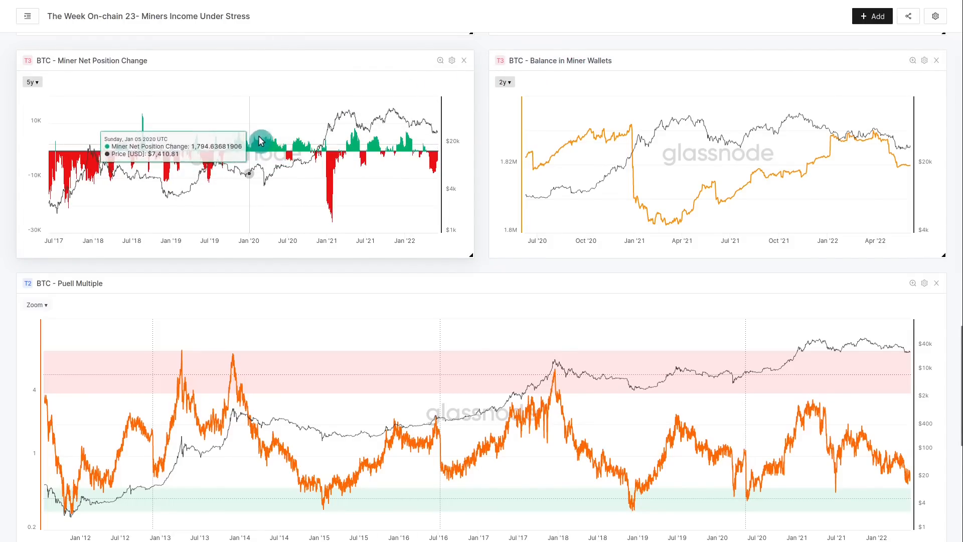
mouse_move(348, 139)
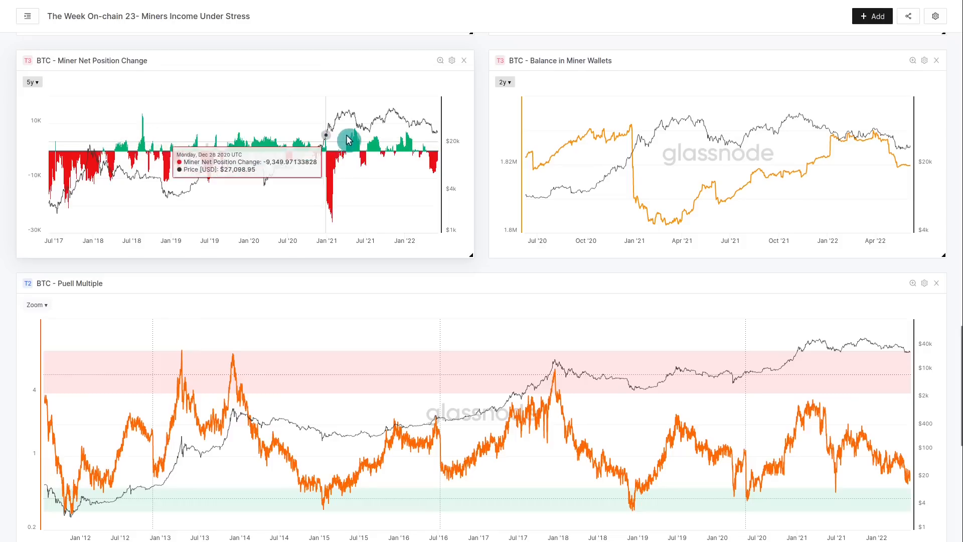
mouse_move(367, 132)
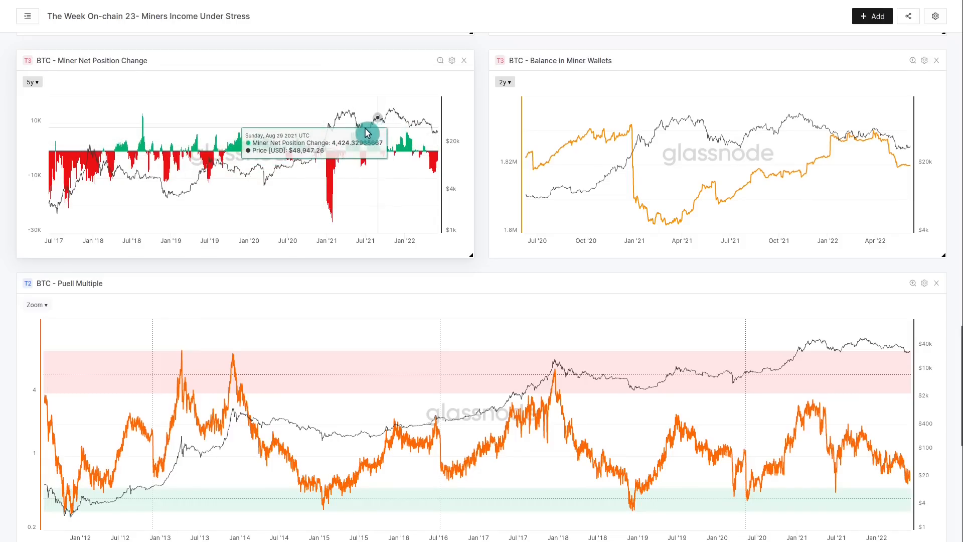
mouse_move(325, 200)
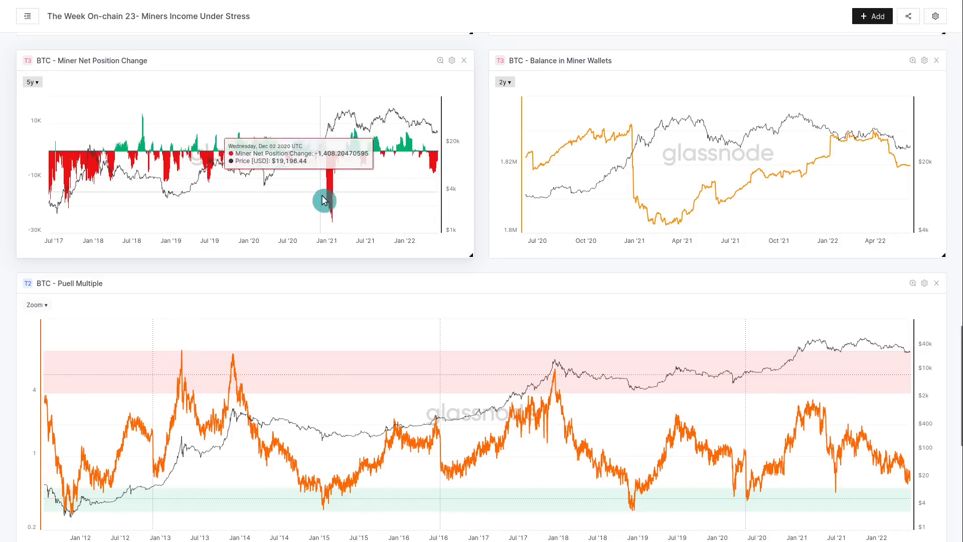
mouse_move(329, 209)
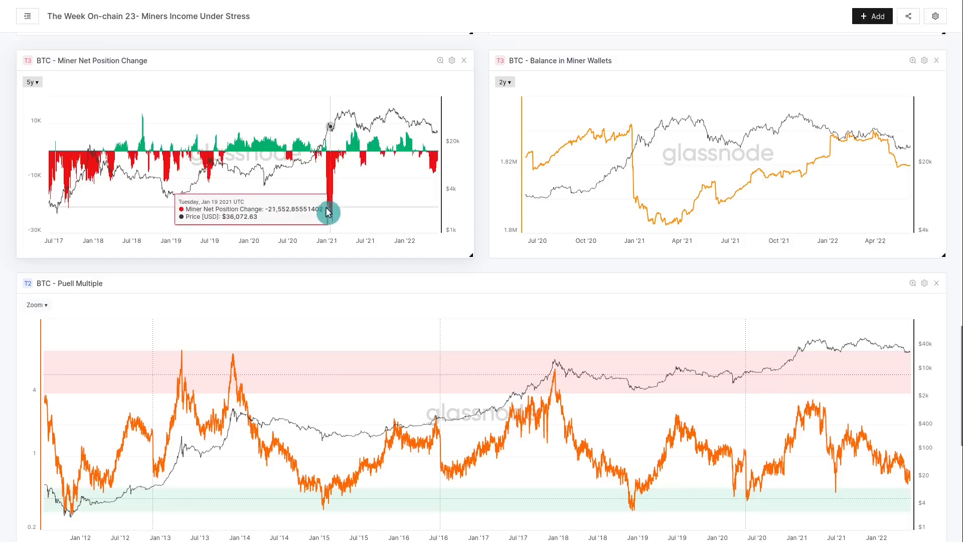
mouse_move(362, 166)
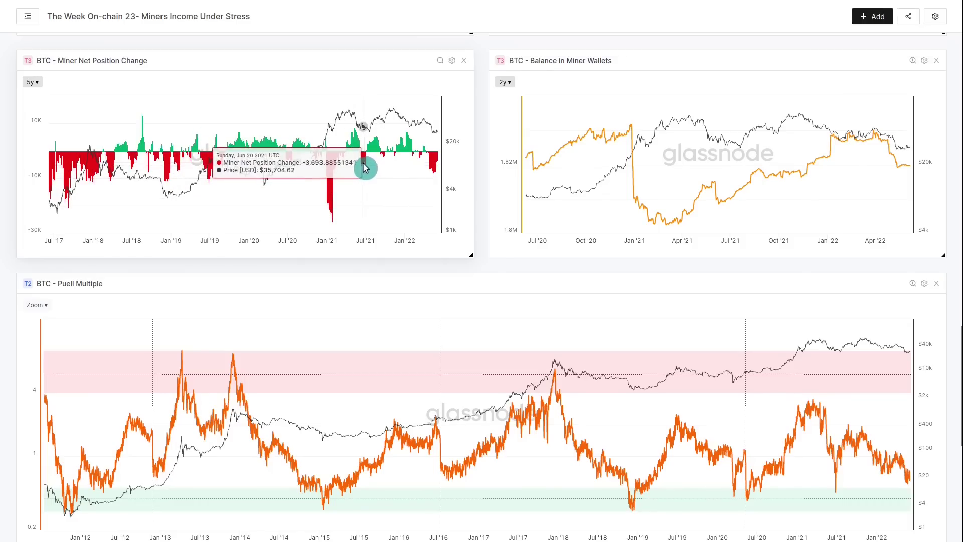
mouse_move(364, 169)
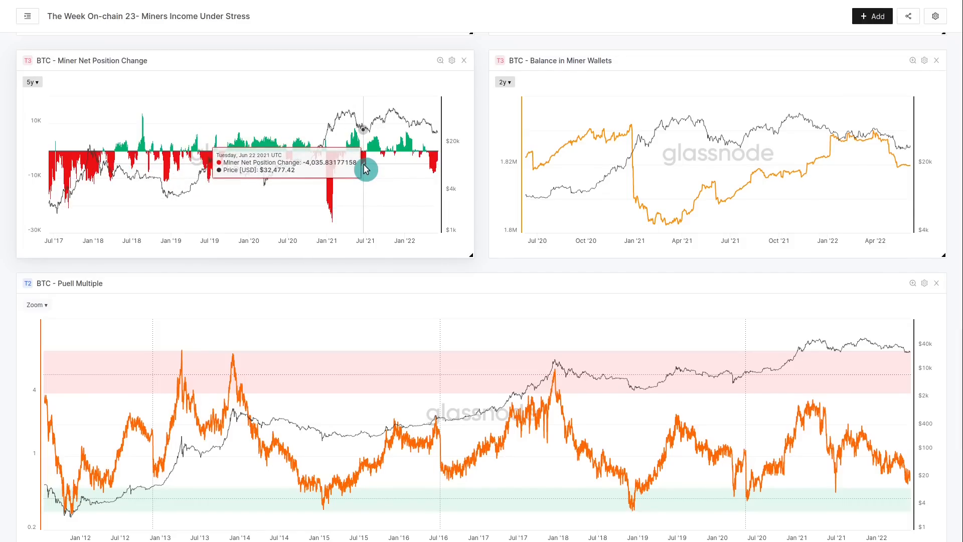
mouse_move(362, 166)
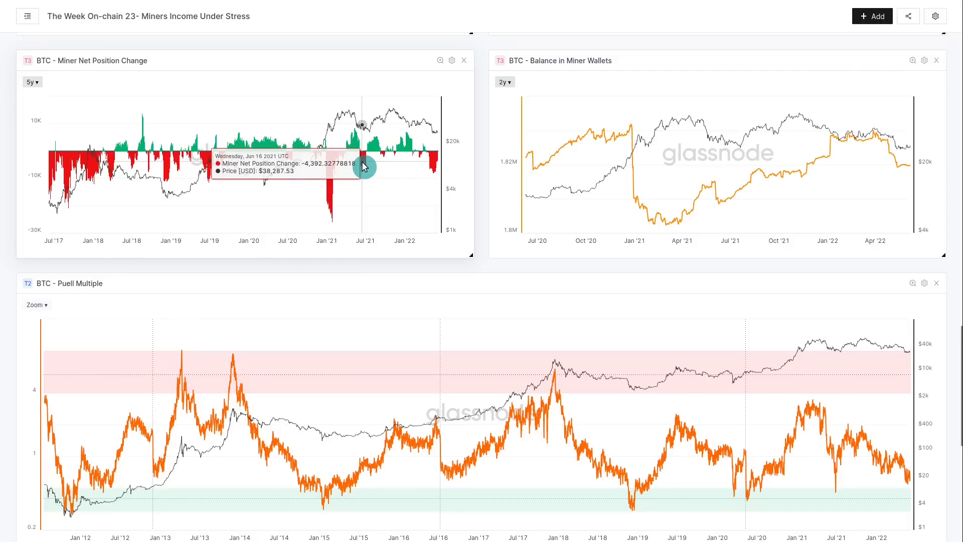
mouse_move(436, 174)
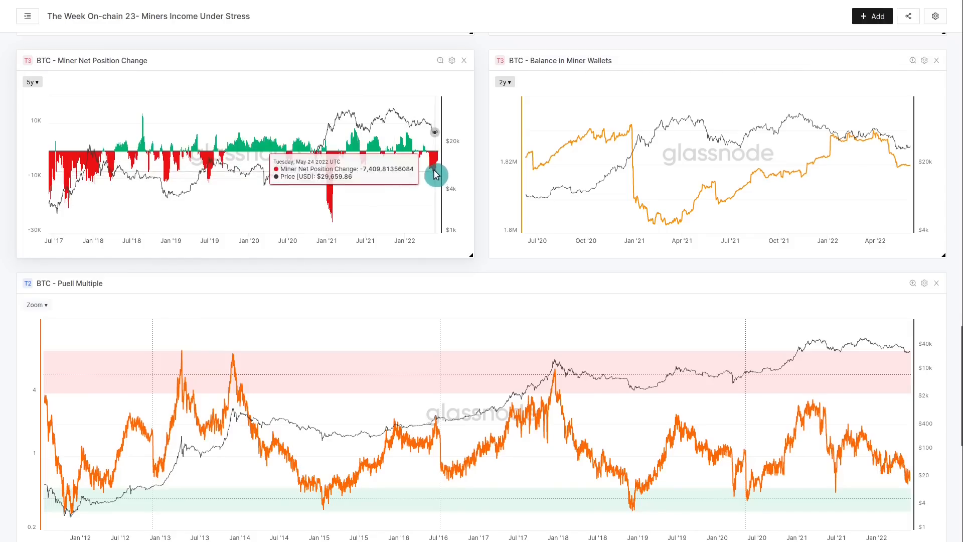
mouse_move(391, 189)
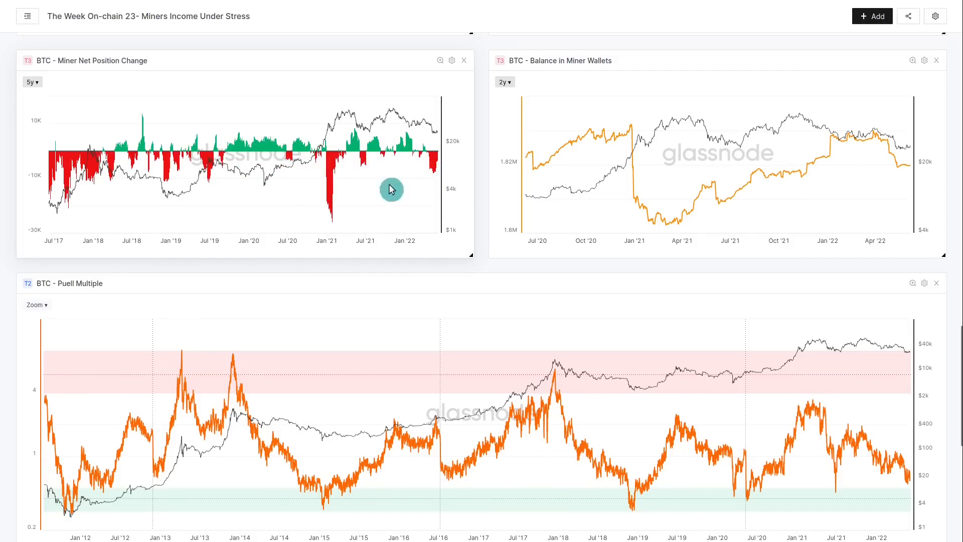
mouse_move(325, 145)
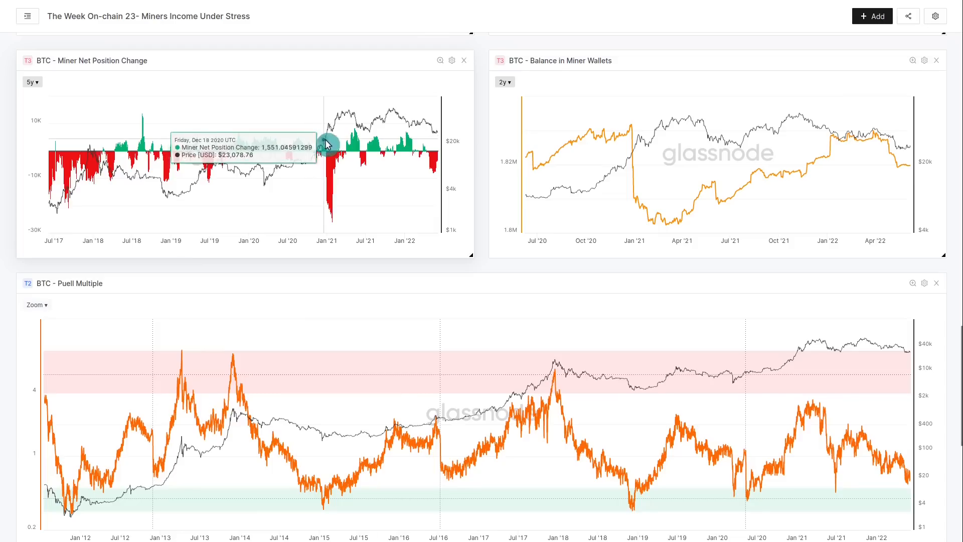
mouse_move(746, 169)
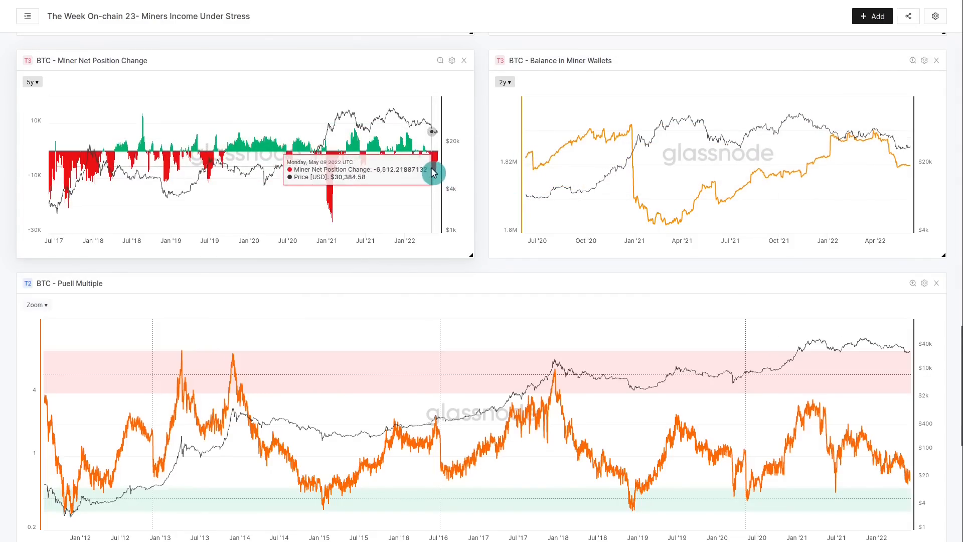
mouse_move(438, 179)
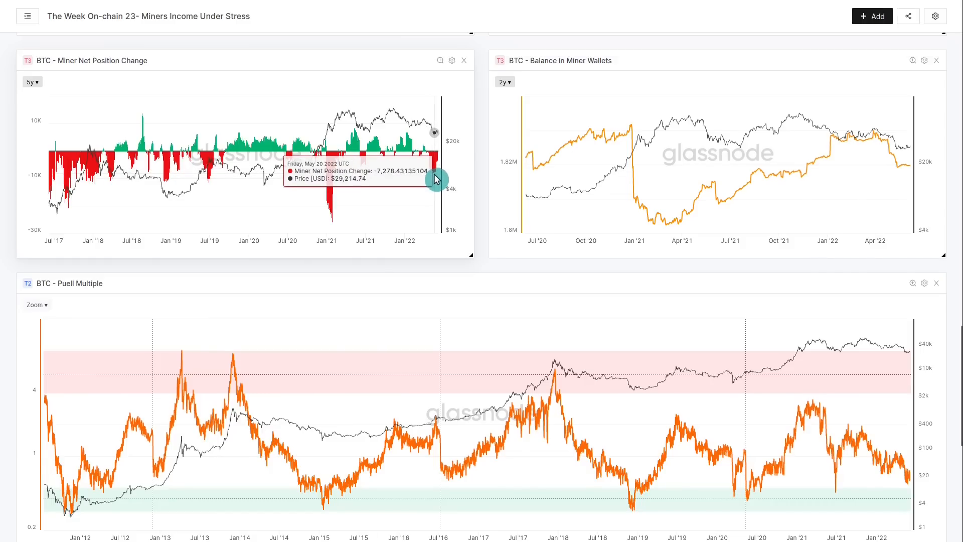
mouse_move(445, 179)
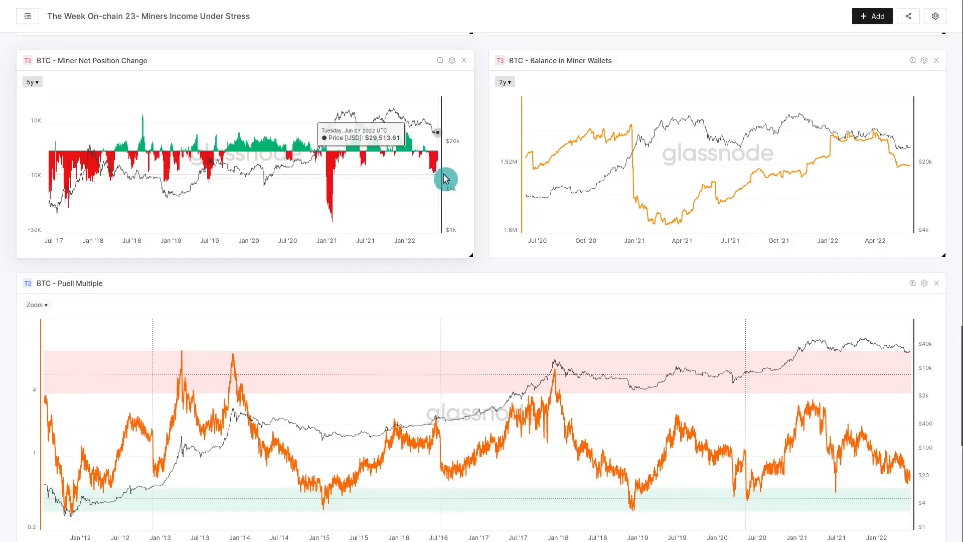
mouse_move(887, 153)
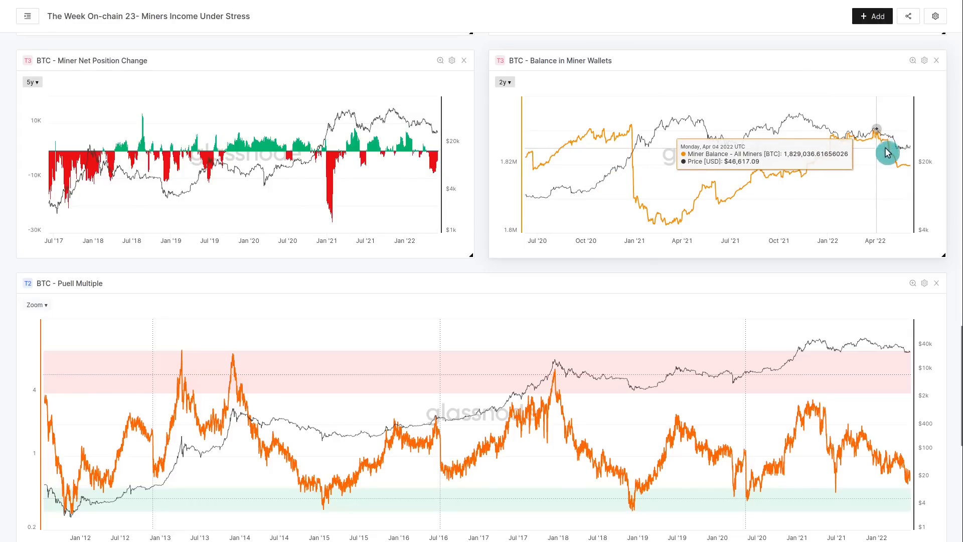
mouse_move(910, 174)
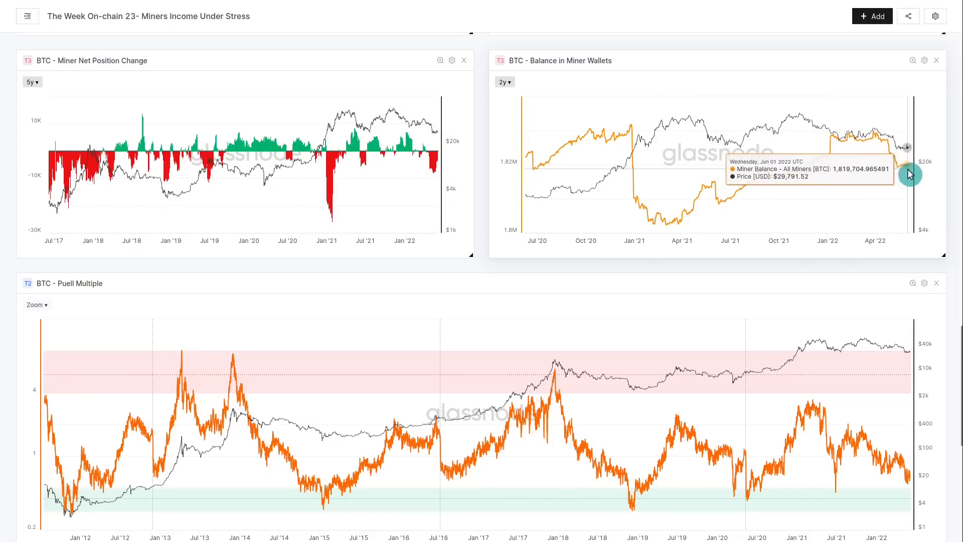
mouse_move(898, 169)
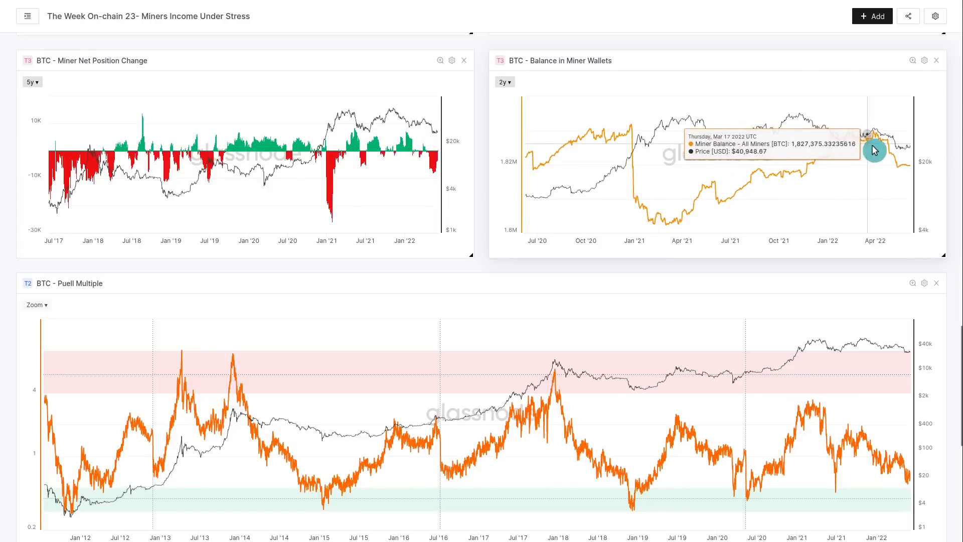
mouse_move(937, 218)
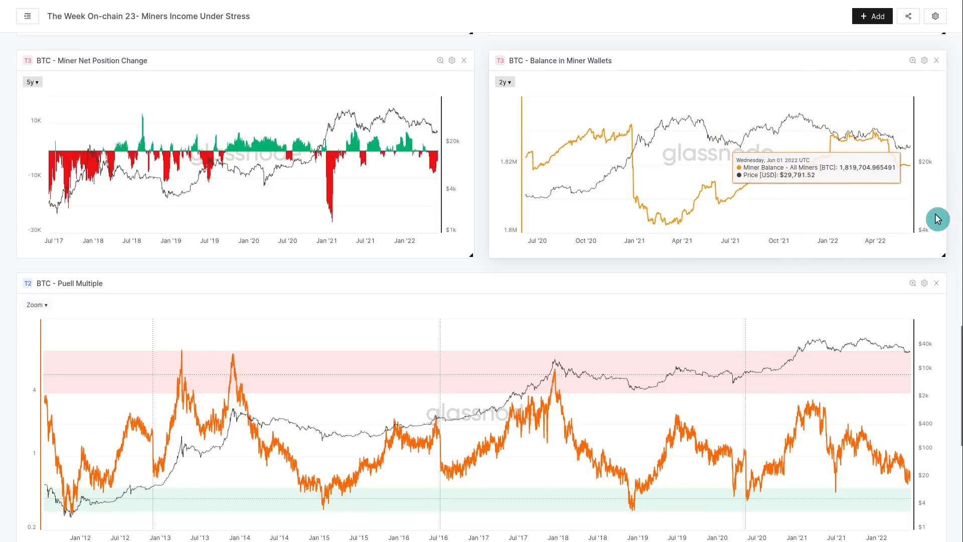
mouse_move(951, 240)
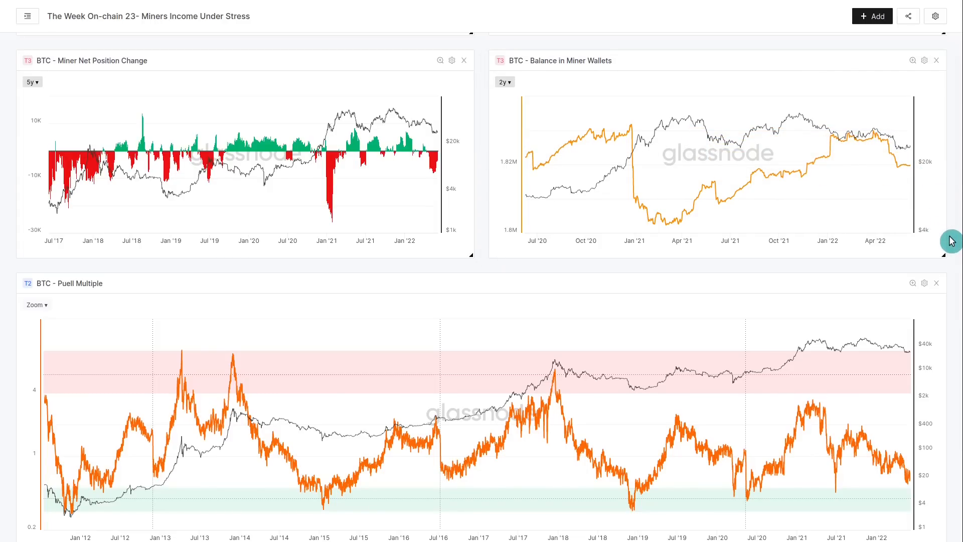
Scroll down so the Miner Difficulty vs Revenue chart appears beneath the Puell Multiple chart.
scroll("down", 3)
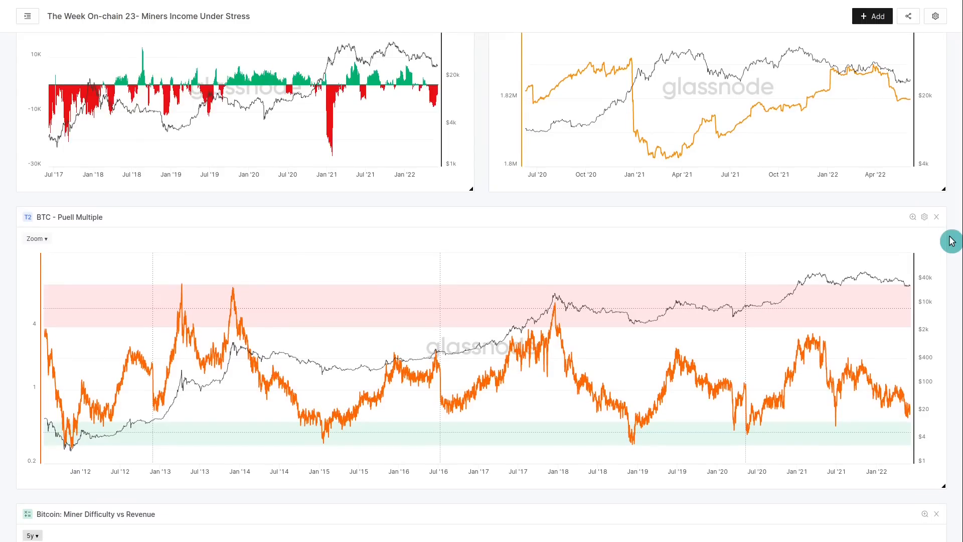
scroll("down", 3)
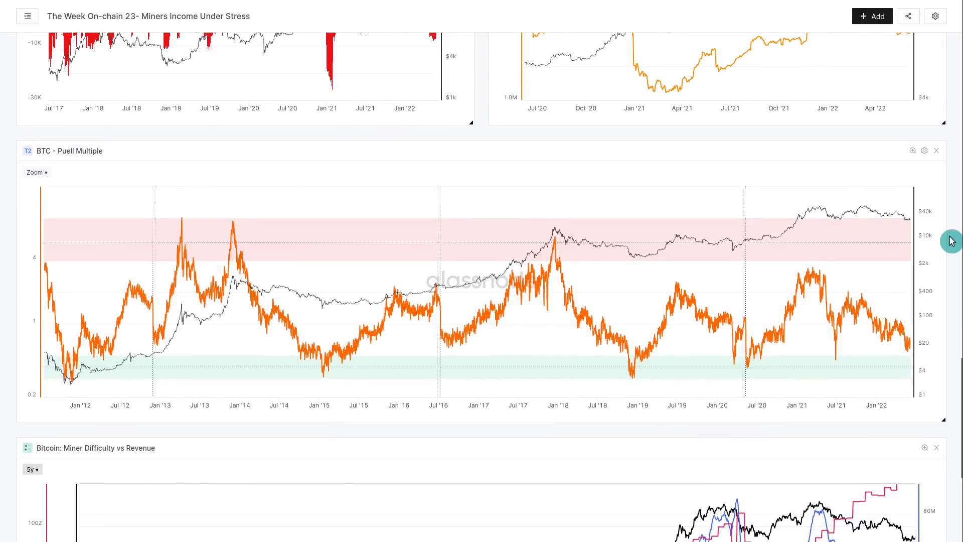
mouse_move(395, 295)
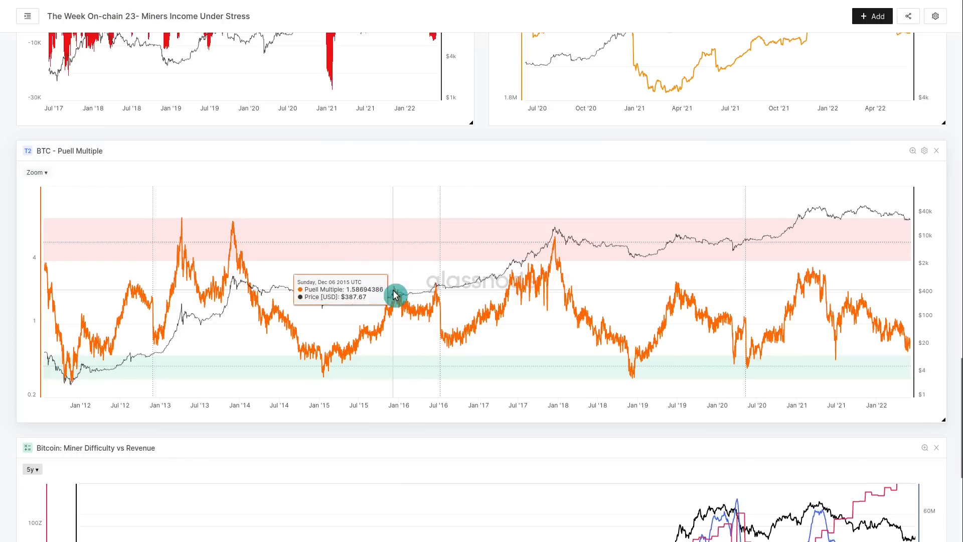
mouse_move(404, 306)
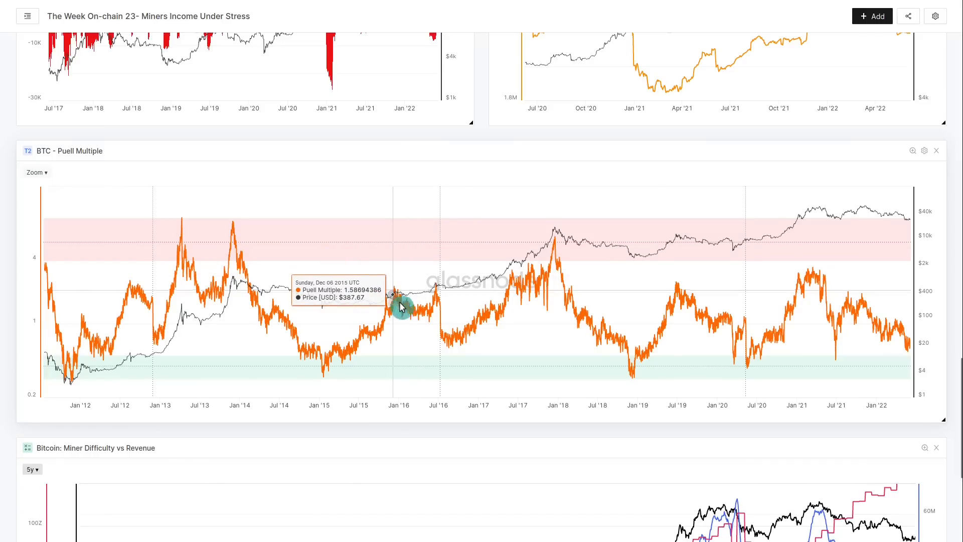
mouse_move(429, 293)
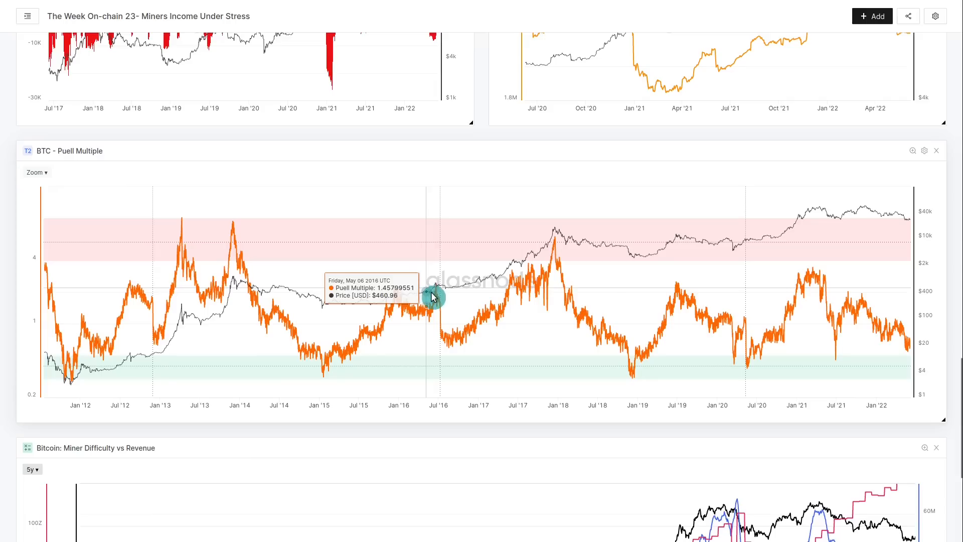
mouse_move(445, 346)
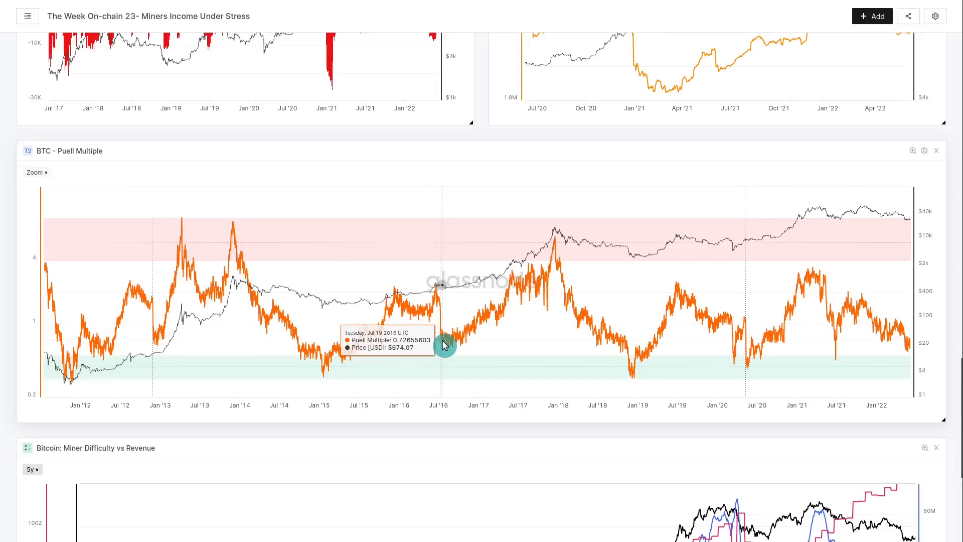
mouse_move(746, 329)
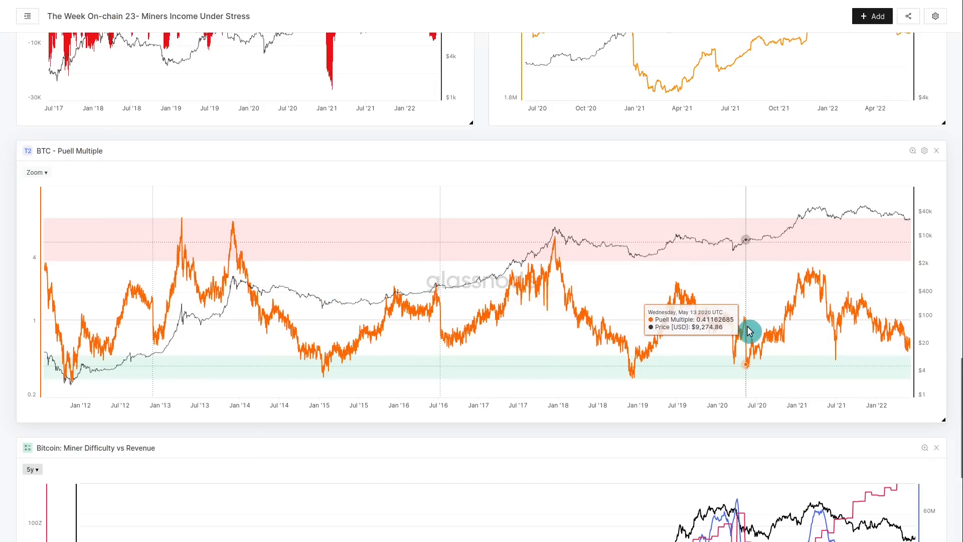
mouse_move(751, 369)
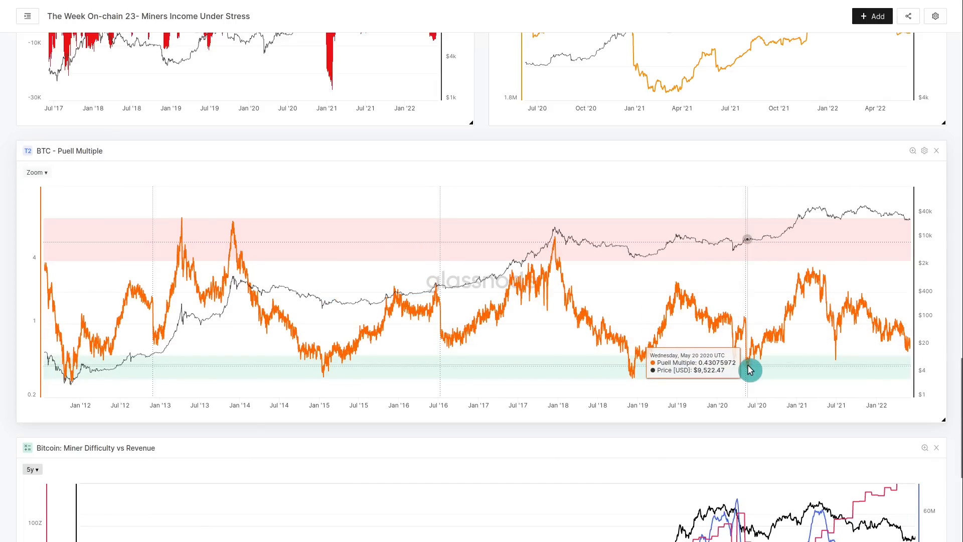
mouse_move(155, 305)
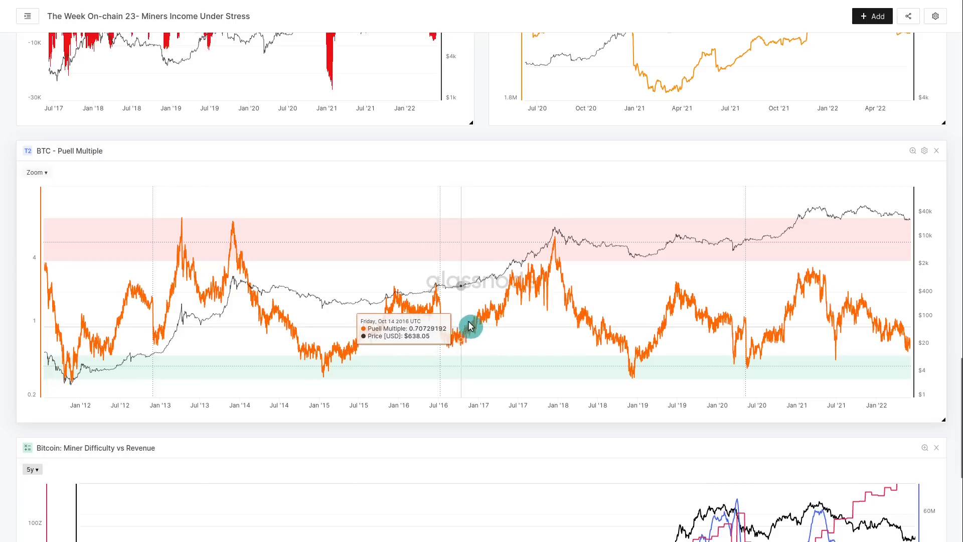
mouse_move(550, 253)
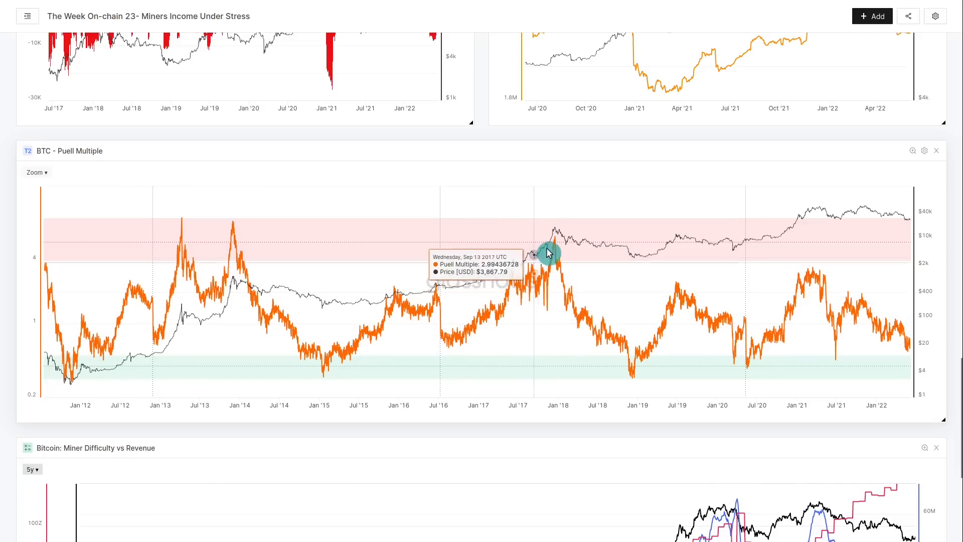
mouse_move(760, 352)
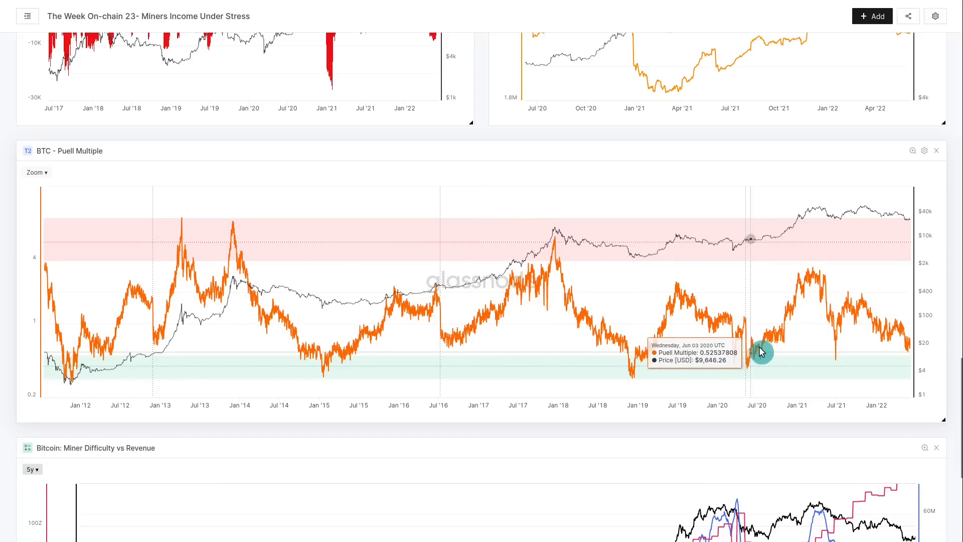
mouse_move(814, 275)
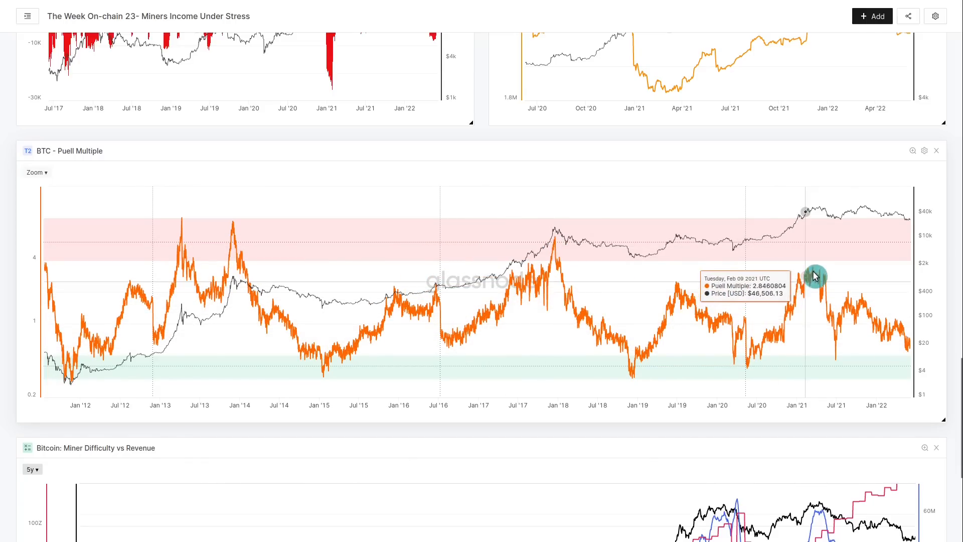
mouse_move(814, 275)
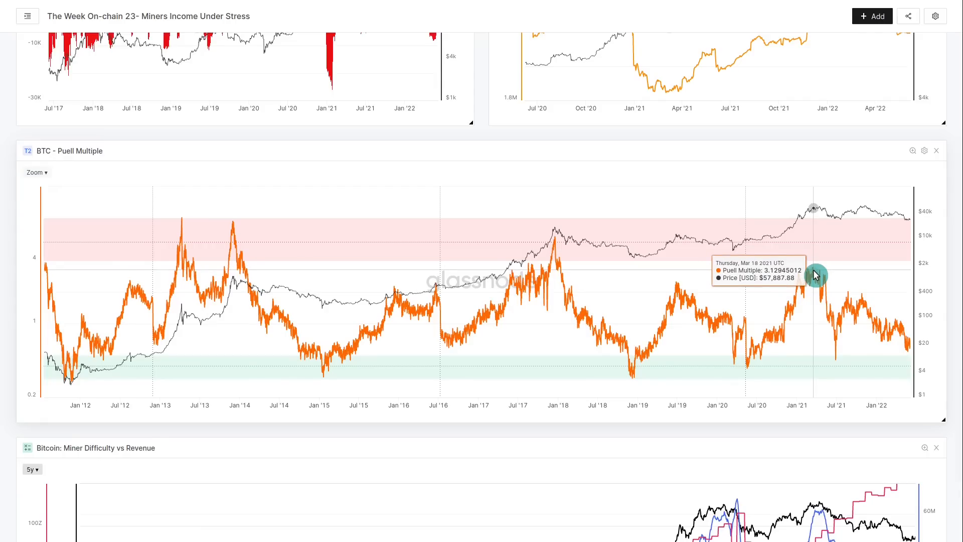
mouse_move(499, 293)
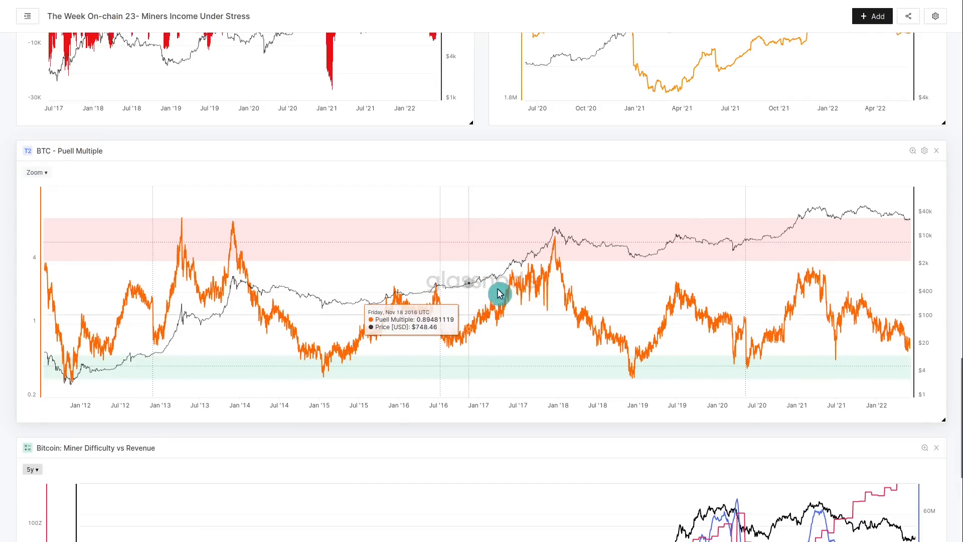
mouse_move(583, 299)
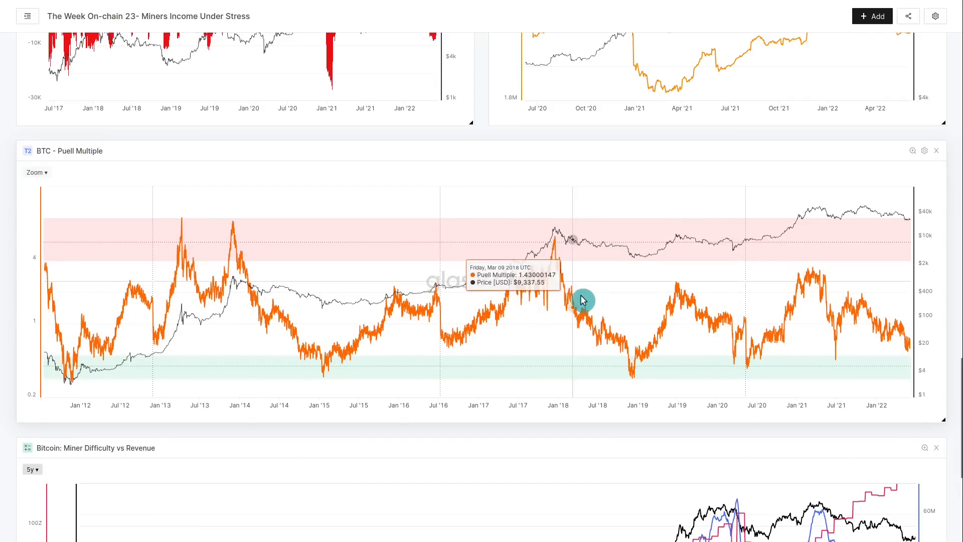
mouse_move(630, 368)
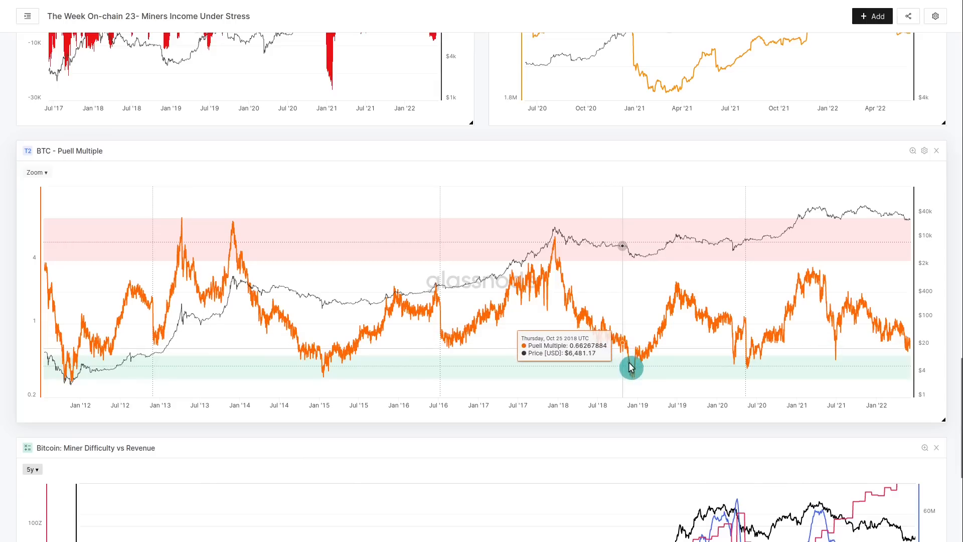
mouse_move(634, 377)
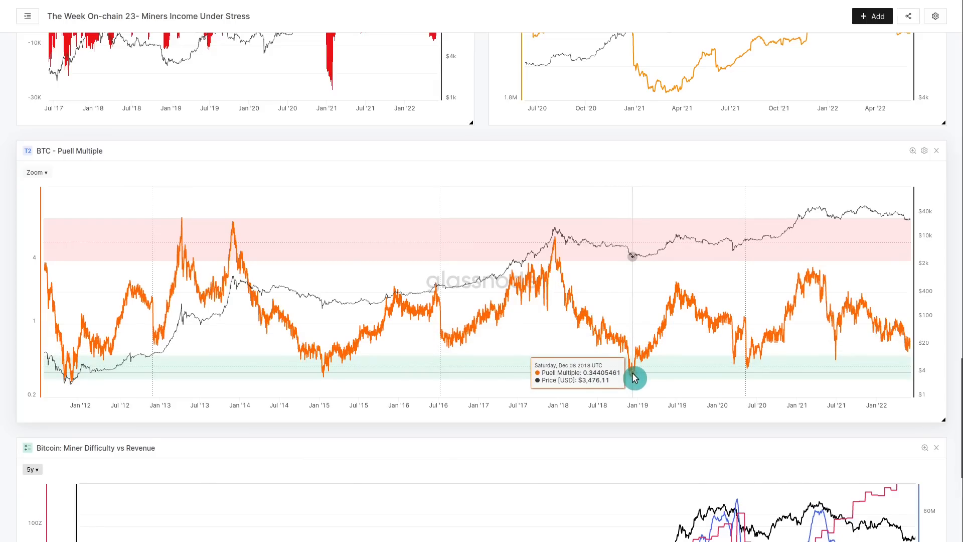
mouse_move(636, 374)
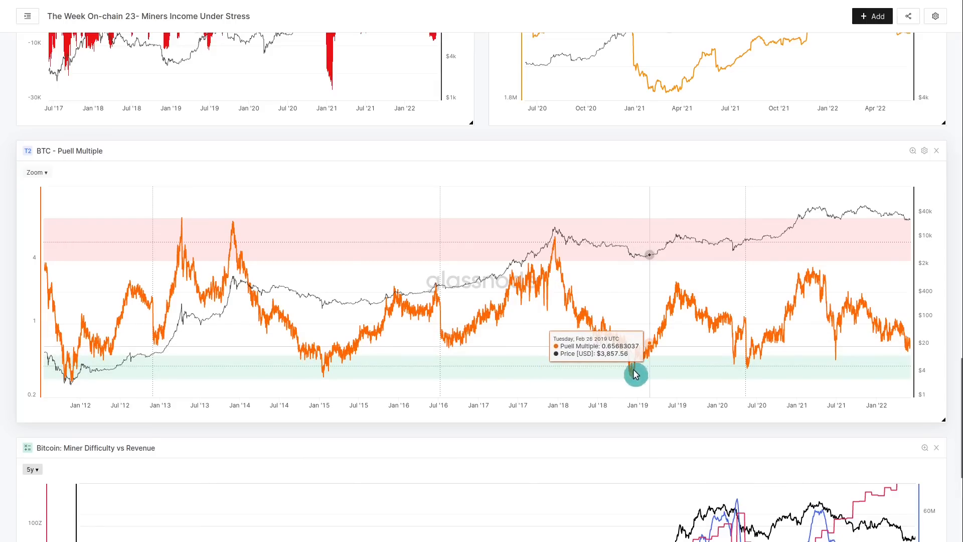
mouse_move(330, 377)
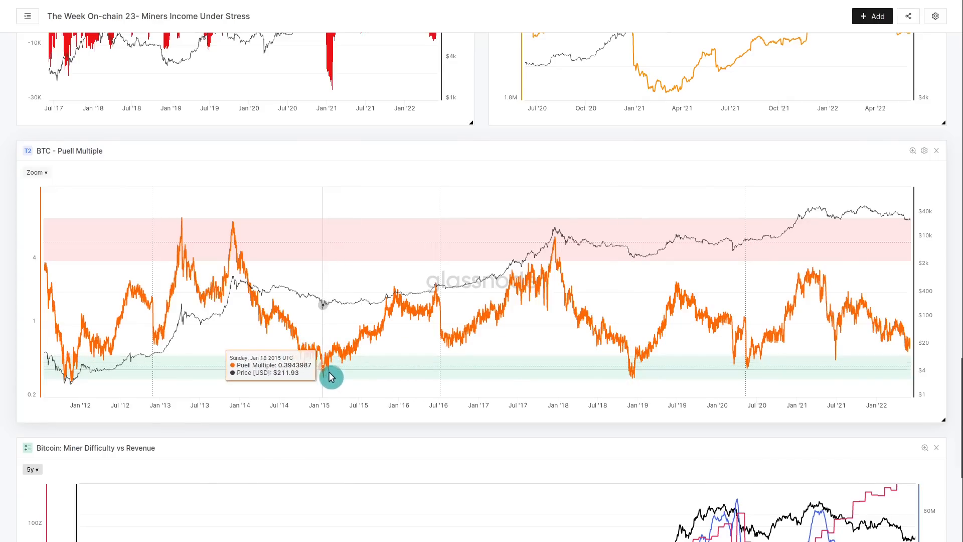
mouse_move(329, 374)
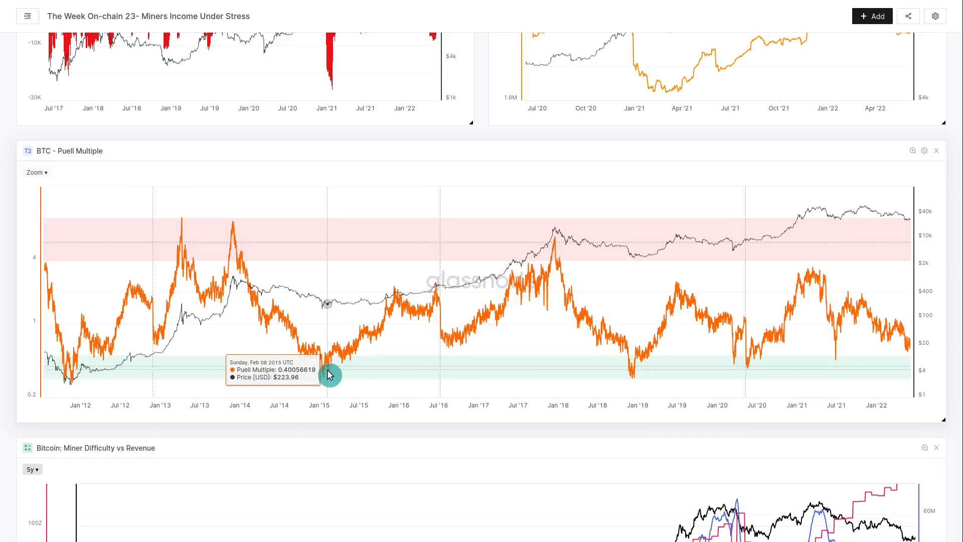
mouse_move(364, 340)
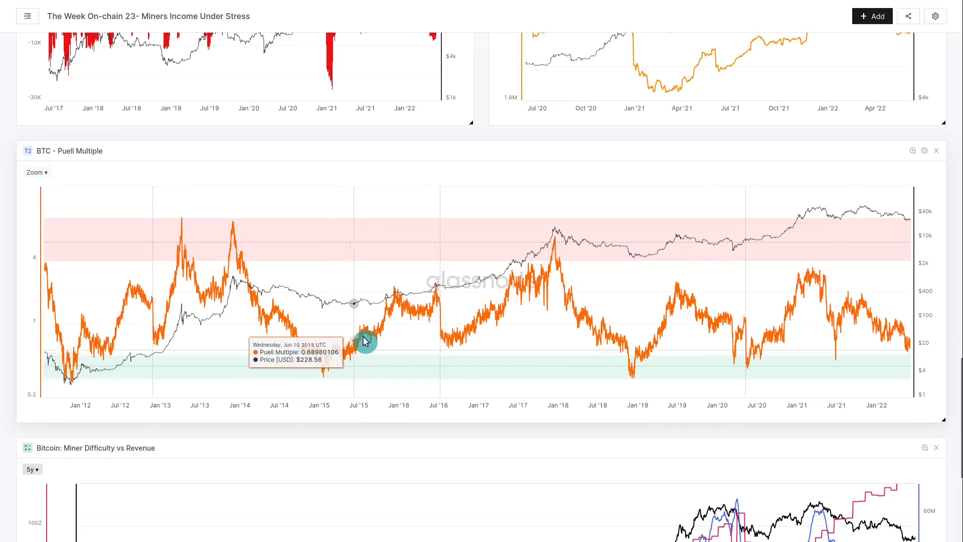
mouse_move(436, 305)
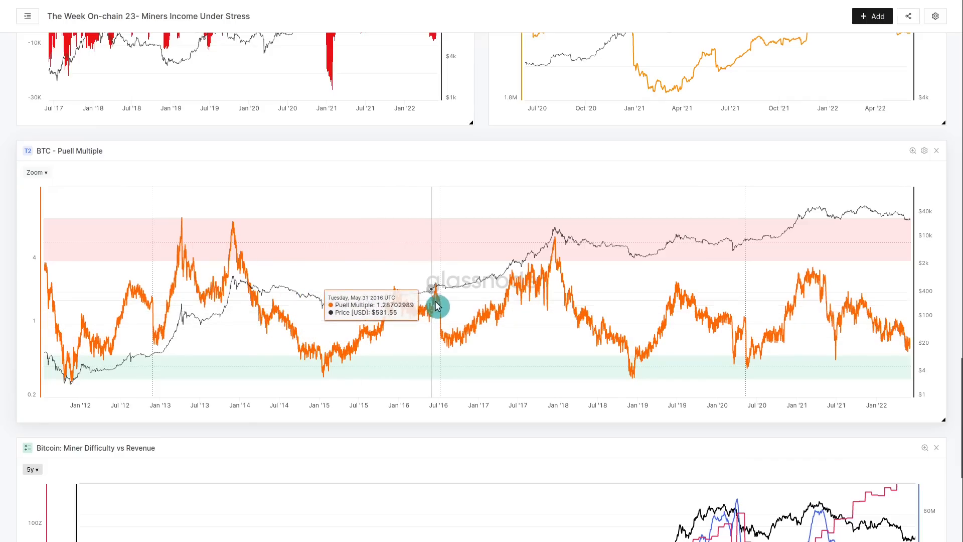
mouse_move(554, 273)
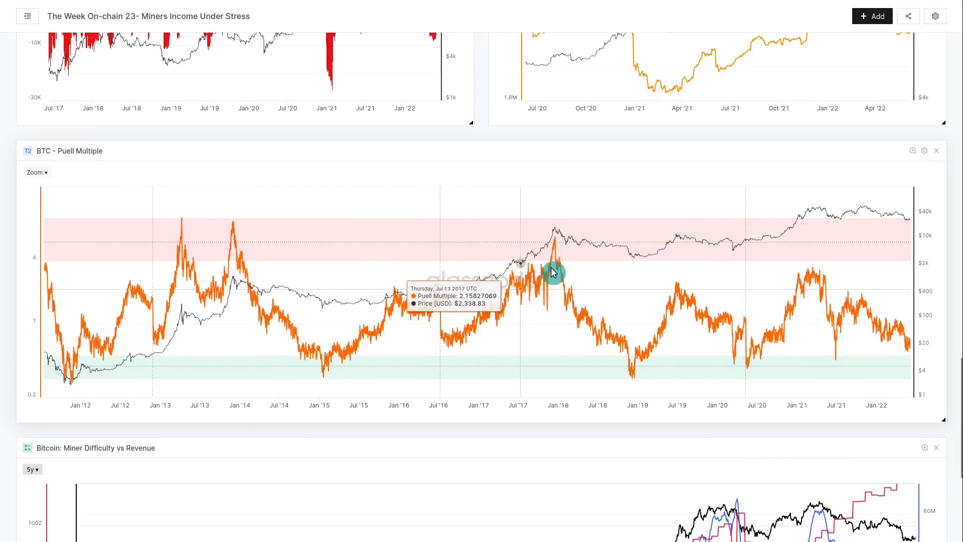
mouse_move(558, 253)
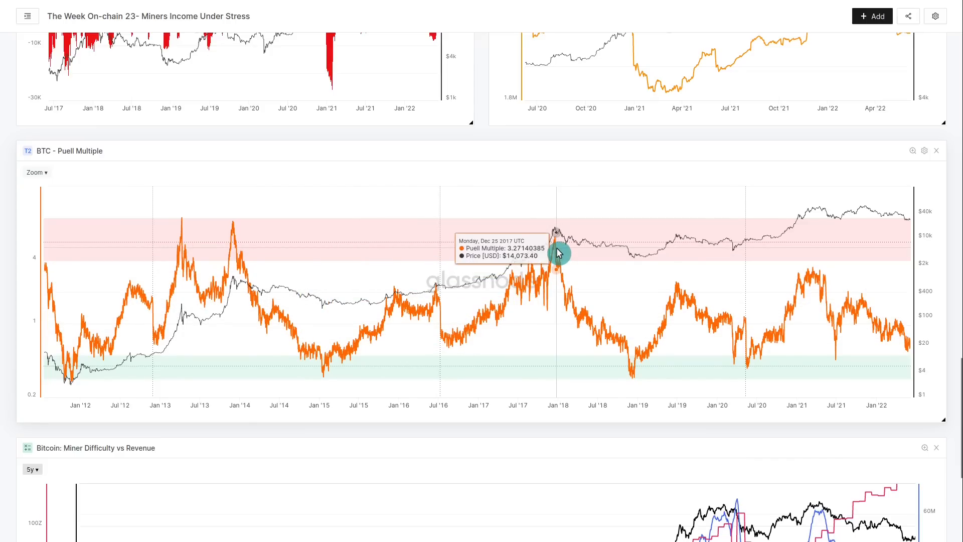
mouse_move(909, 350)
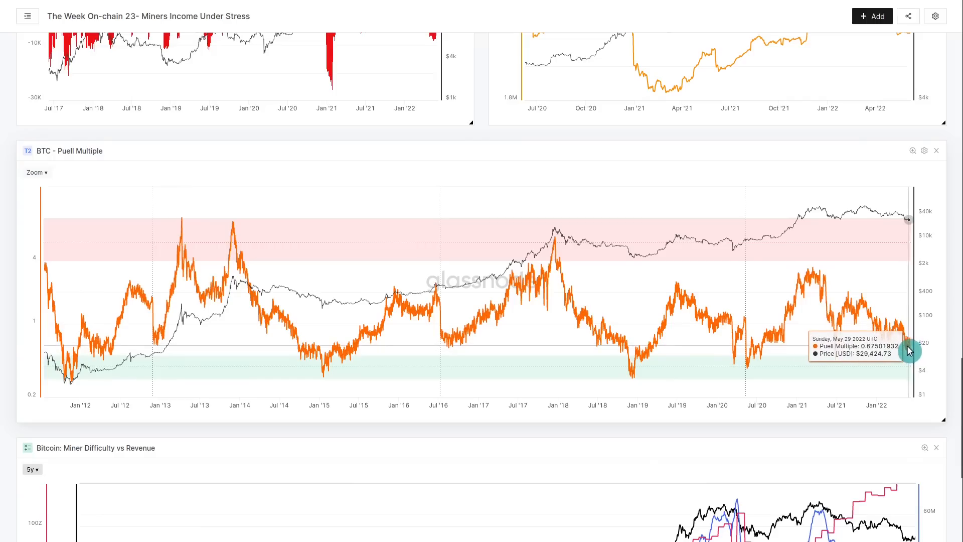
mouse_move(770, 361)
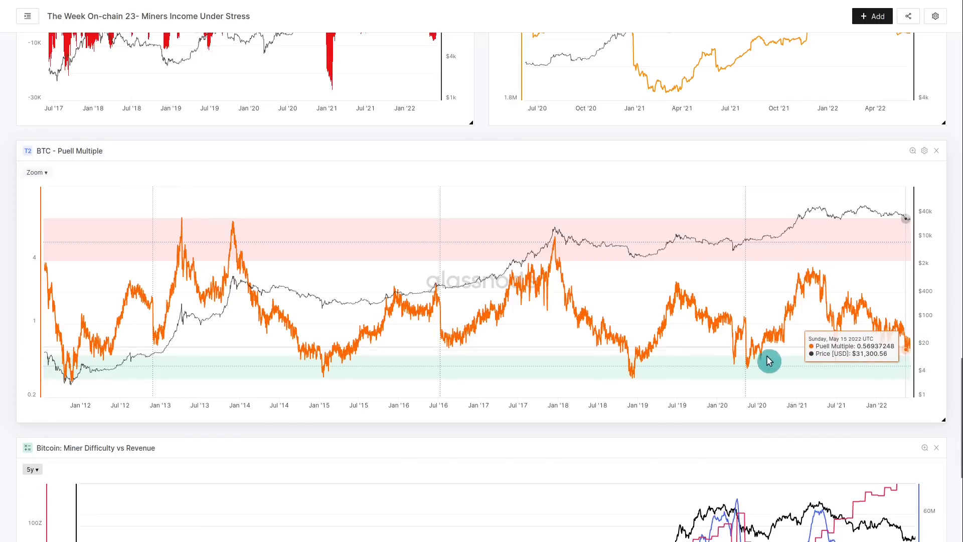
mouse_move(634, 377)
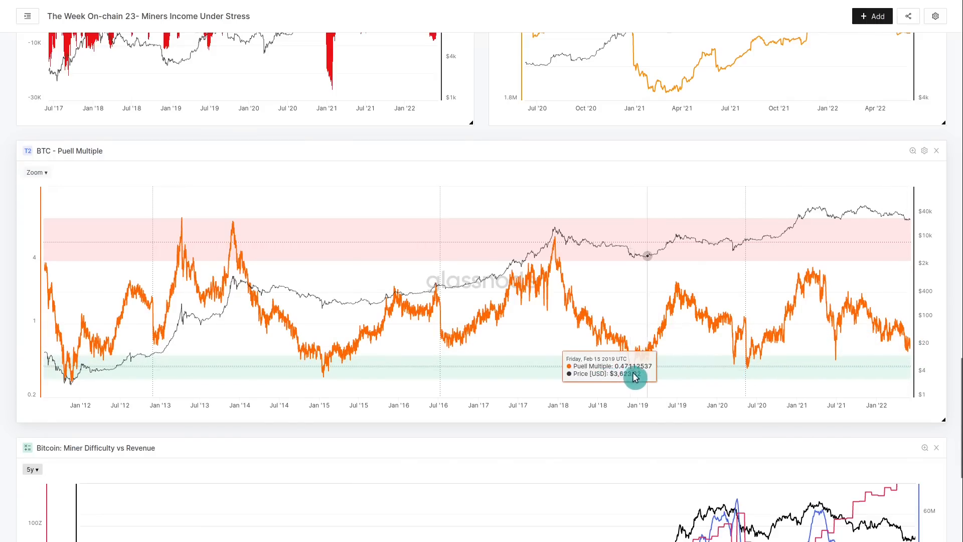
mouse_move(636, 375)
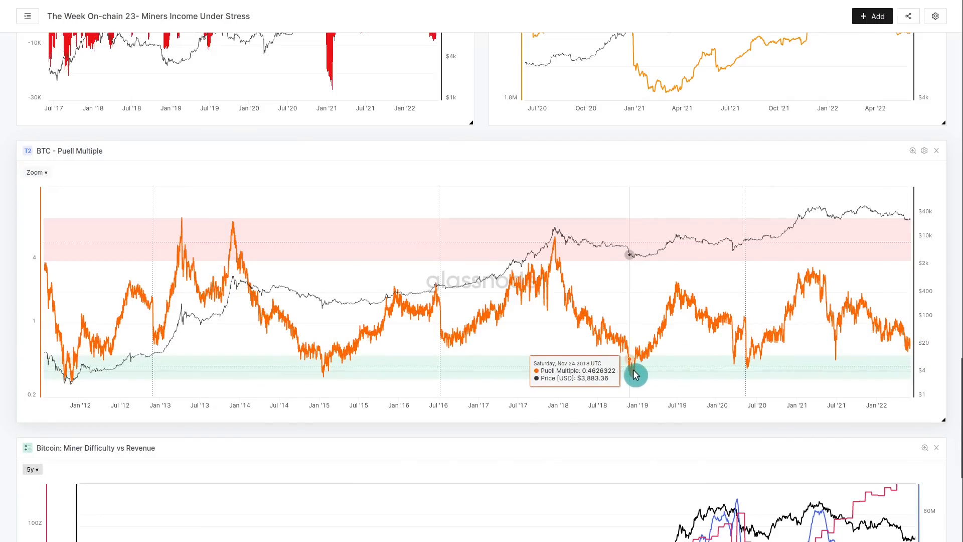
mouse_move(635, 375)
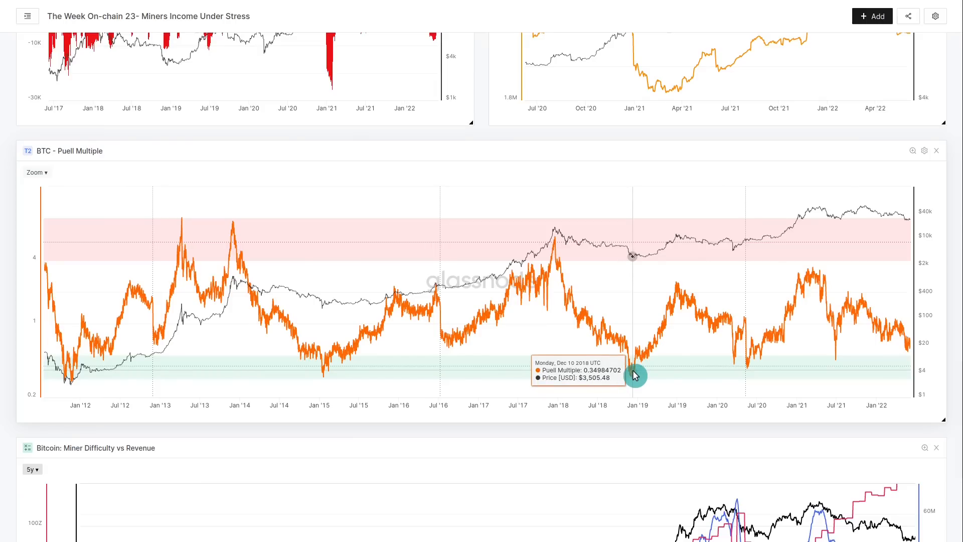
mouse_move(907, 357)
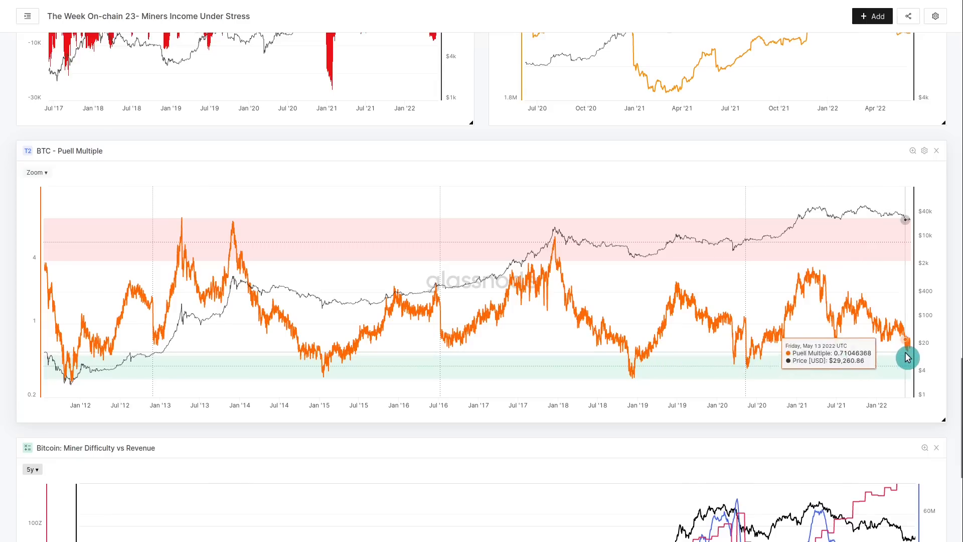
mouse_move(909, 357)
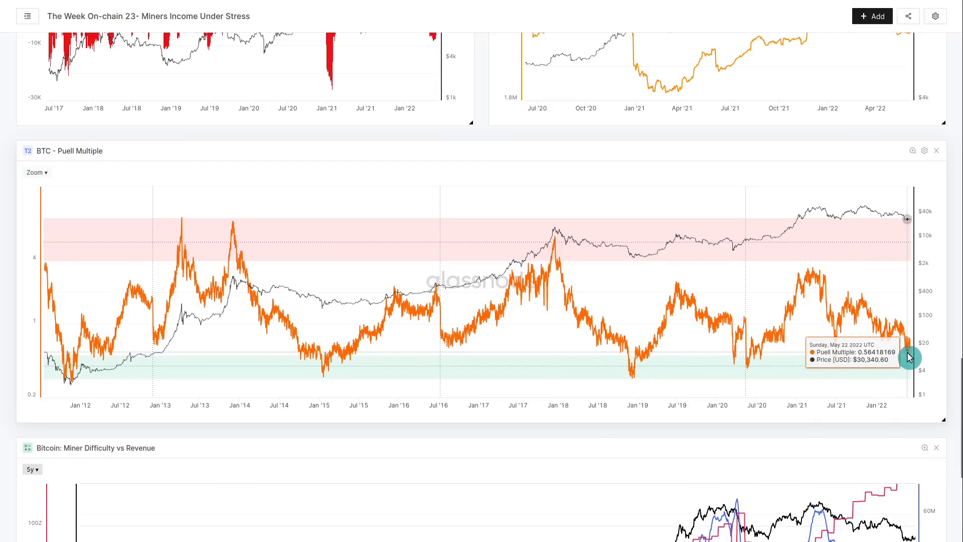
mouse_move(959, 368)
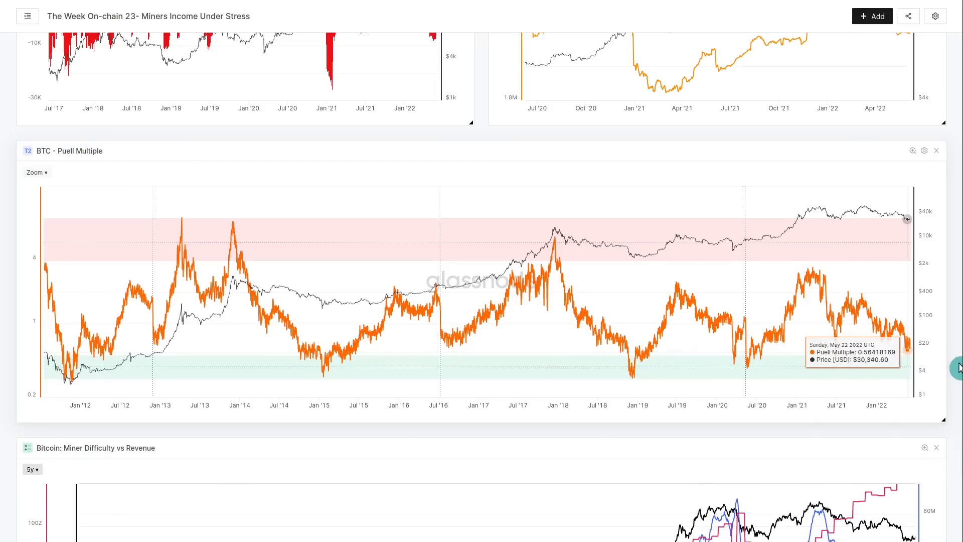
mouse_move(957, 370)
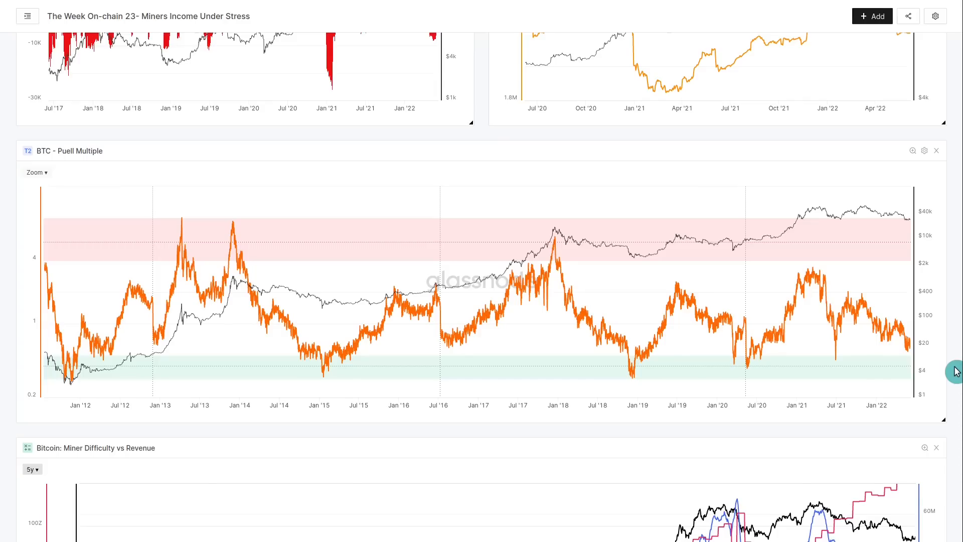
scroll("down", 3)
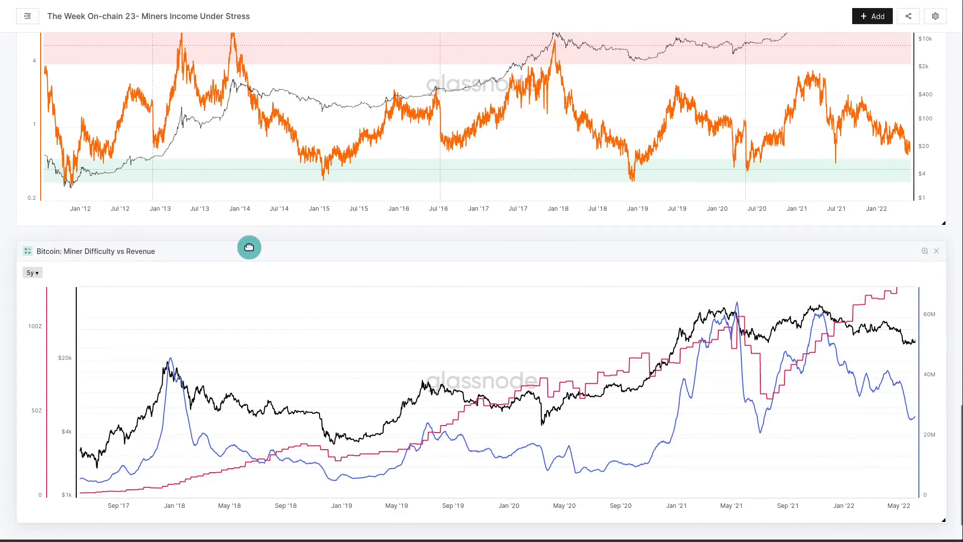
mouse_move(750, 342)
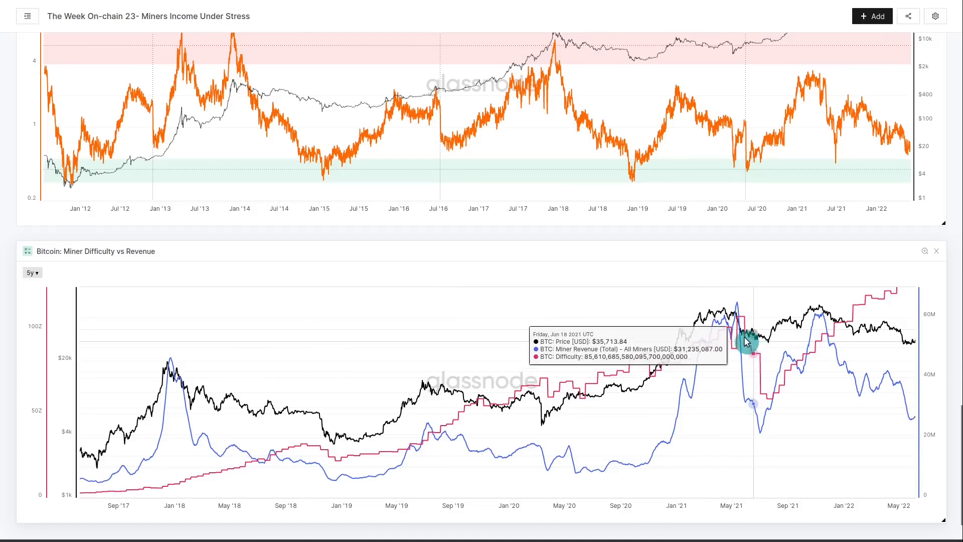
mouse_move(764, 372)
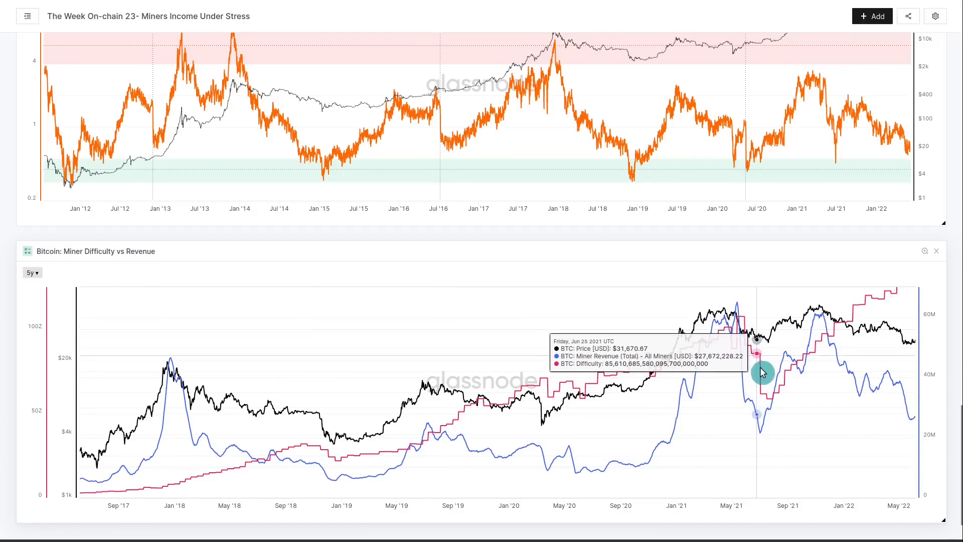
mouse_move(748, 328)
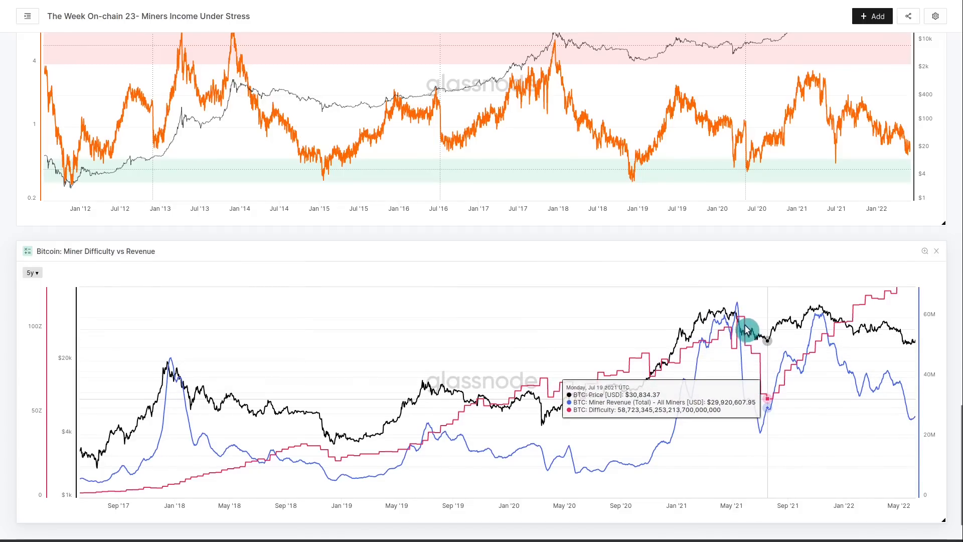
mouse_move(747, 334)
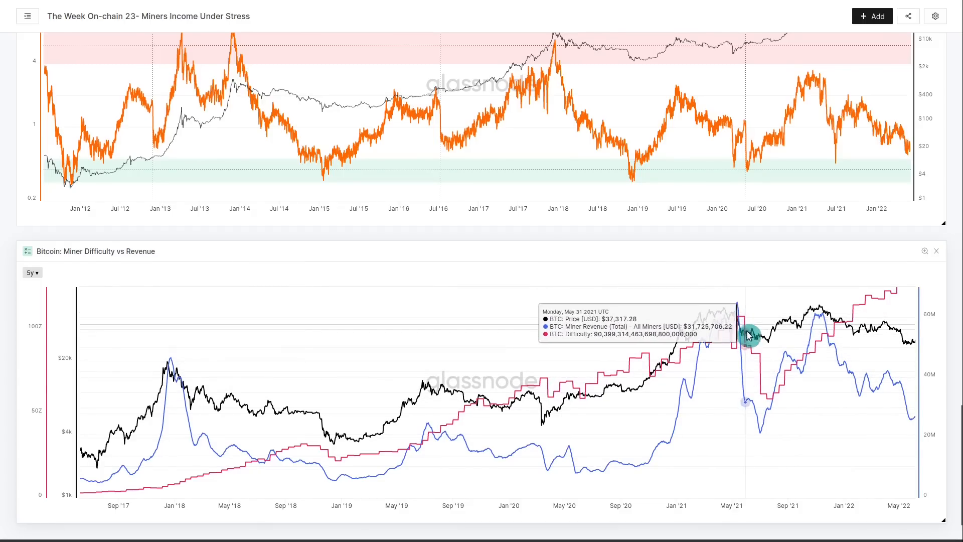
mouse_move(766, 390)
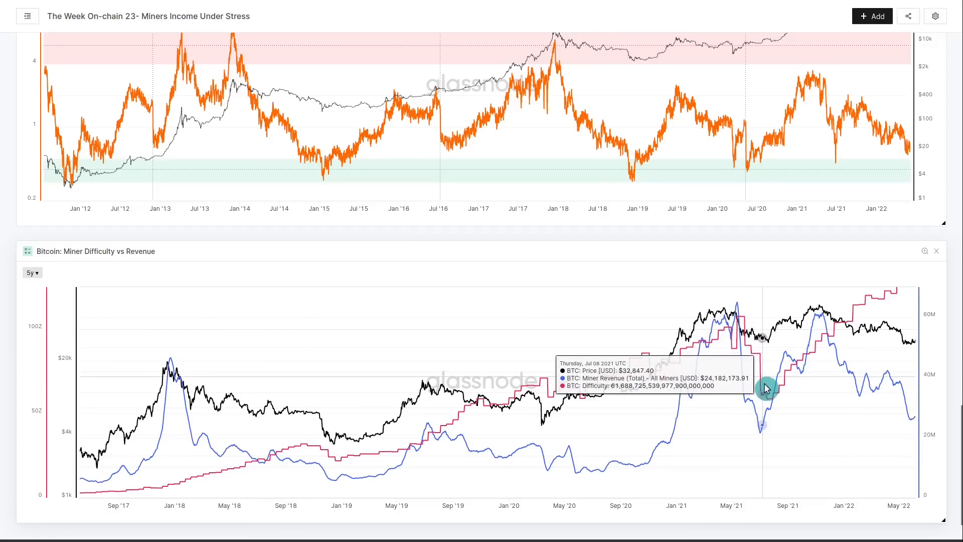
mouse_move(771, 404)
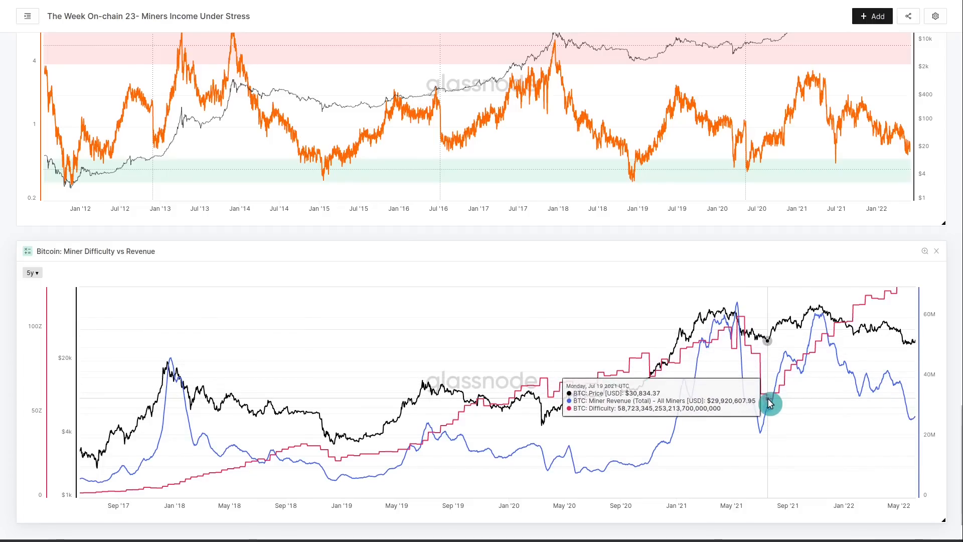
mouse_move(754, 353)
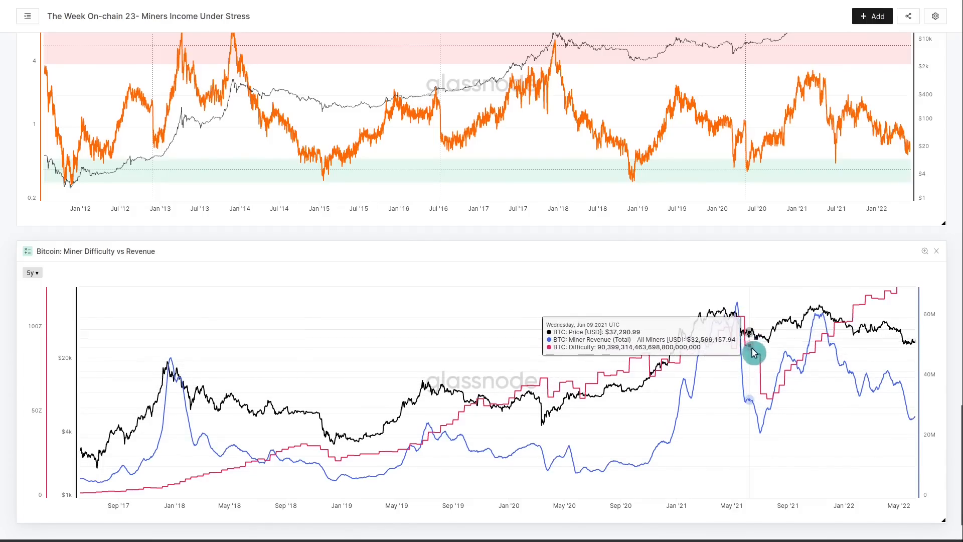
mouse_move(764, 389)
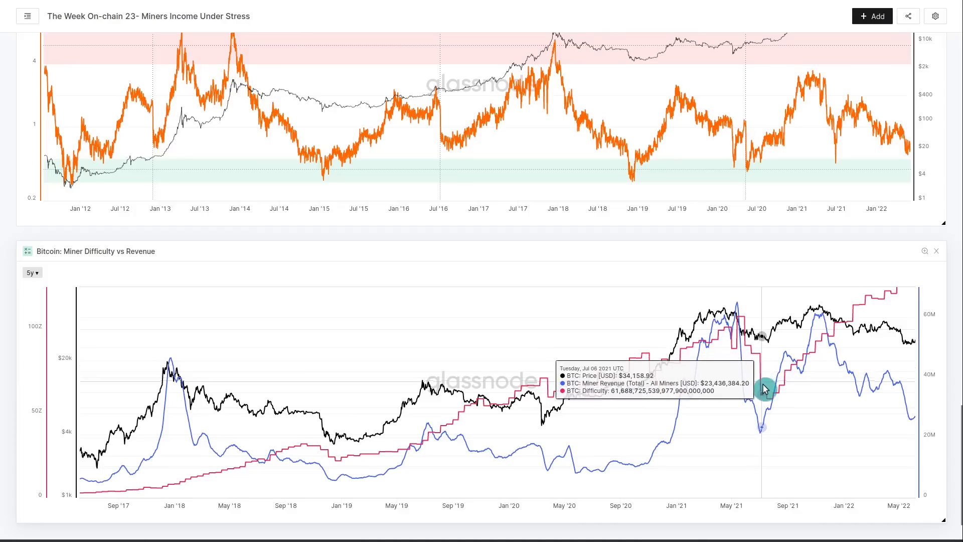
mouse_move(762, 405)
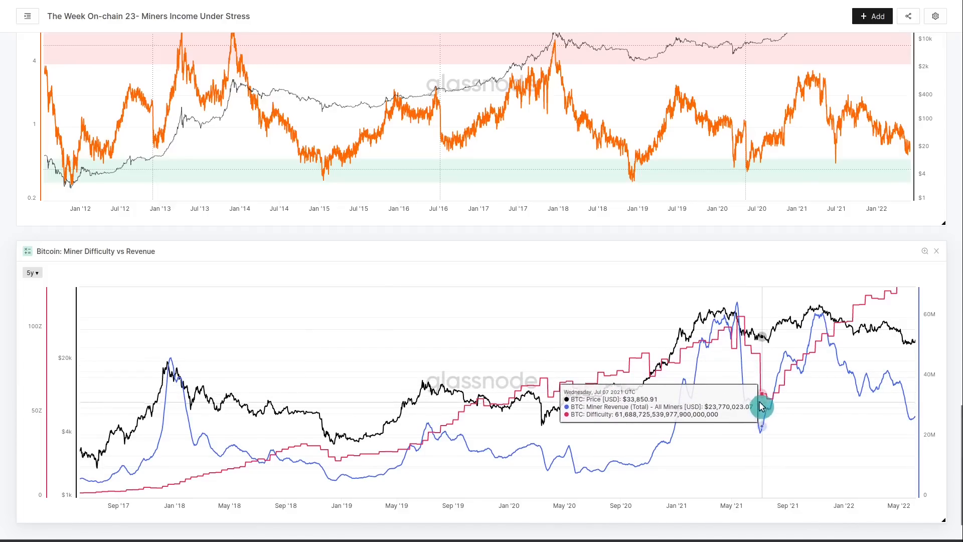
mouse_move(773, 407)
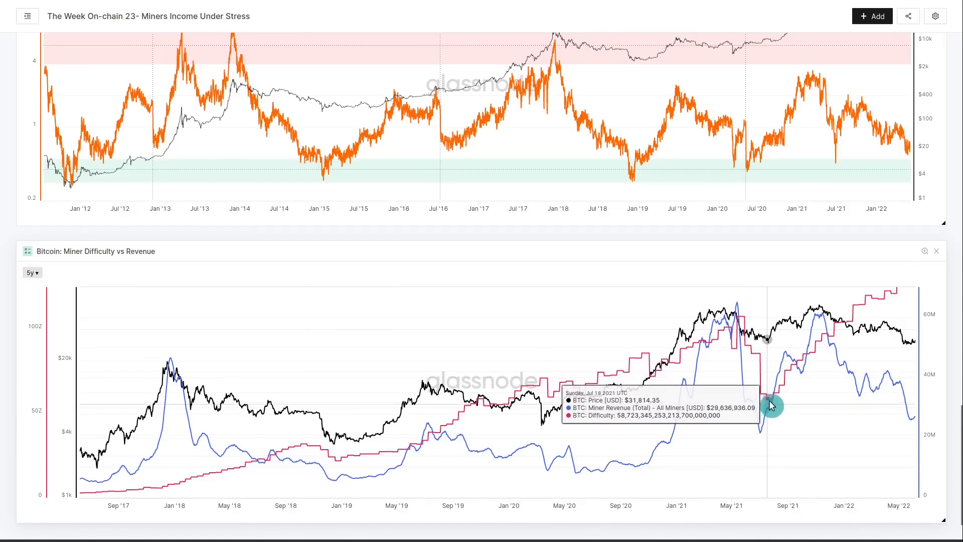
mouse_move(788, 371)
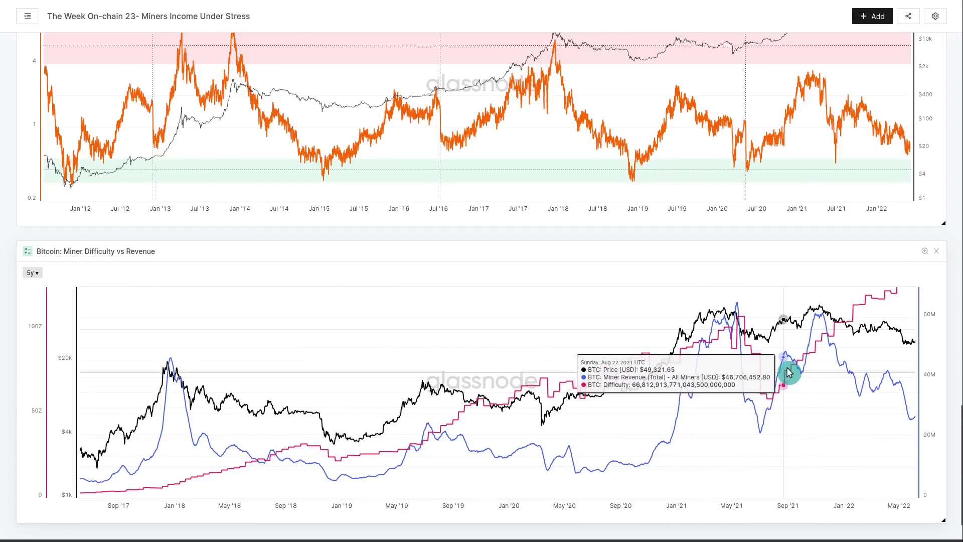
mouse_move(817, 343)
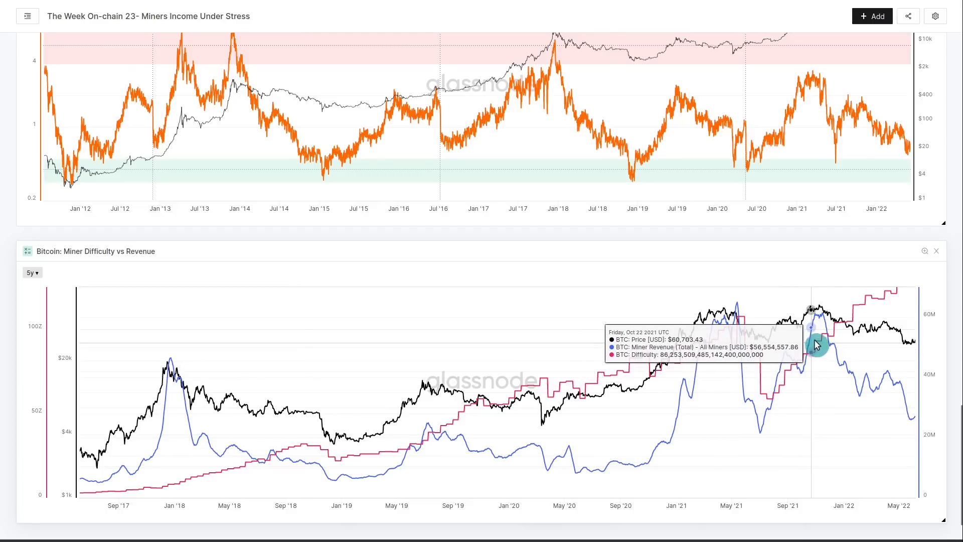
mouse_move(844, 327)
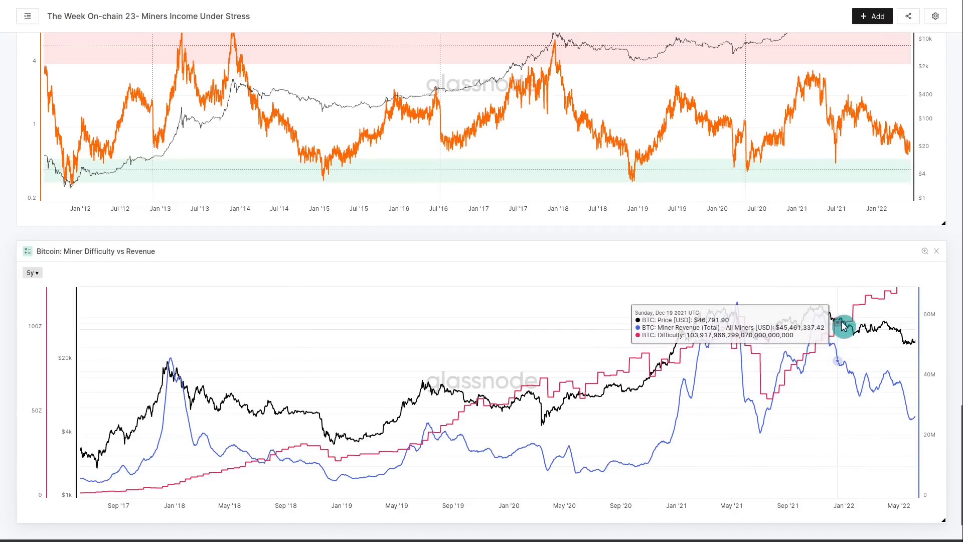
mouse_move(724, 316)
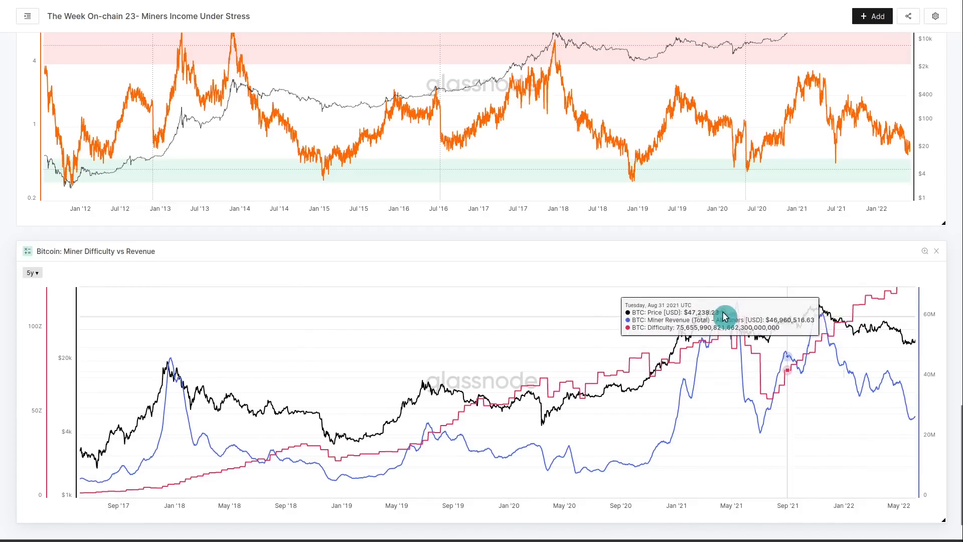
mouse_move(740, 323)
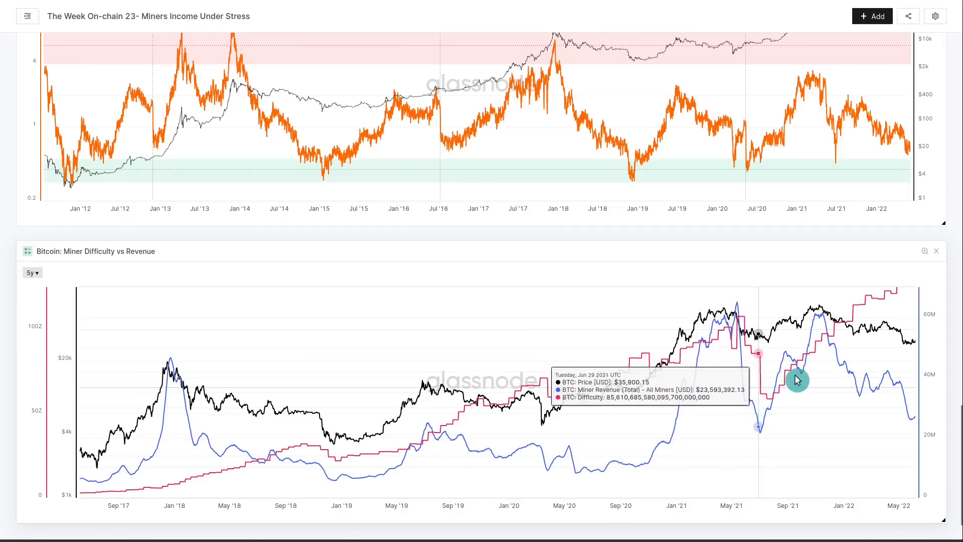
mouse_move(841, 324)
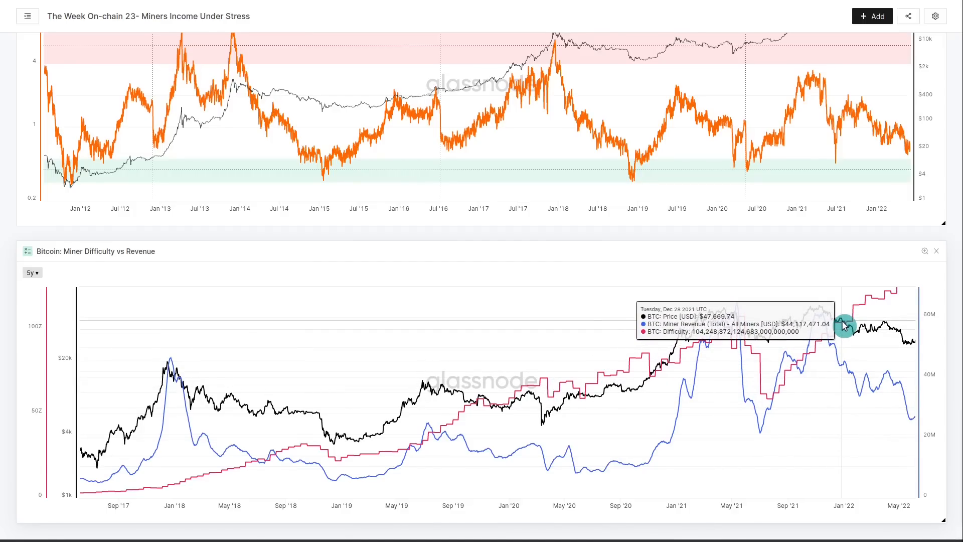
mouse_move(694, 316)
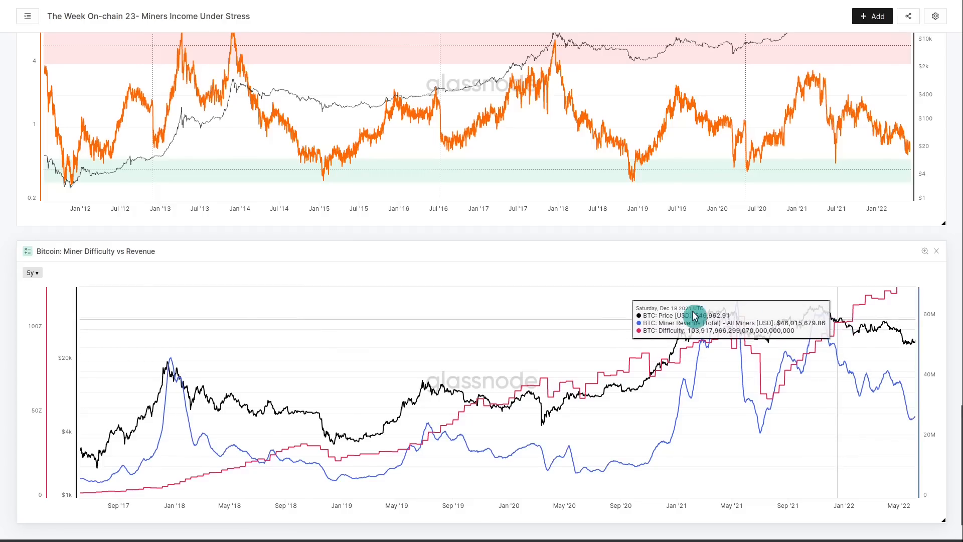
mouse_move(743, 321)
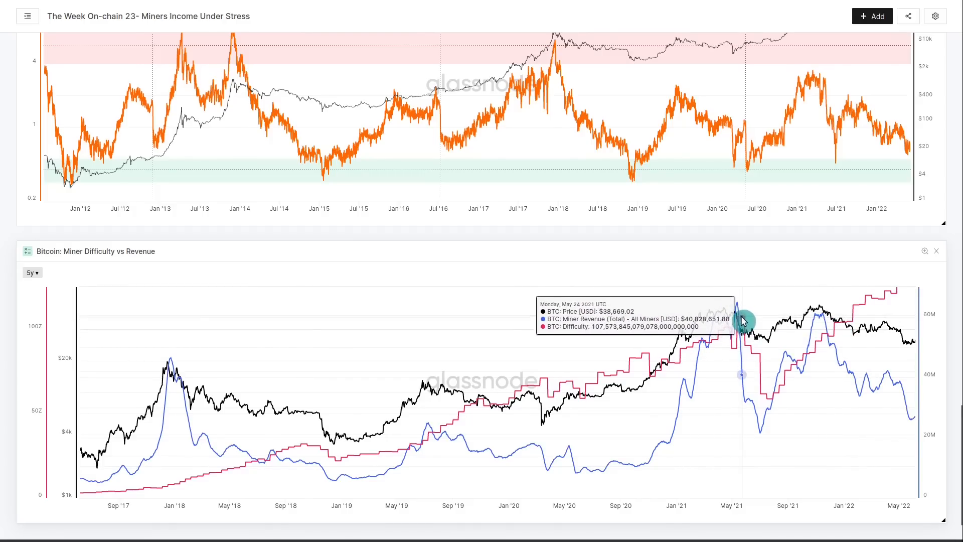
mouse_move(849, 321)
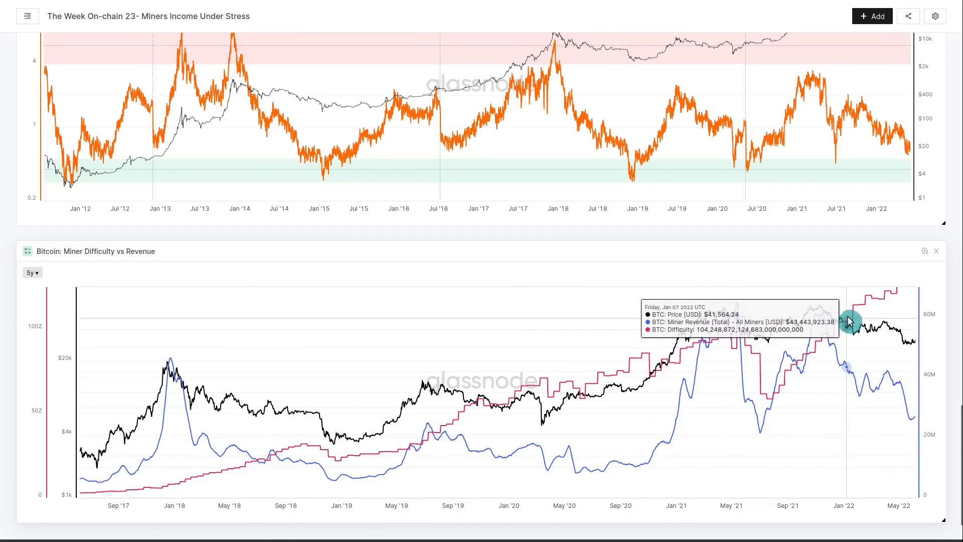
mouse_move(883, 302)
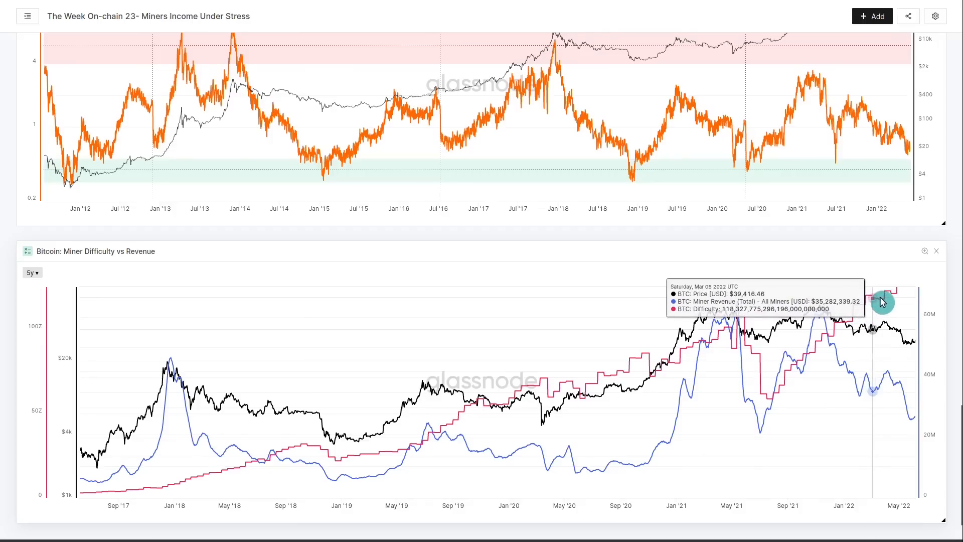
mouse_move(897, 297)
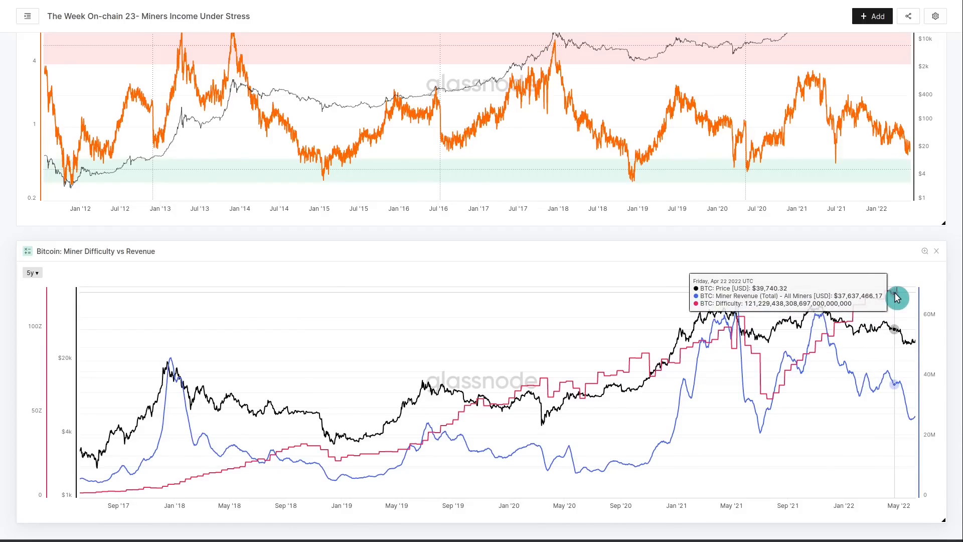
mouse_move(957, 343)
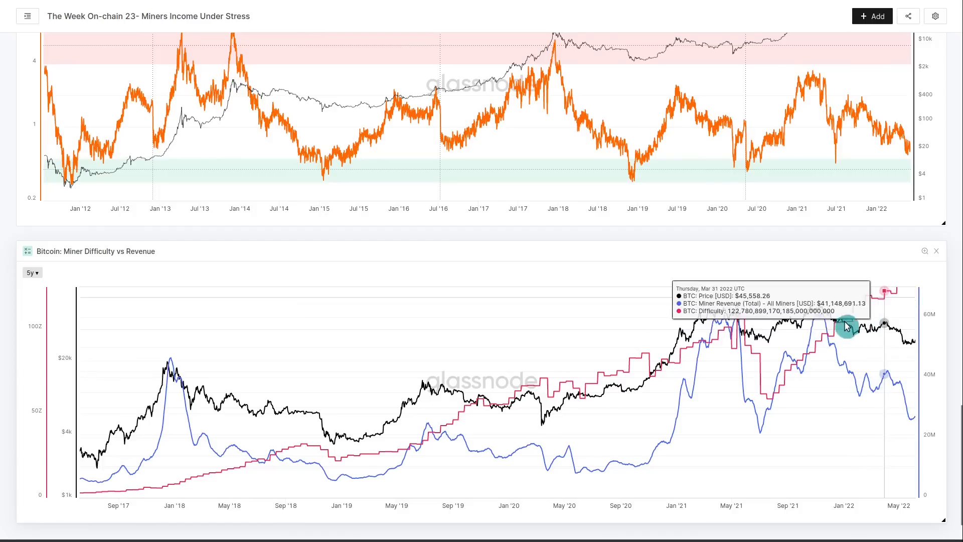
Set the Miner Difficulty vs Revenue chart to a 2y range instead of 5y.
left_click(33, 273)
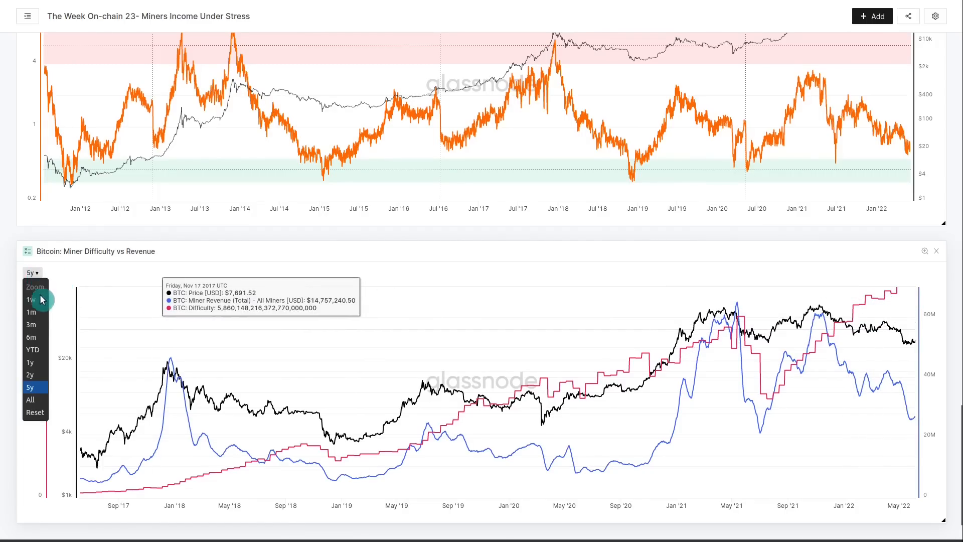
left_click(31, 375)
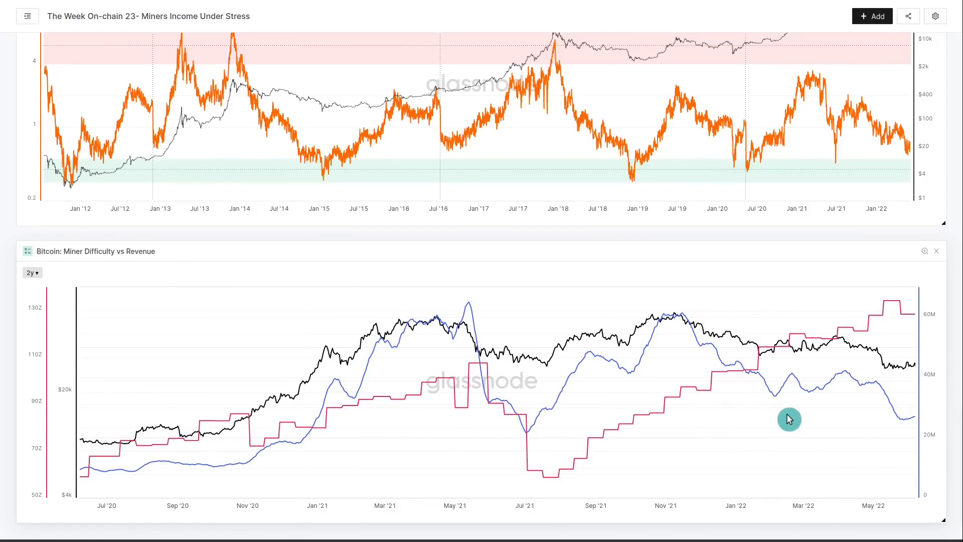
mouse_move(894, 316)
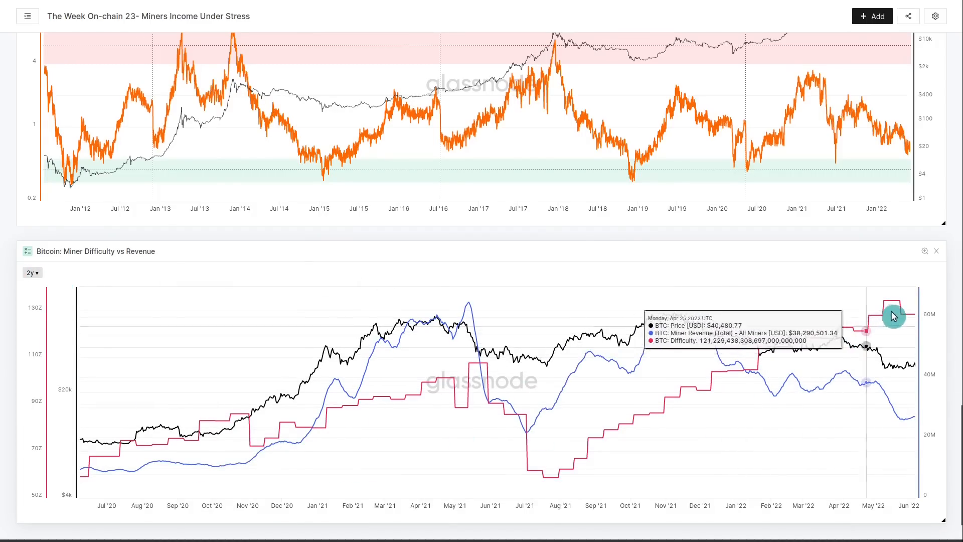
mouse_move(869, 322)
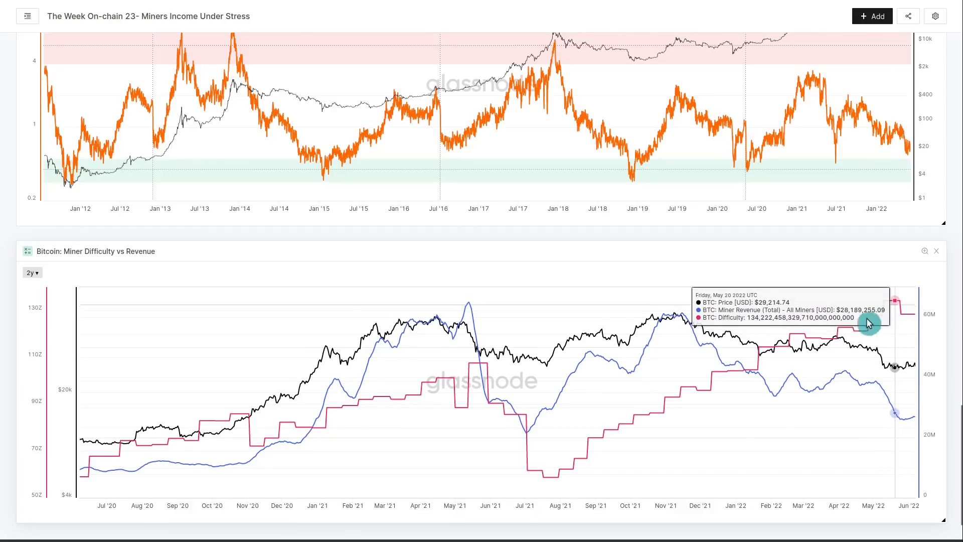
mouse_move(959, 359)
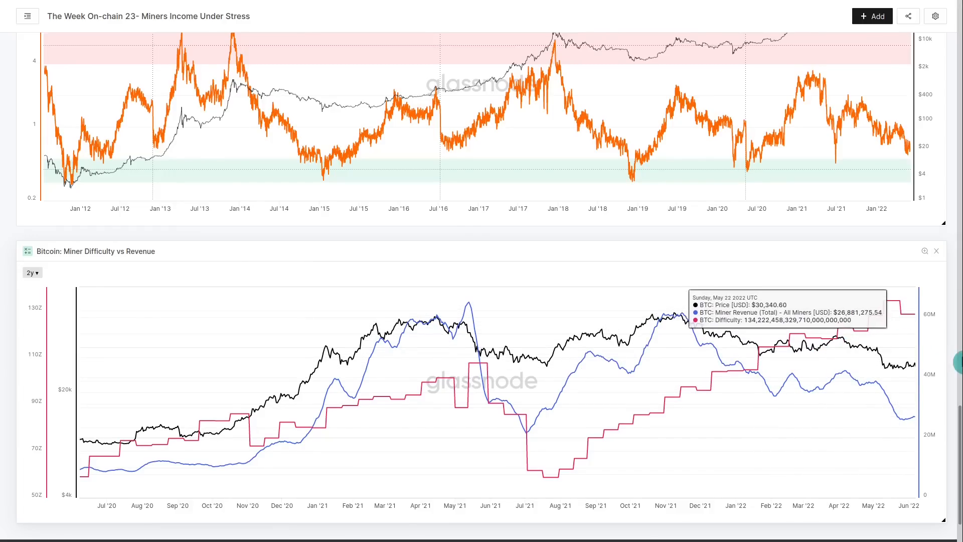
mouse_move(957, 364)
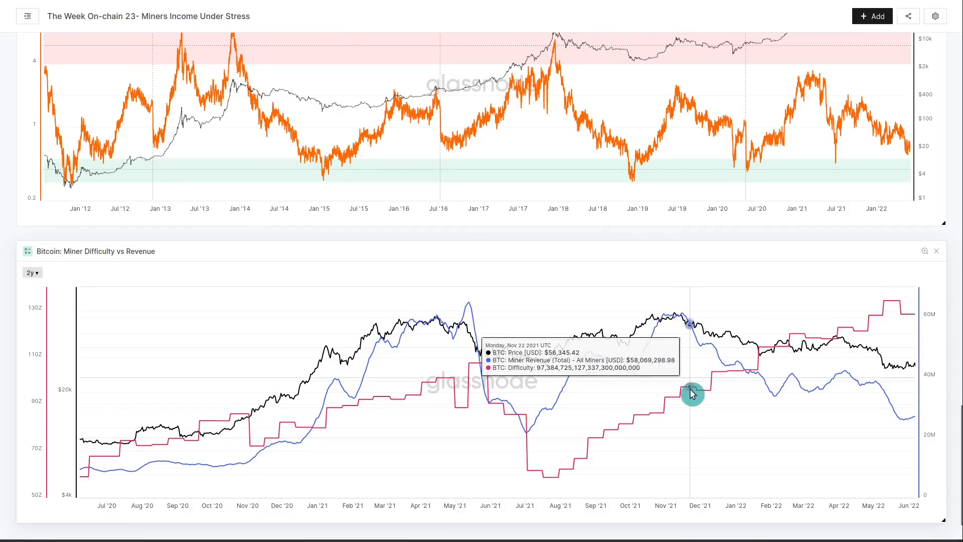
mouse_move(819, 347)
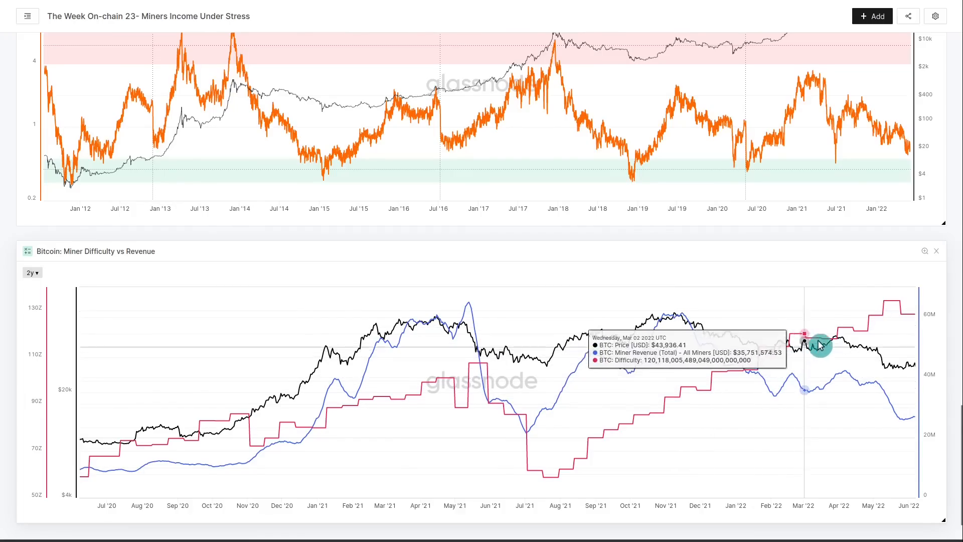
mouse_move(710, 389)
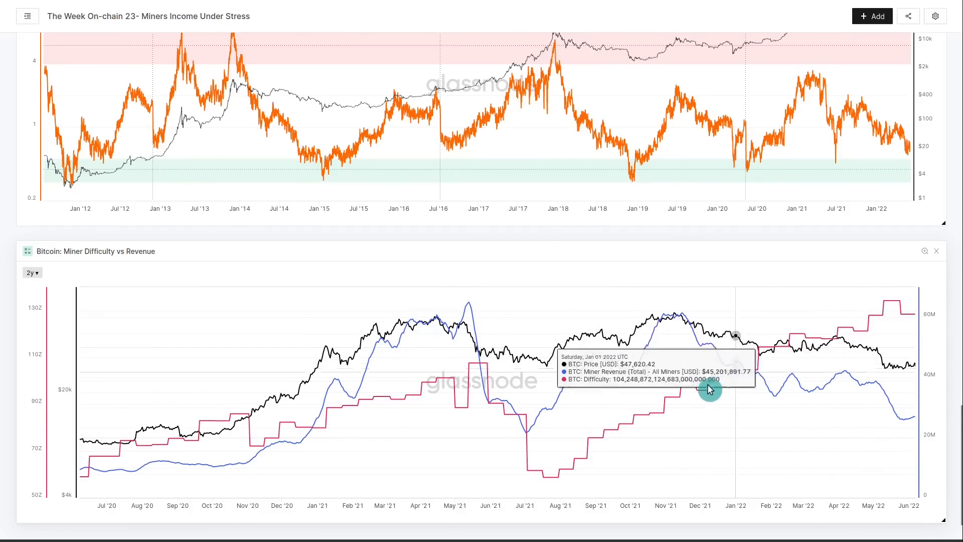
mouse_move(892, 311)
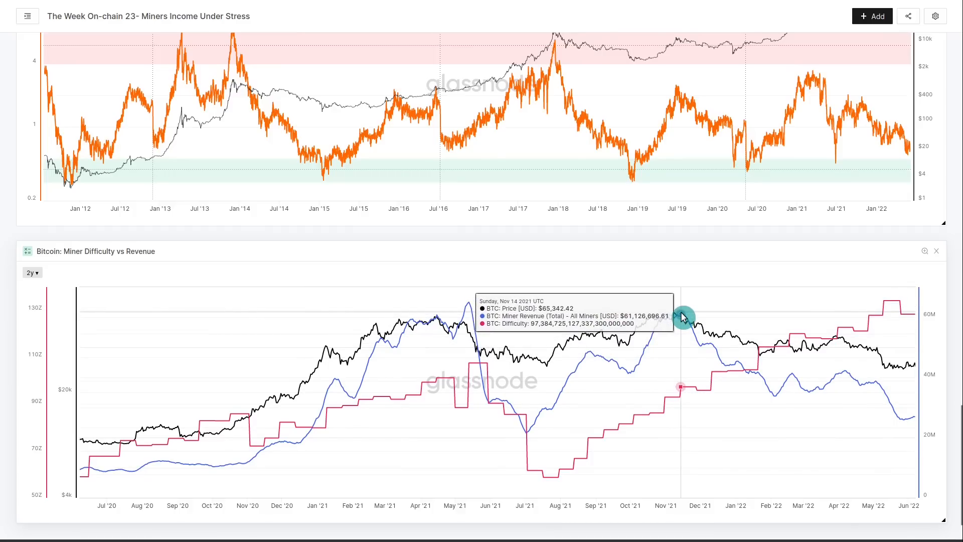
mouse_move(705, 356)
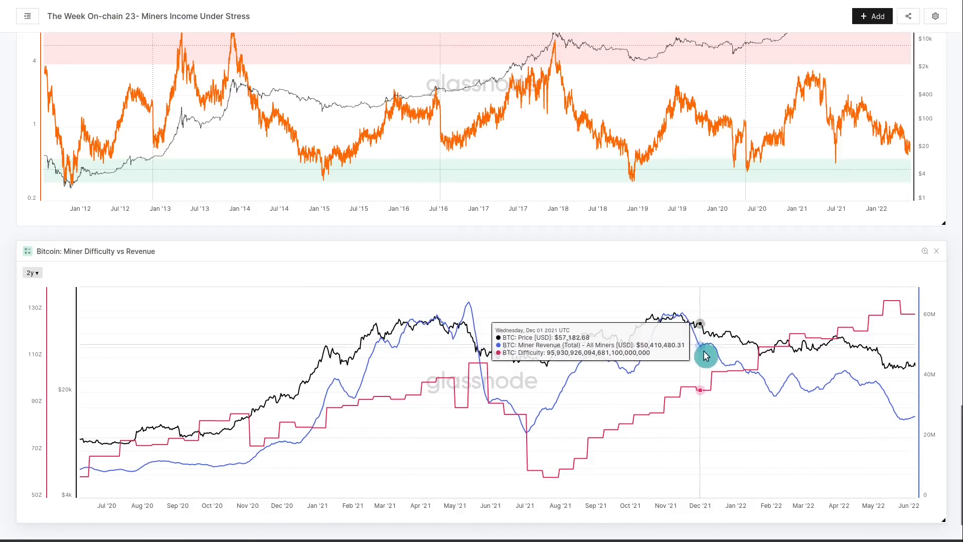
mouse_move(777, 403)
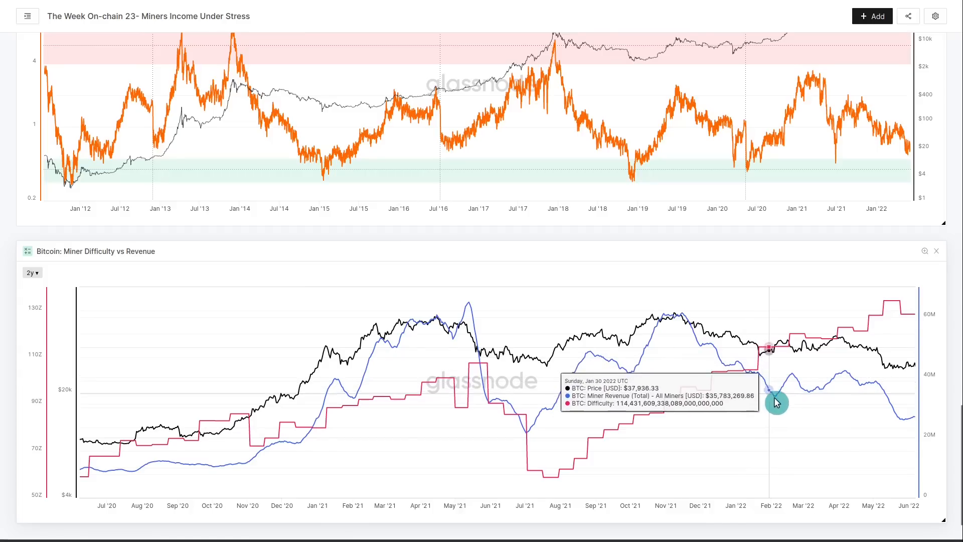
mouse_move(903, 416)
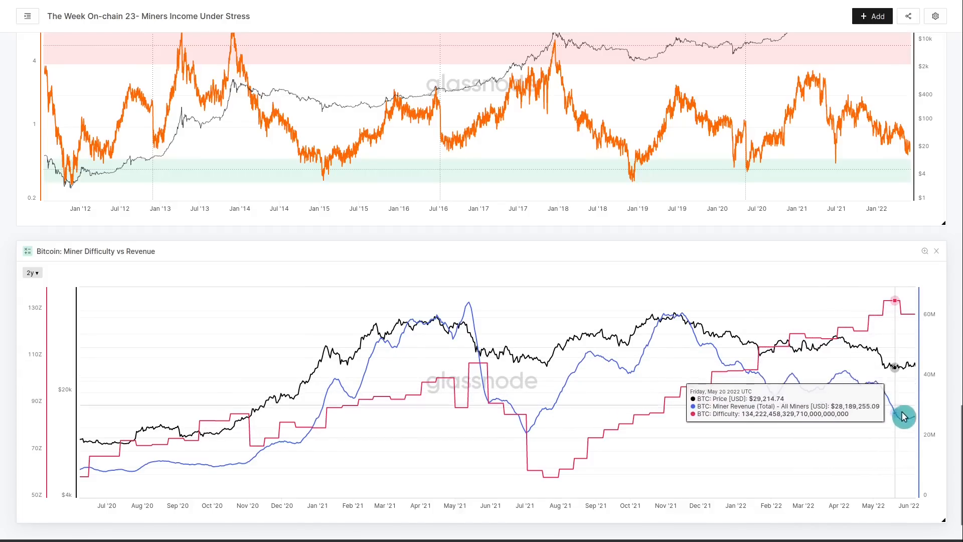
mouse_move(712, 349)
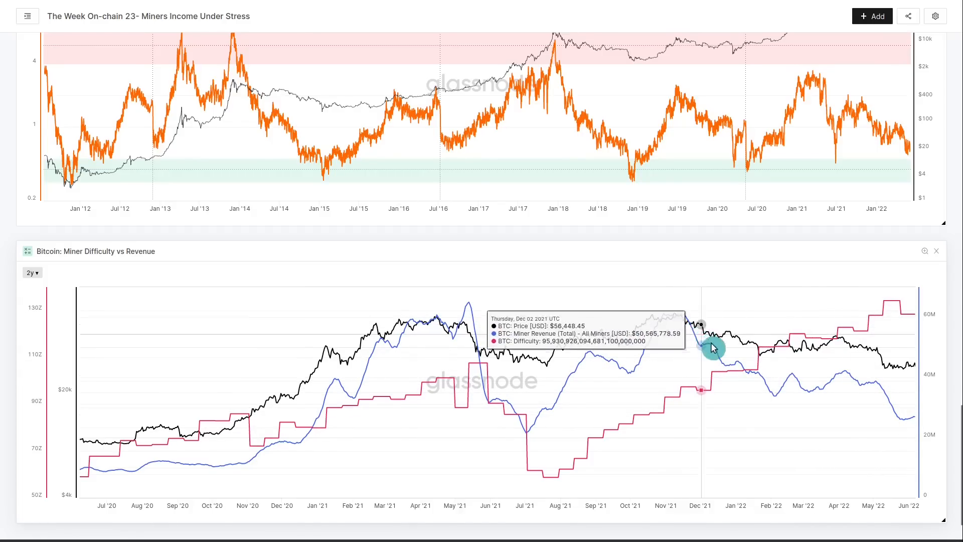
mouse_move(869, 390)
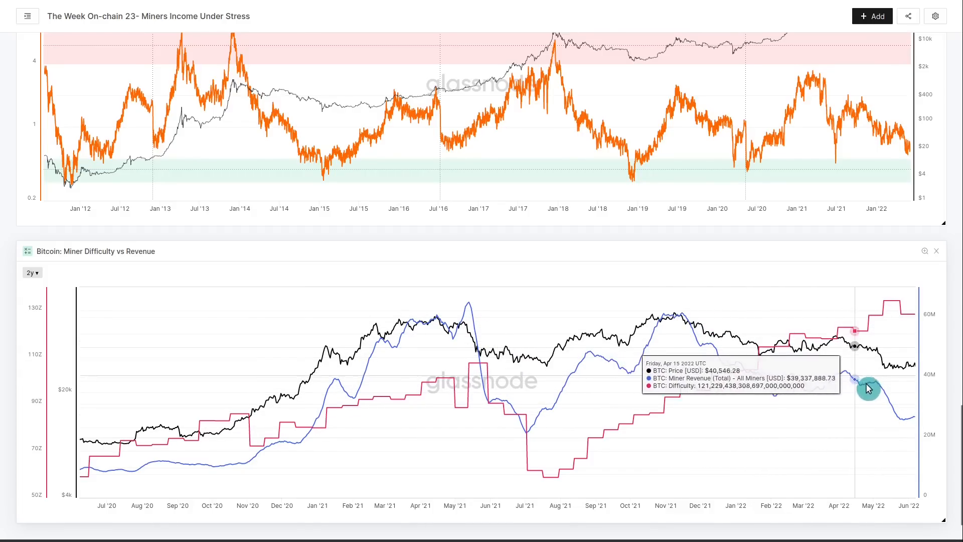
mouse_move(913, 428)
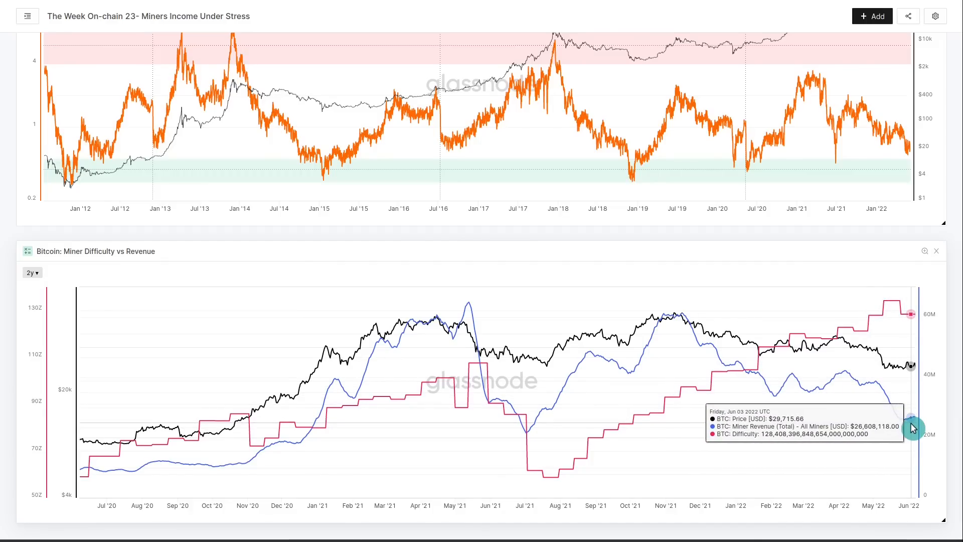
mouse_move(774, 365)
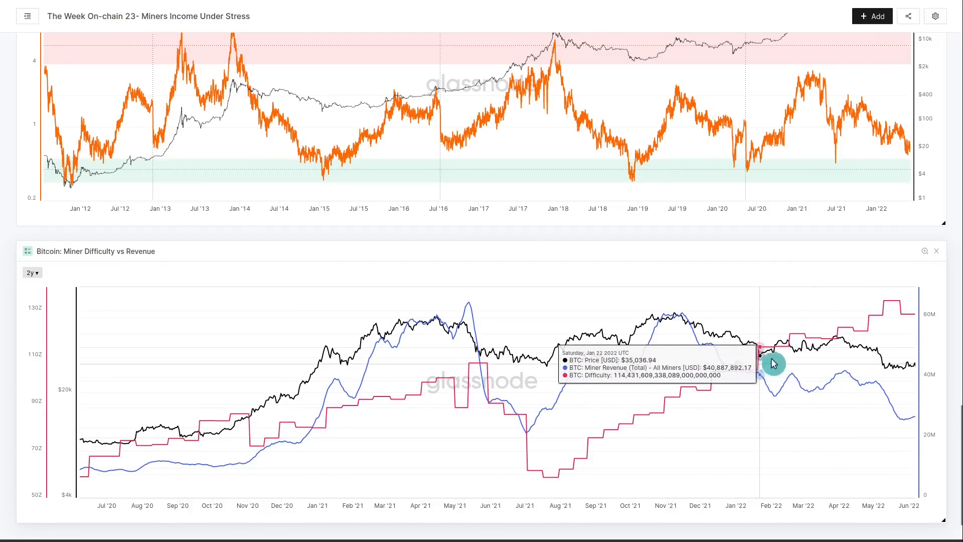
mouse_move(731, 399)
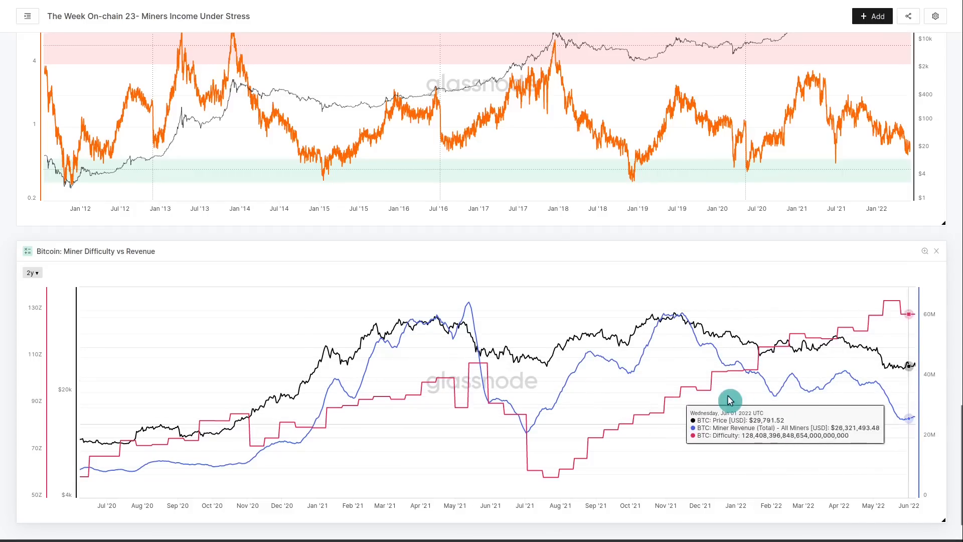
mouse_move(776, 380)
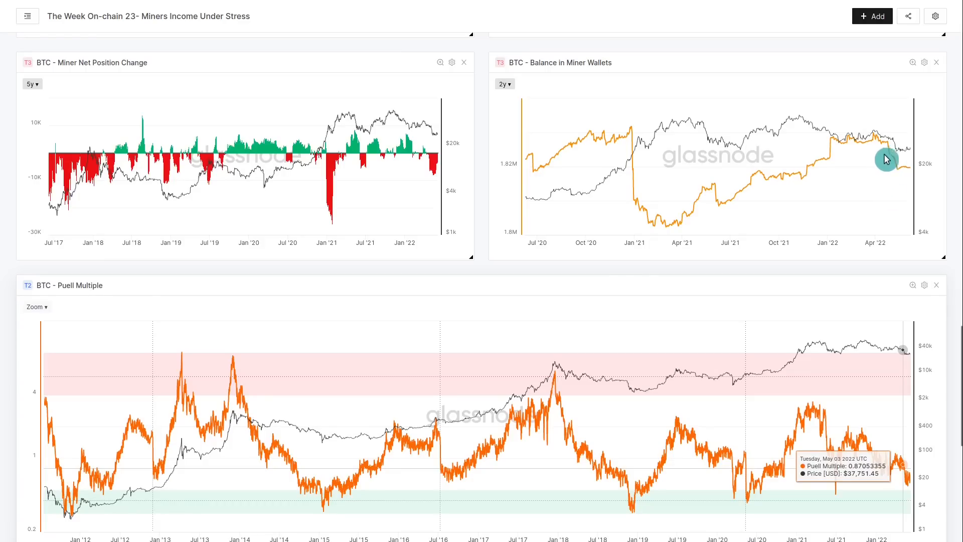
mouse_move(889, 151)
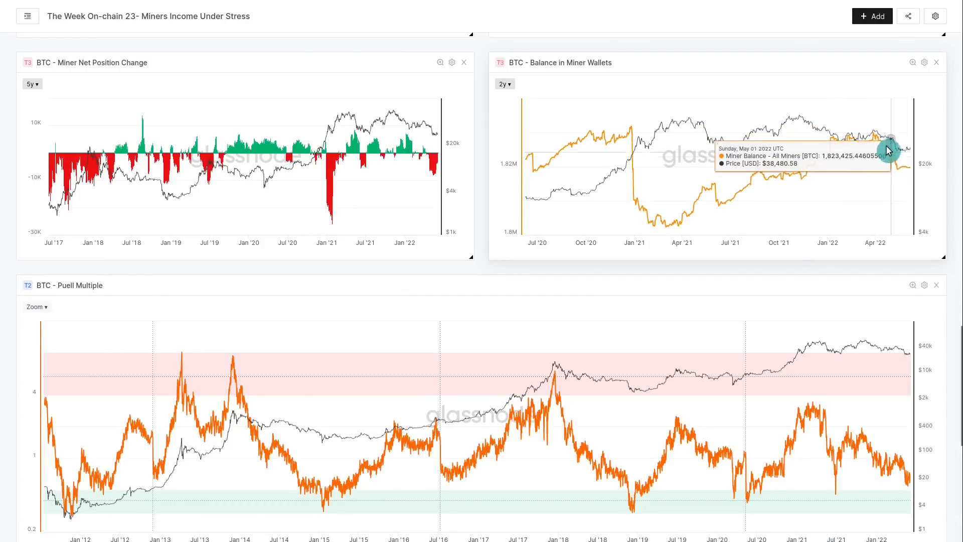
mouse_move(391, 166)
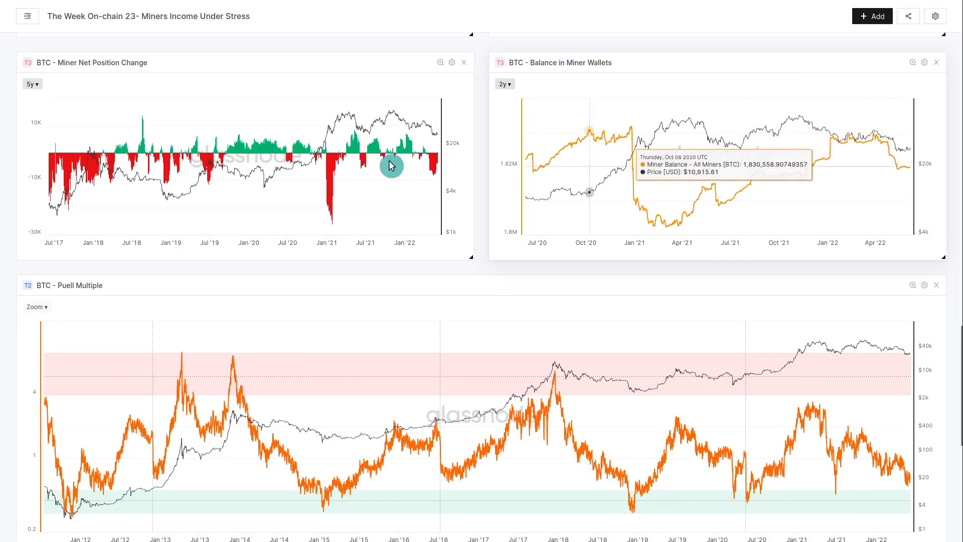
mouse_move(478, 187)
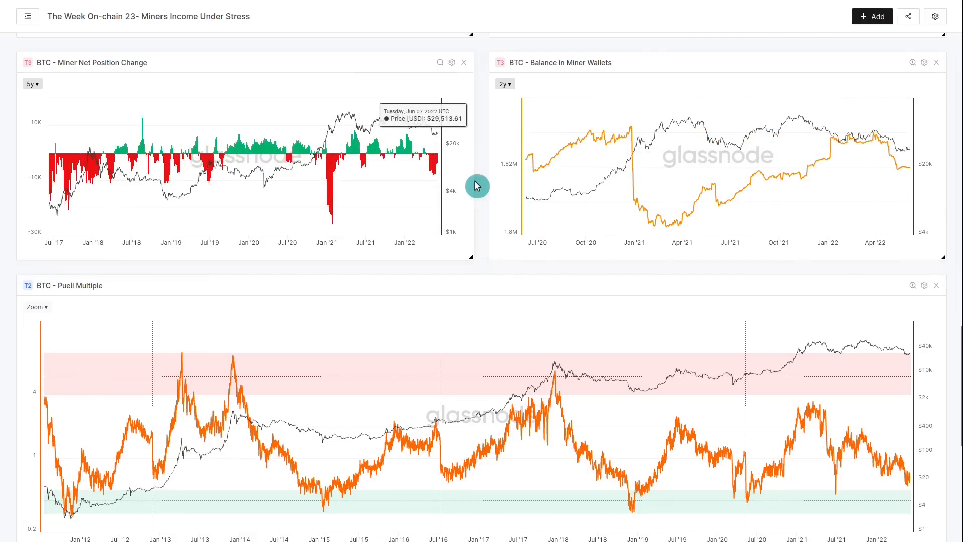